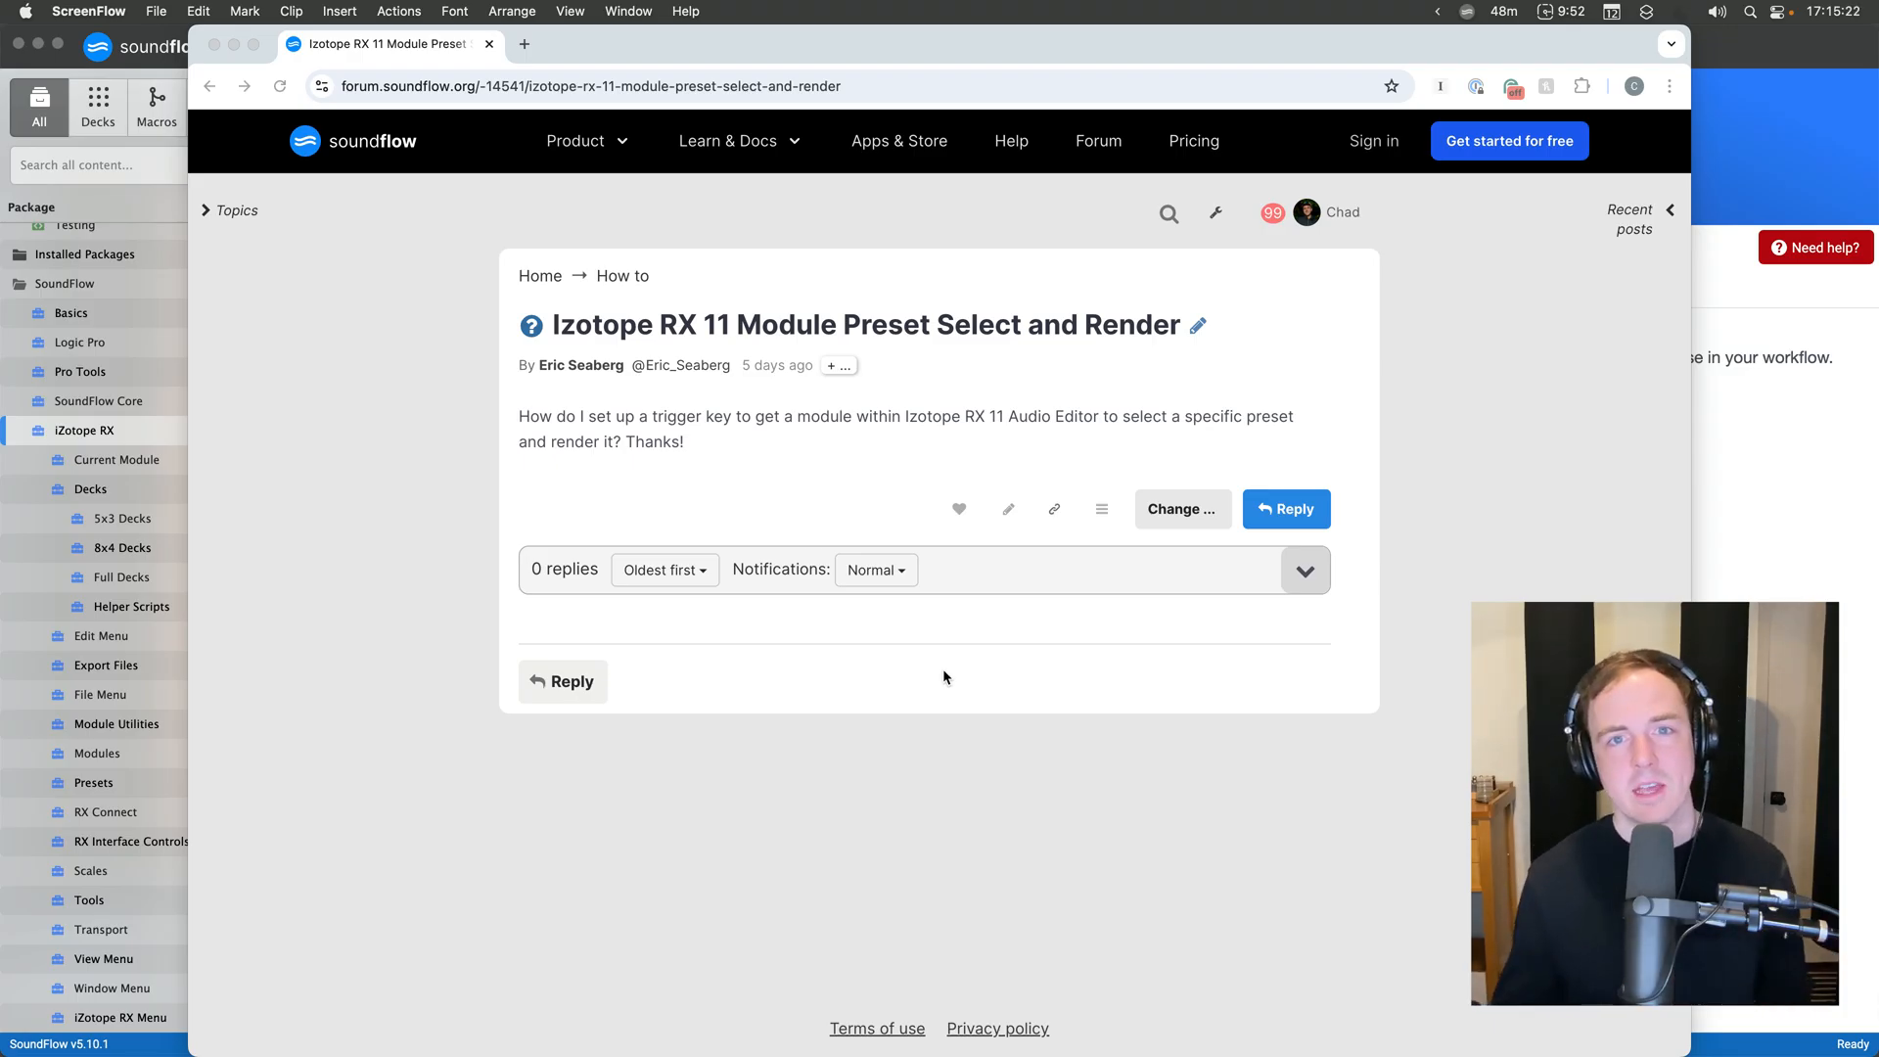
pyautogui.moveTo(911, 632)
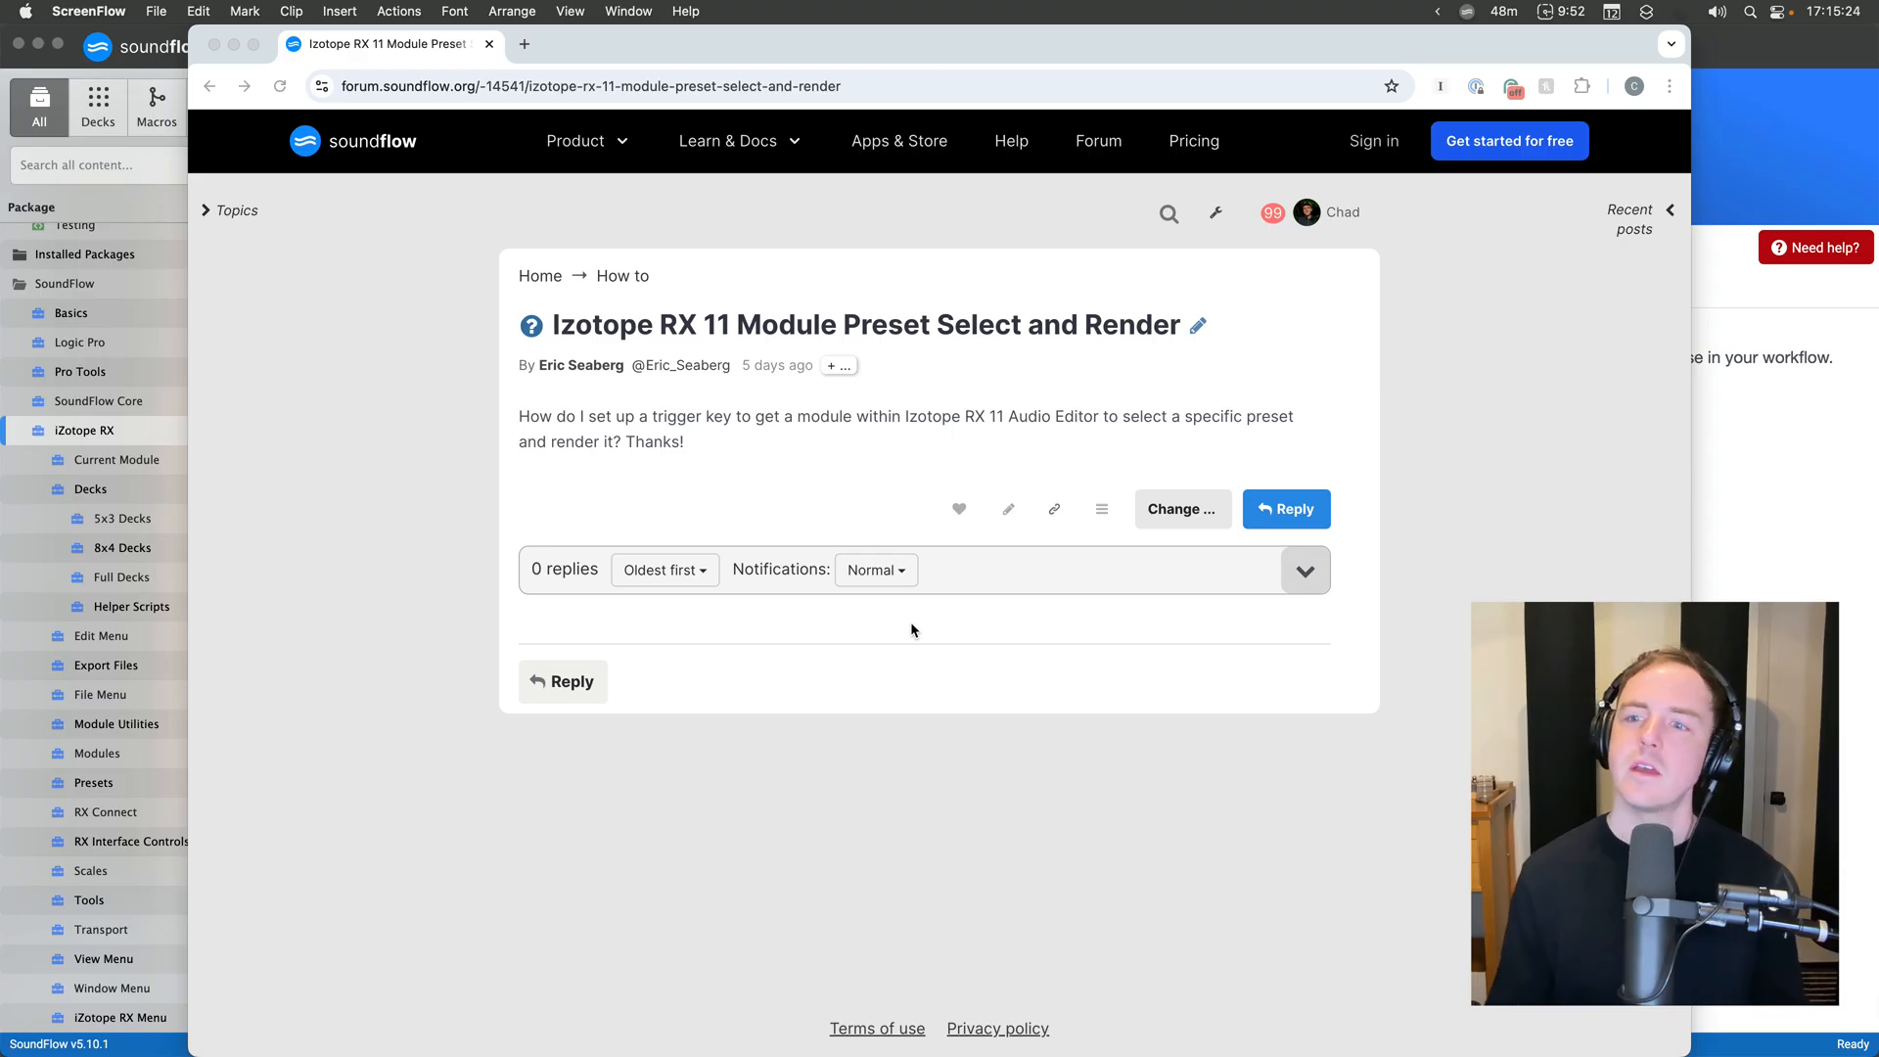
pyautogui.moveTo(971, 634)
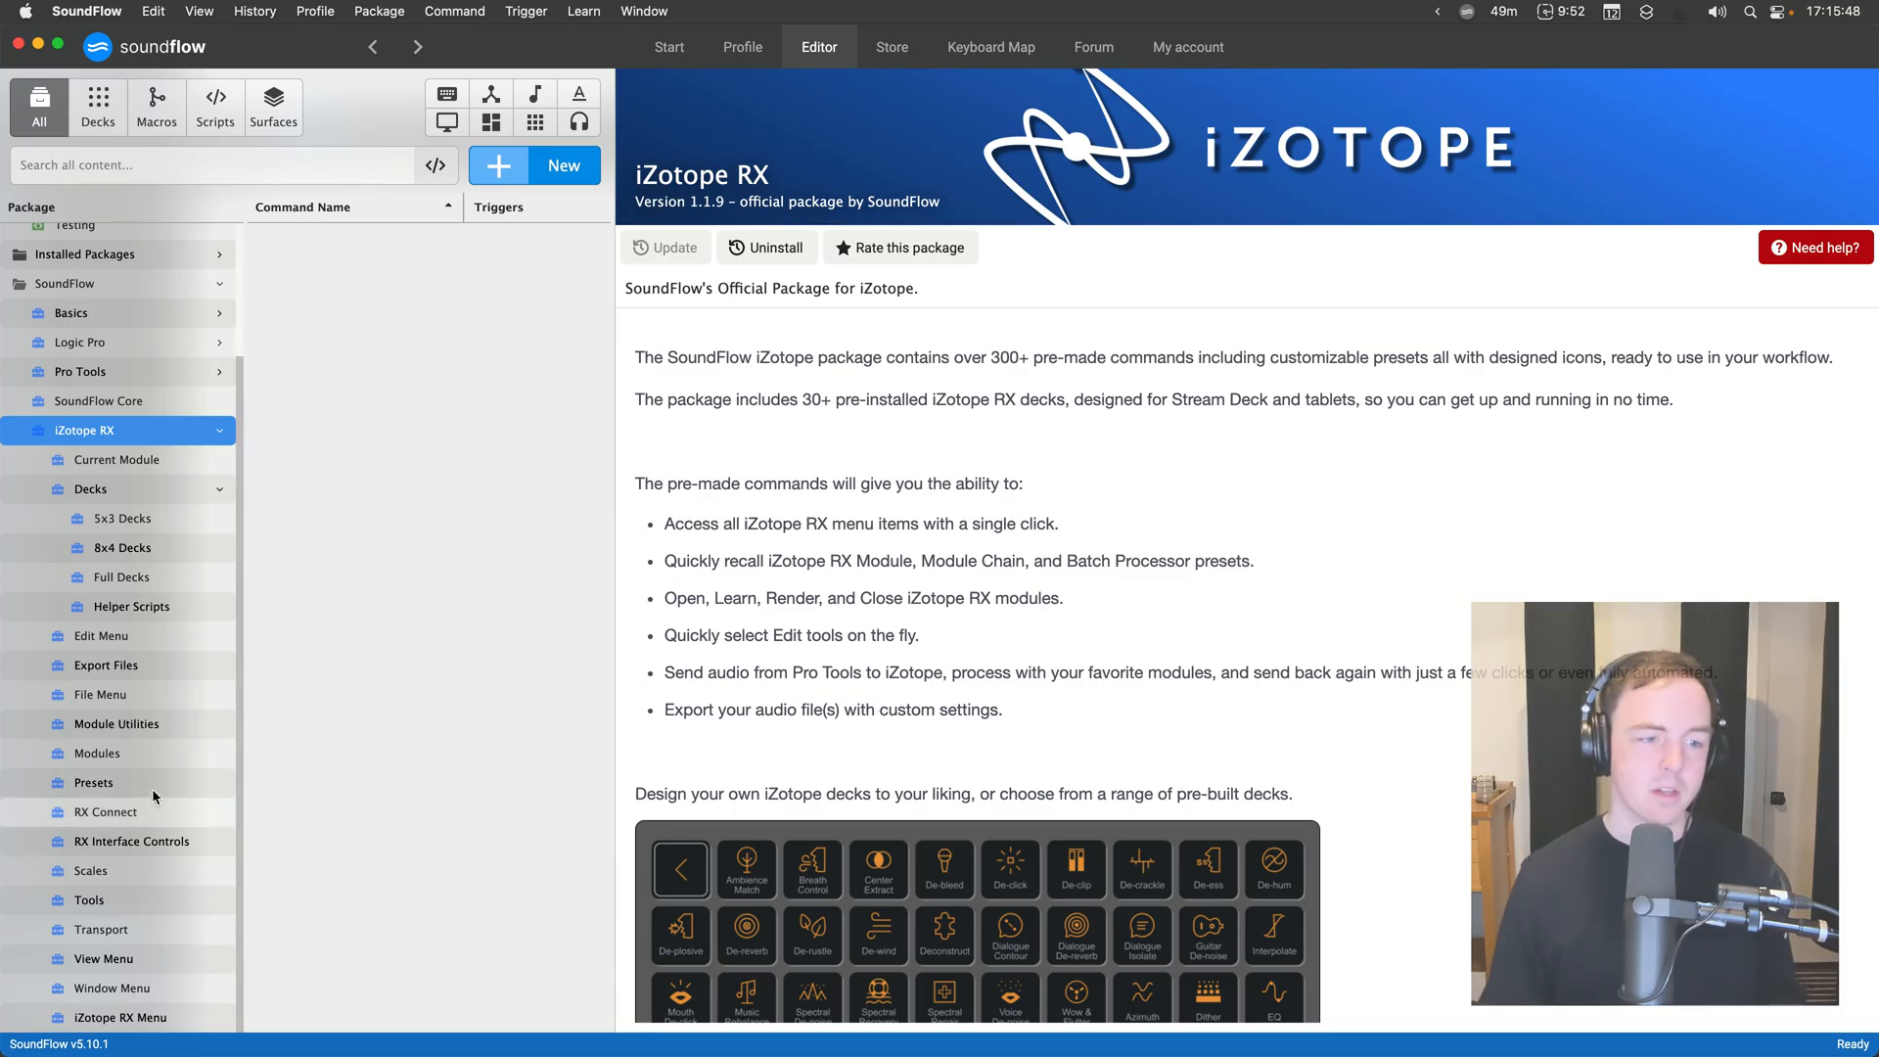
# Browse the iZotope RX module commands: De-click render preset, Open/Close/Toggle presets and Current Module commands
pyautogui.click(96, 752)
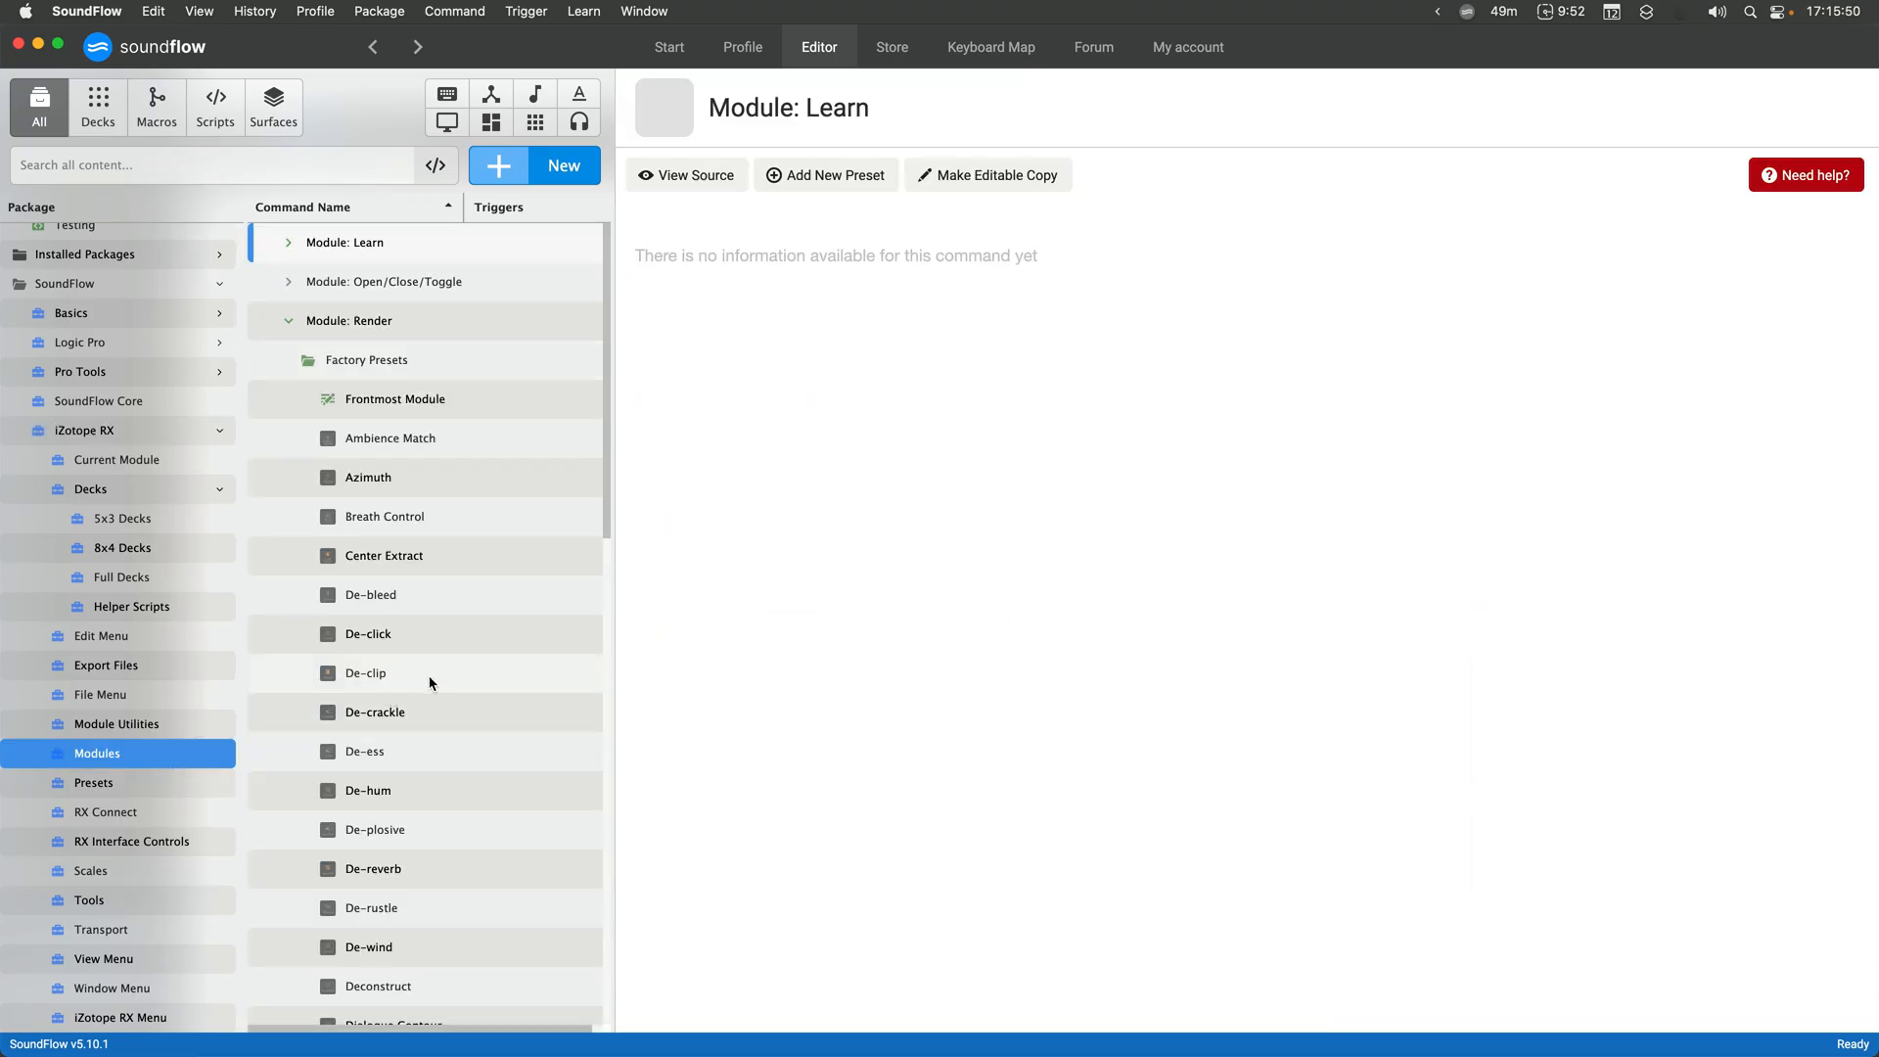
pyautogui.click(368, 634)
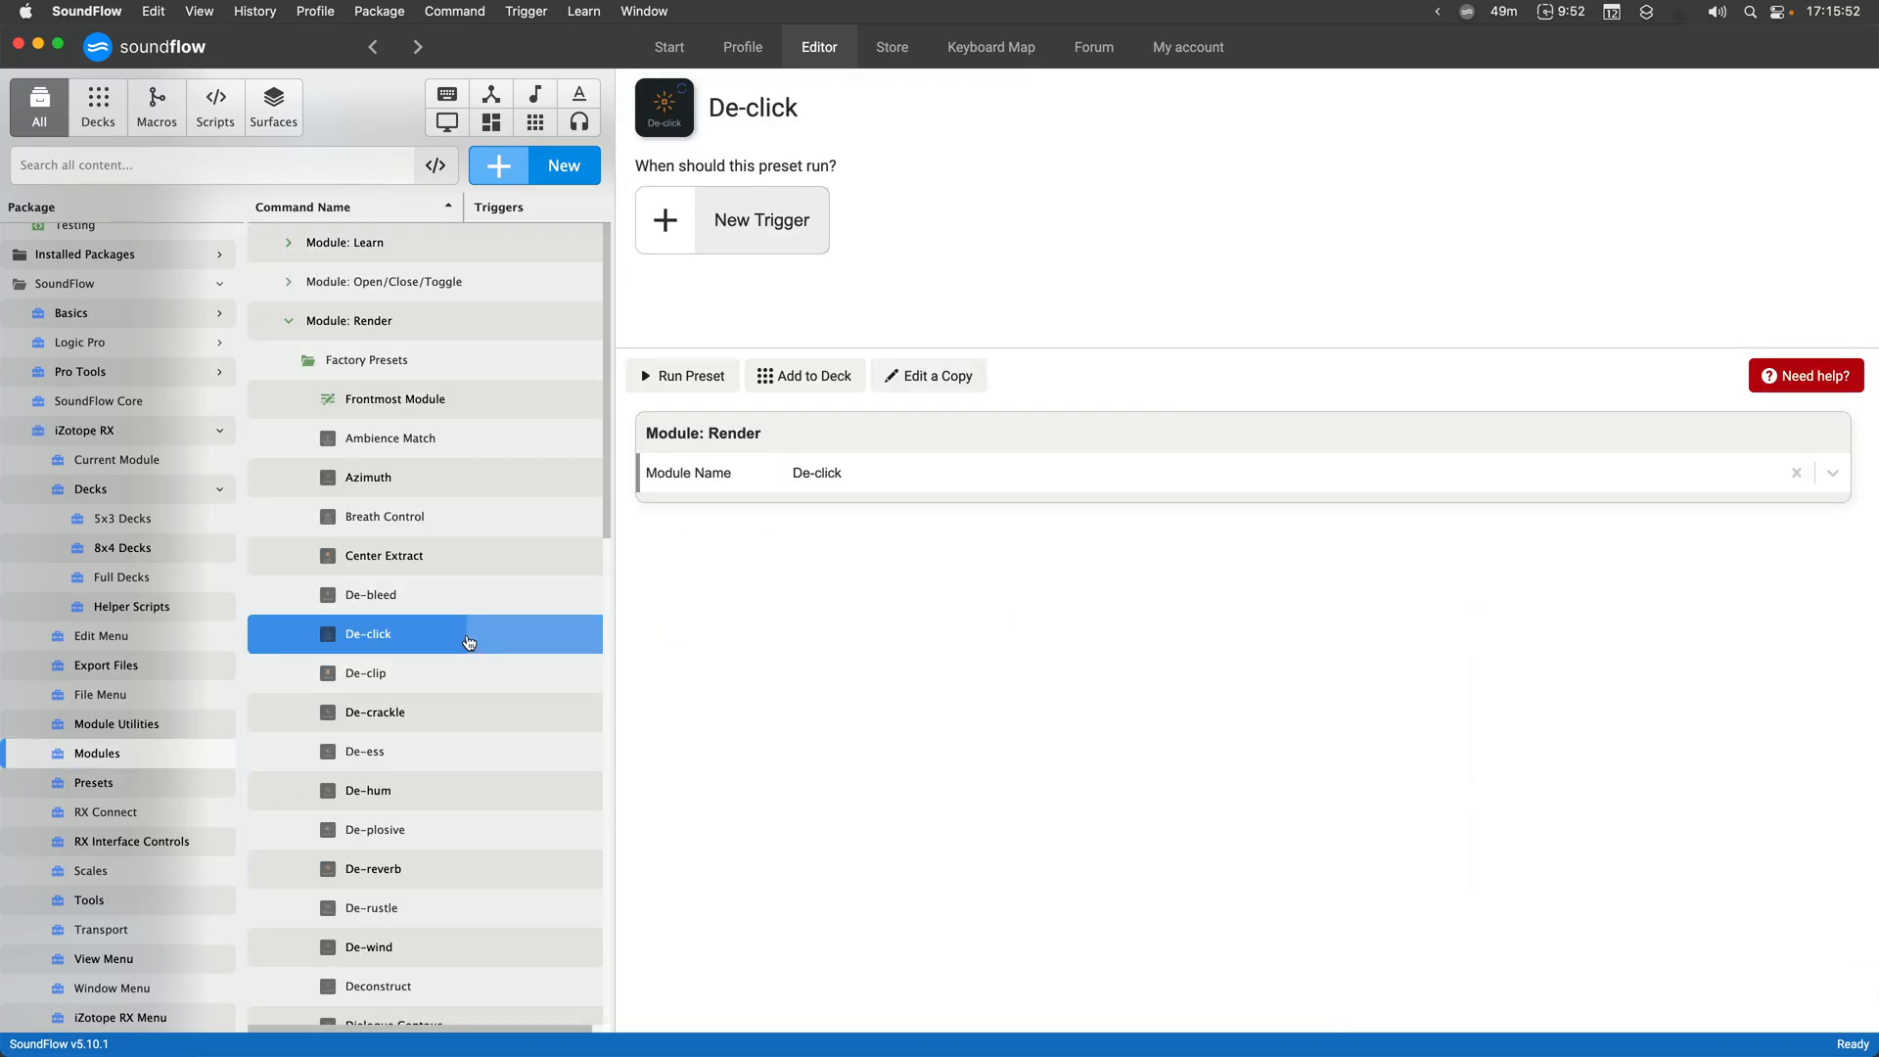
pyautogui.click(386, 282)
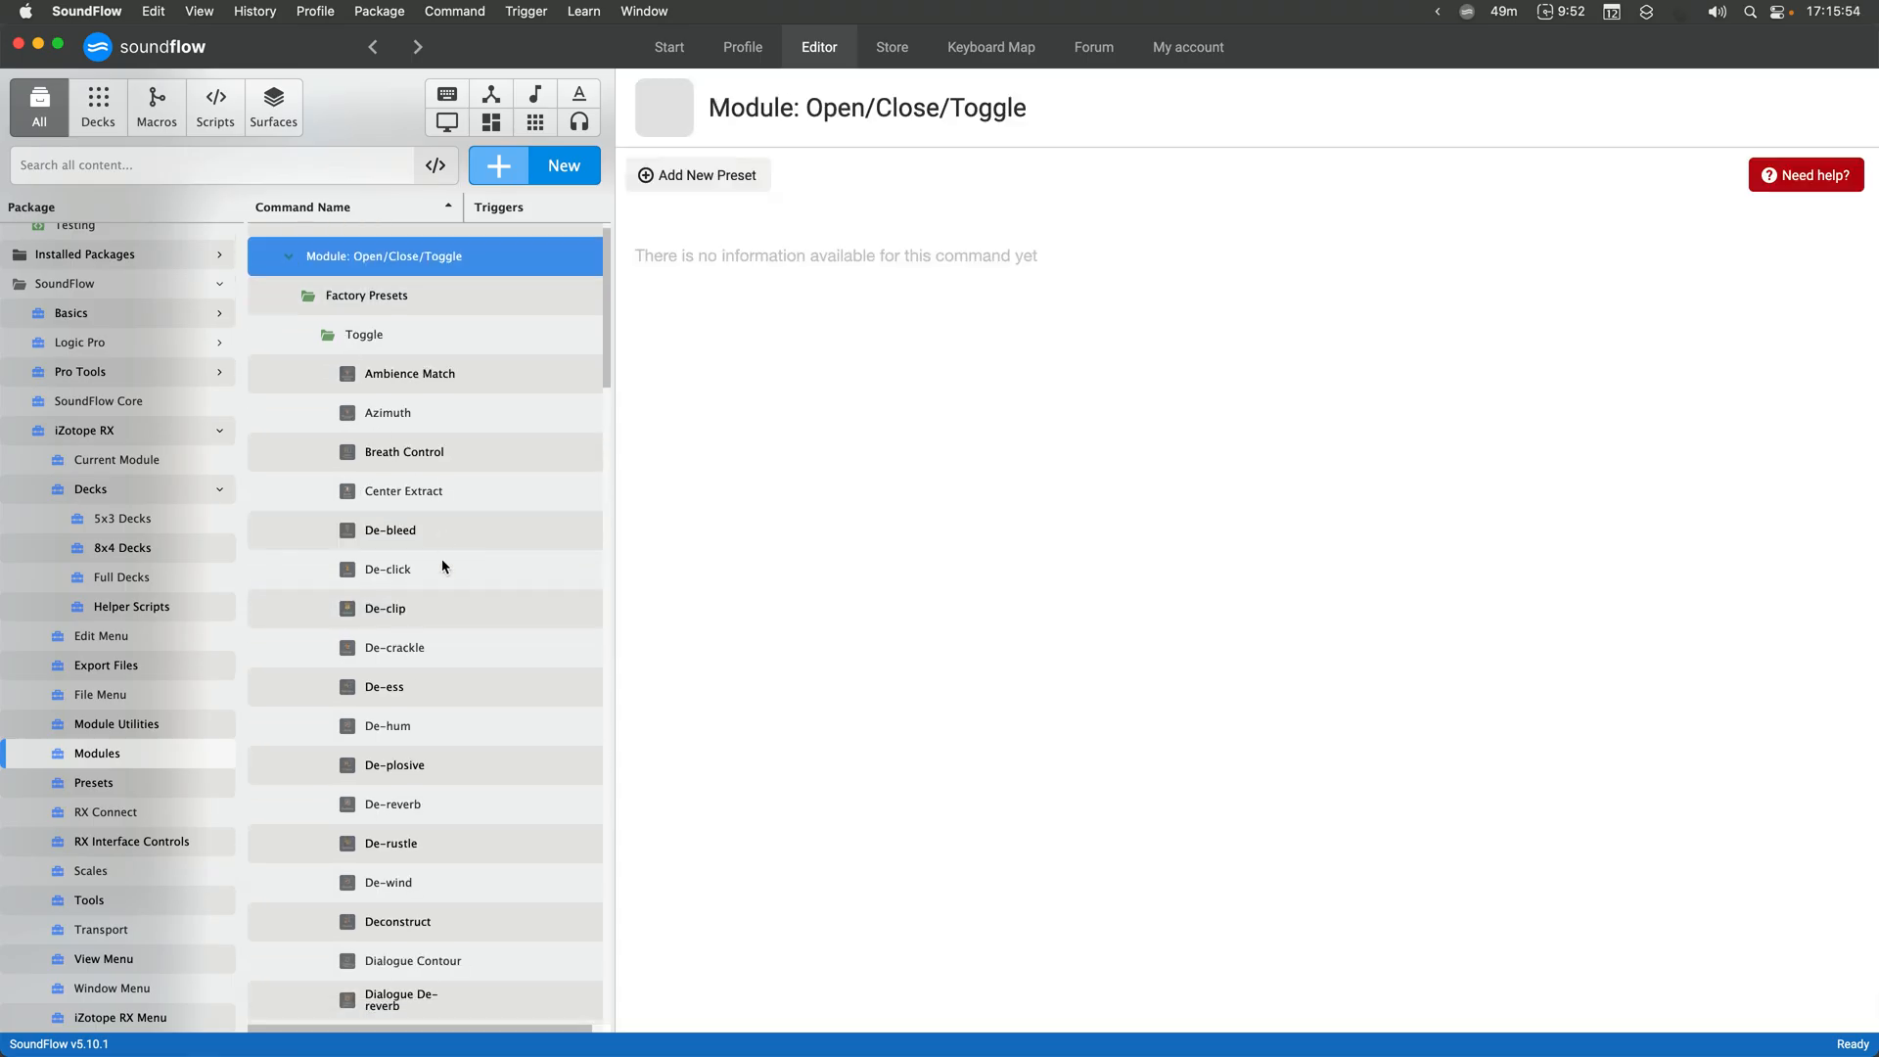
pyautogui.click(388, 570)
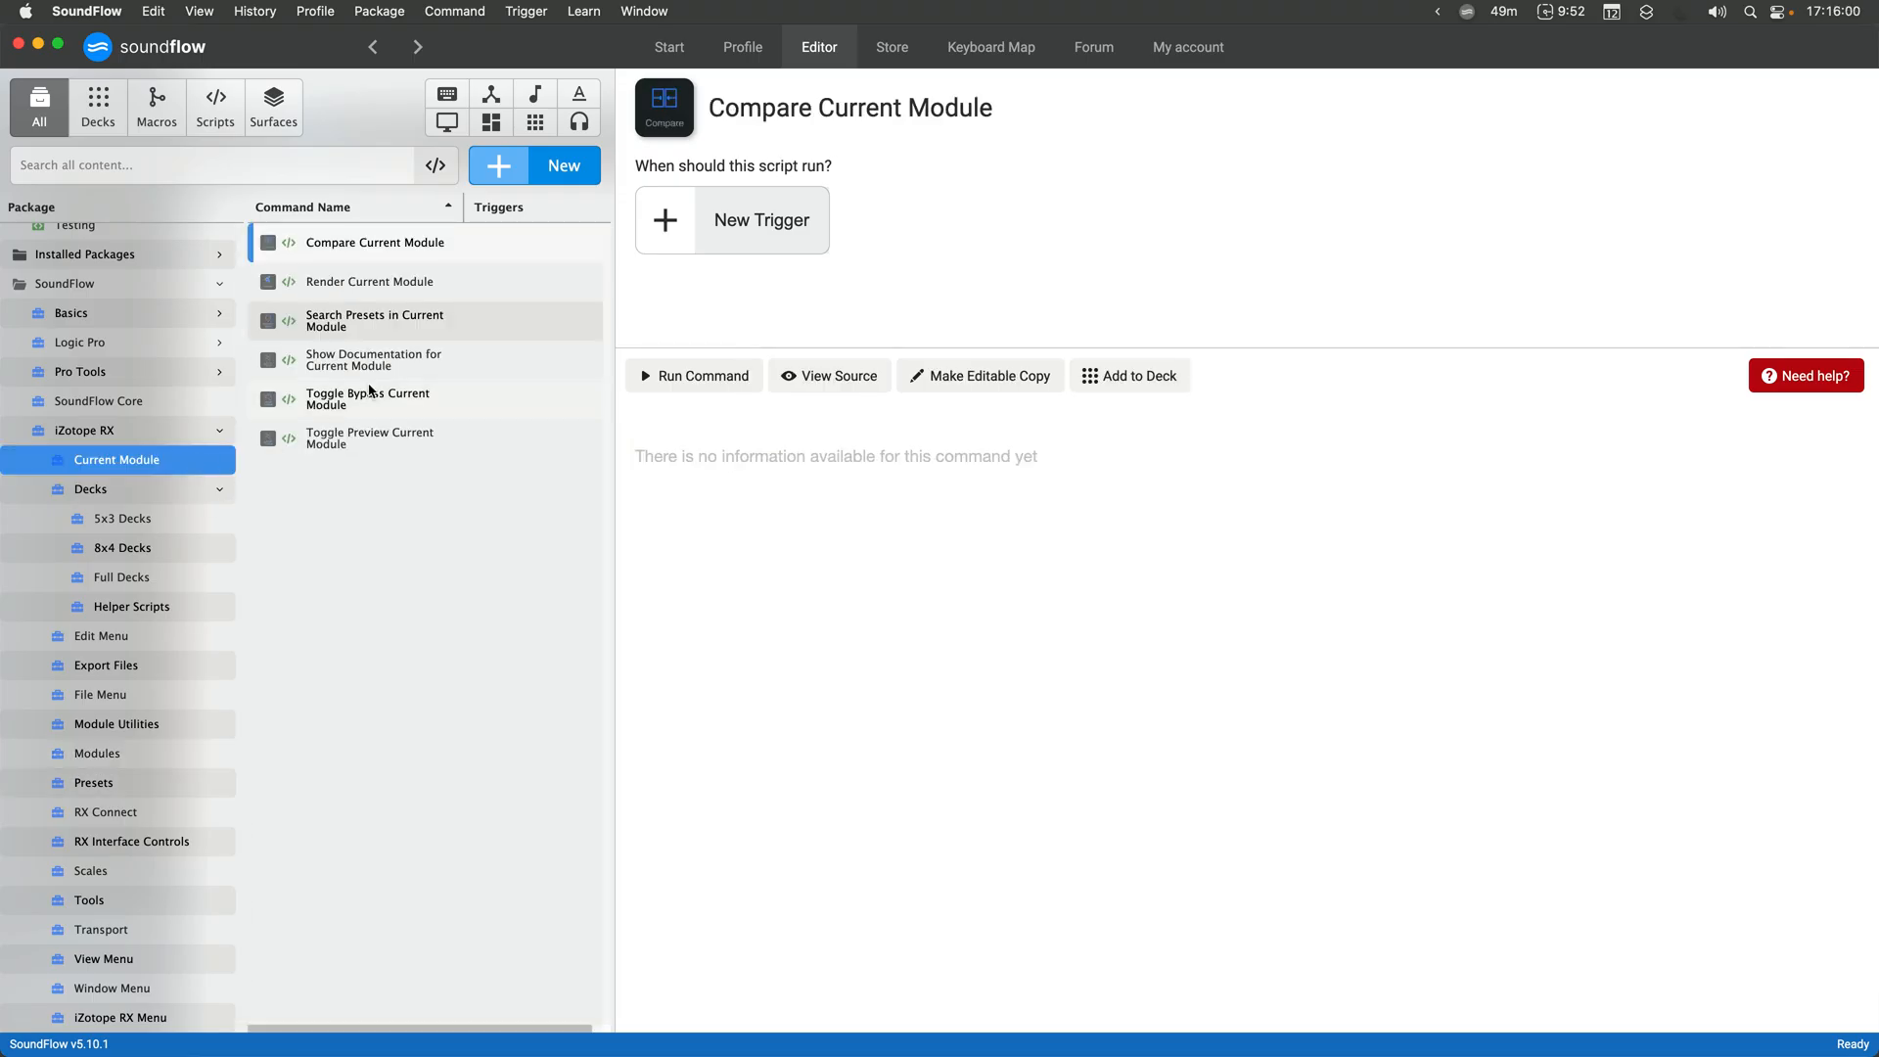
# Review the Search Presets in Current Module script, then bring up the De-bleed render preset
pyautogui.click(374, 319)
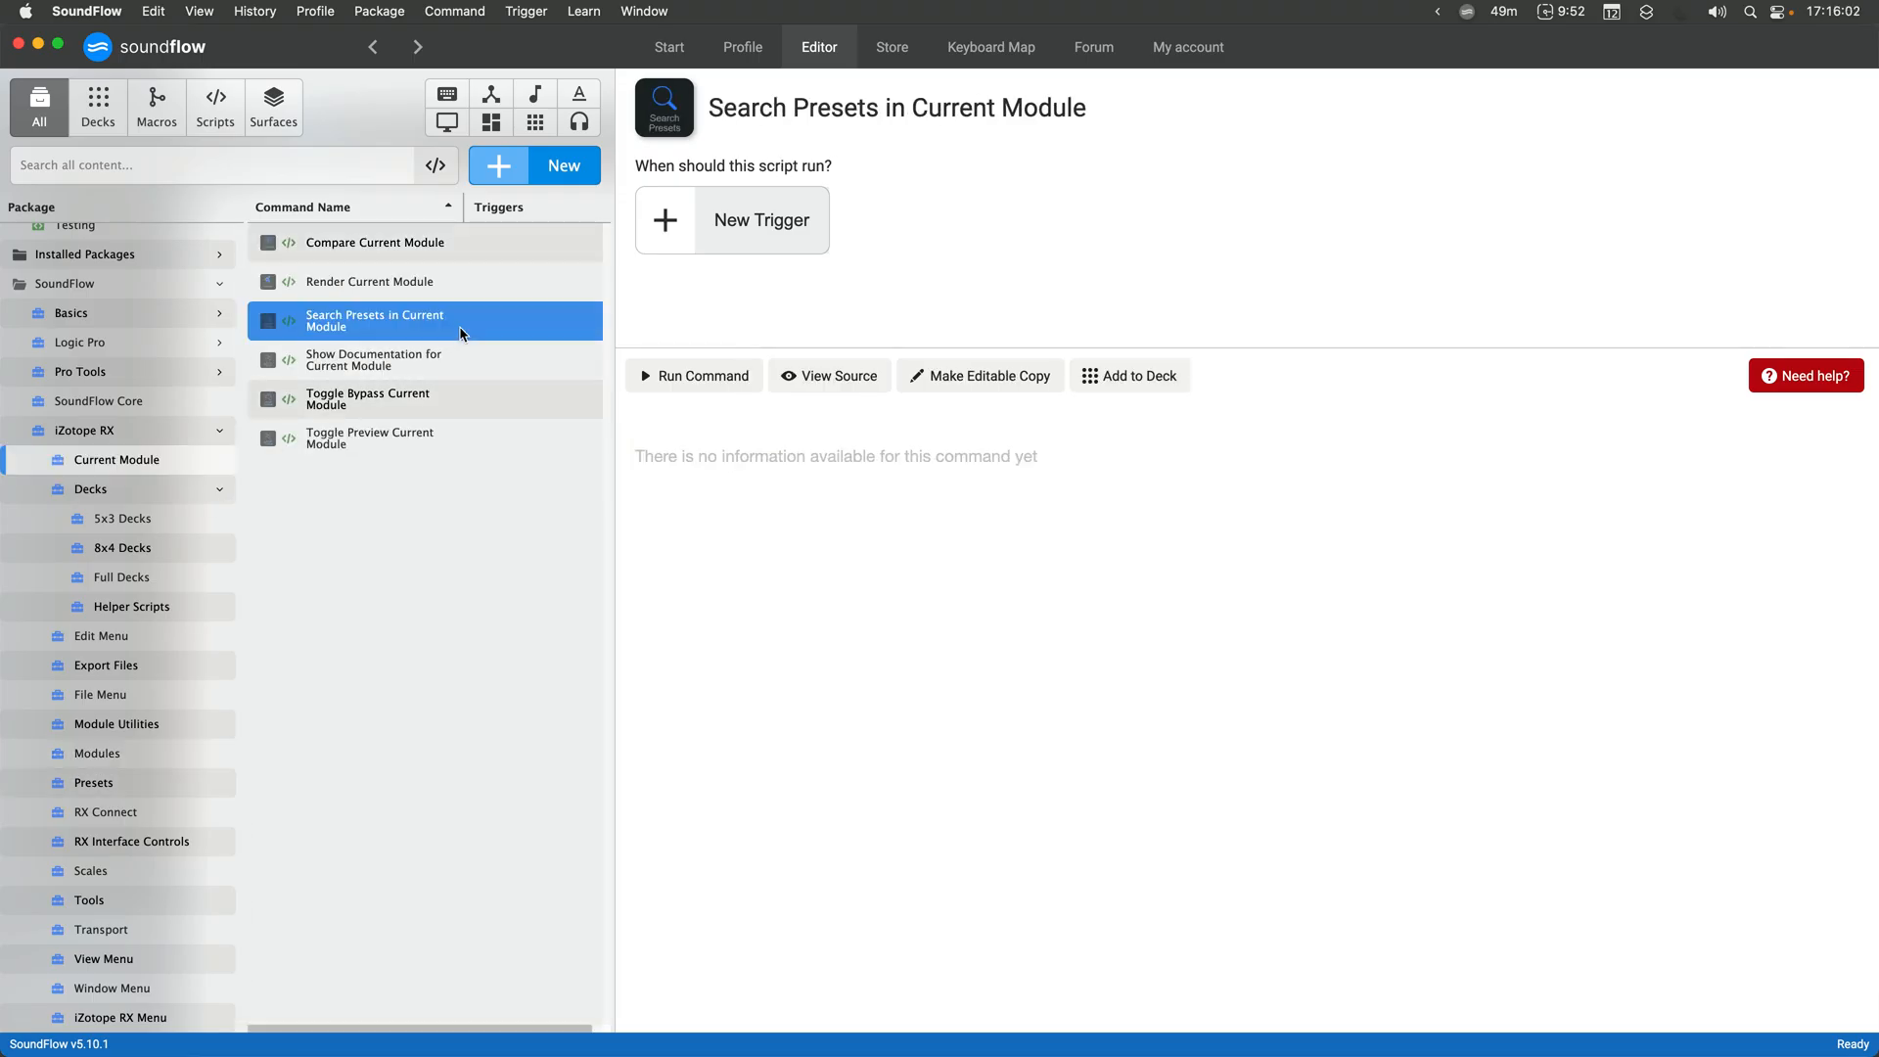
pyautogui.click(370, 280)
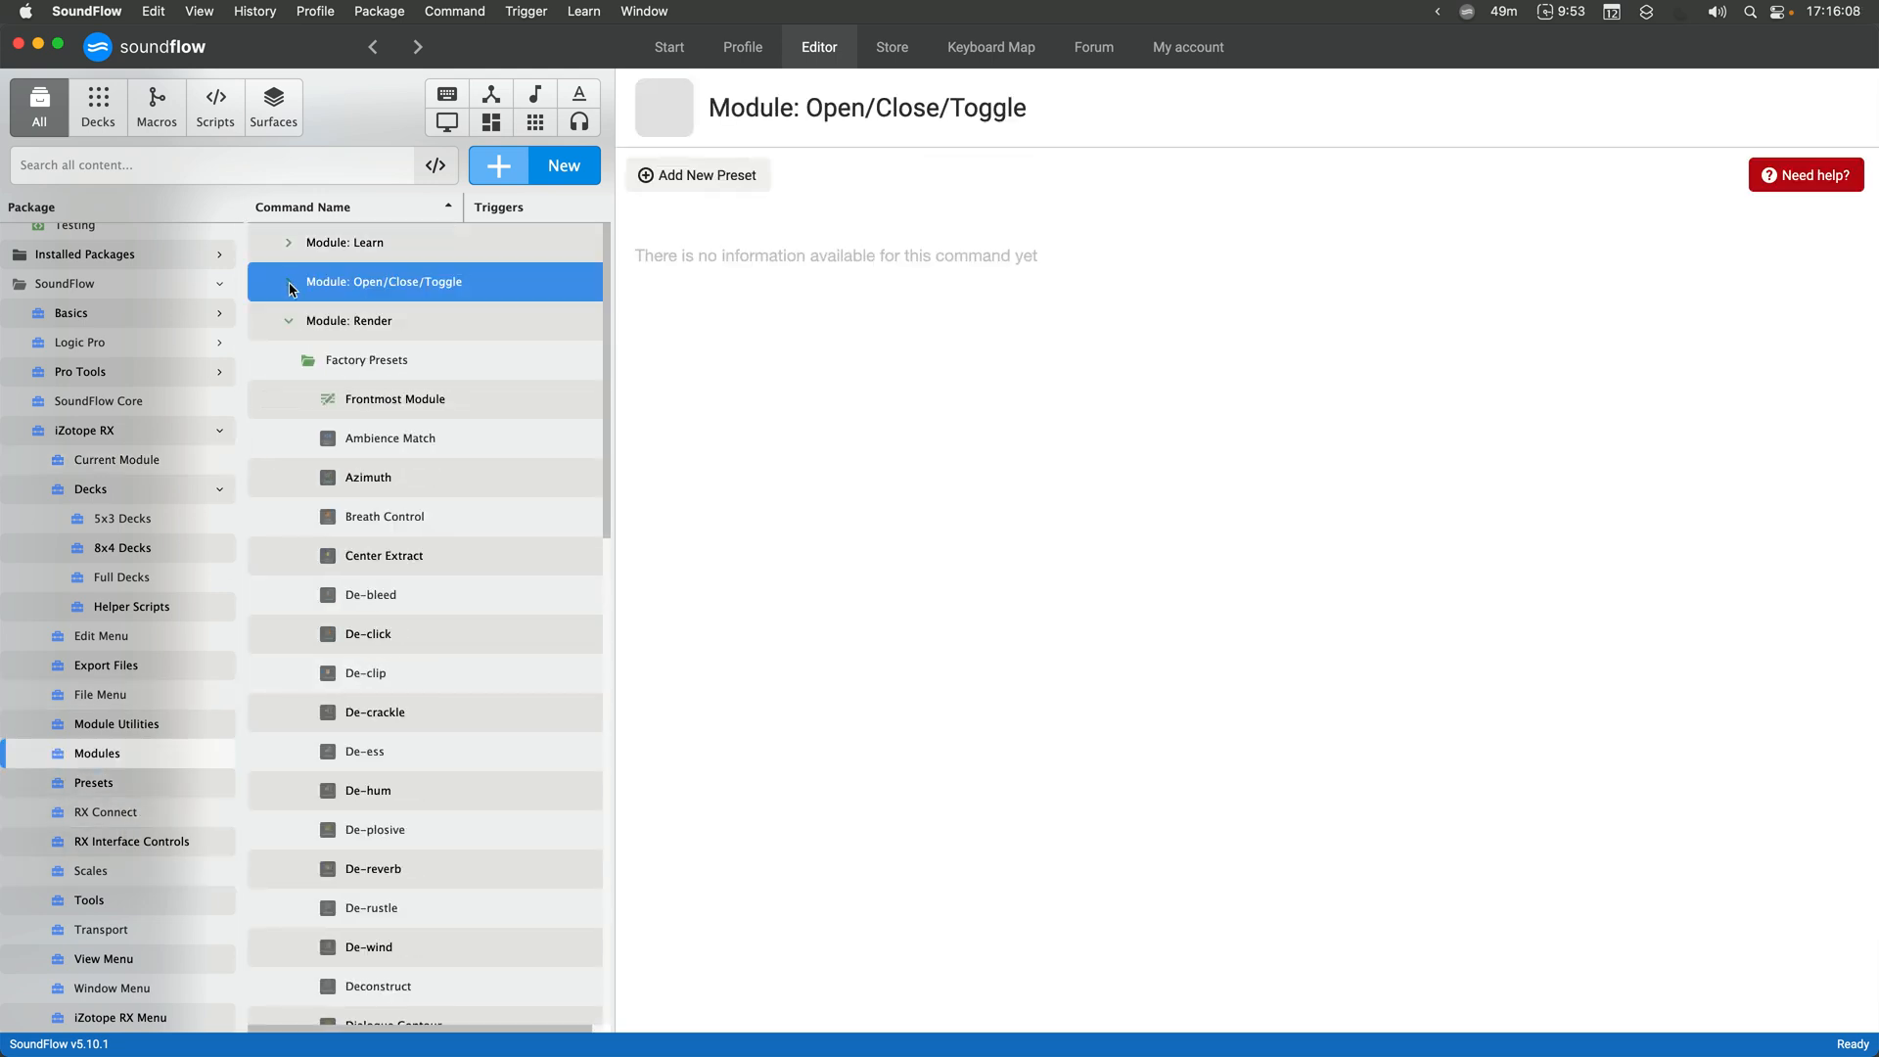
pyautogui.click(370, 595)
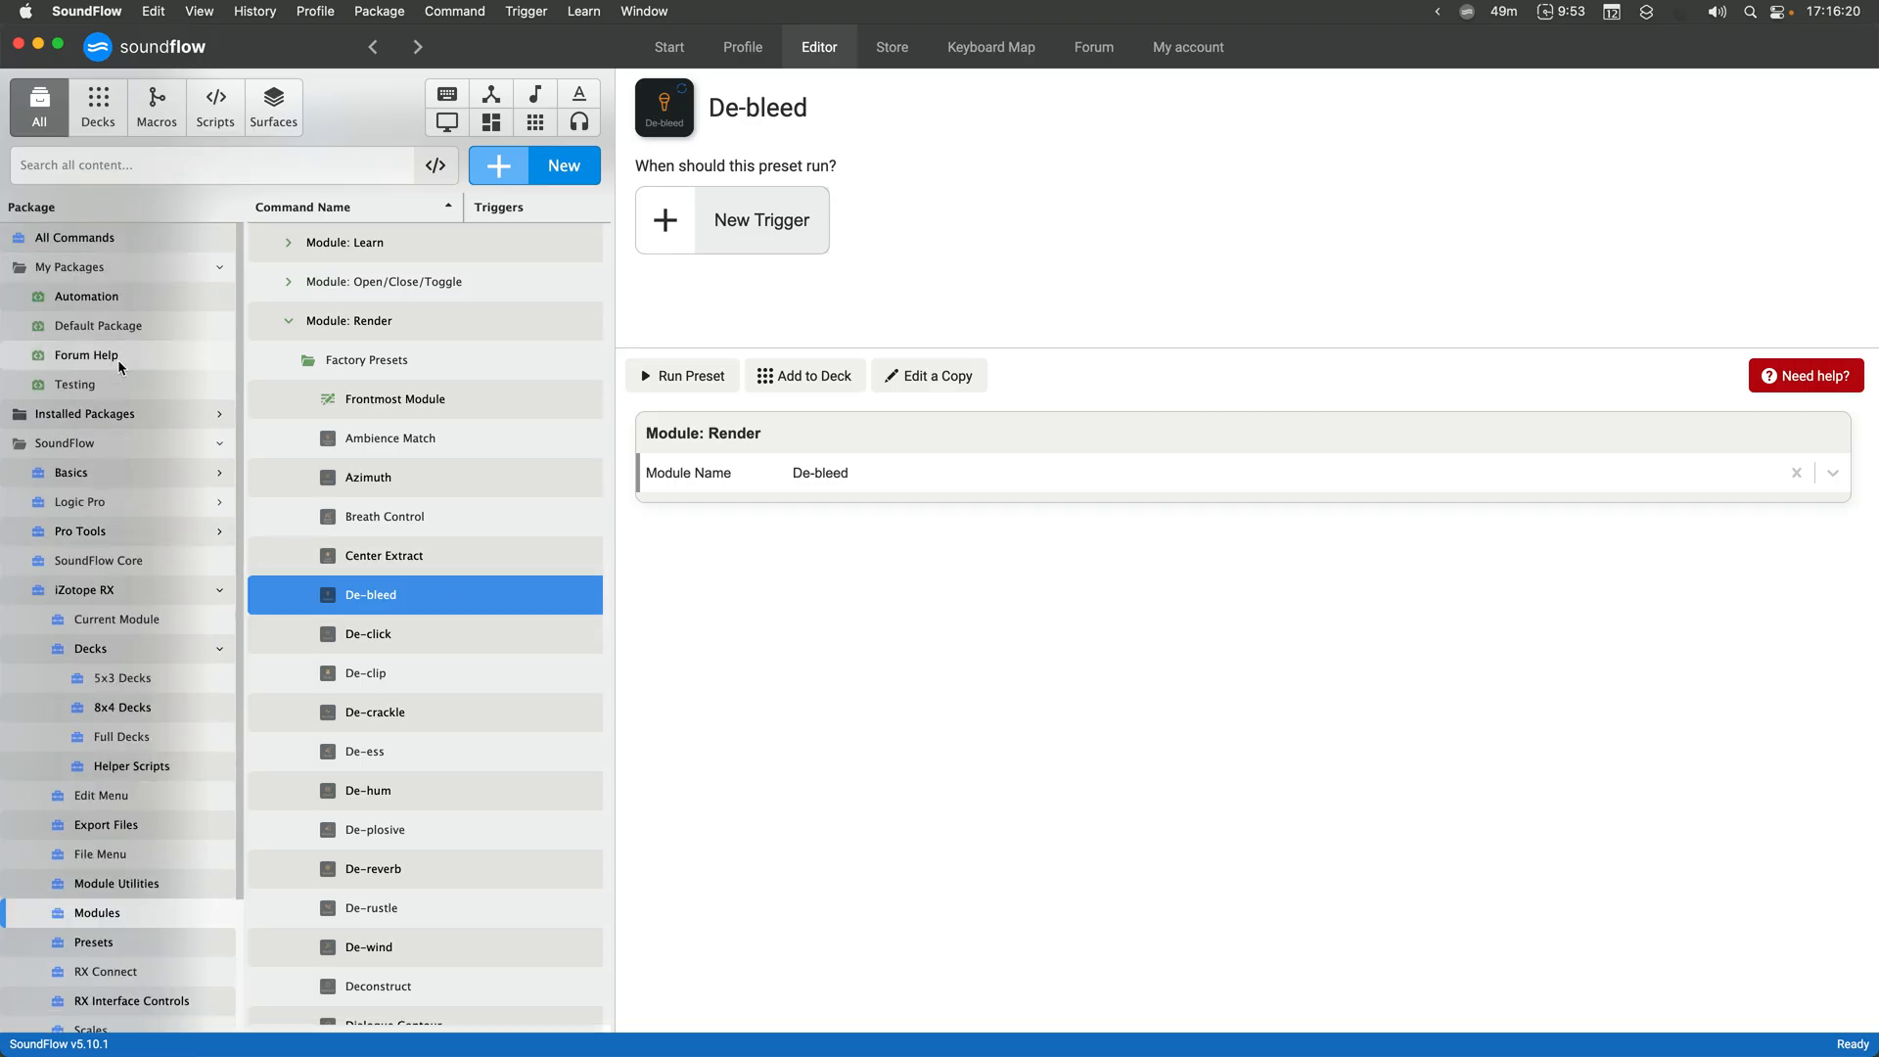
# Create a macro named 'Open and Render Preset for iZotope RX' in the Forum Help package
pyautogui.click(86, 354)
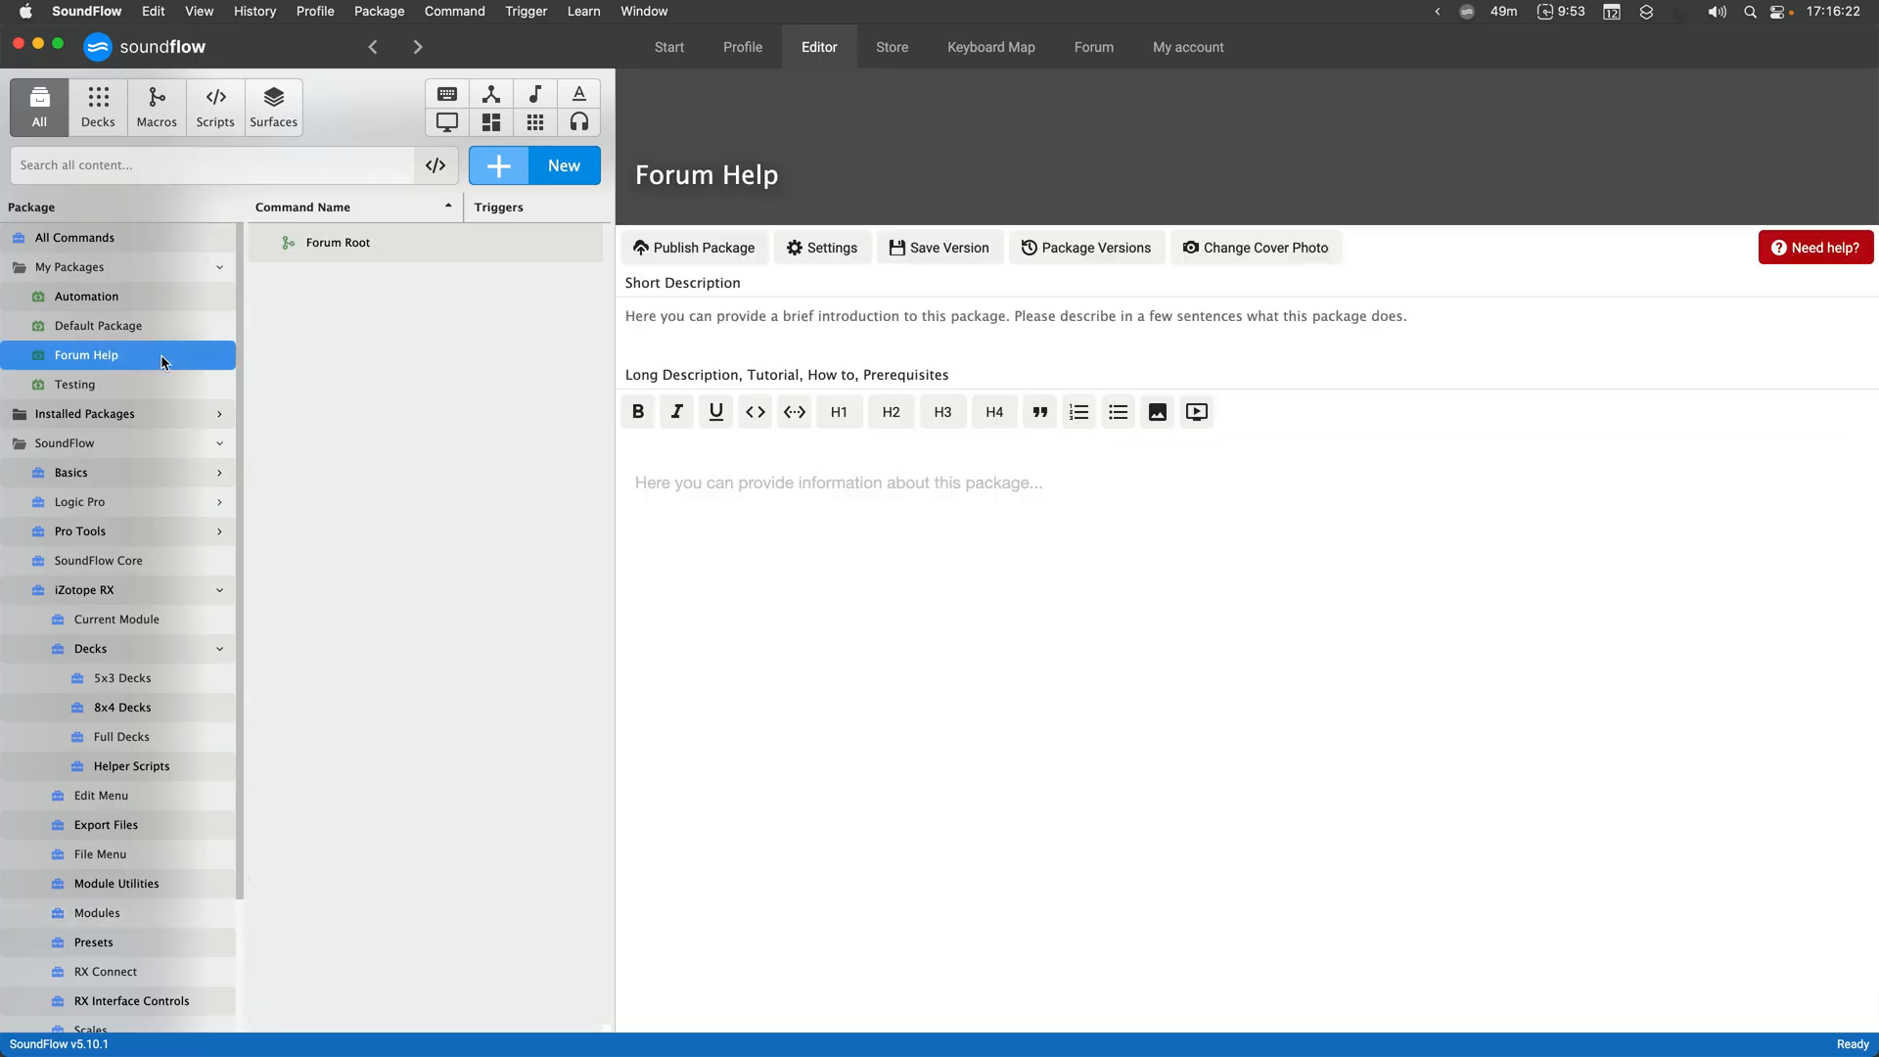
pyautogui.click(533, 164)
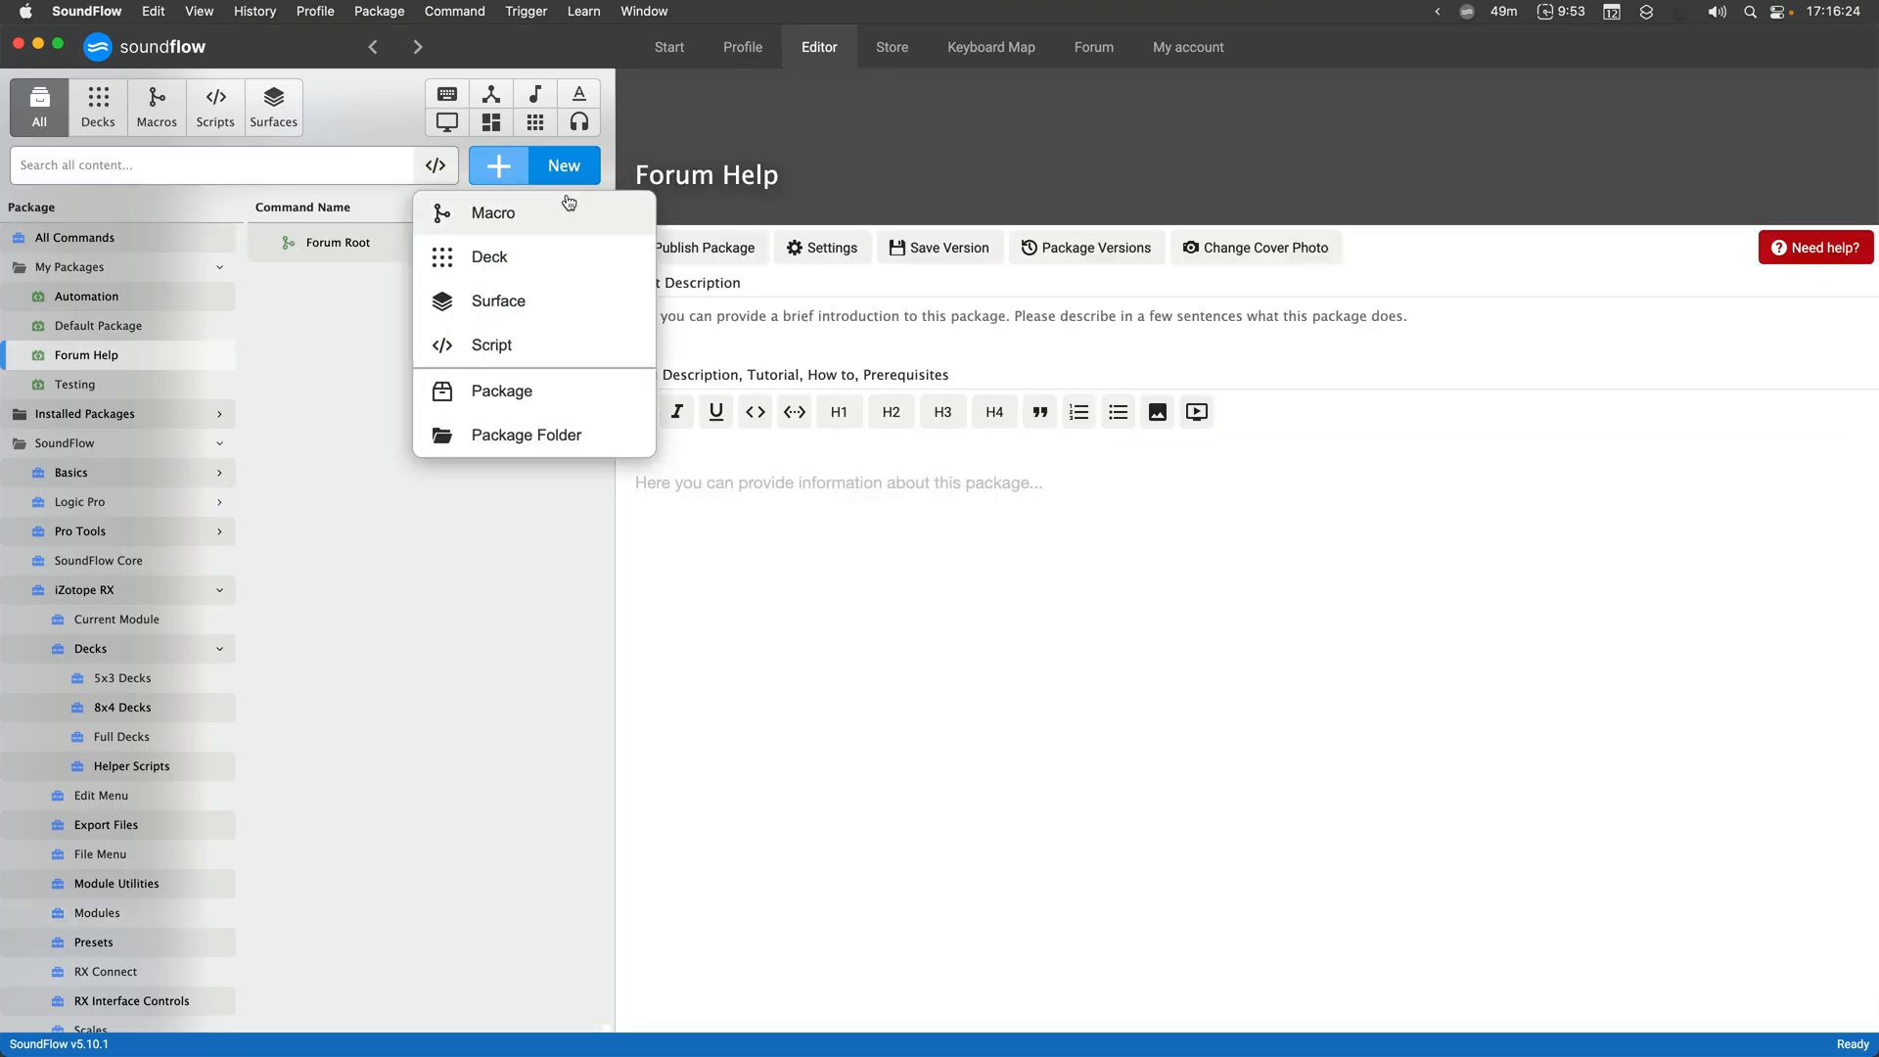
pyautogui.click(494, 212)
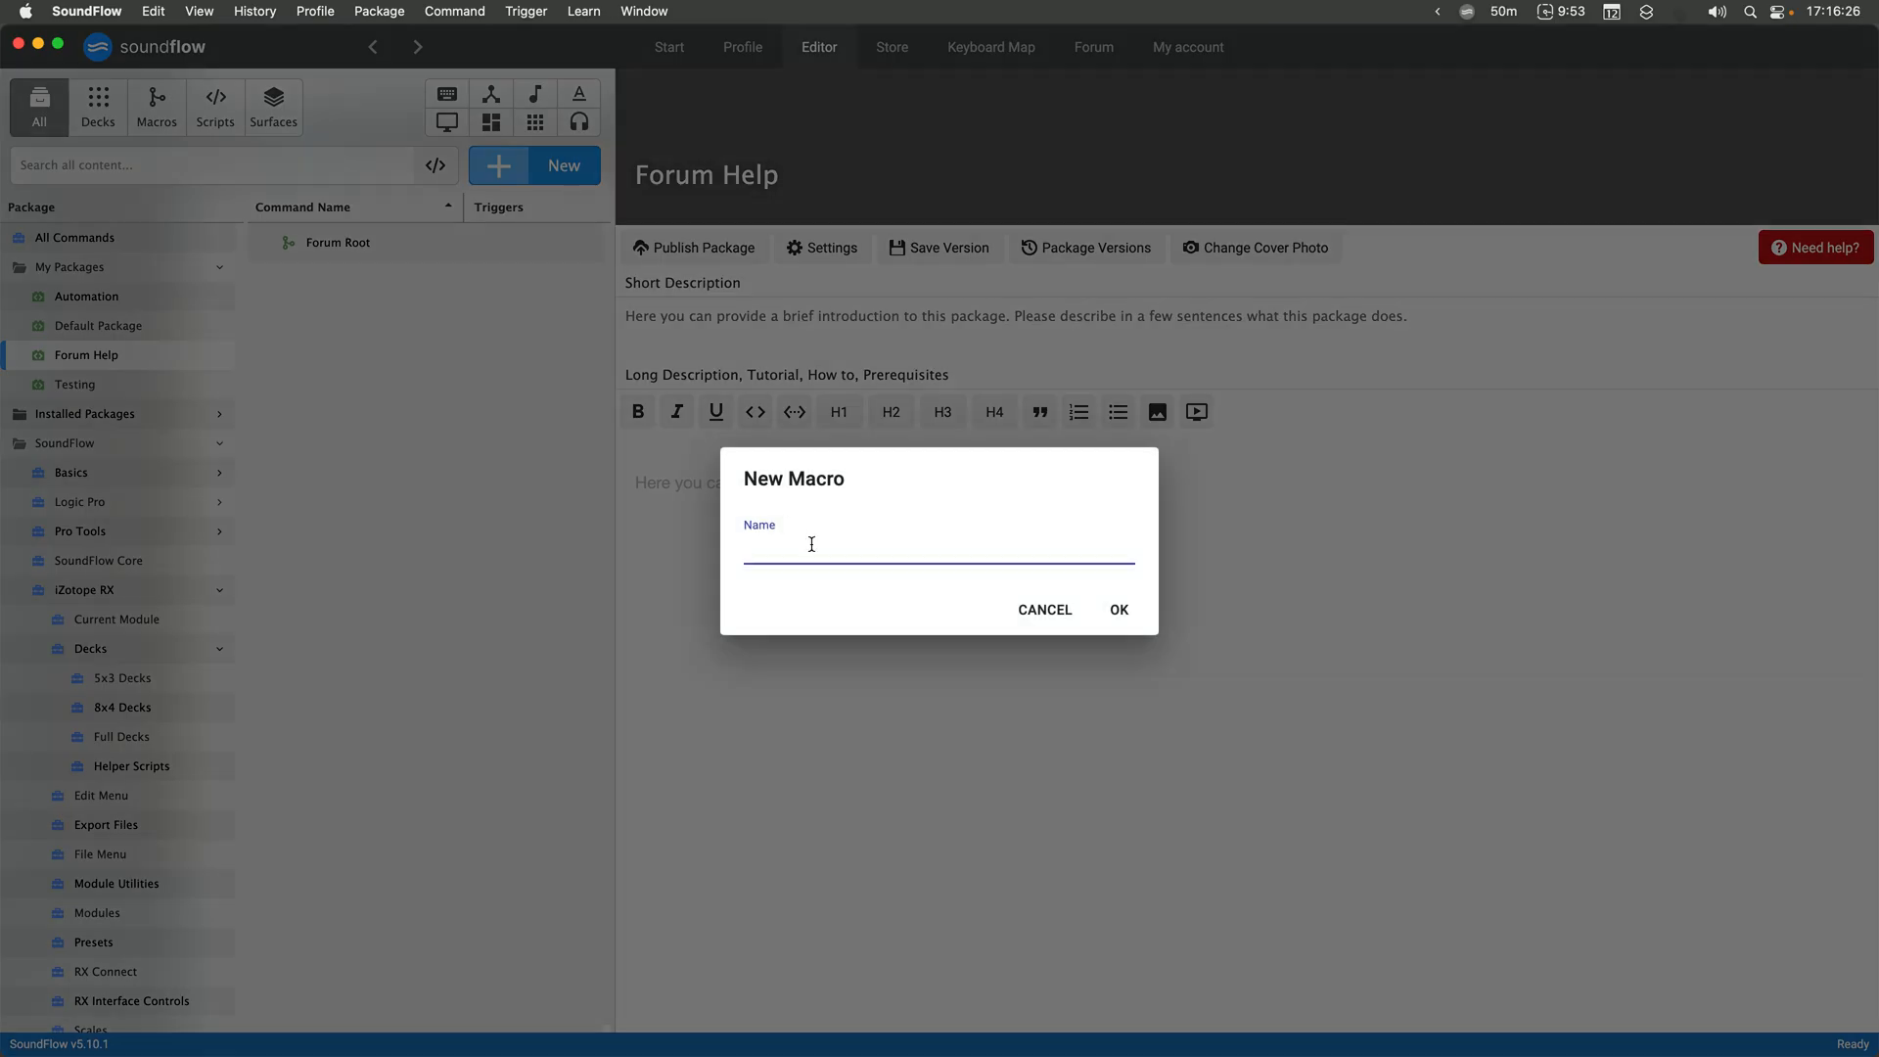
pyautogui.write('Open and Render Preset for')
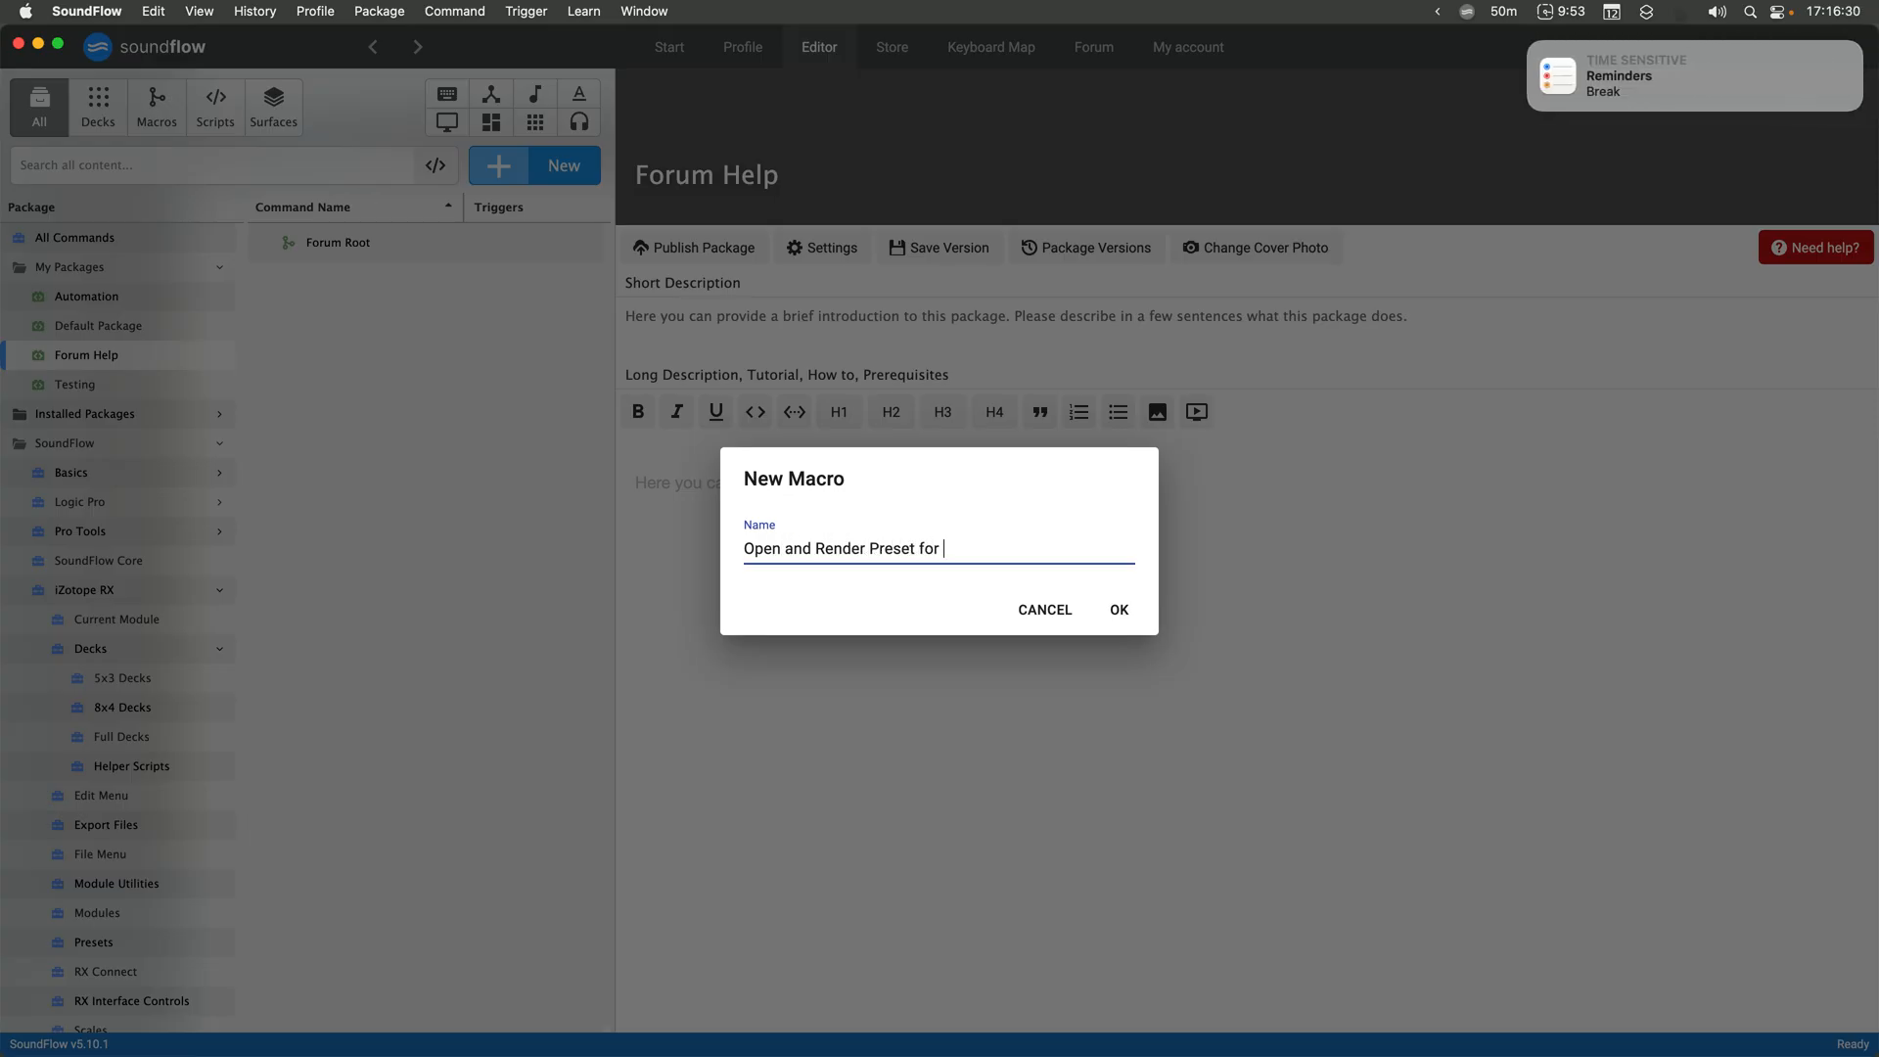
pyautogui.write('Izotope')
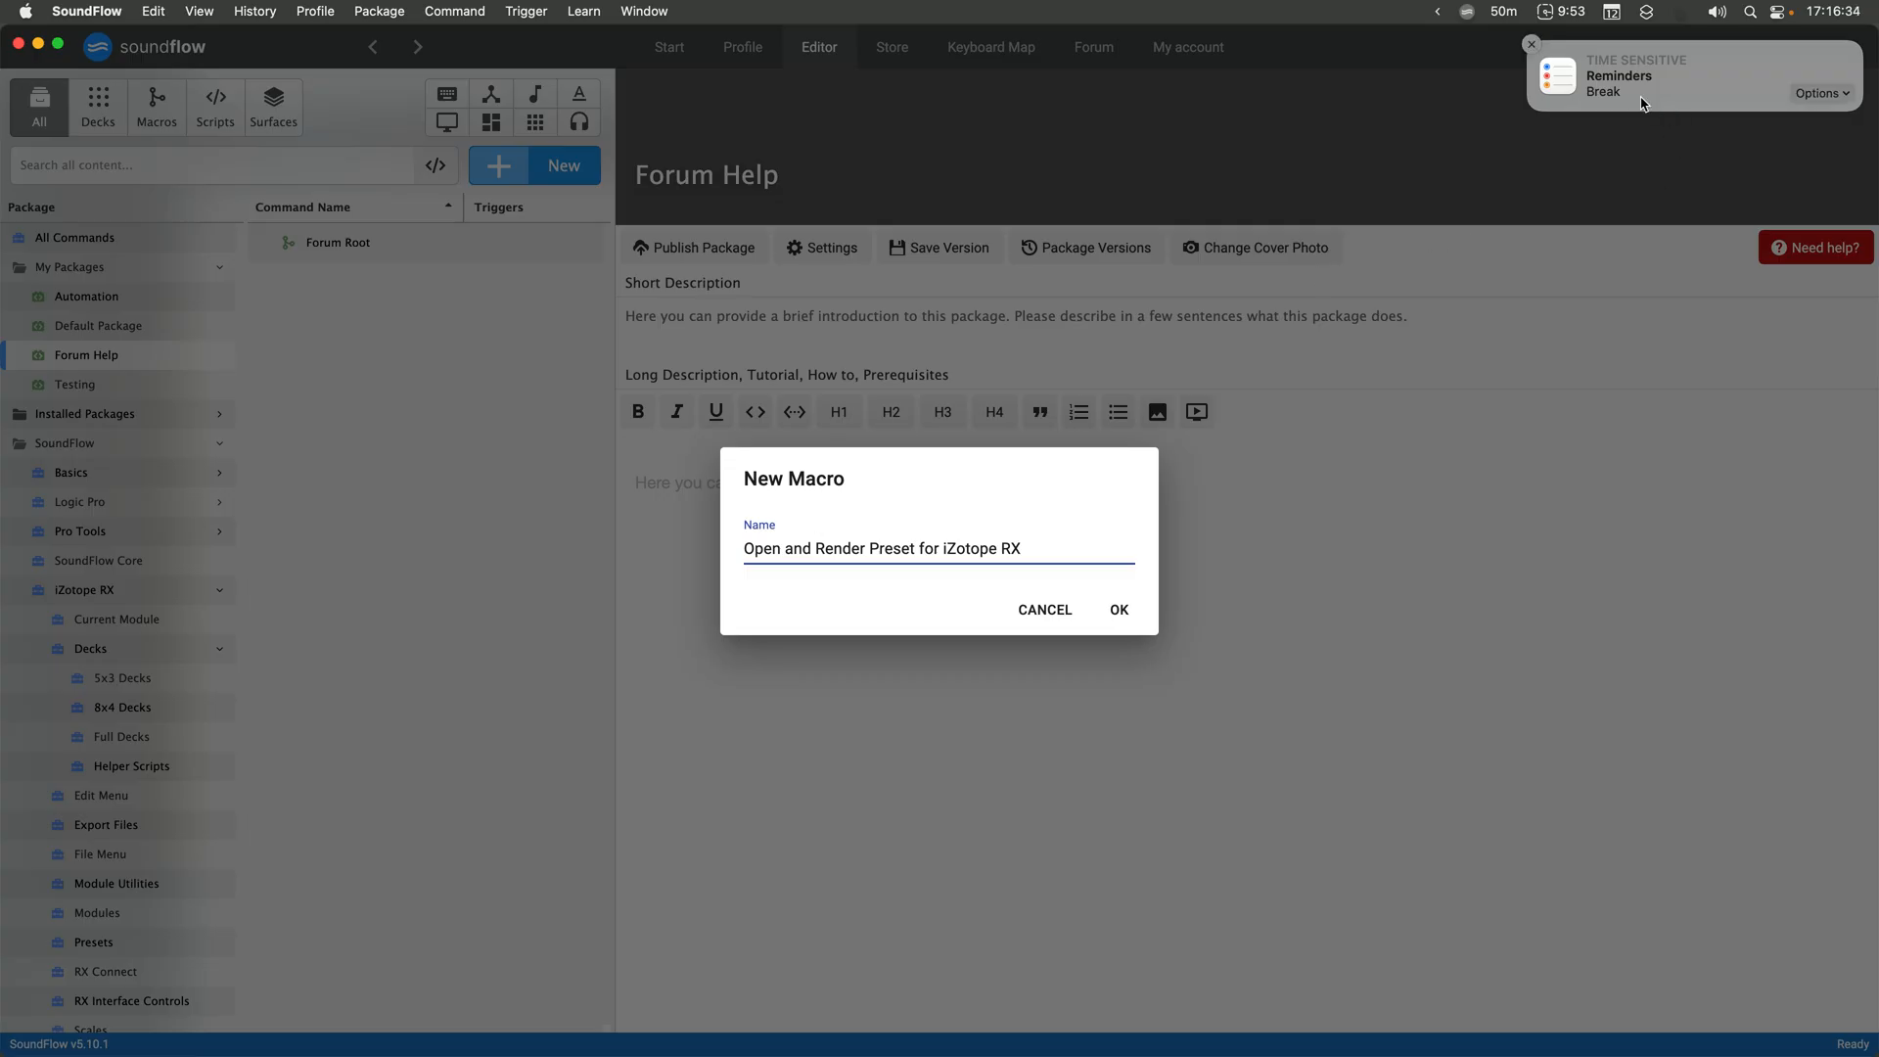
pyautogui.click(1118, 609)
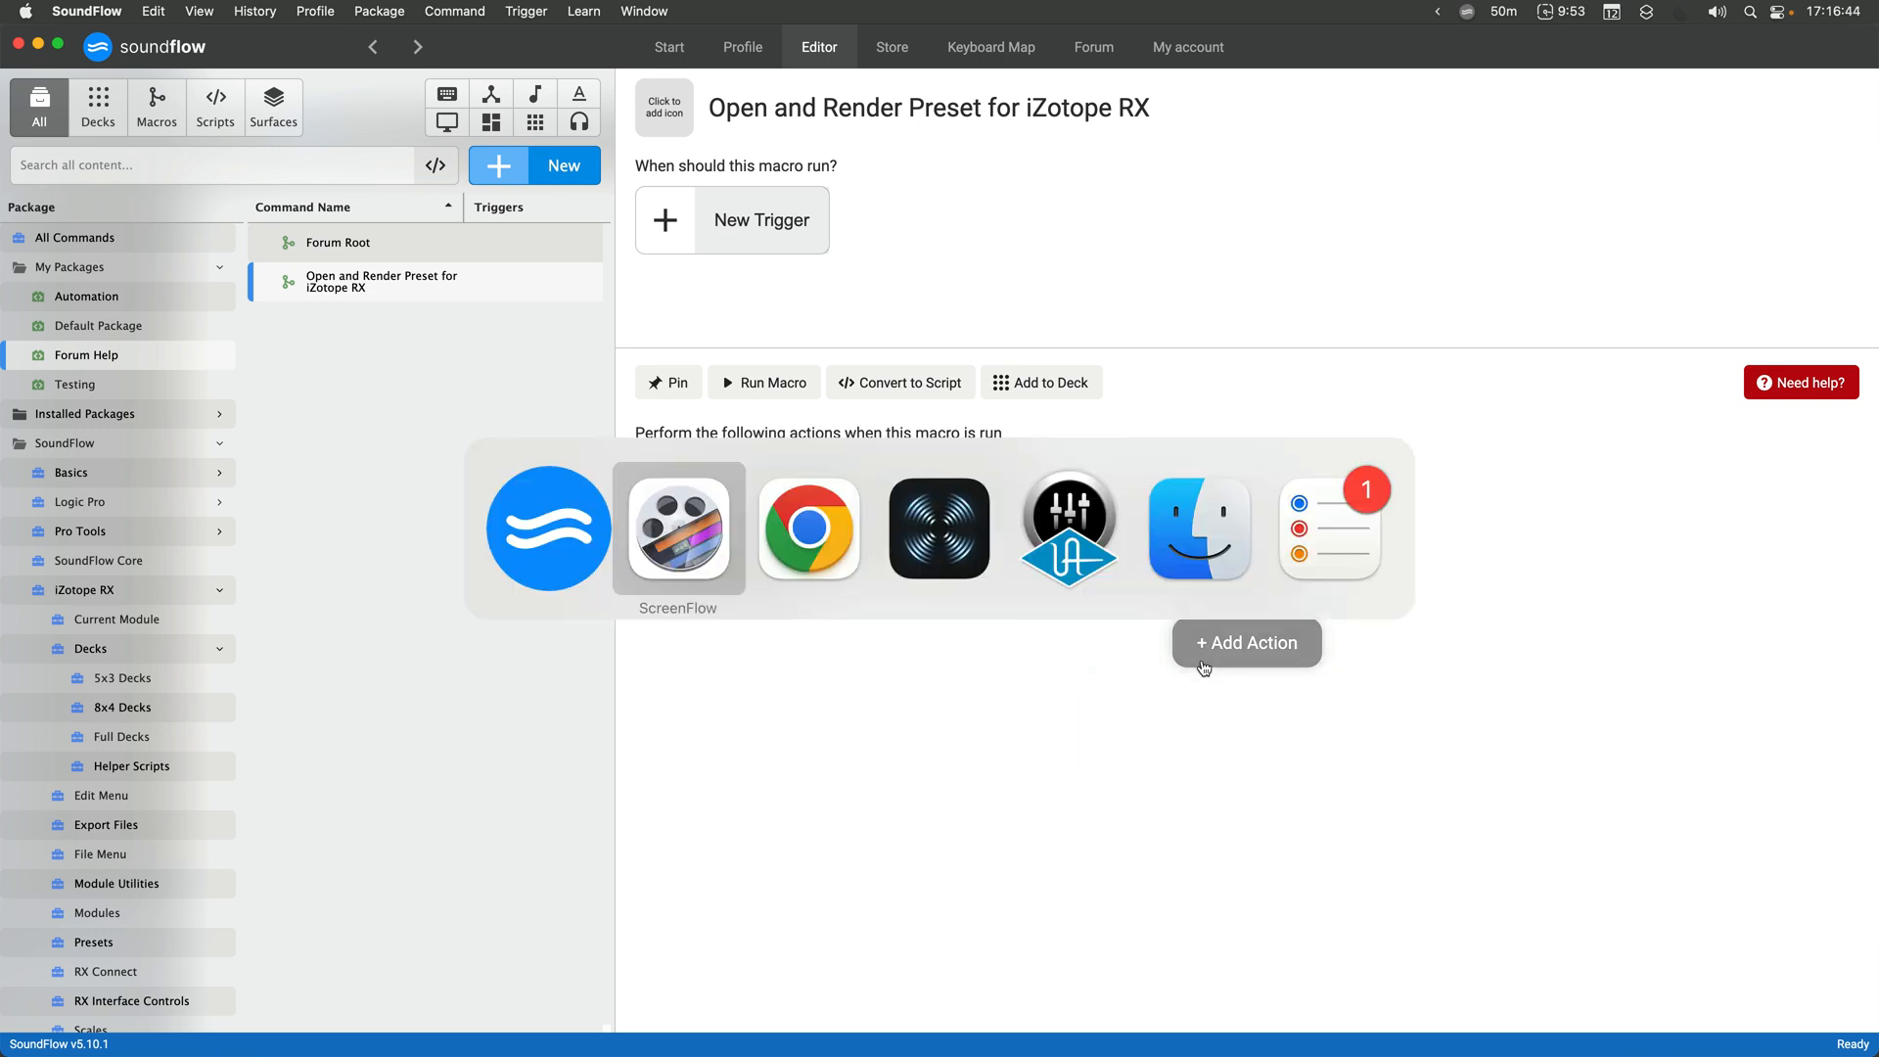
pyautogui.click(1067, 526)
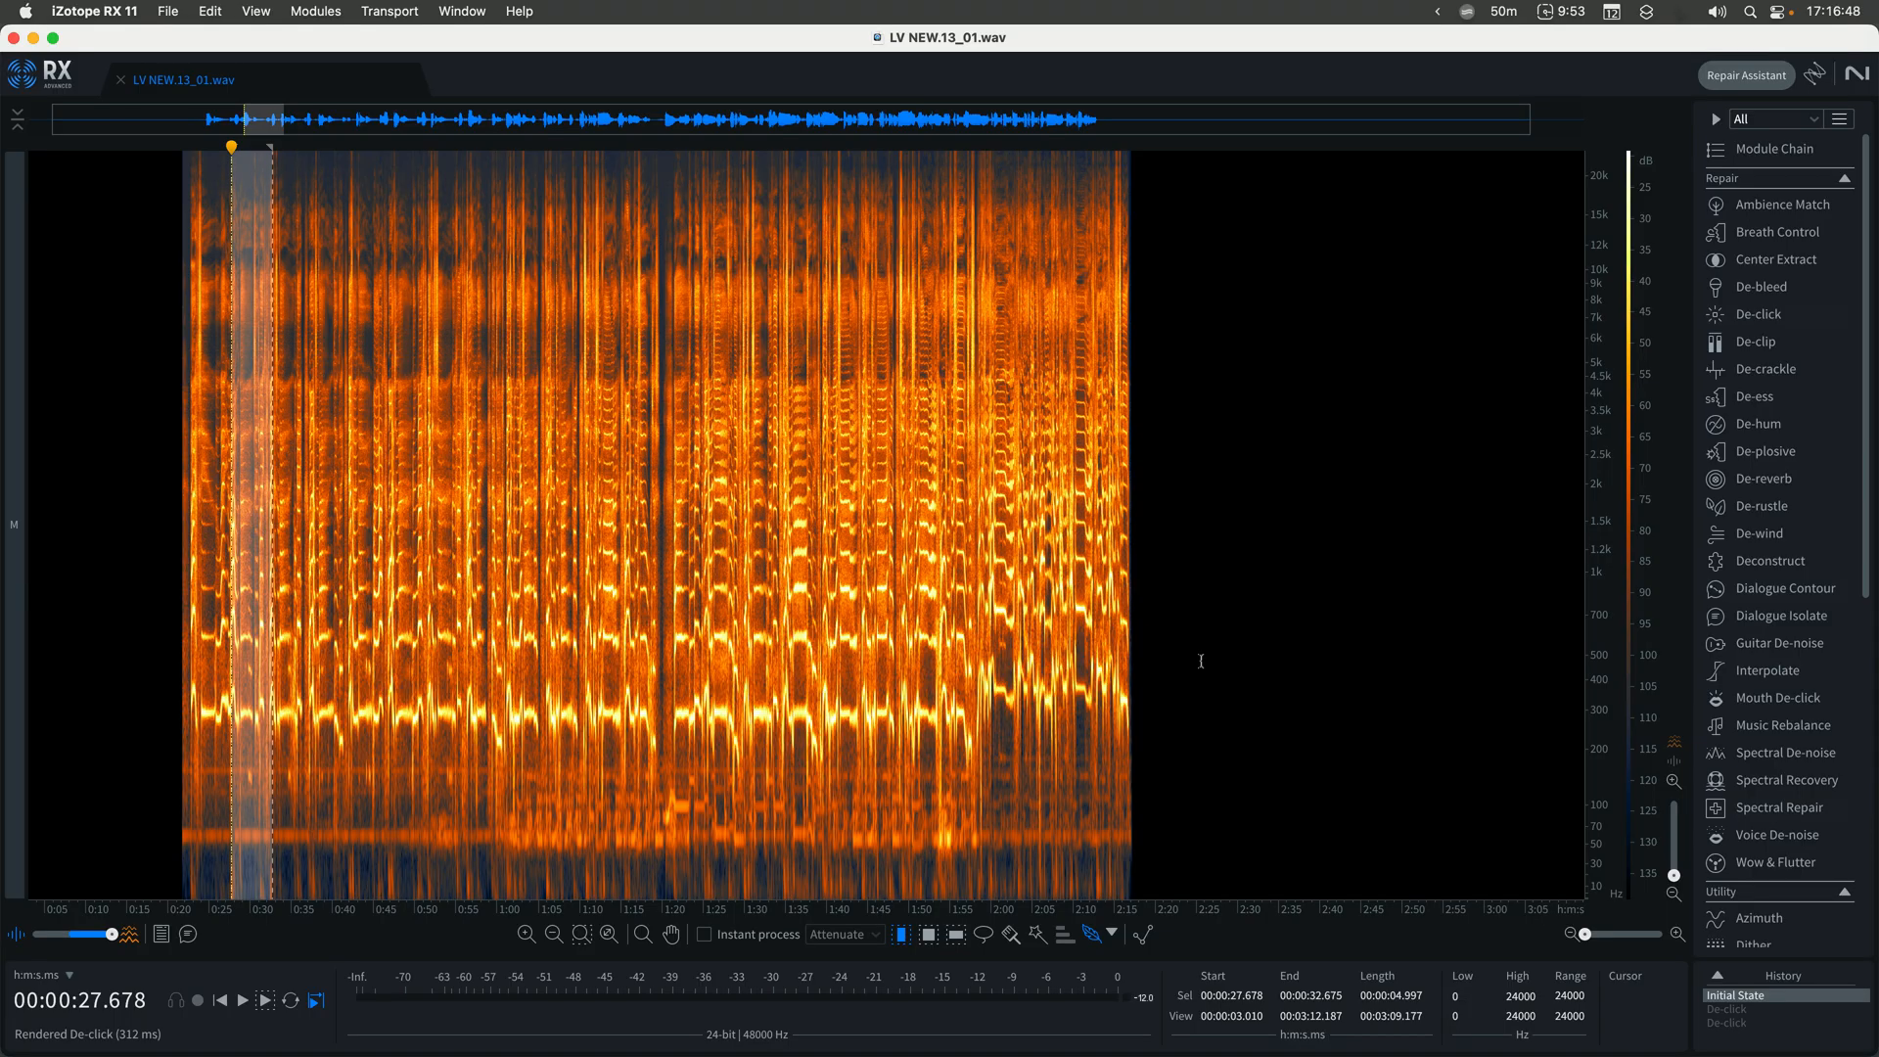
pyautogui.click(1760, 313)
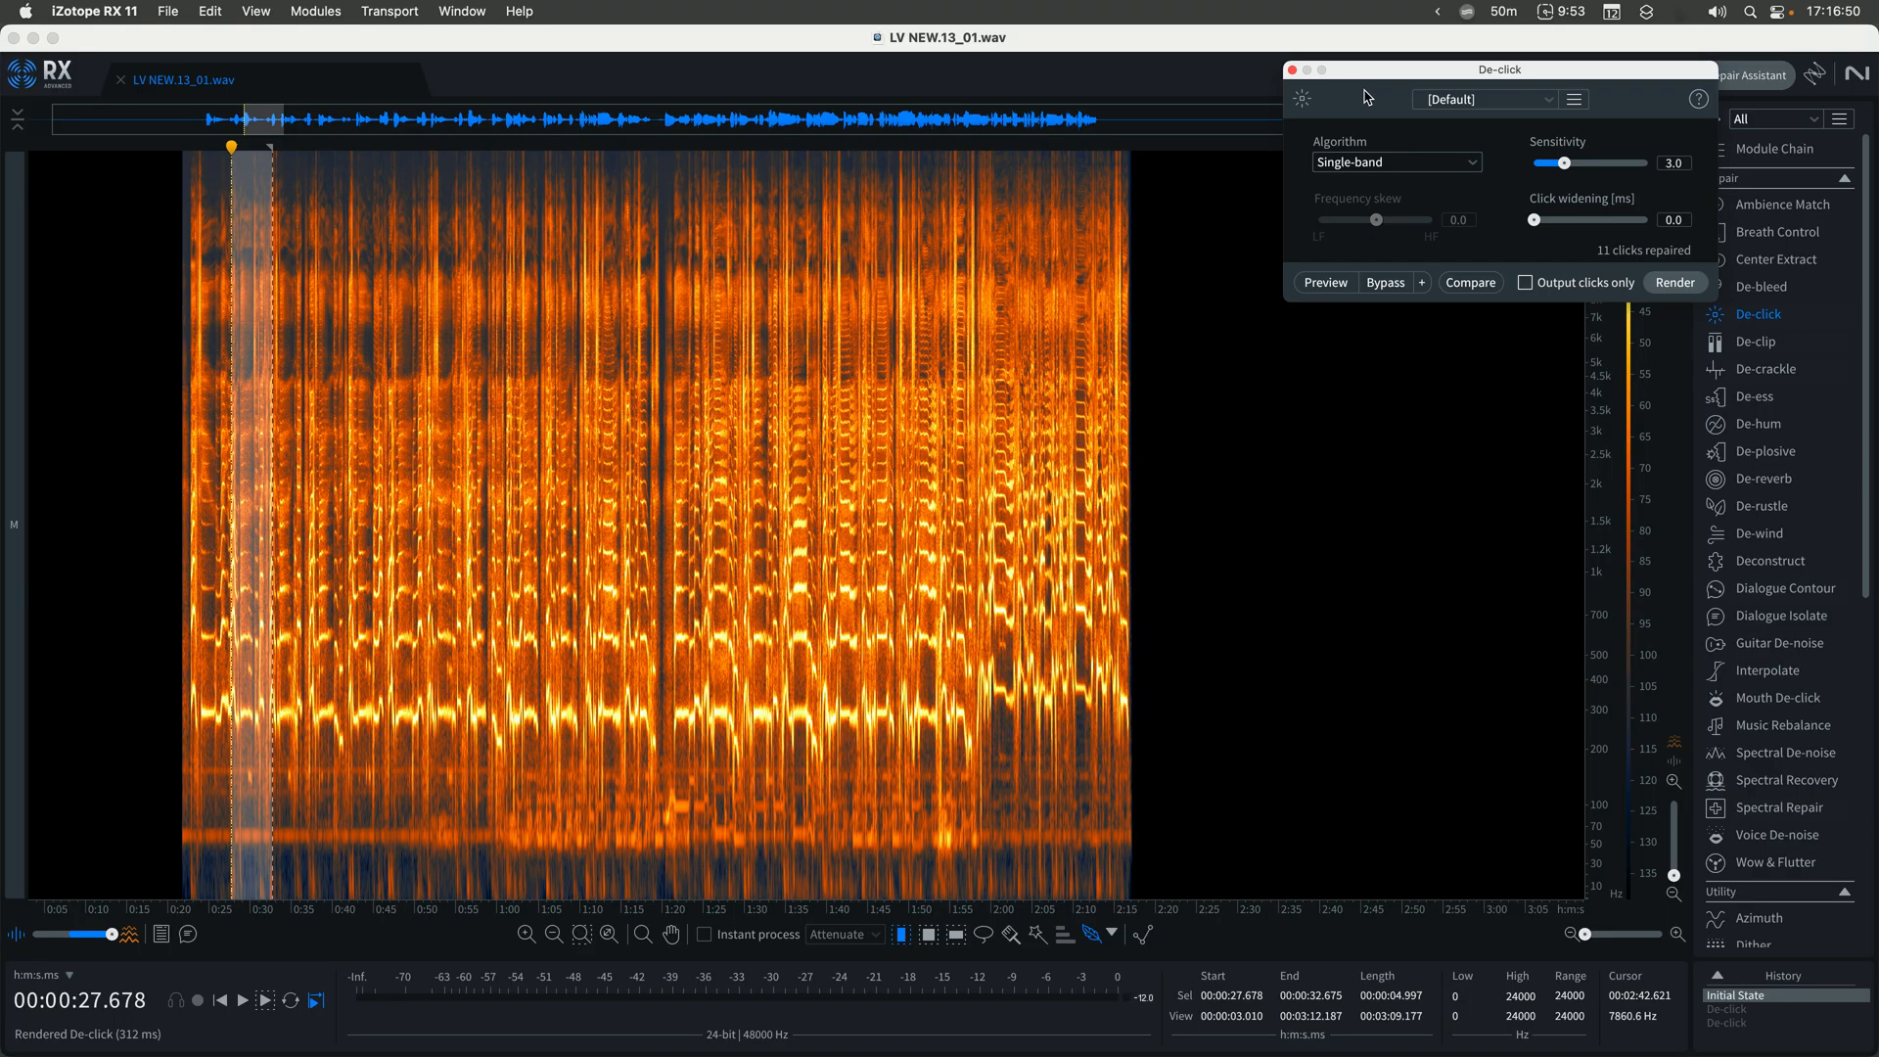
pyautogui.click(1486, 98)
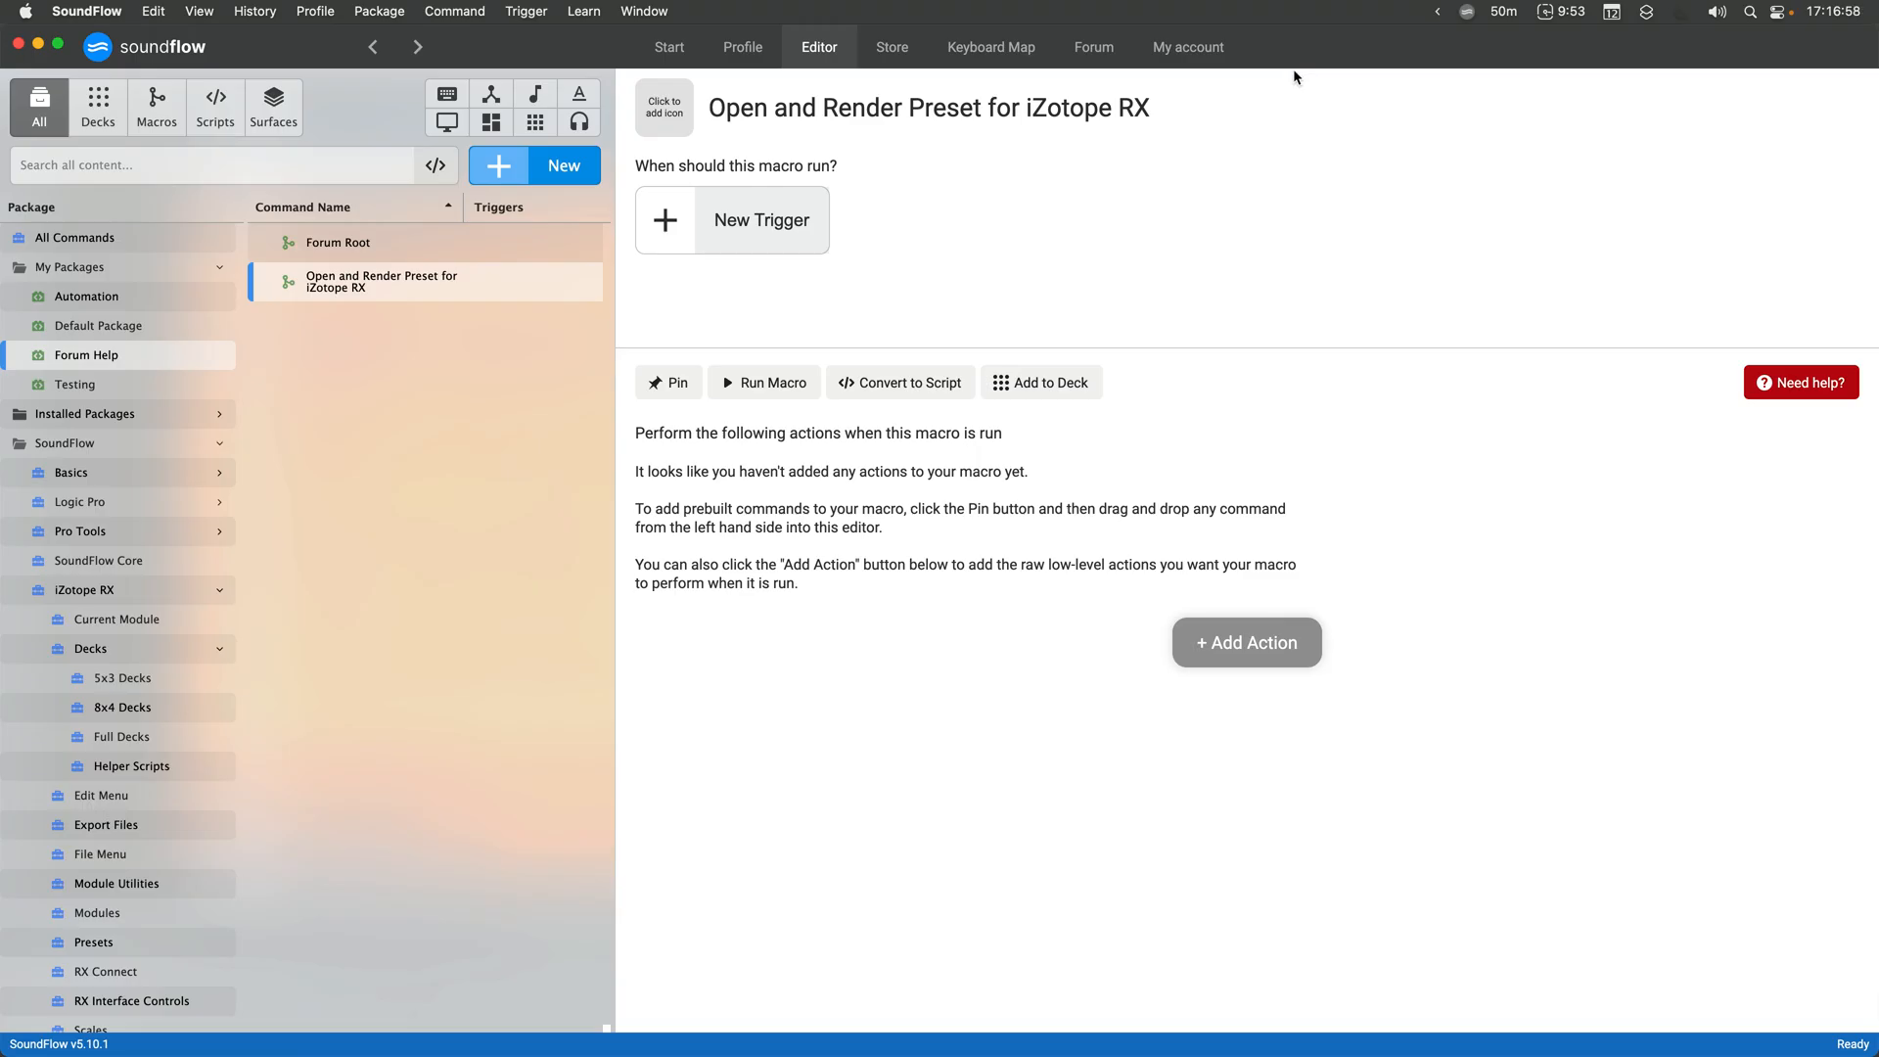
# Add a Module: Open/Close/Toggle action found via 'Module Open', and give the macro a keyboard trigger
pyautogui.click(1245, 642)
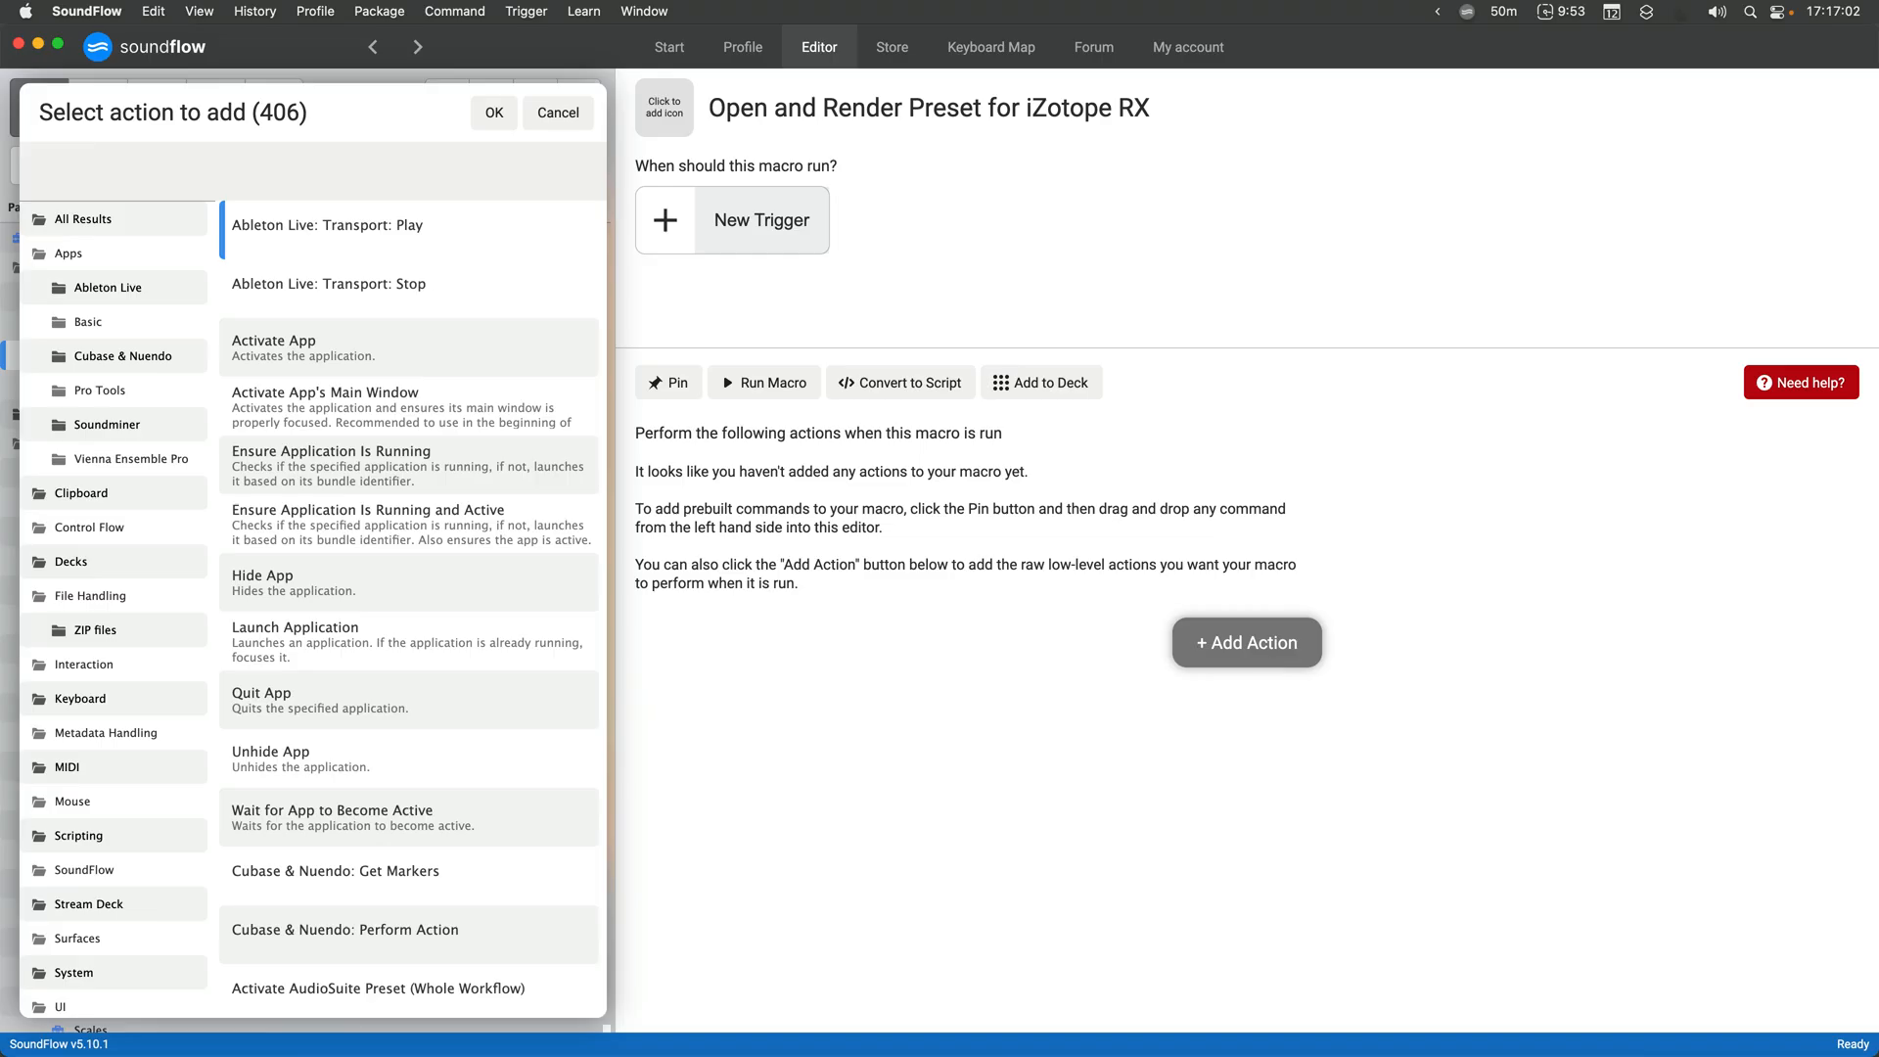
pyautogui.write('Module Open')
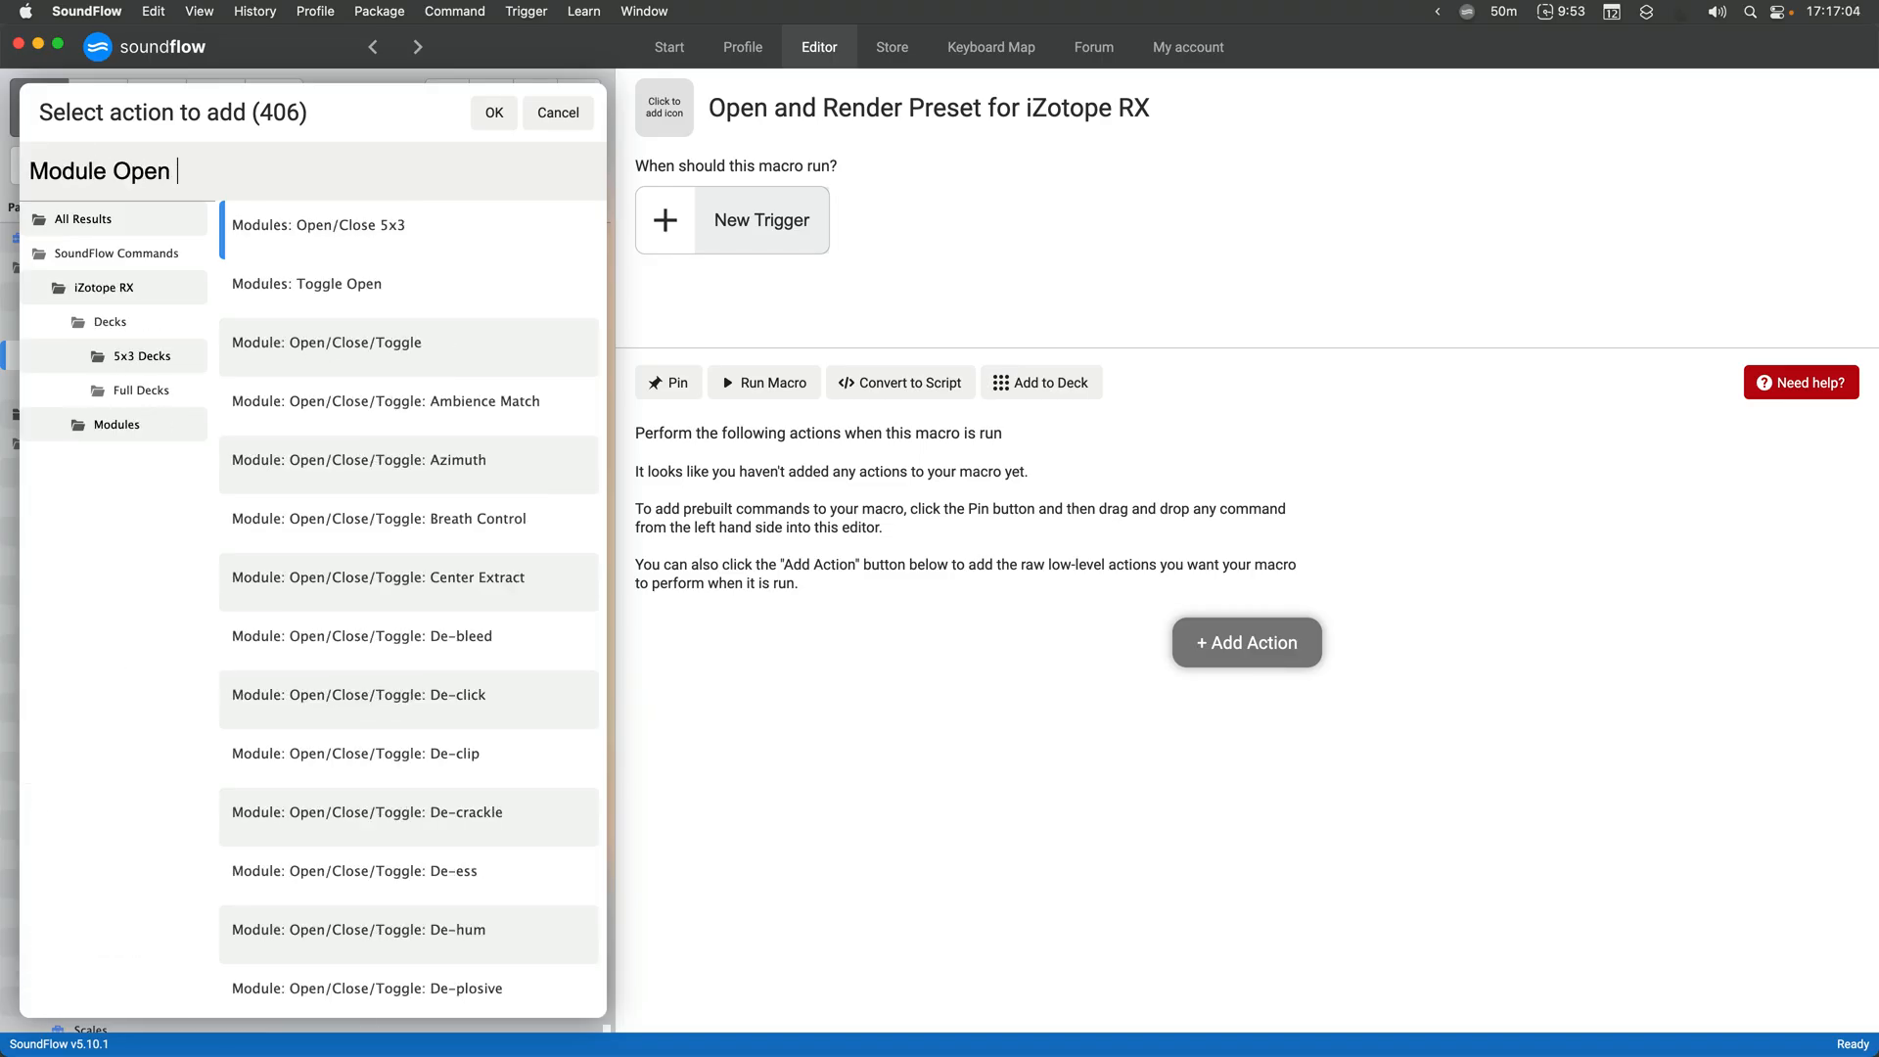
pyautogui.write('to')
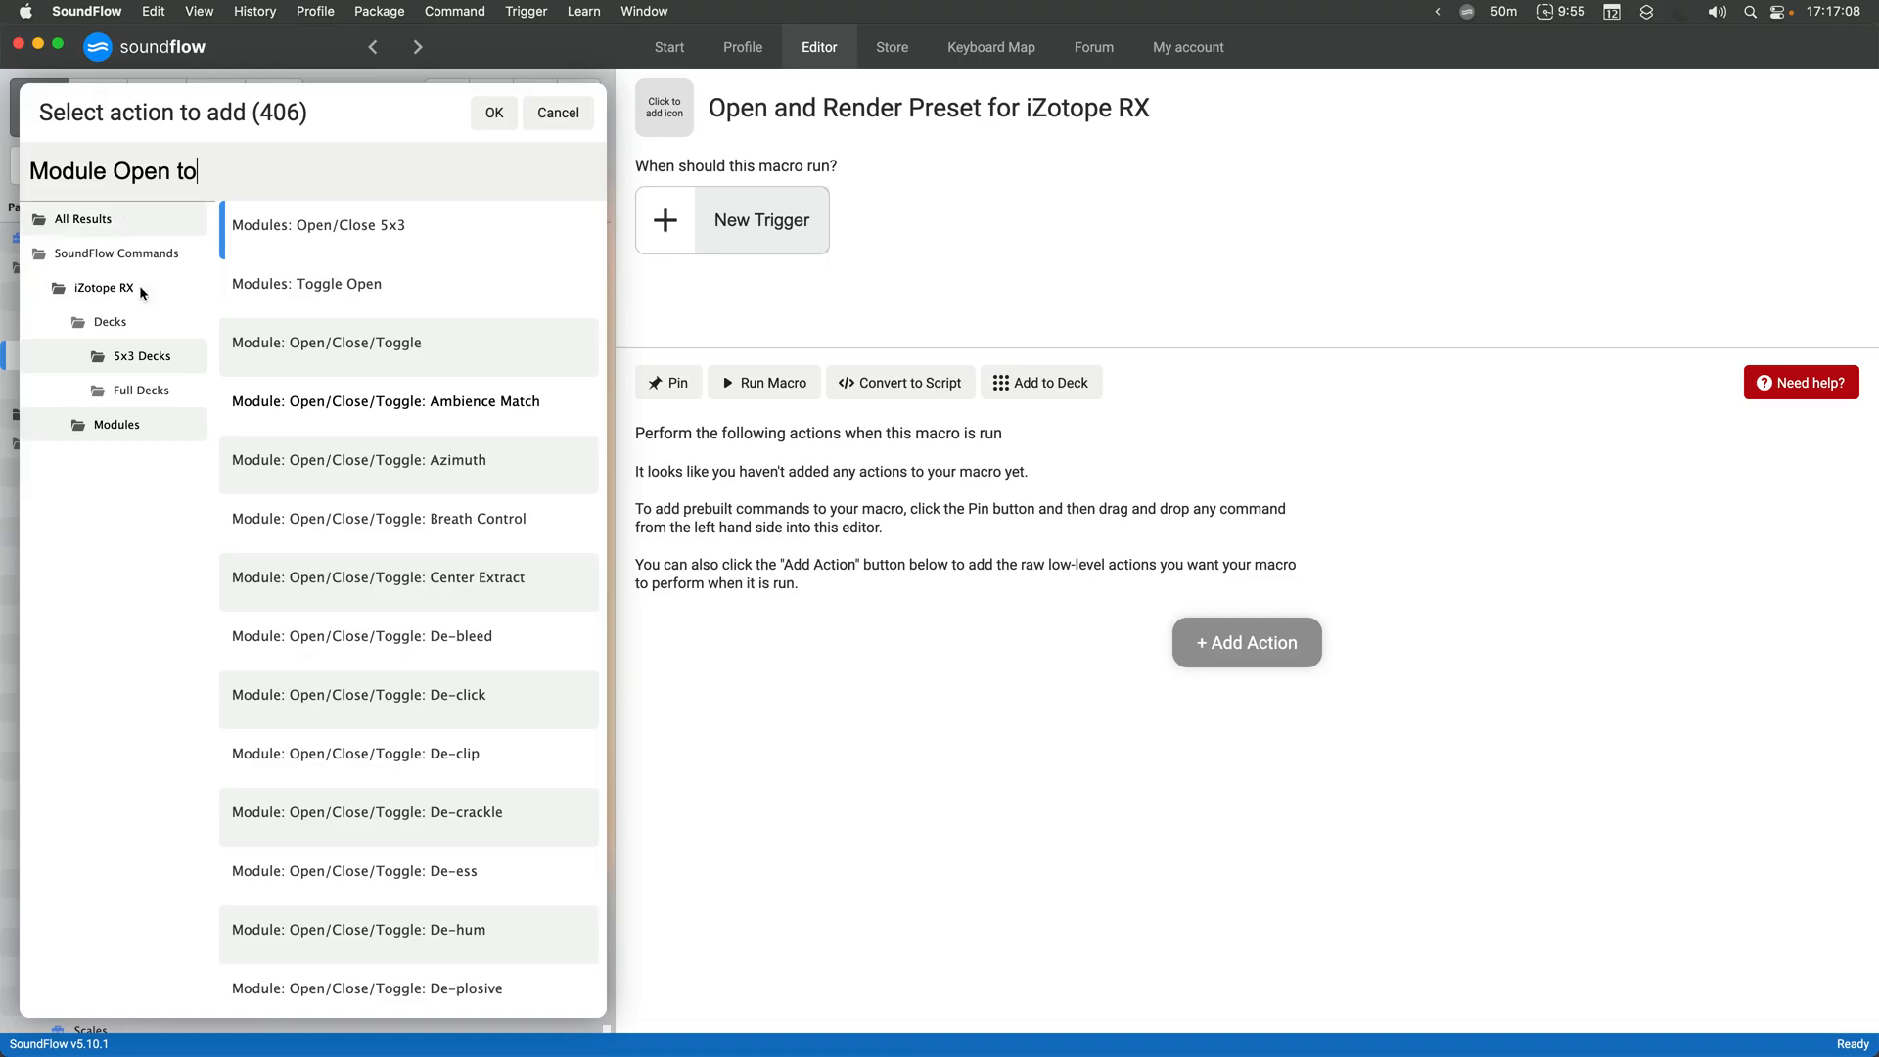
pyautogui.click(116, 425)
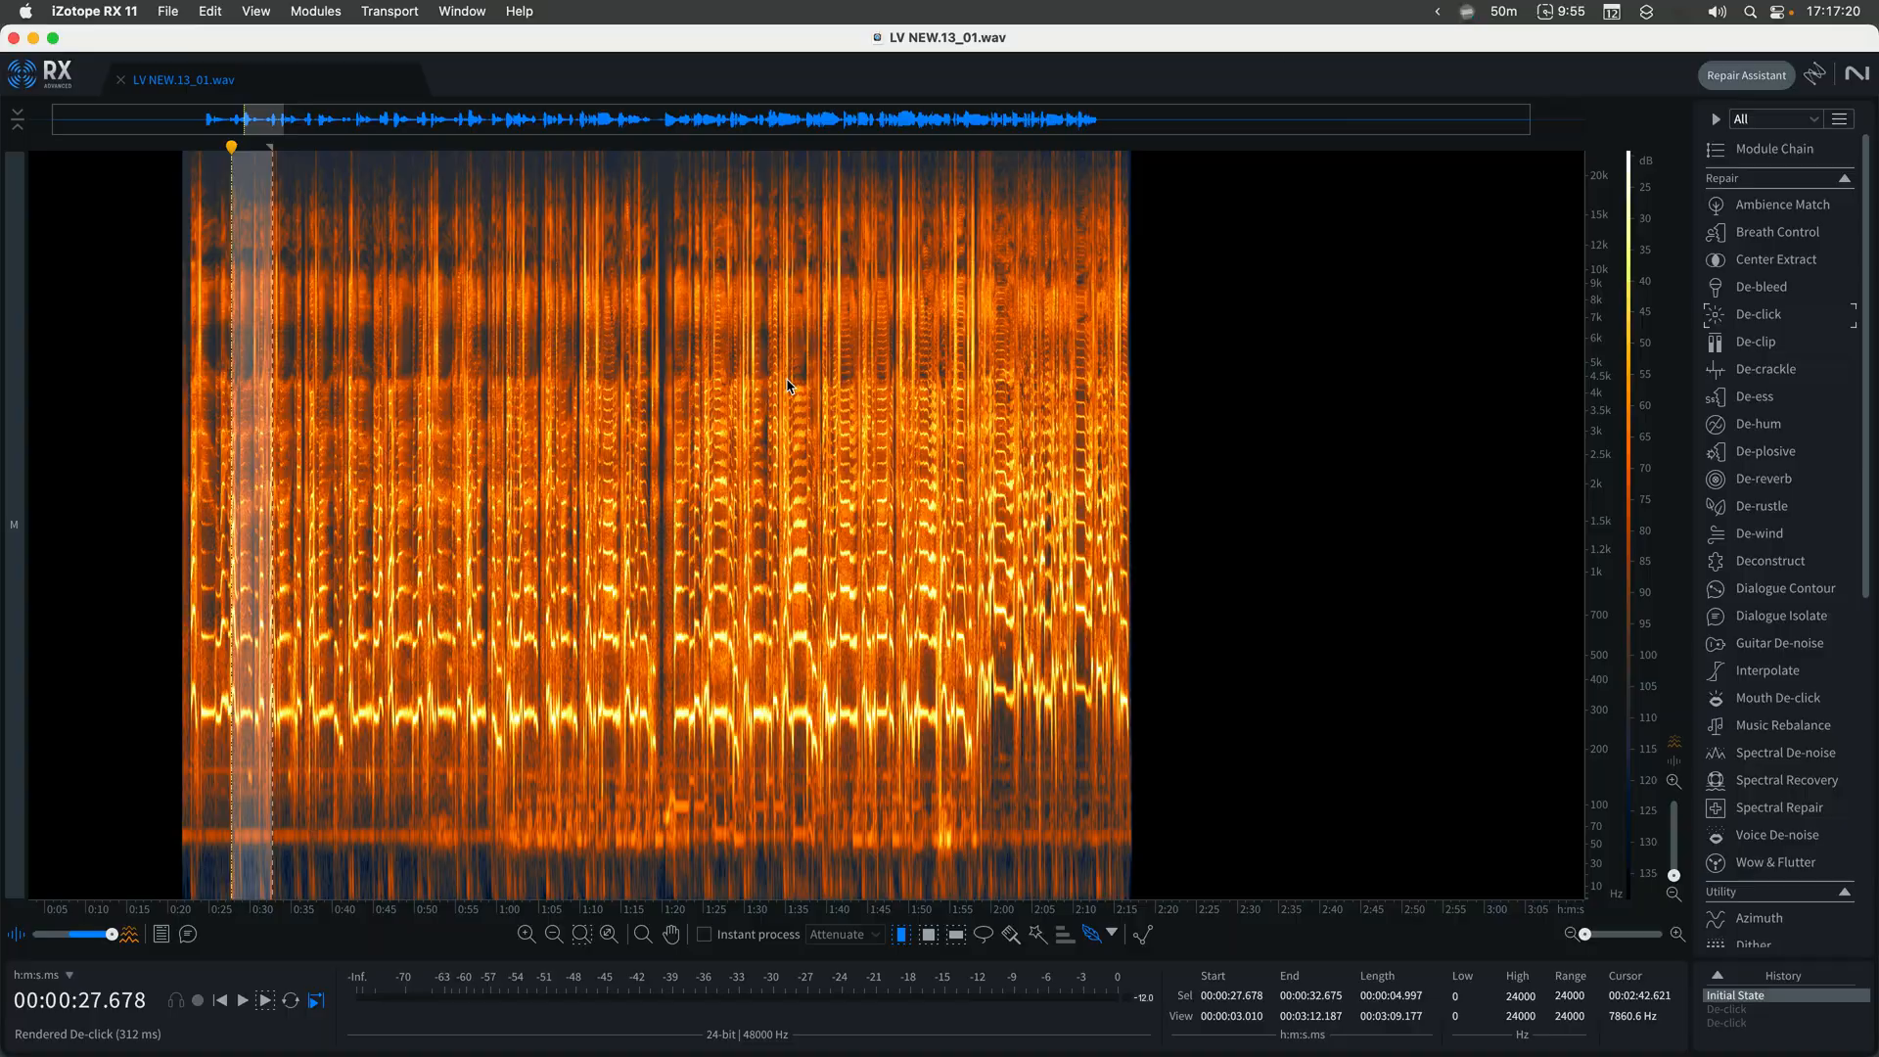
pyautogui.click(1760, 313)
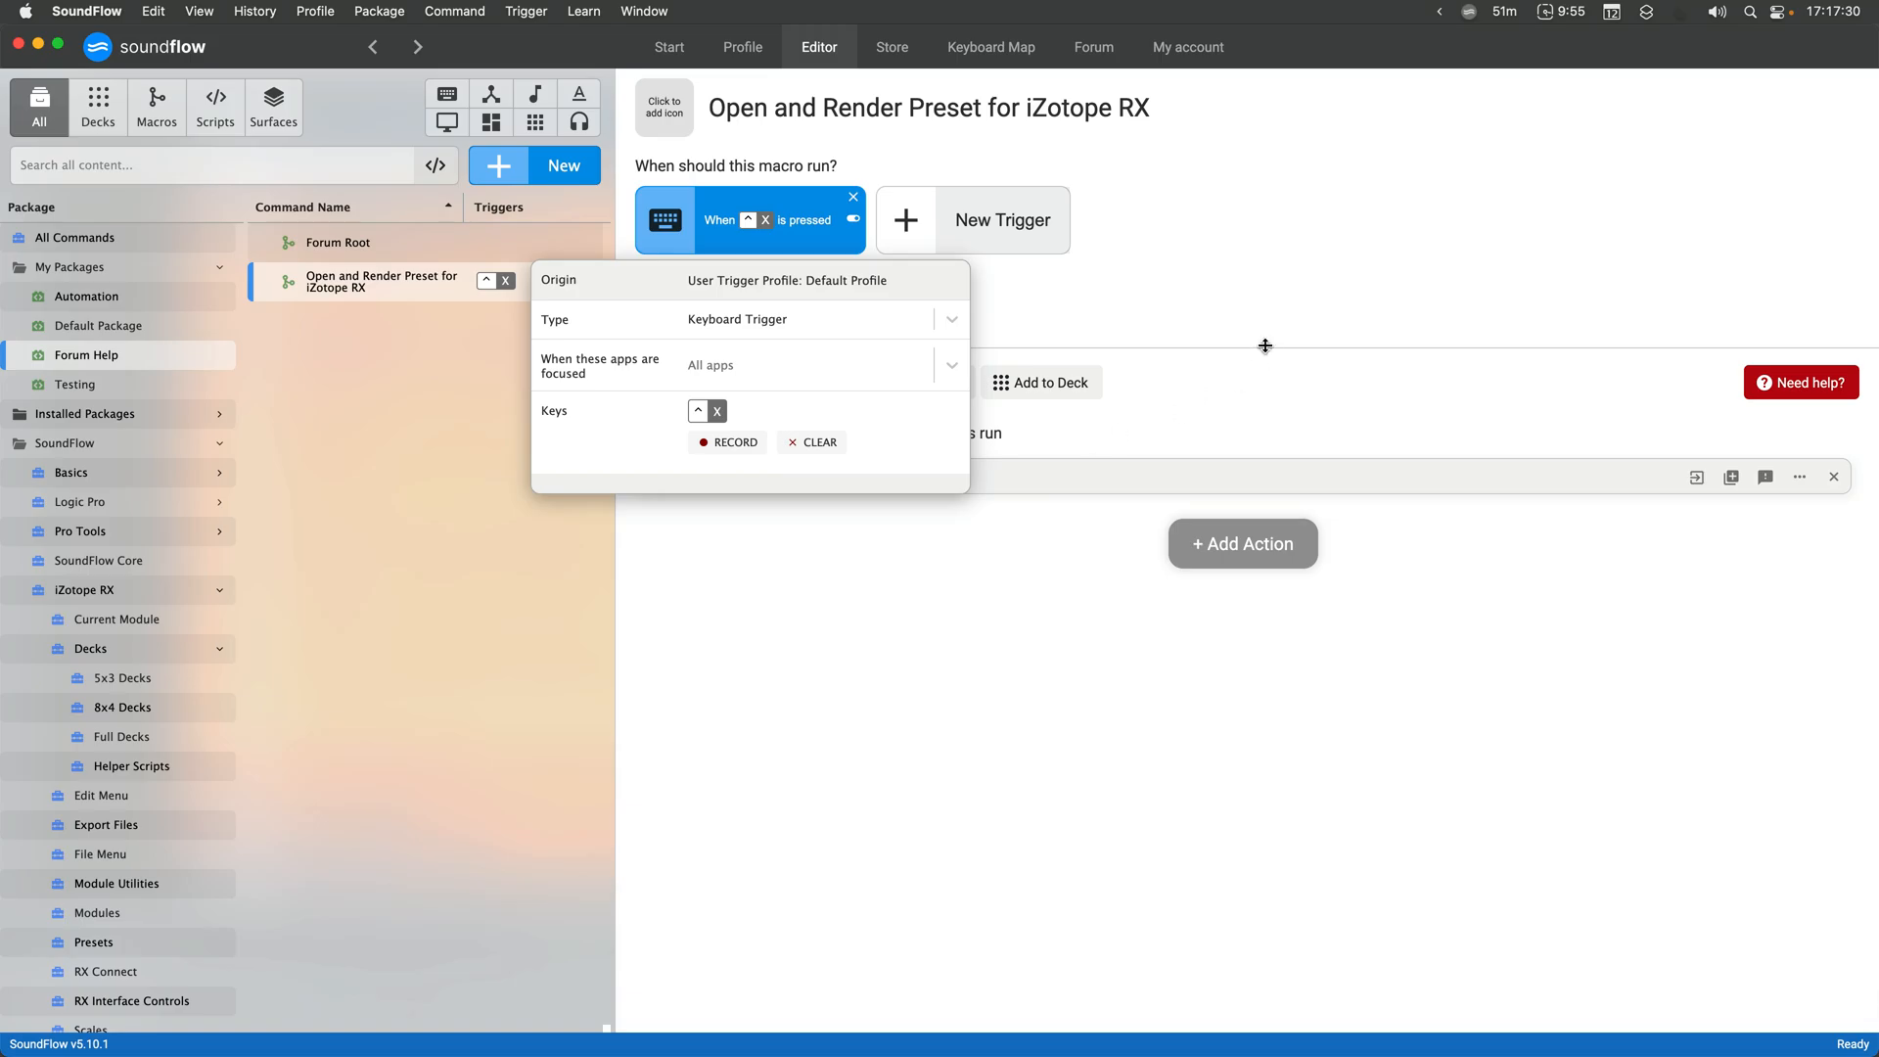
# Dismiss the trigger settings and search 'module toggle' for the Module: Open/Close/Toggle step
pyautogui.click(1833, 478)
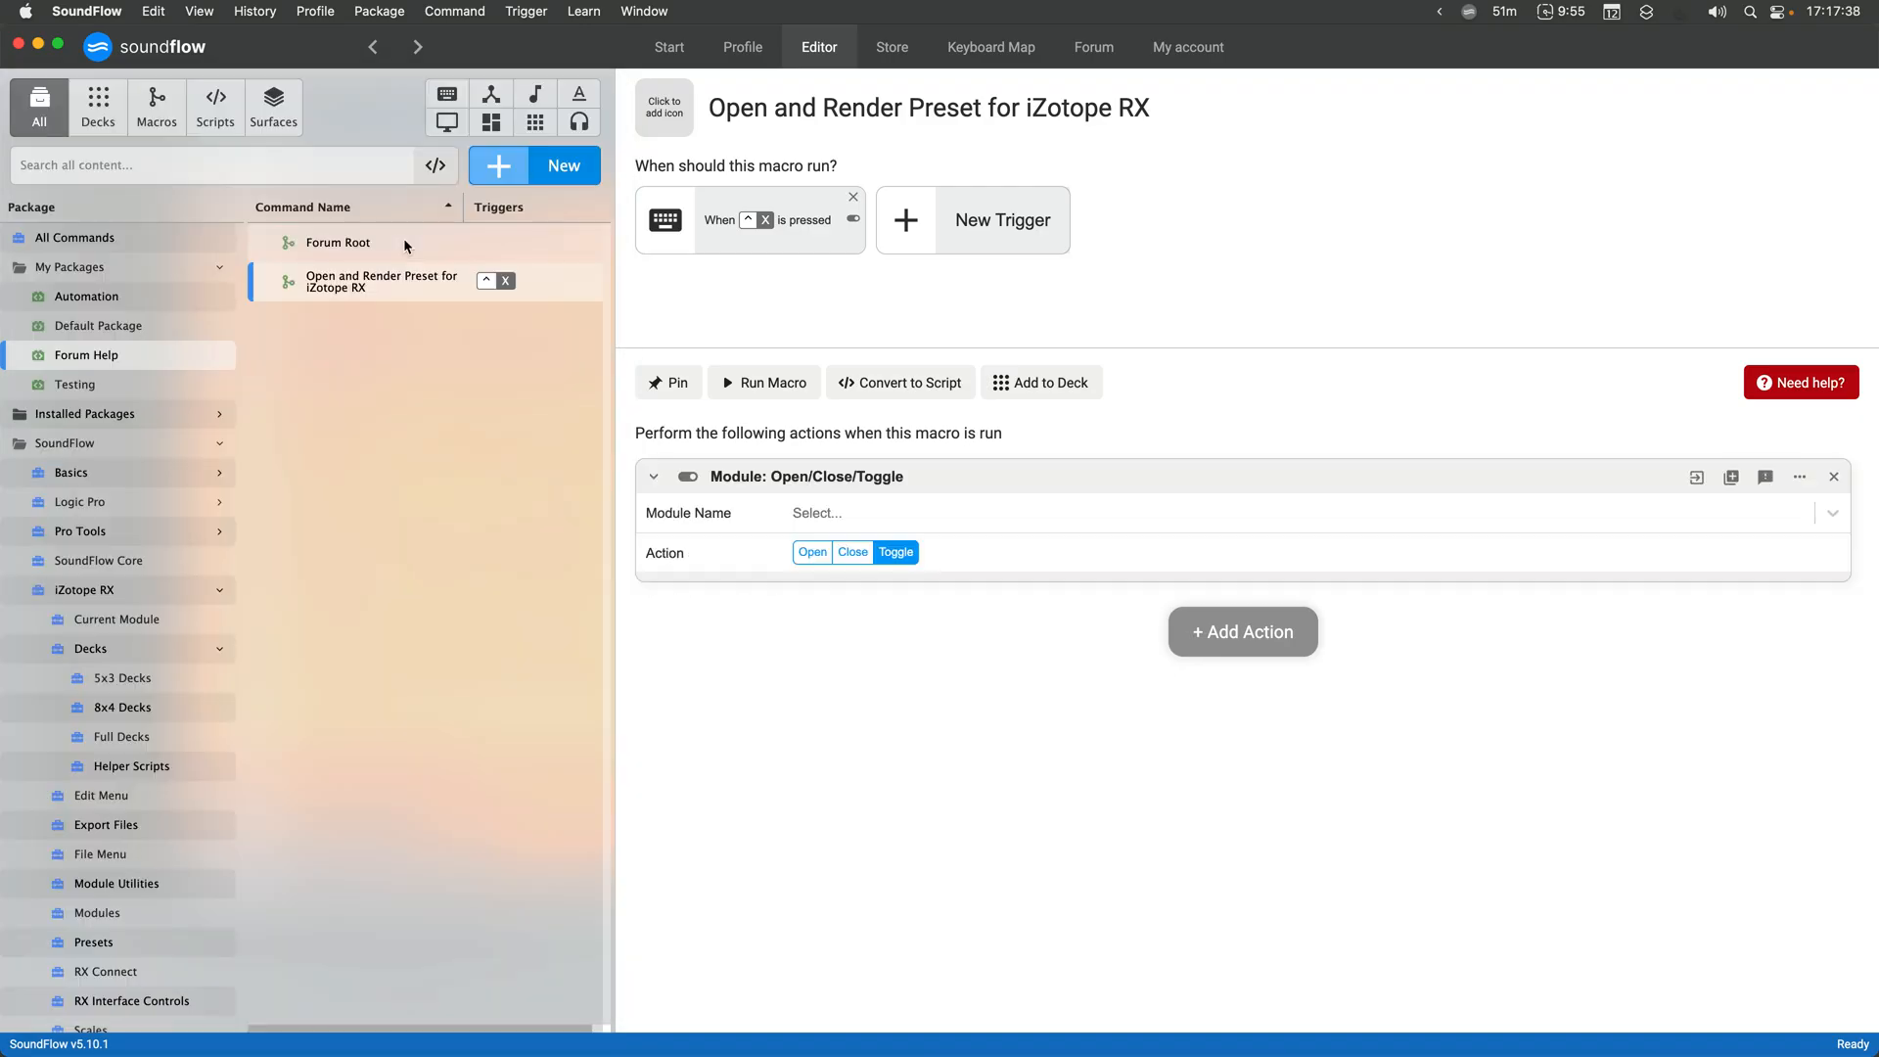
pyautogui.moveTo(1490, 648)
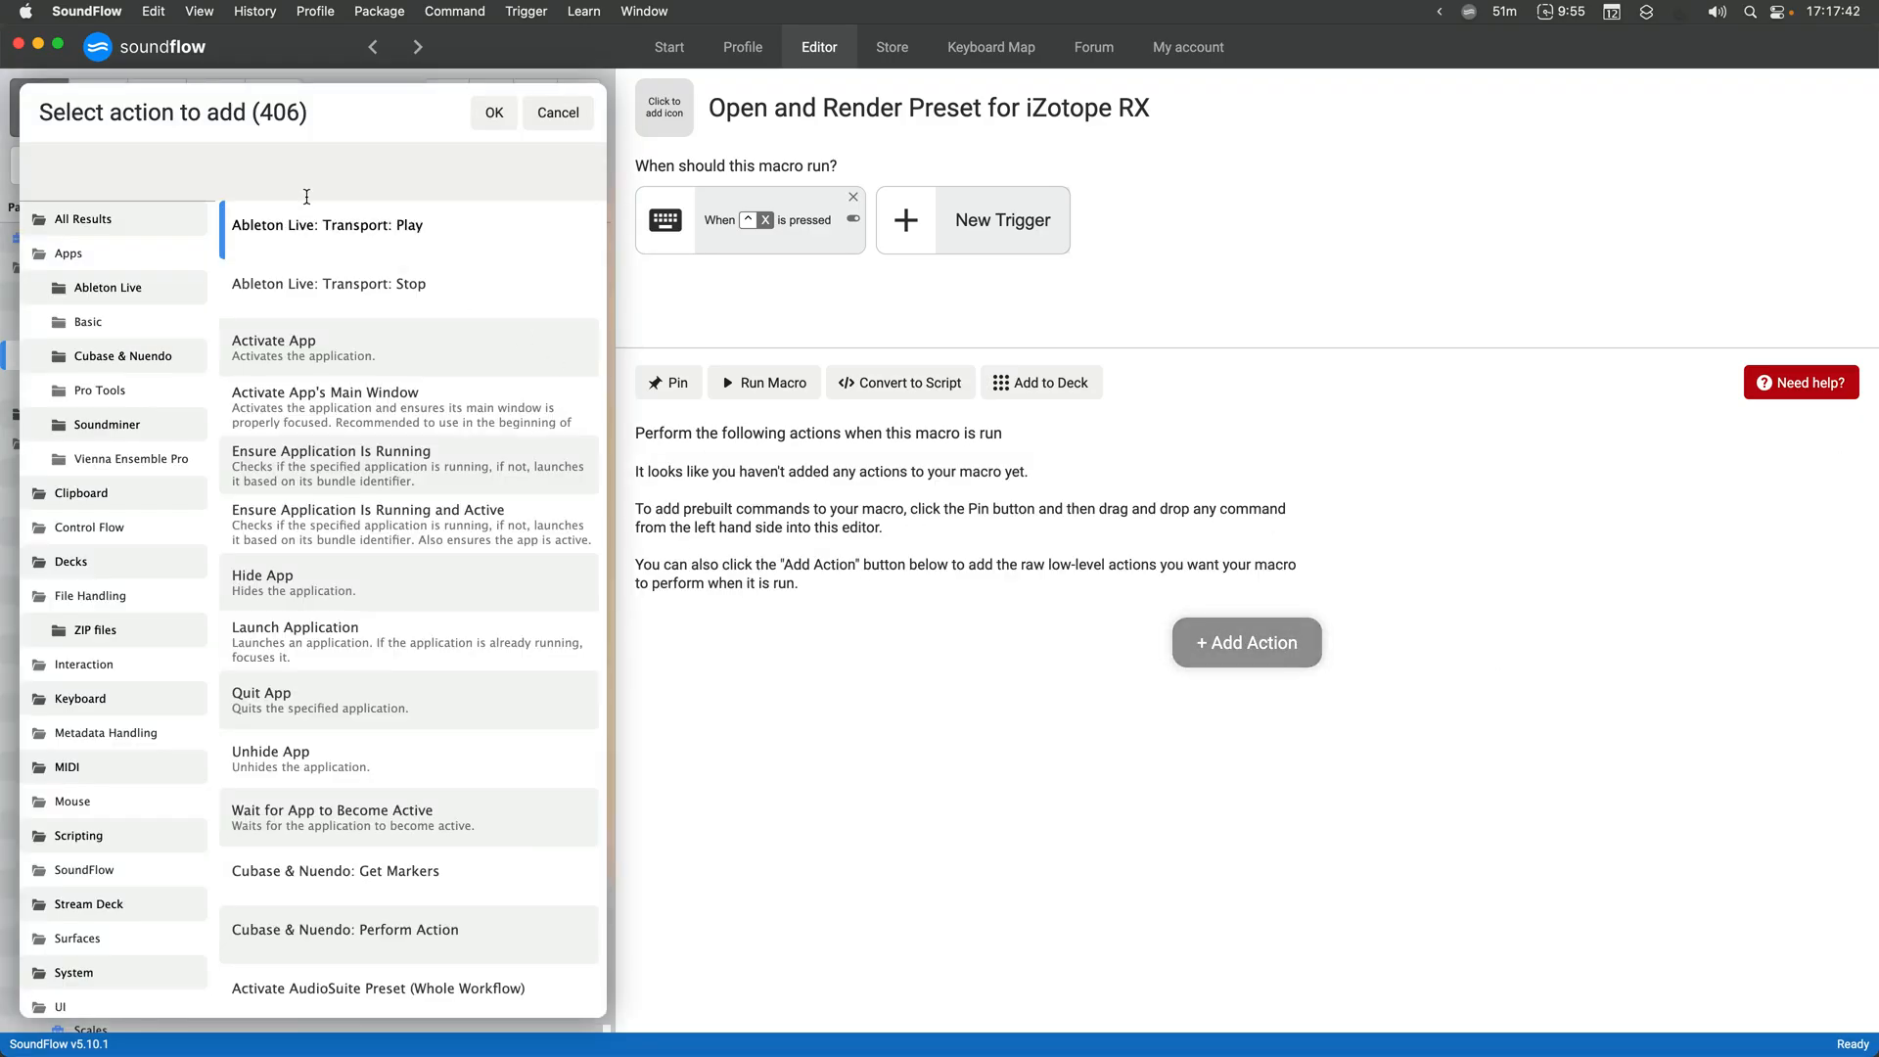
pyautogui.write('module toggle')
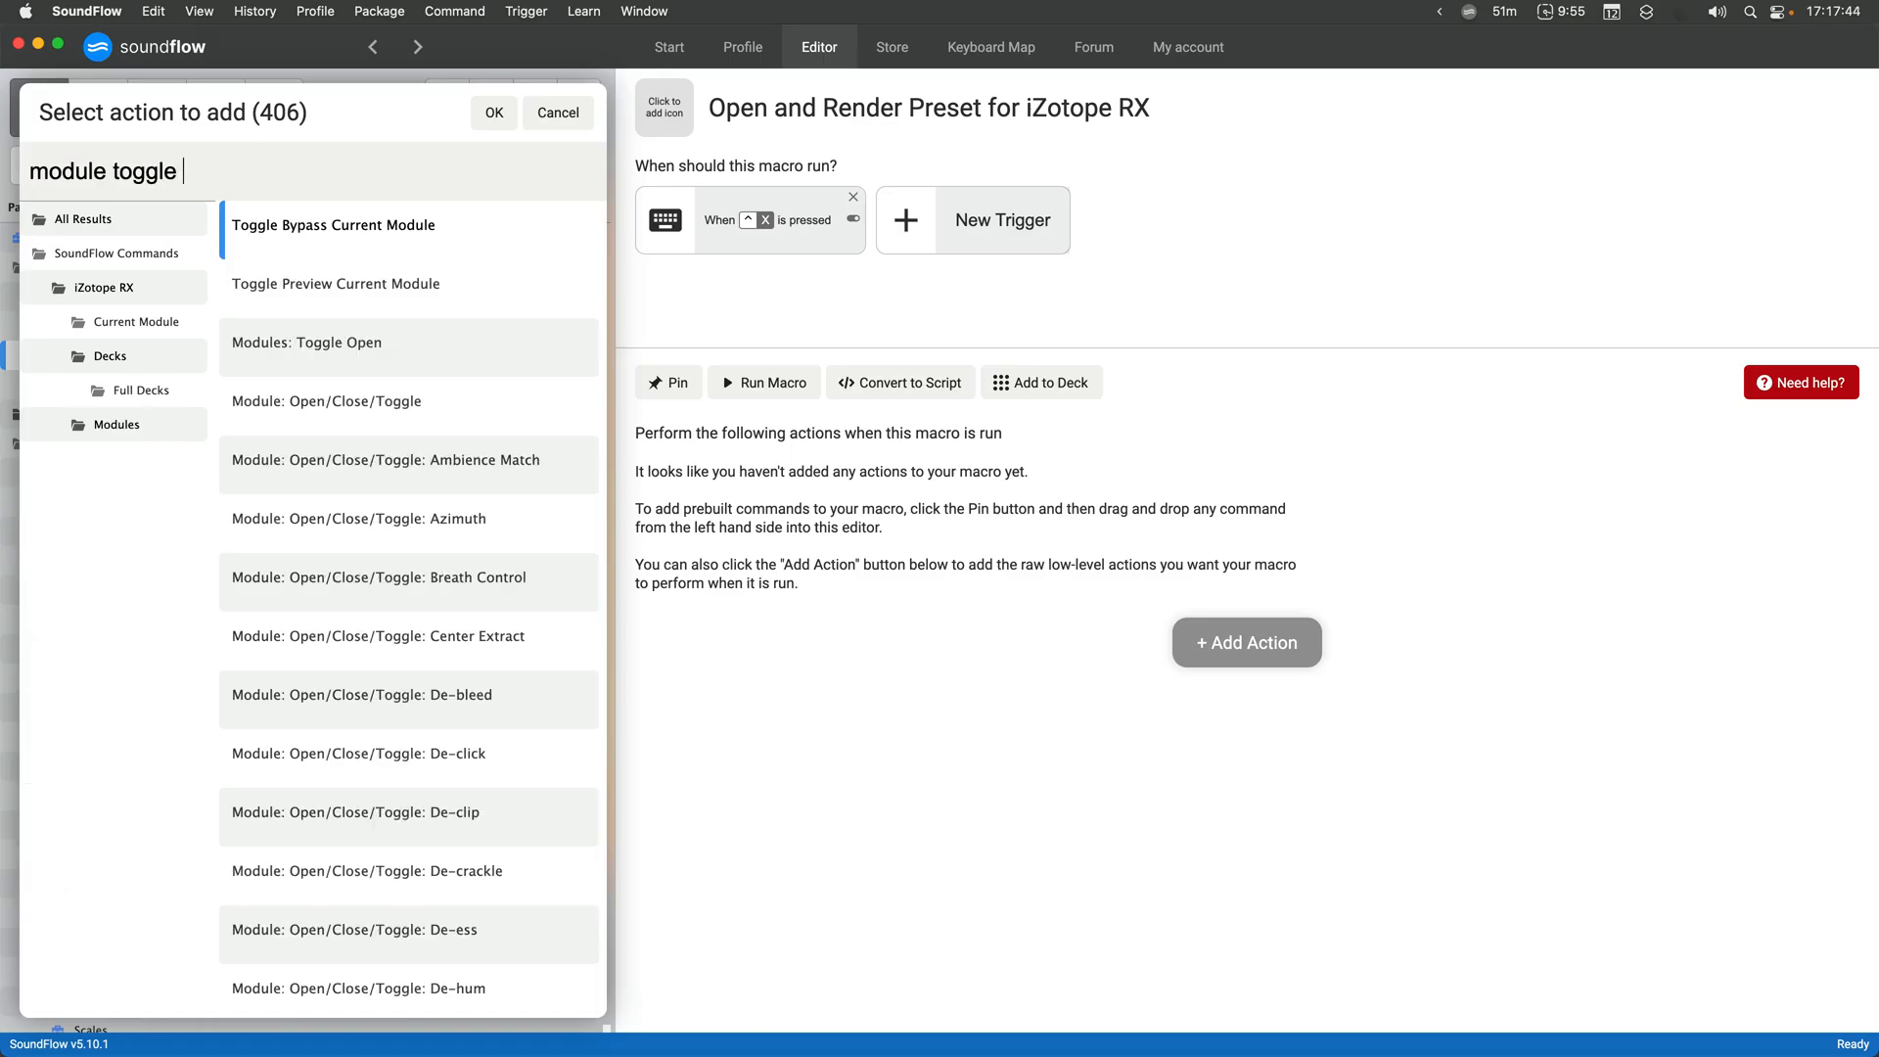
pyautogui.scroll(-3)
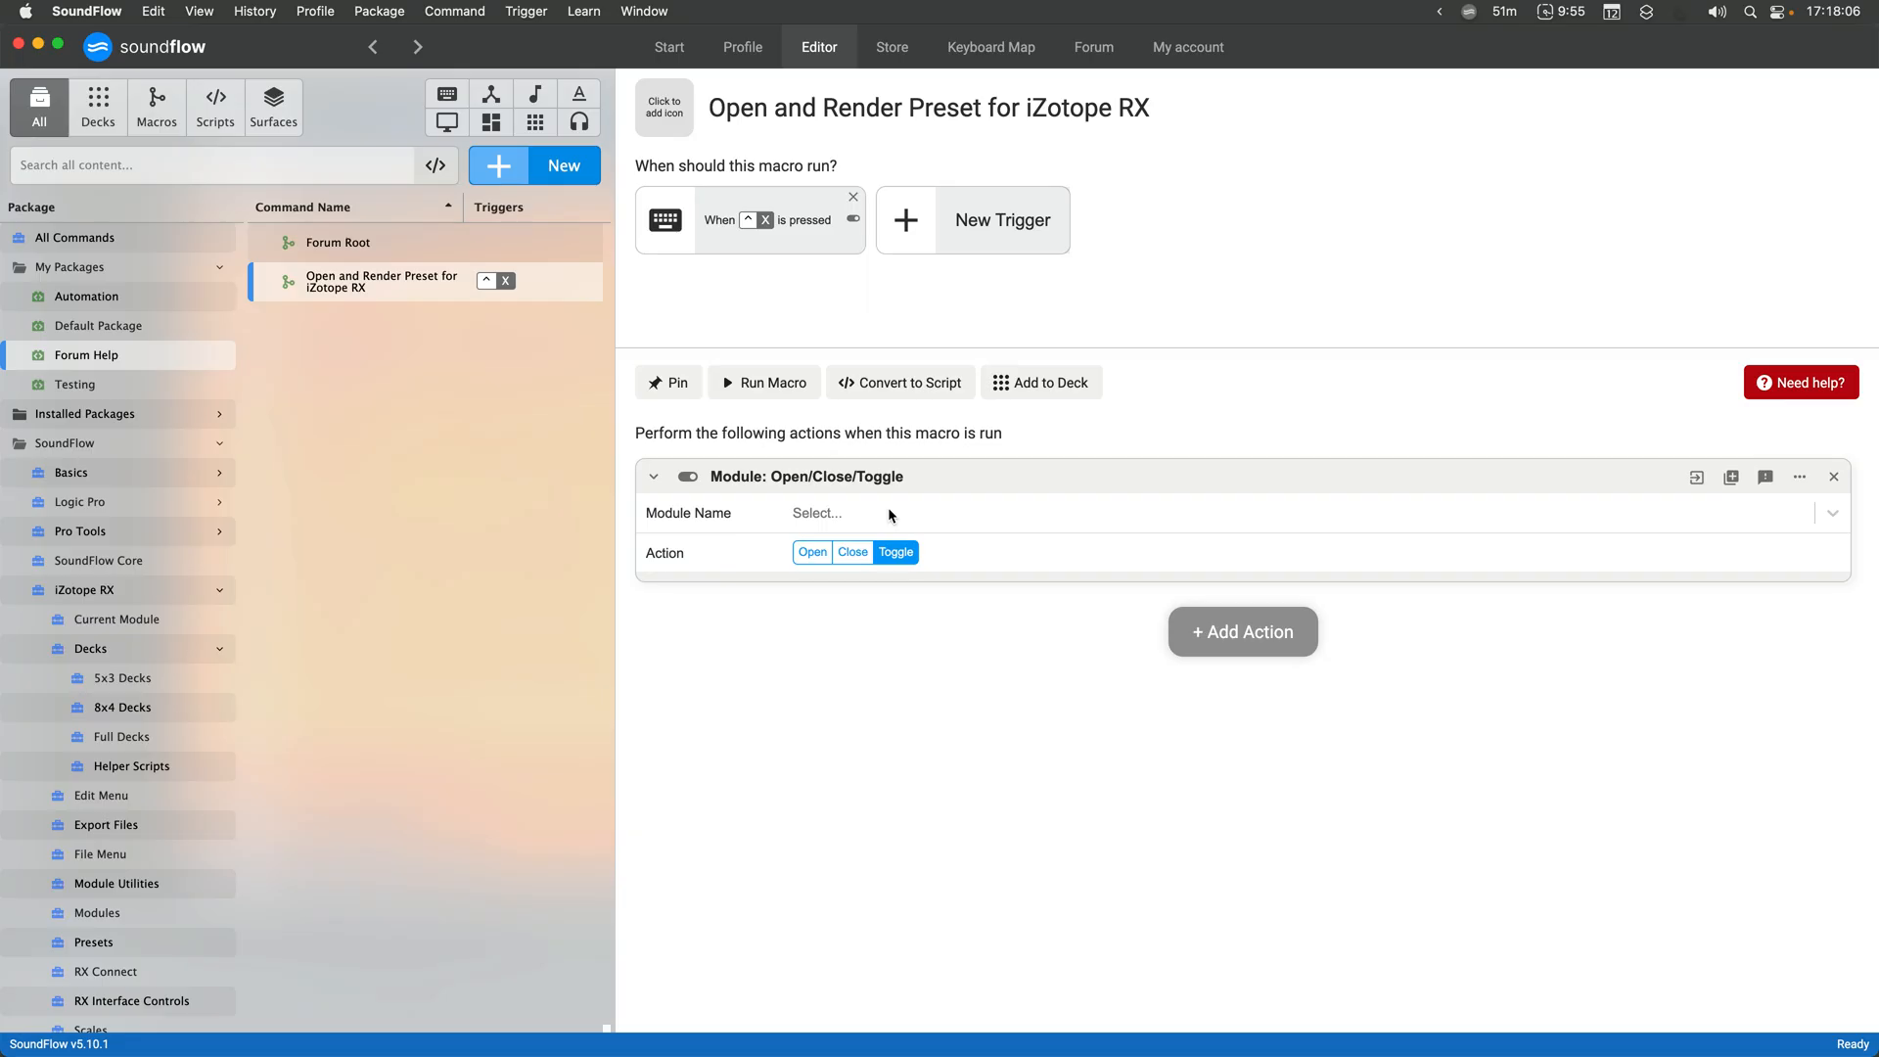
# Set the step's module to De-click so RX opens the De-click module window
pyautogui.click(840, 513)
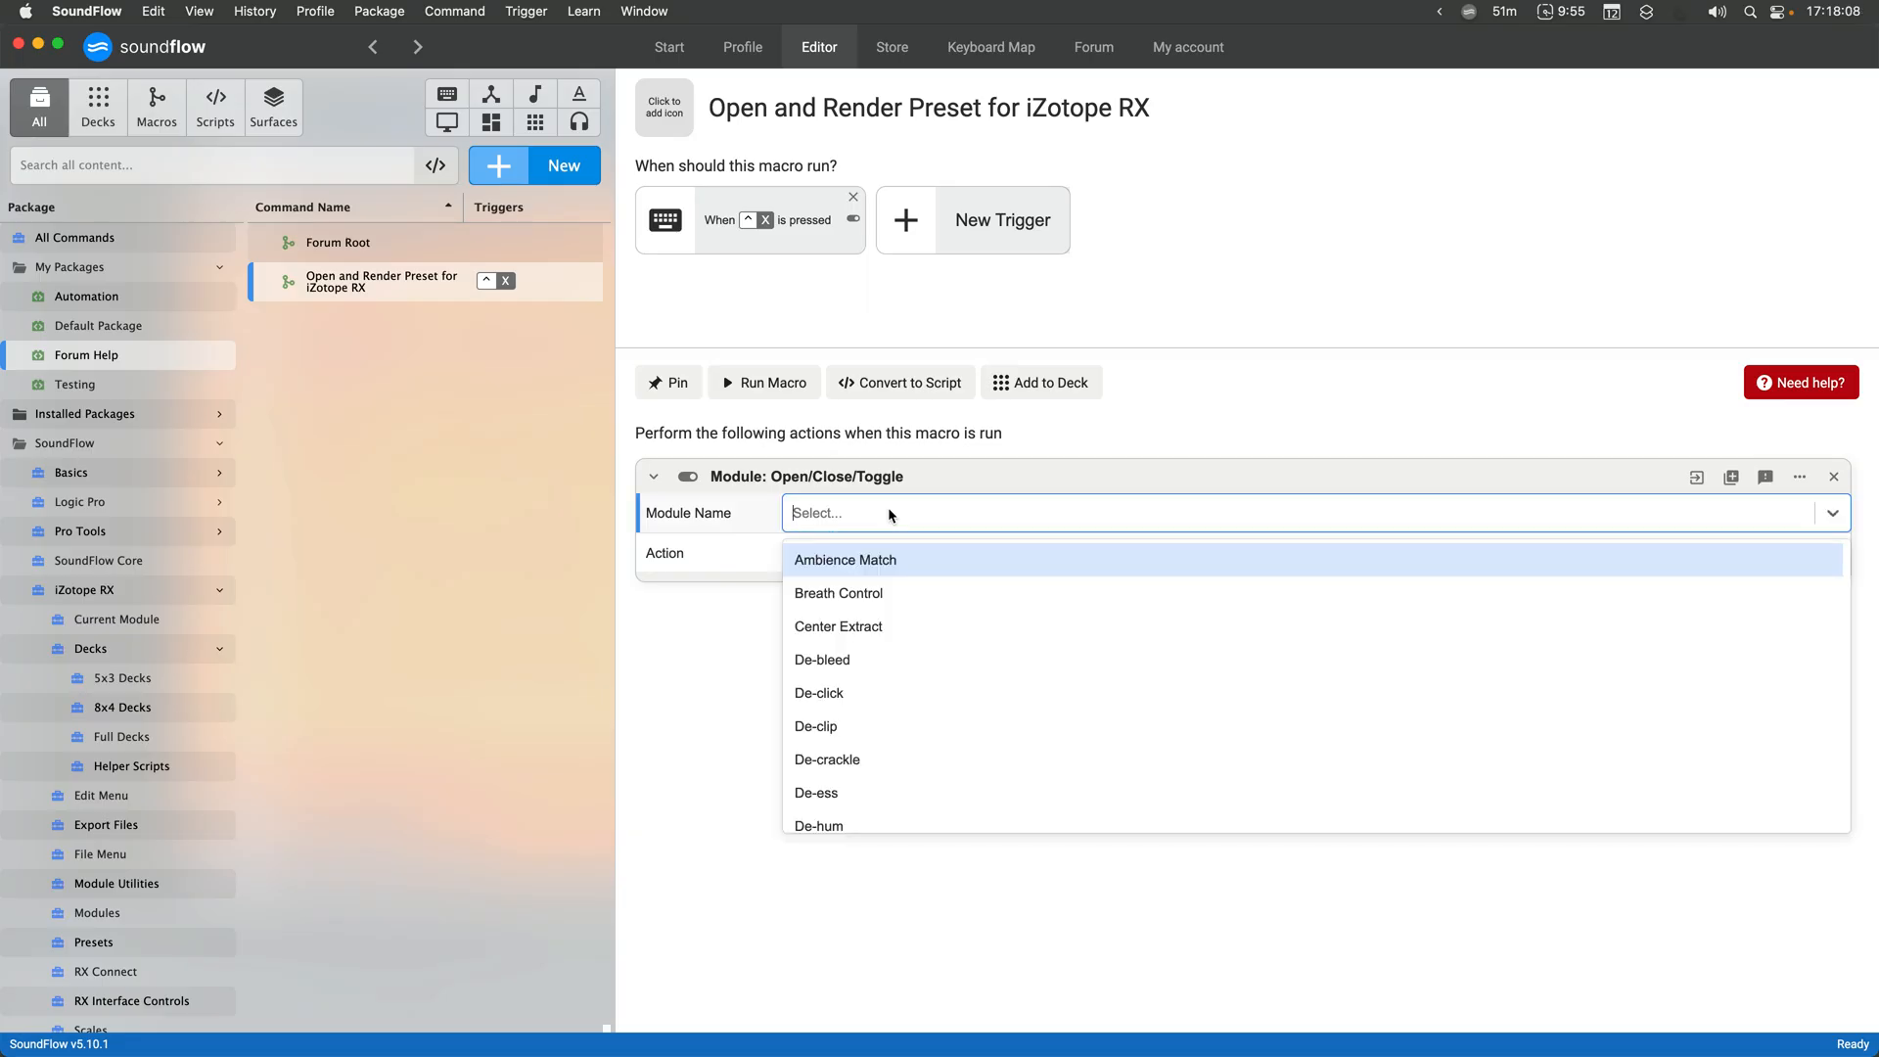
pyautogui.write('de-c')
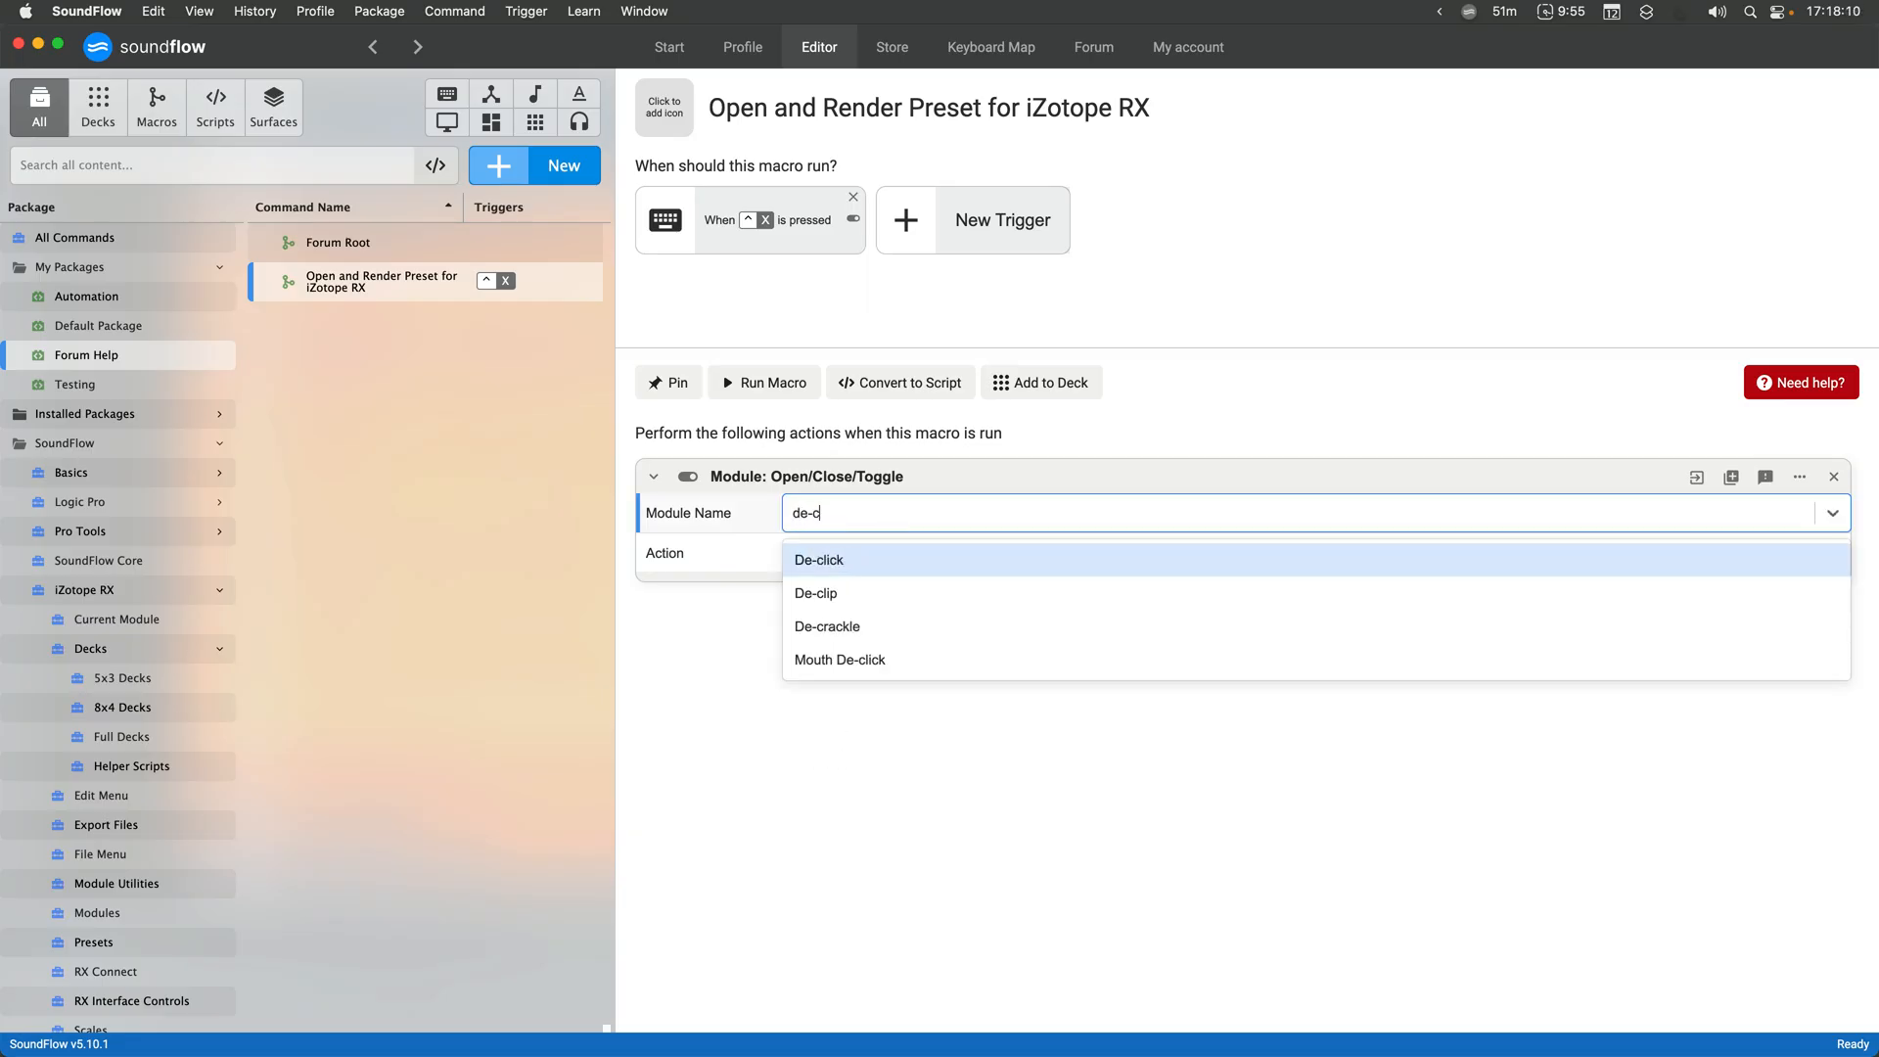
pyautogui.click(819, 560)
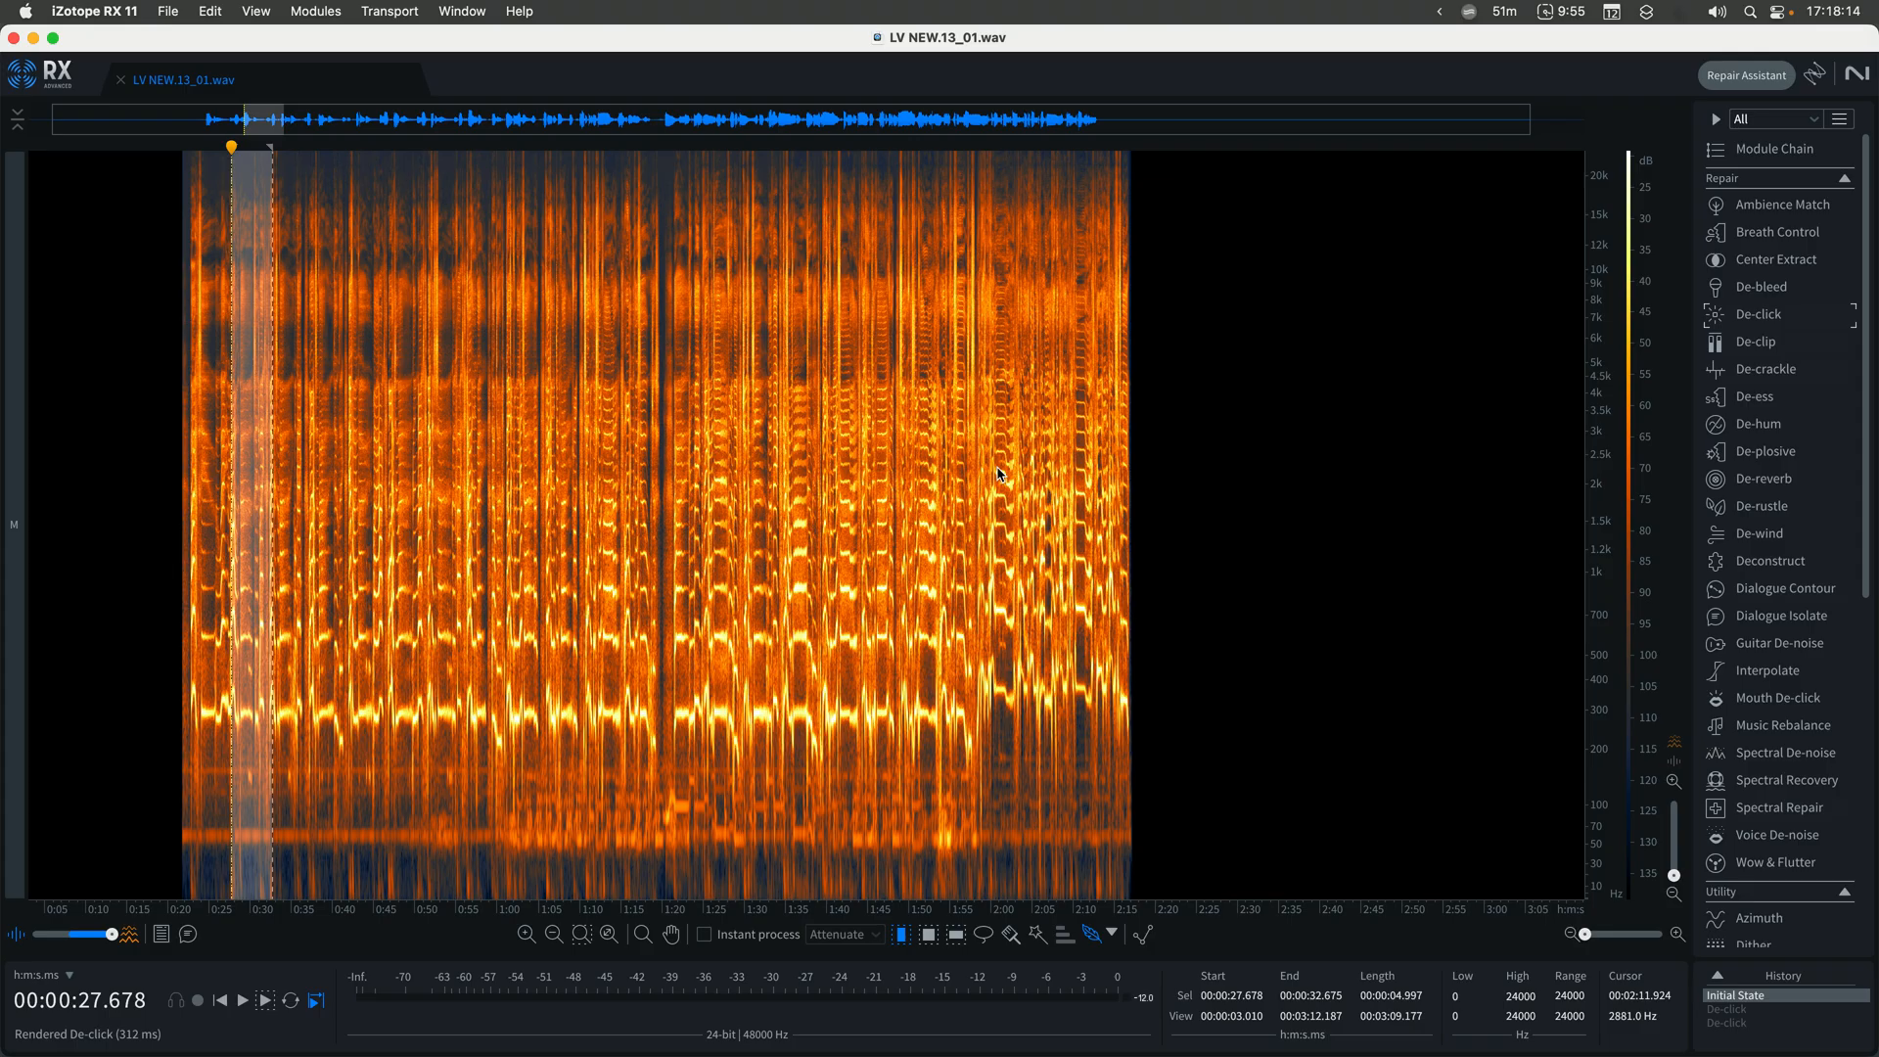
pyautogui.click(1762, 313)
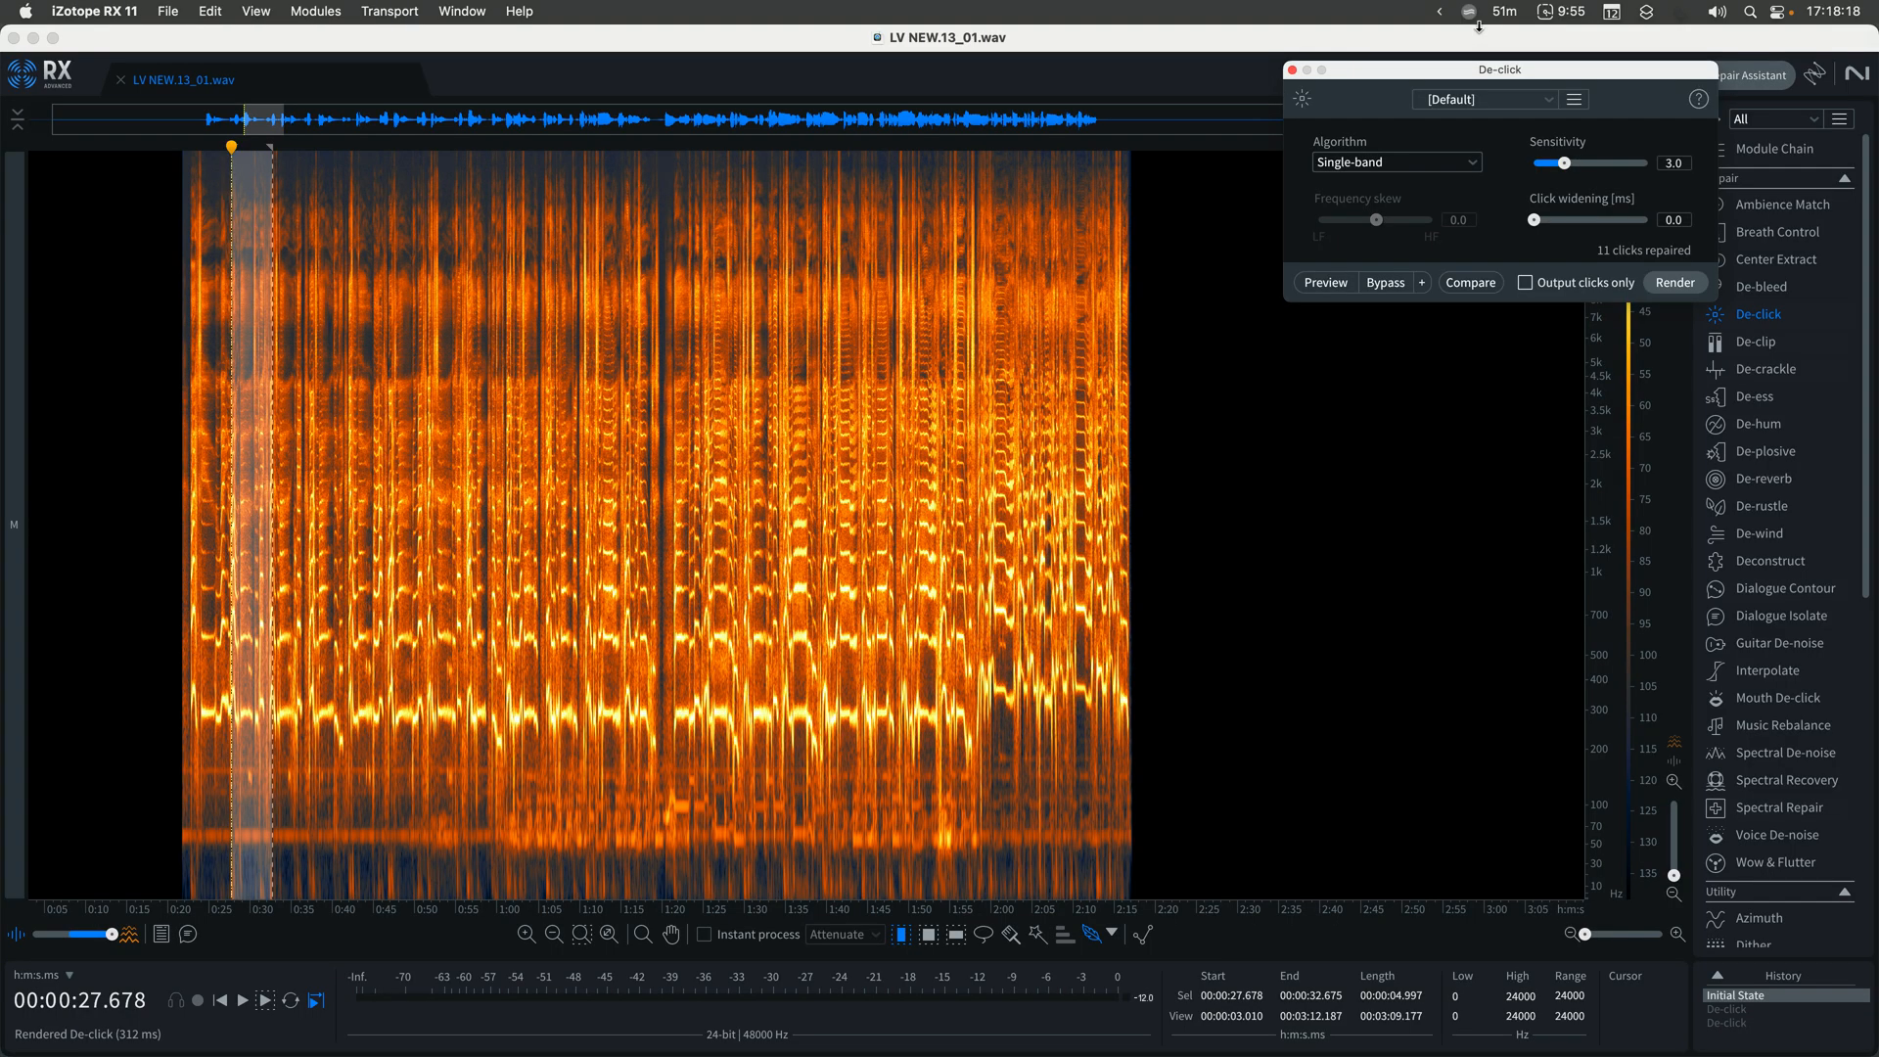
pyautogui.moveTo(1433, 54)
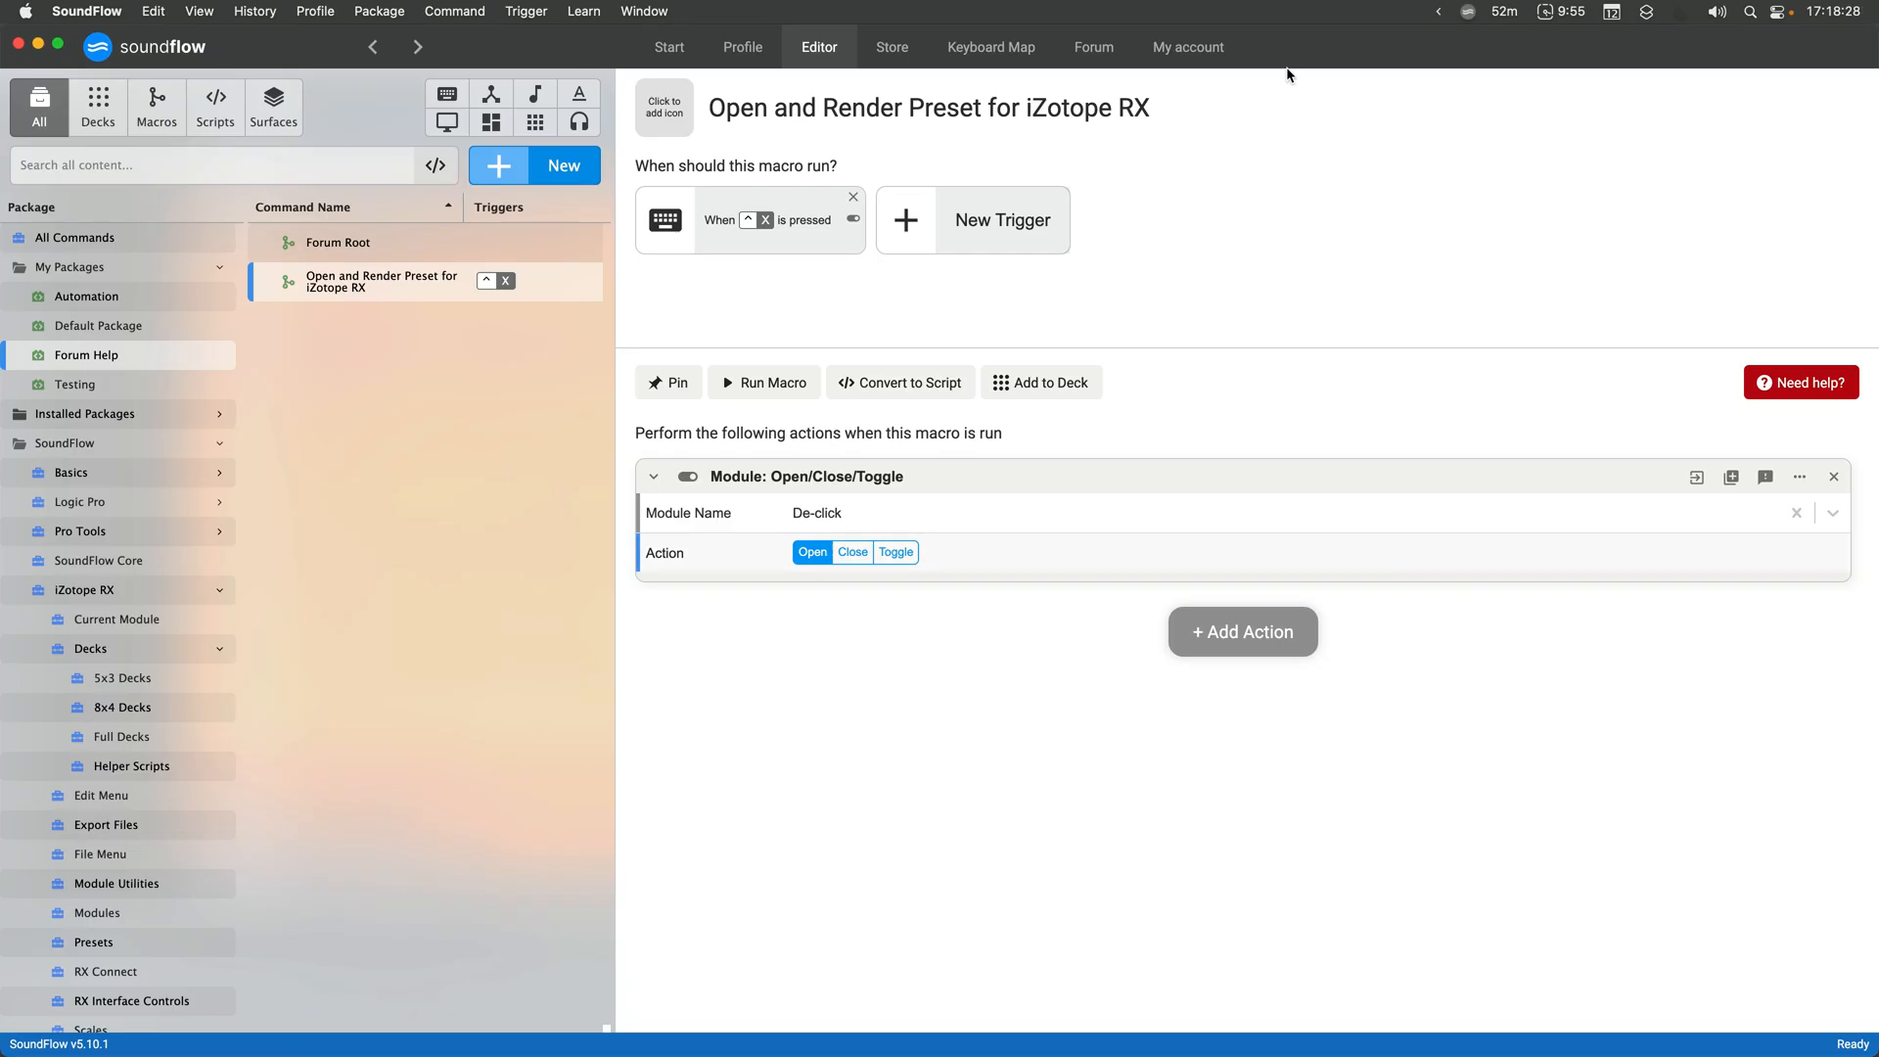
pyautogui.click(1241, 632)
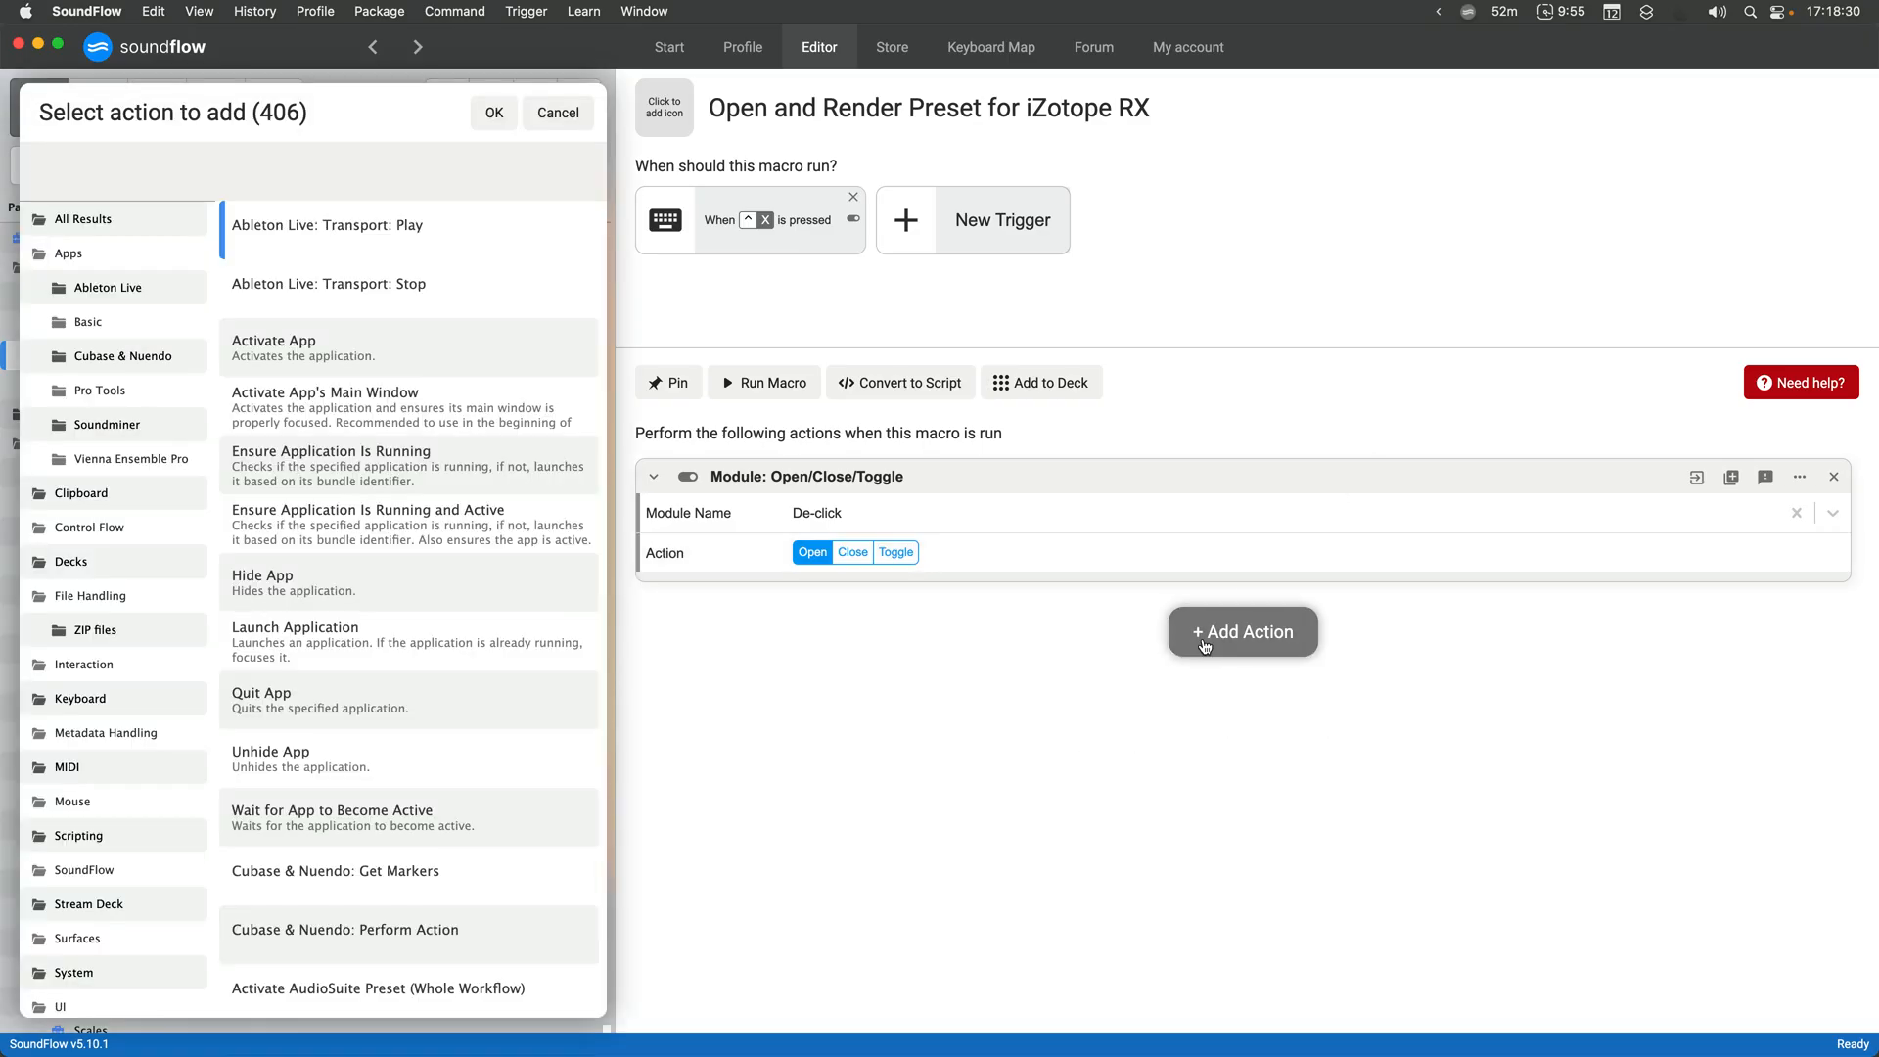
pyautogui.write('popup')
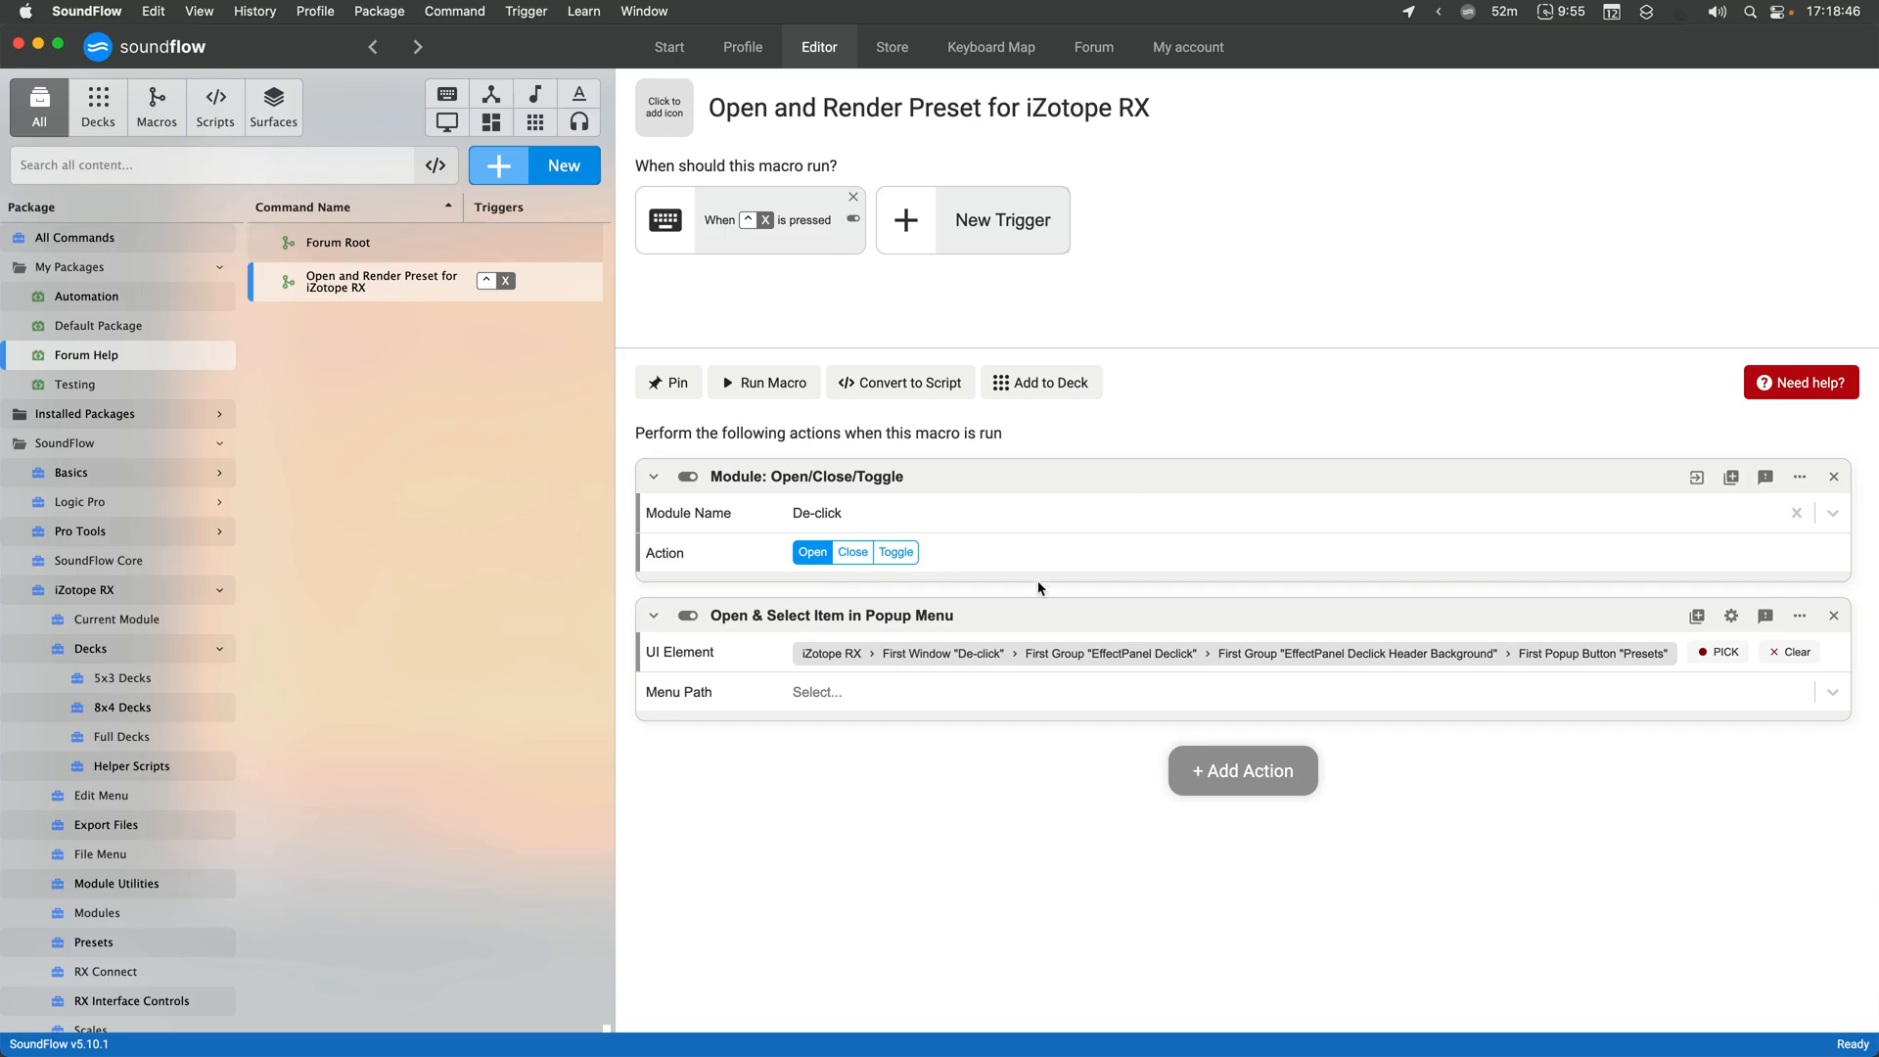
pyautogui.write('Low End Clicks')
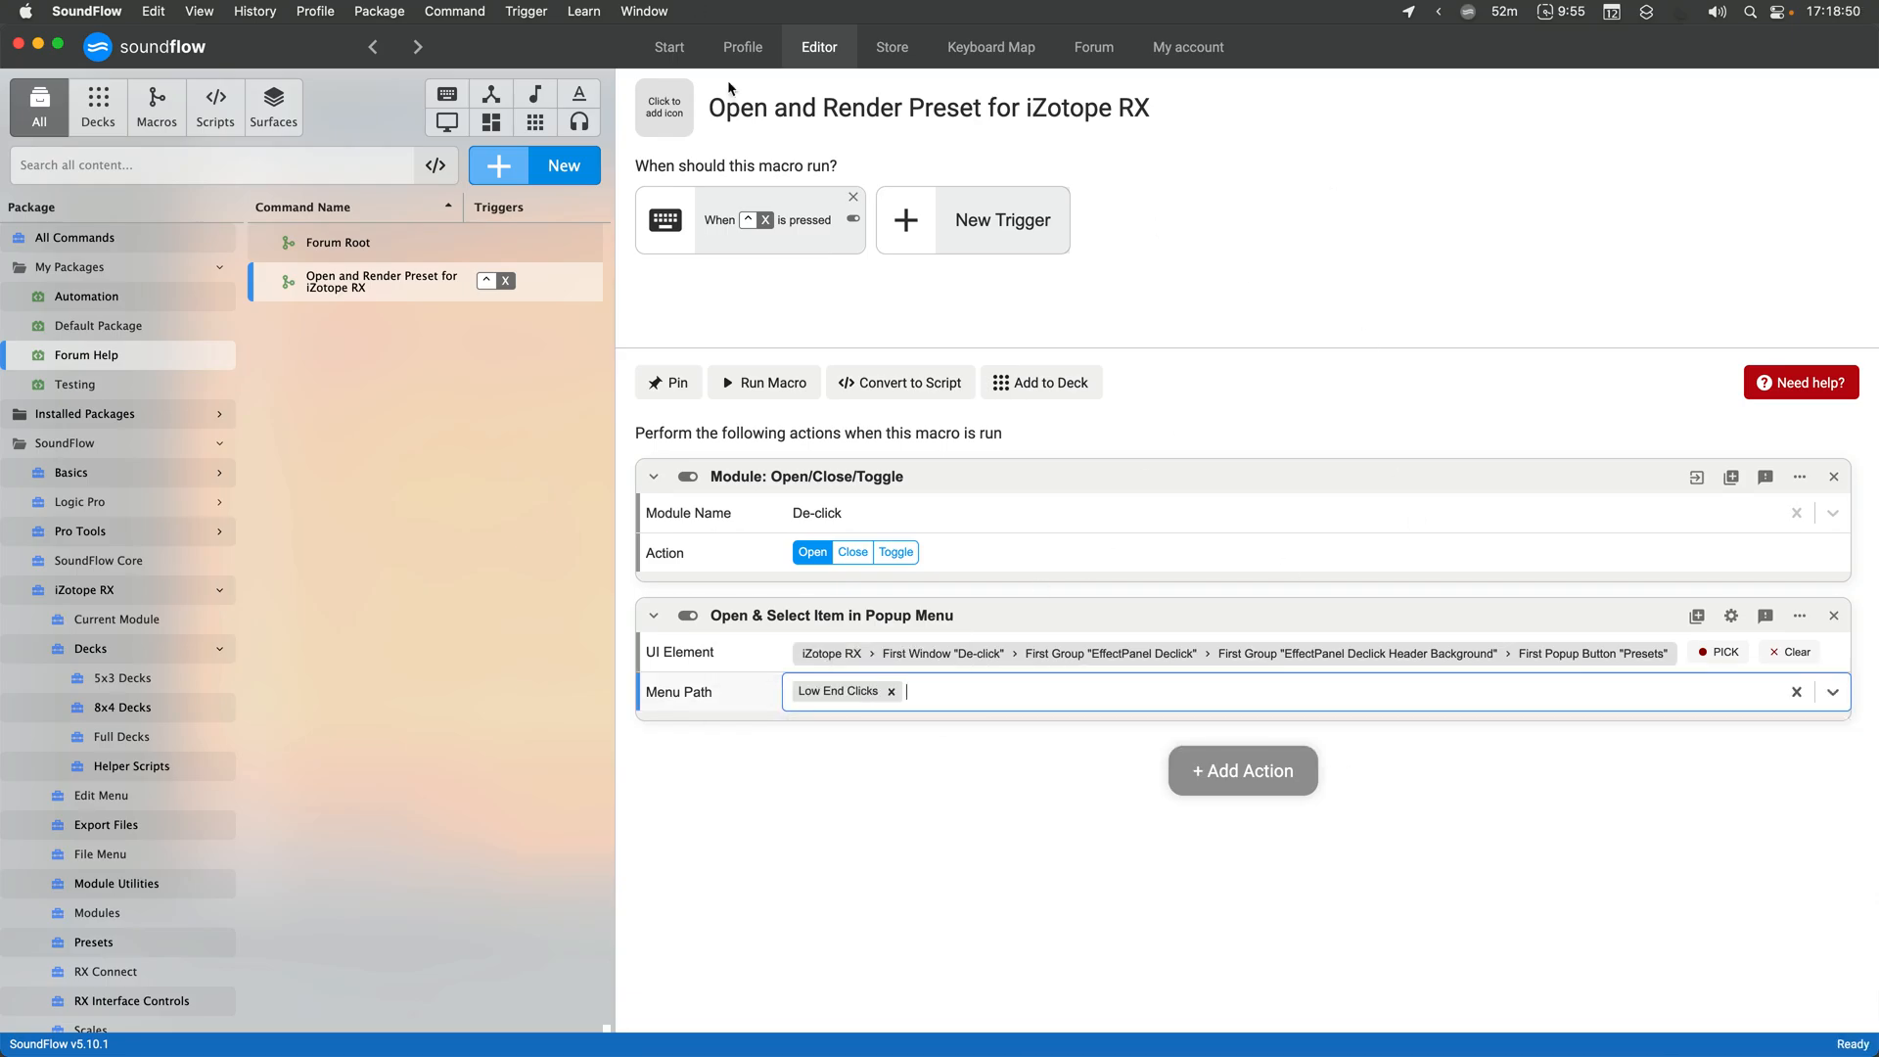
pyautogui.click(764, 382)
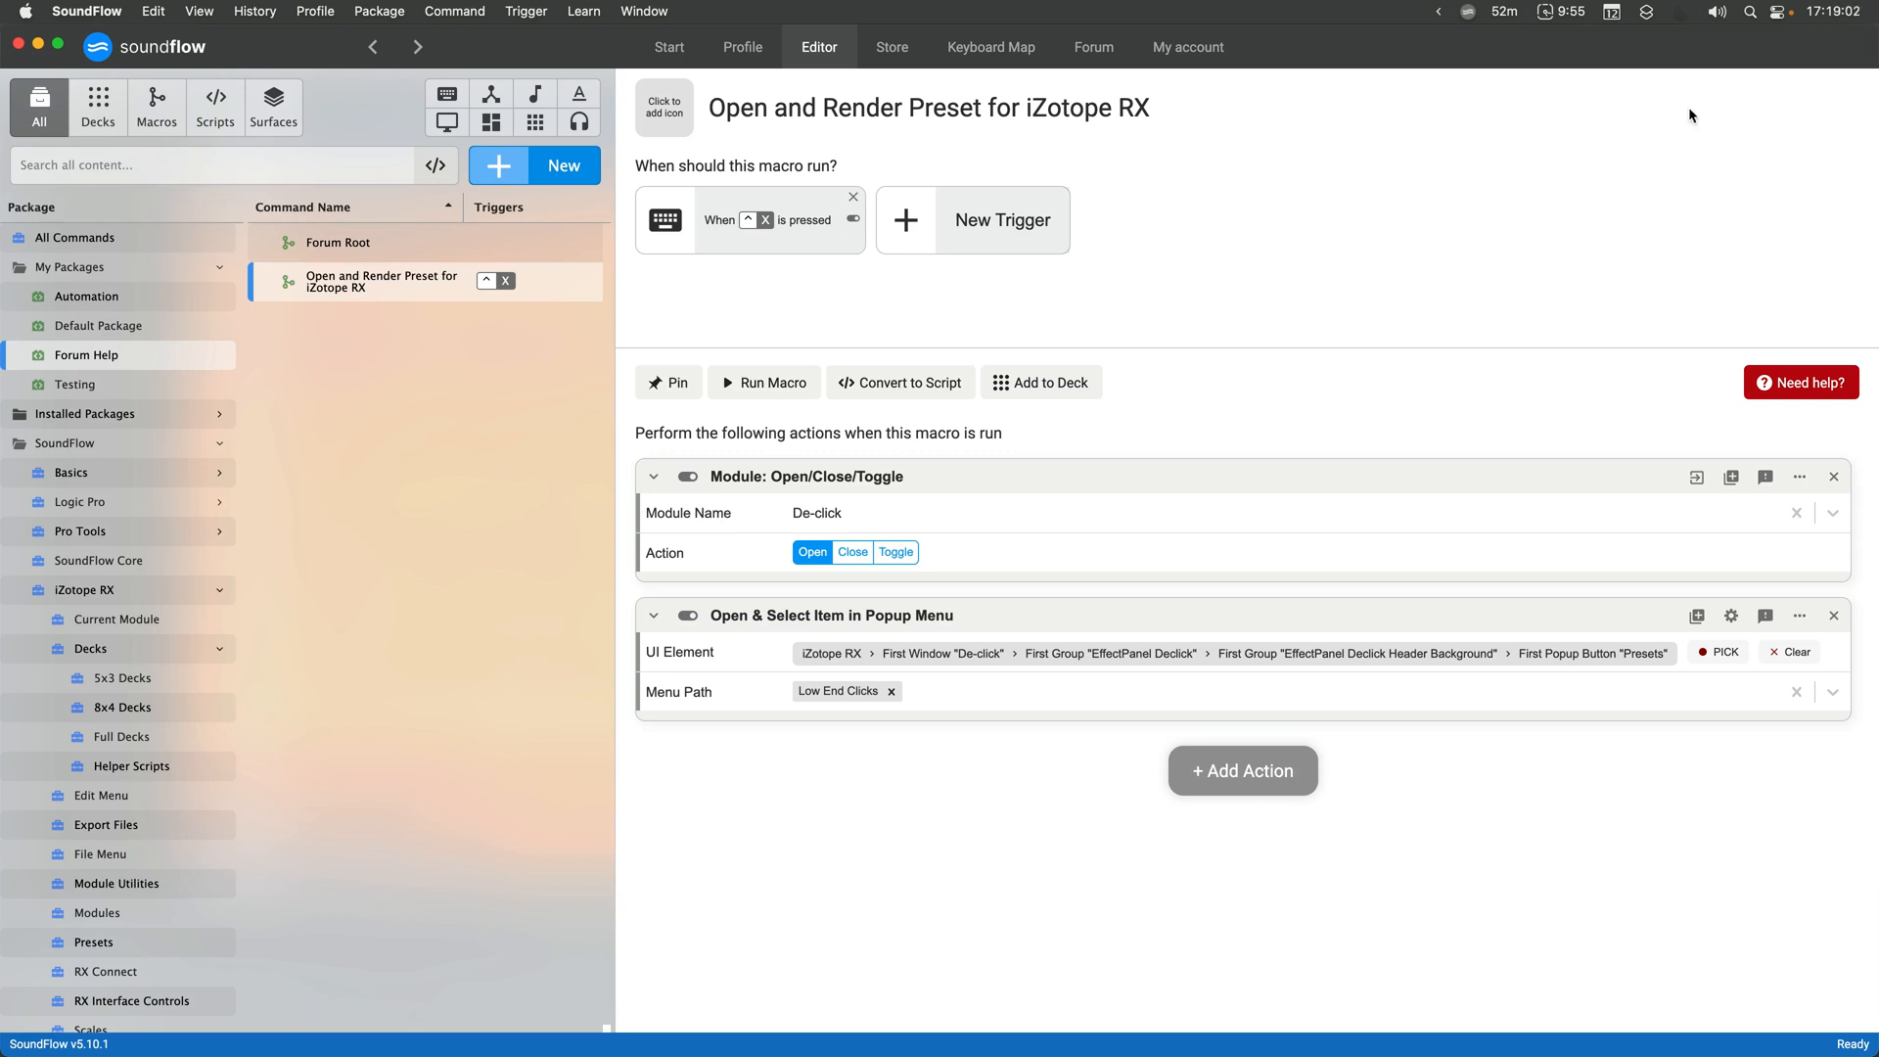
pyautogui.click(1835, 615)
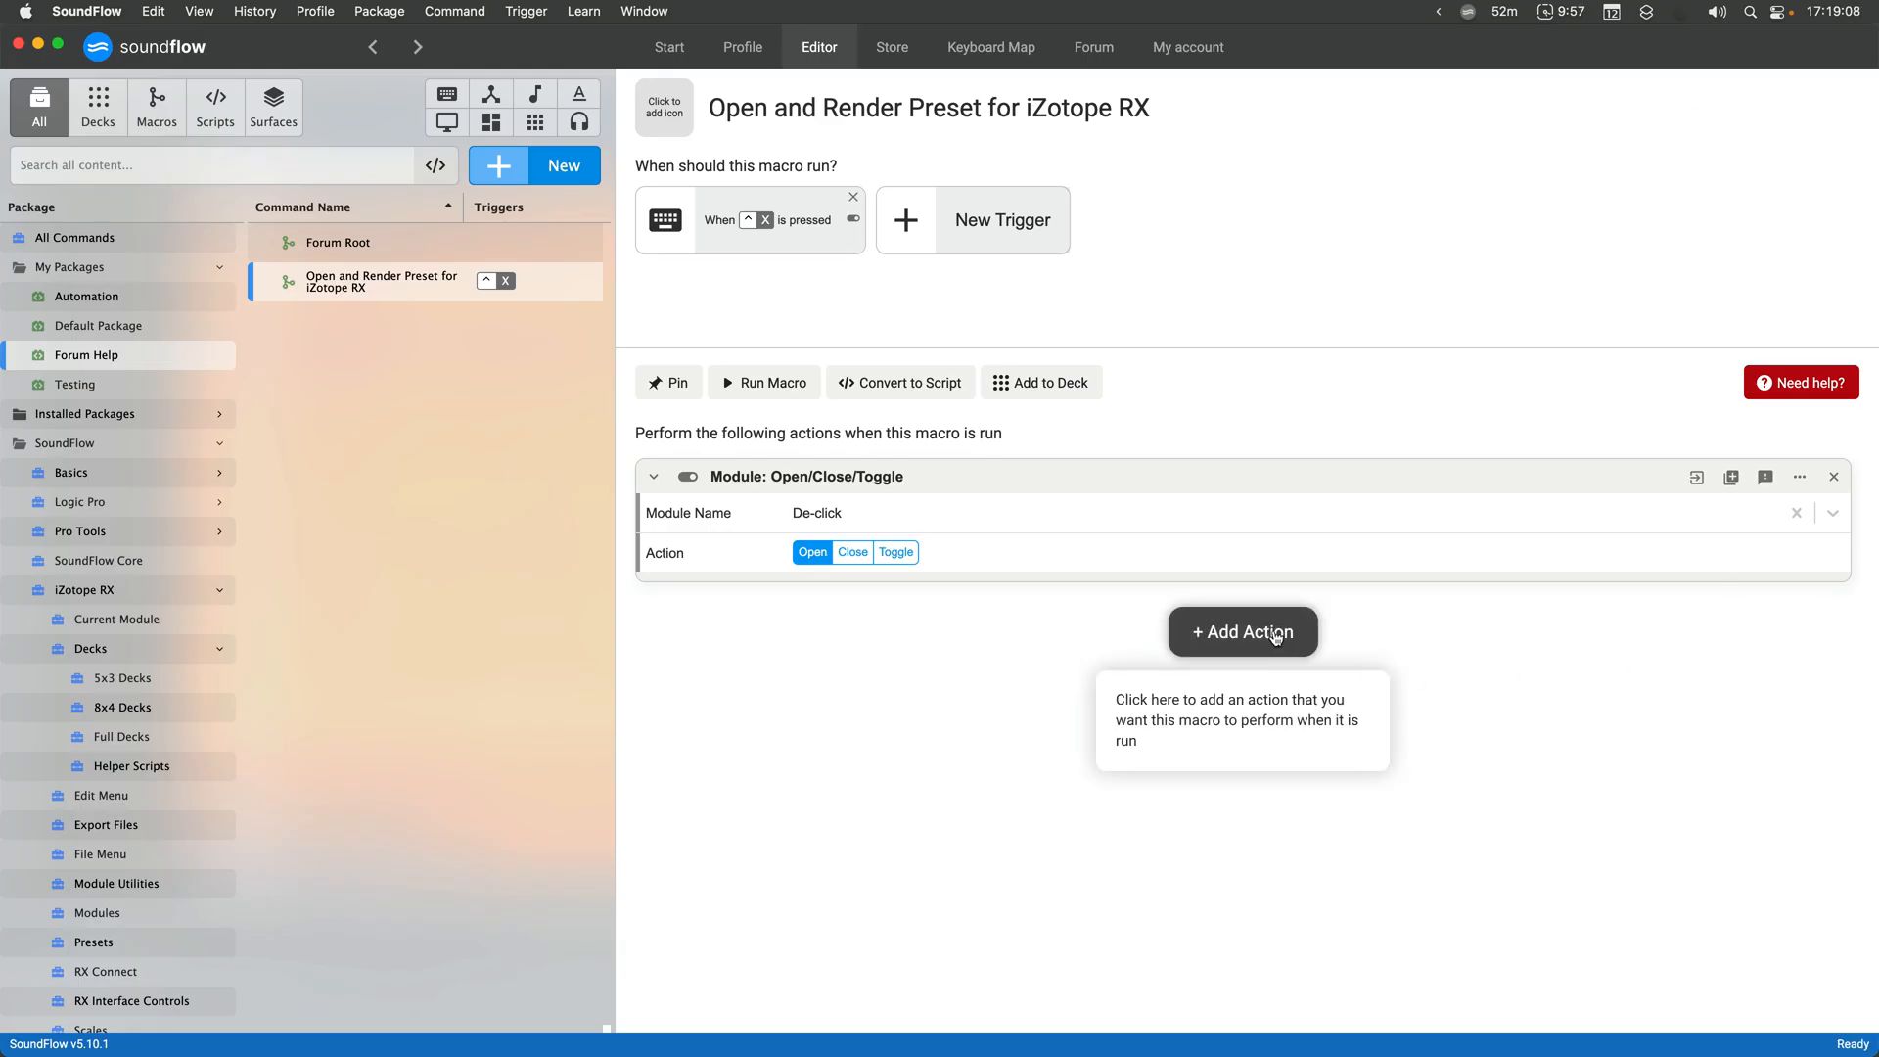
# Add a Click UI Element step and begin picking its target in RX
pyautogui.click(1241, 633)
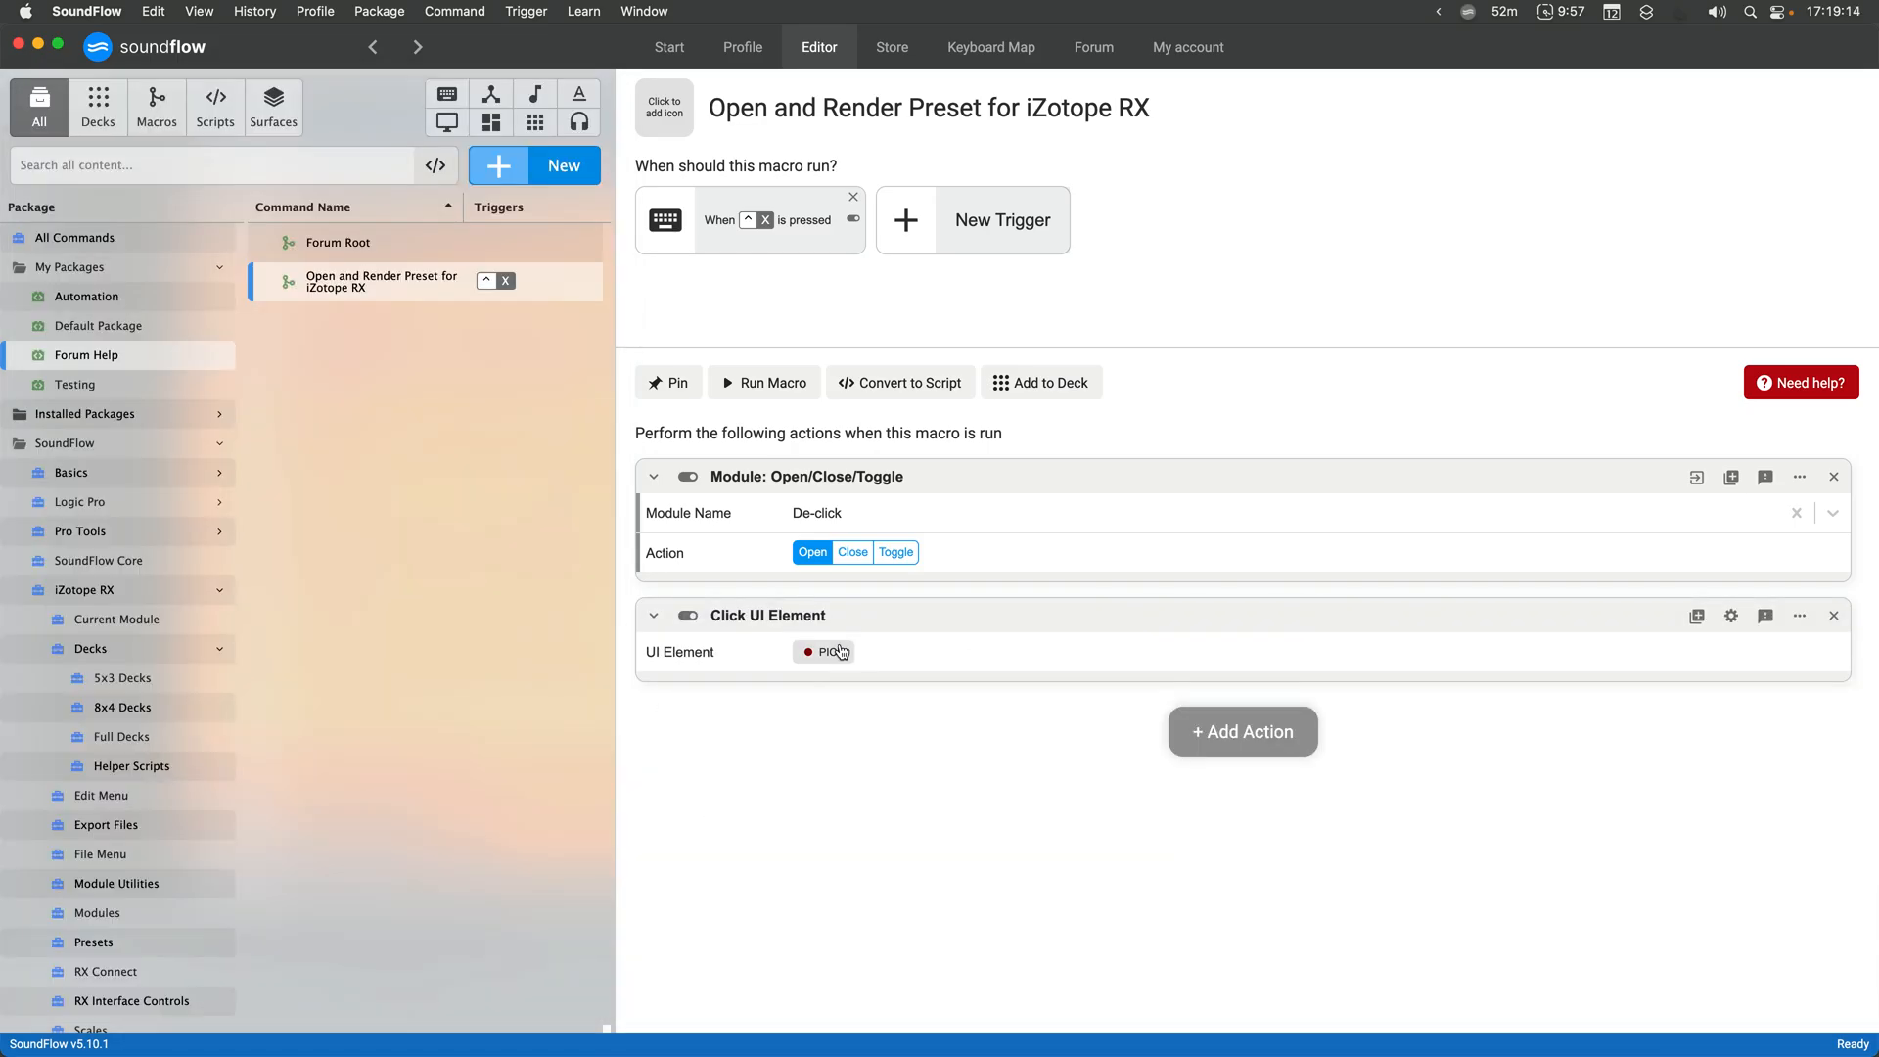
pyautogui.click(763, 382)
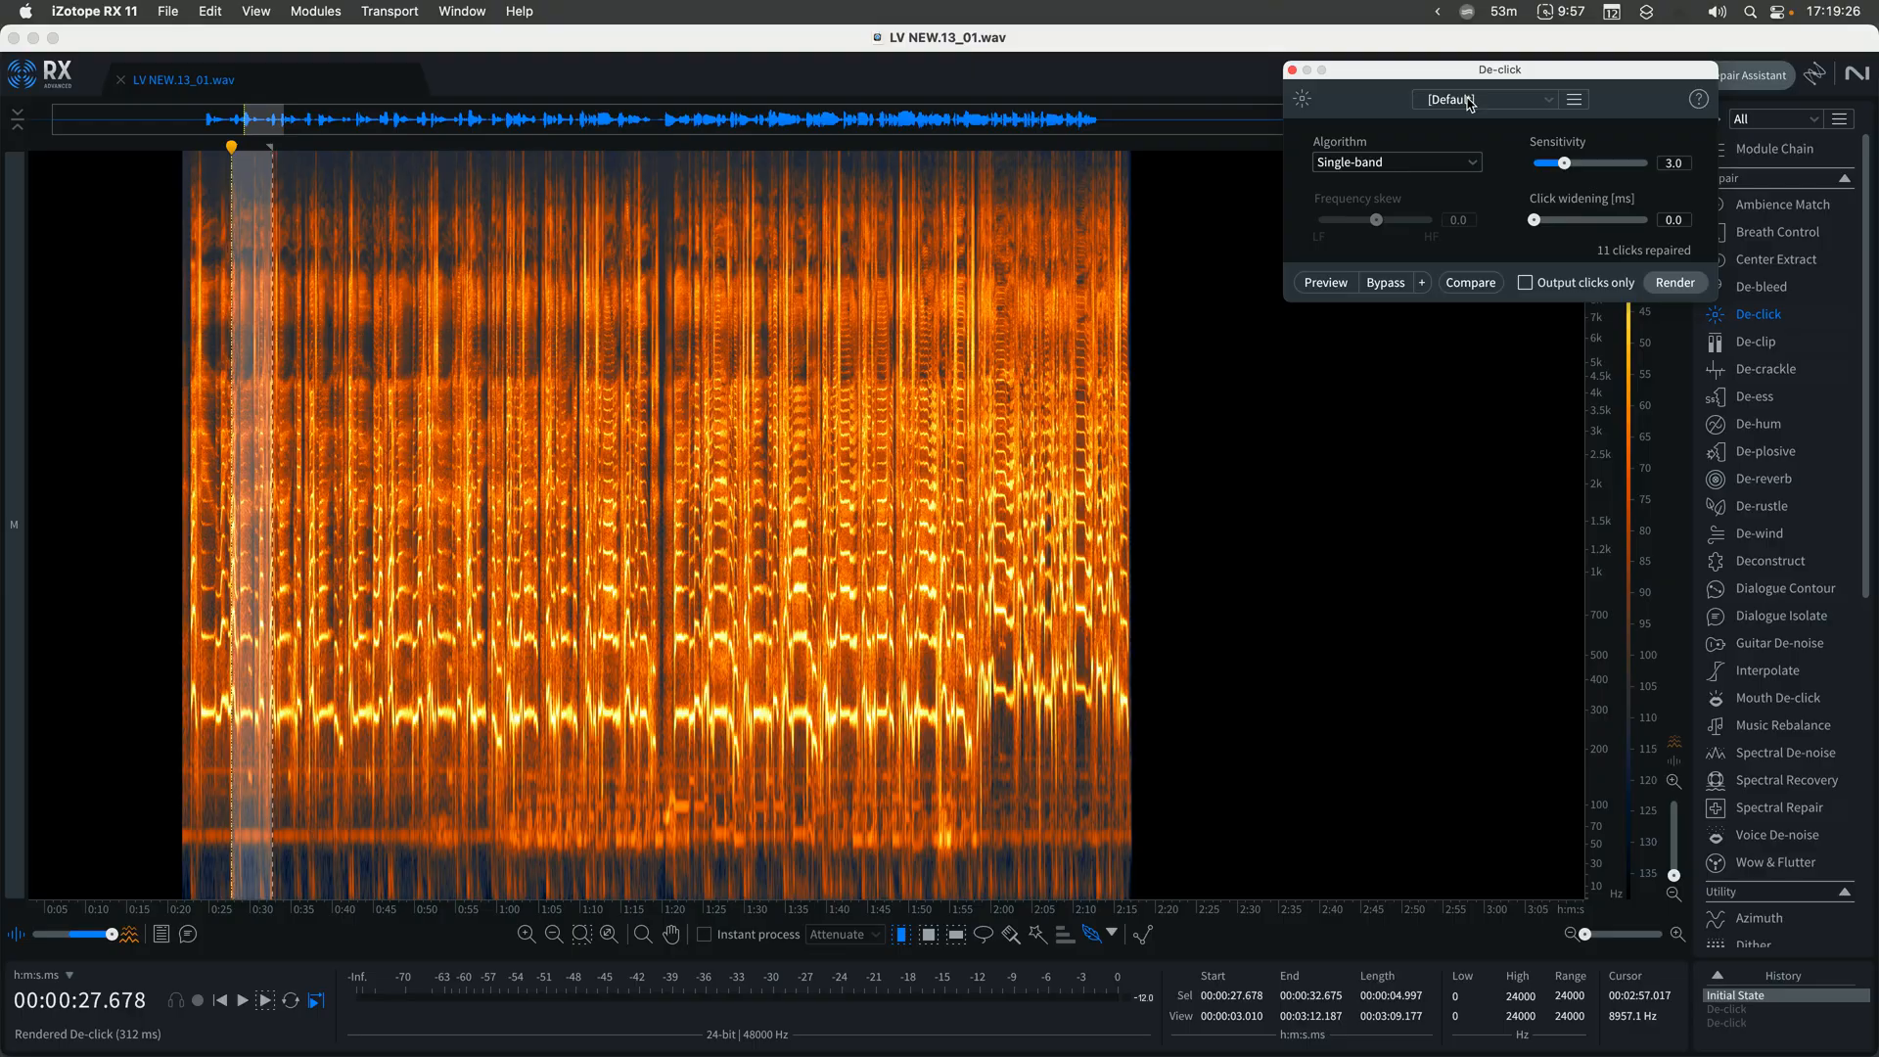
# Capture the De-click Presets popup as the first click target and the Periodic Clicks list entry as the second
pyautogui.click(1484, 100)
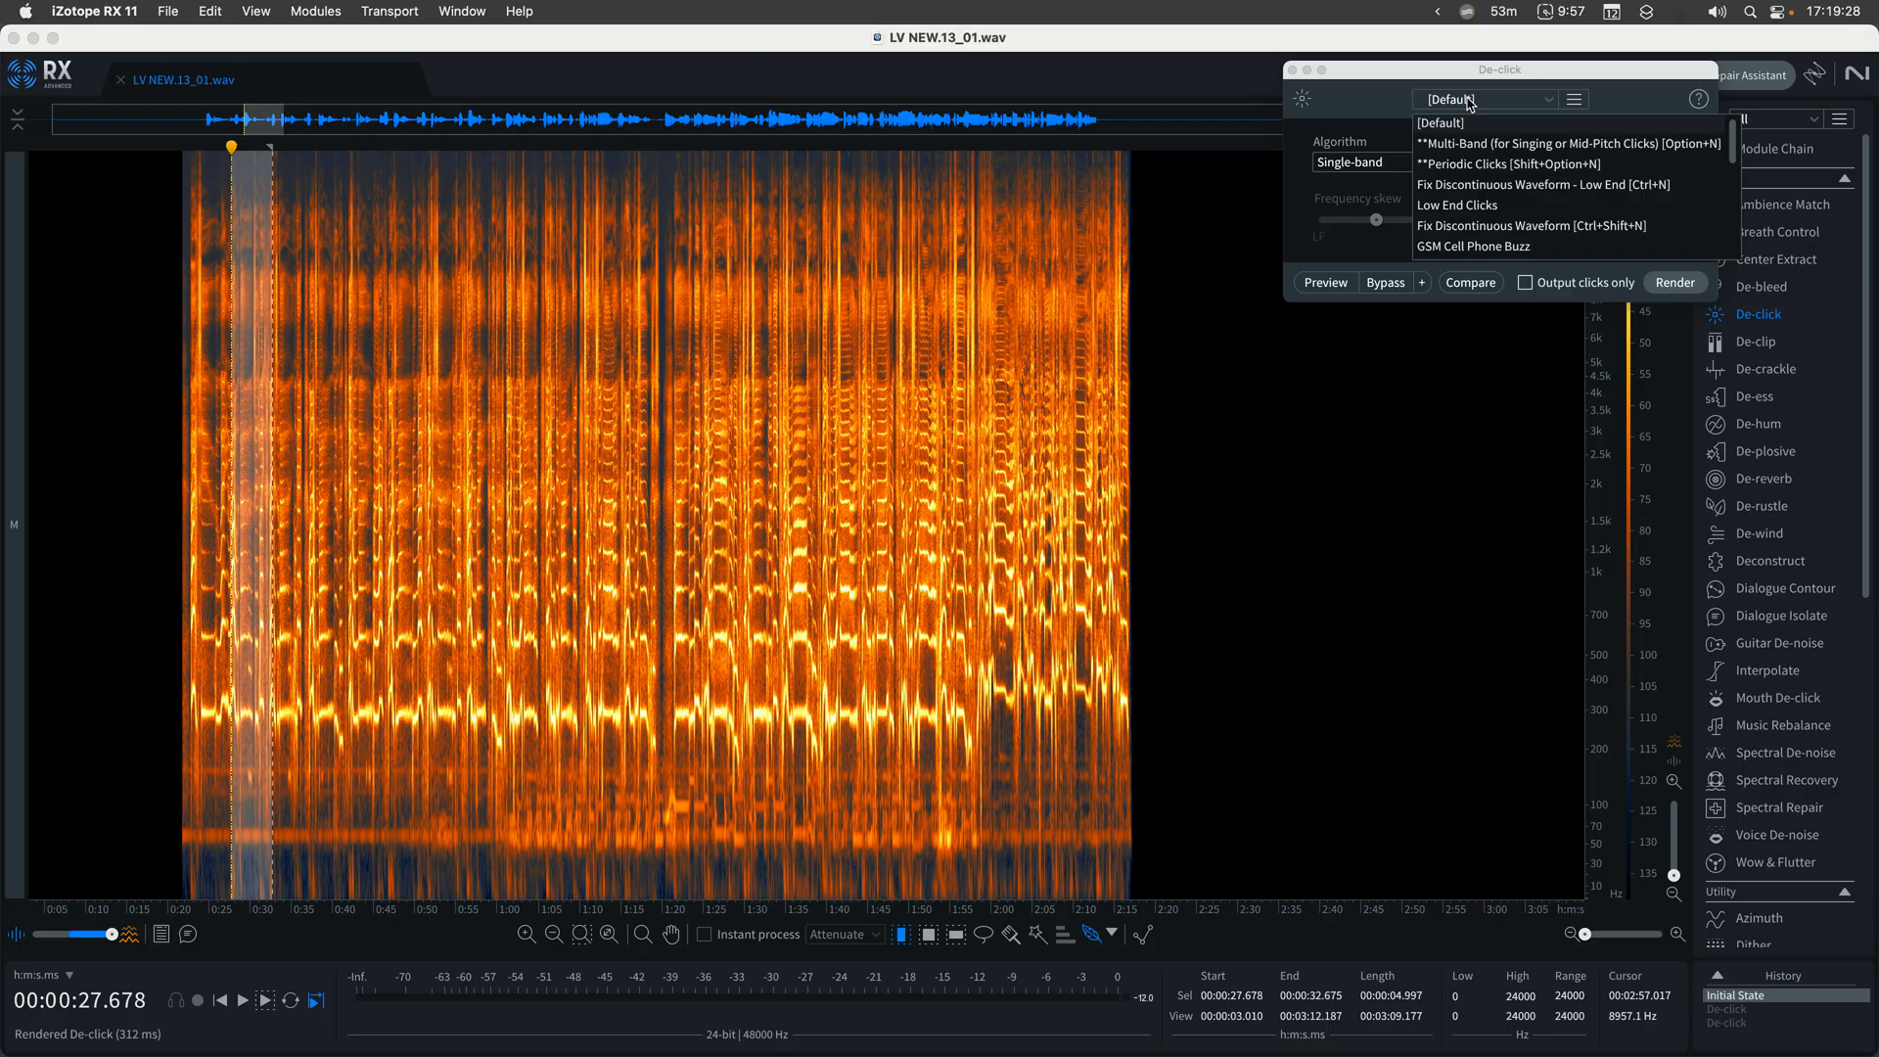
pyautogui.moveTo(1524, 227)
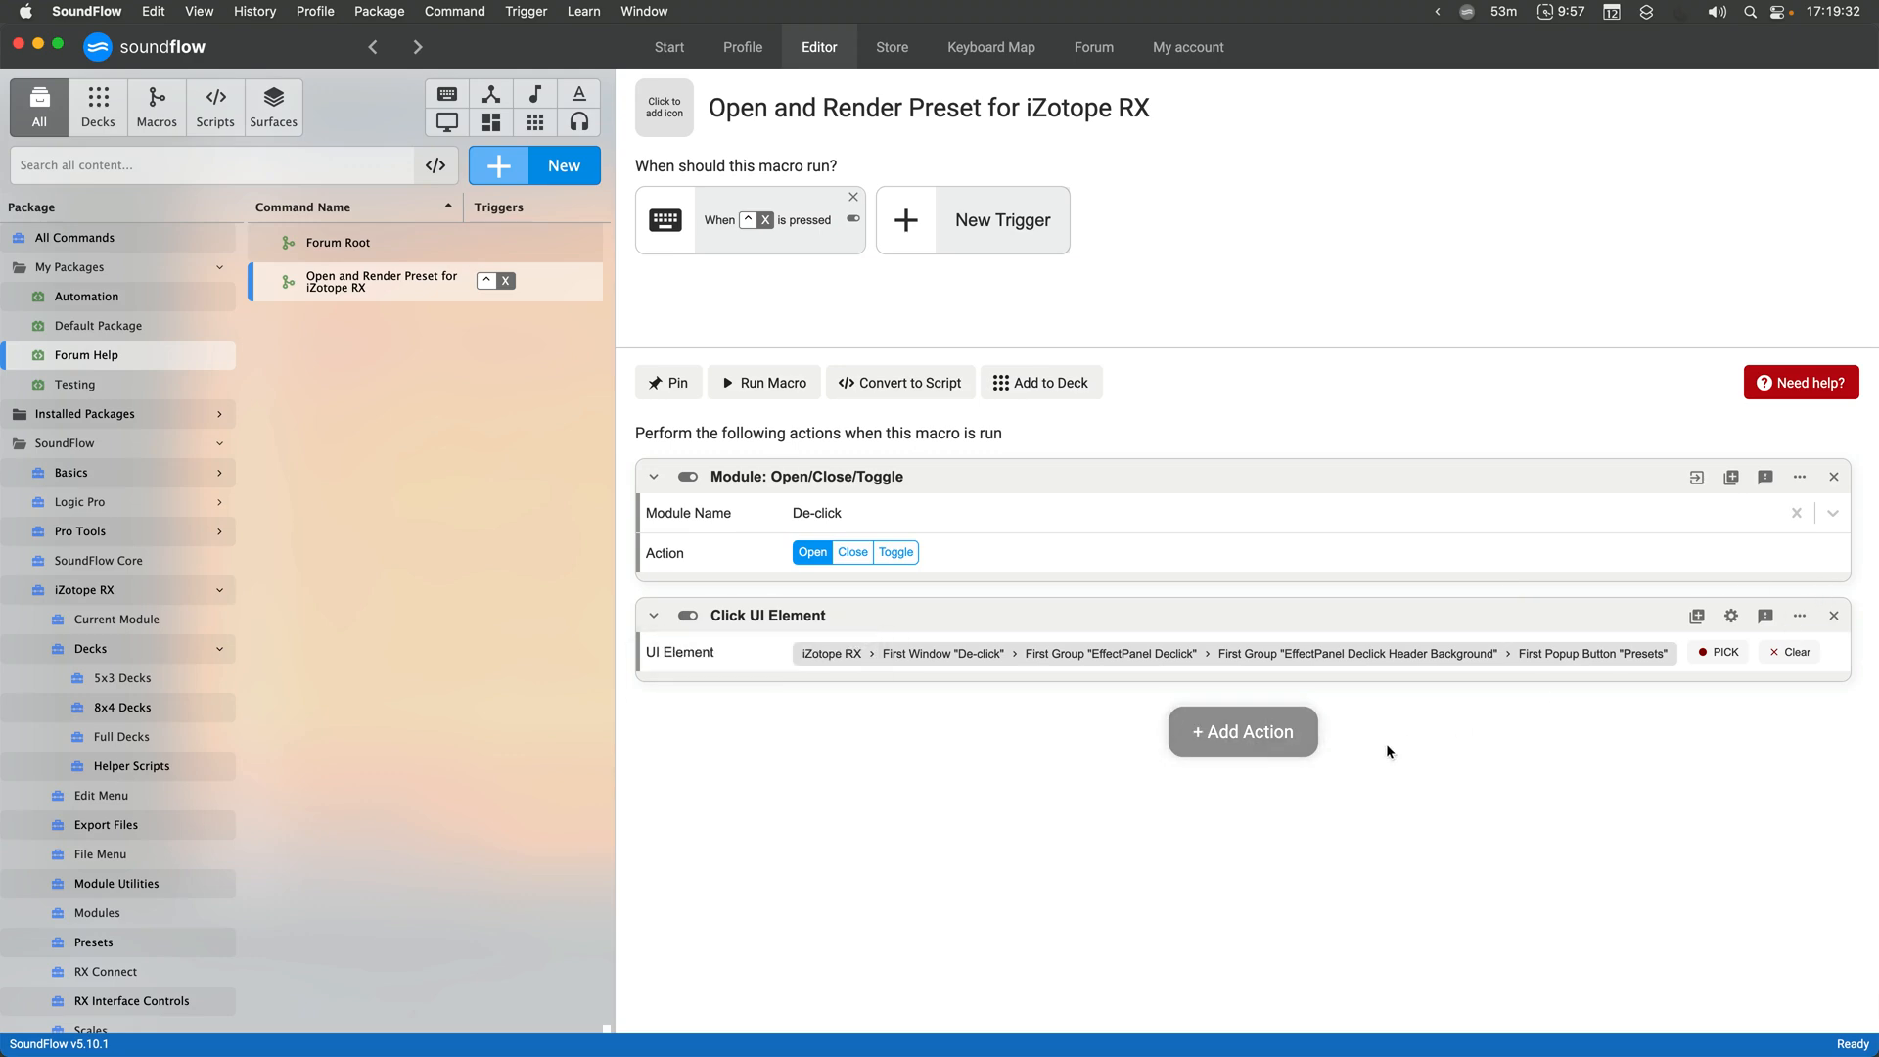
pyautogui.click(1242, 730)
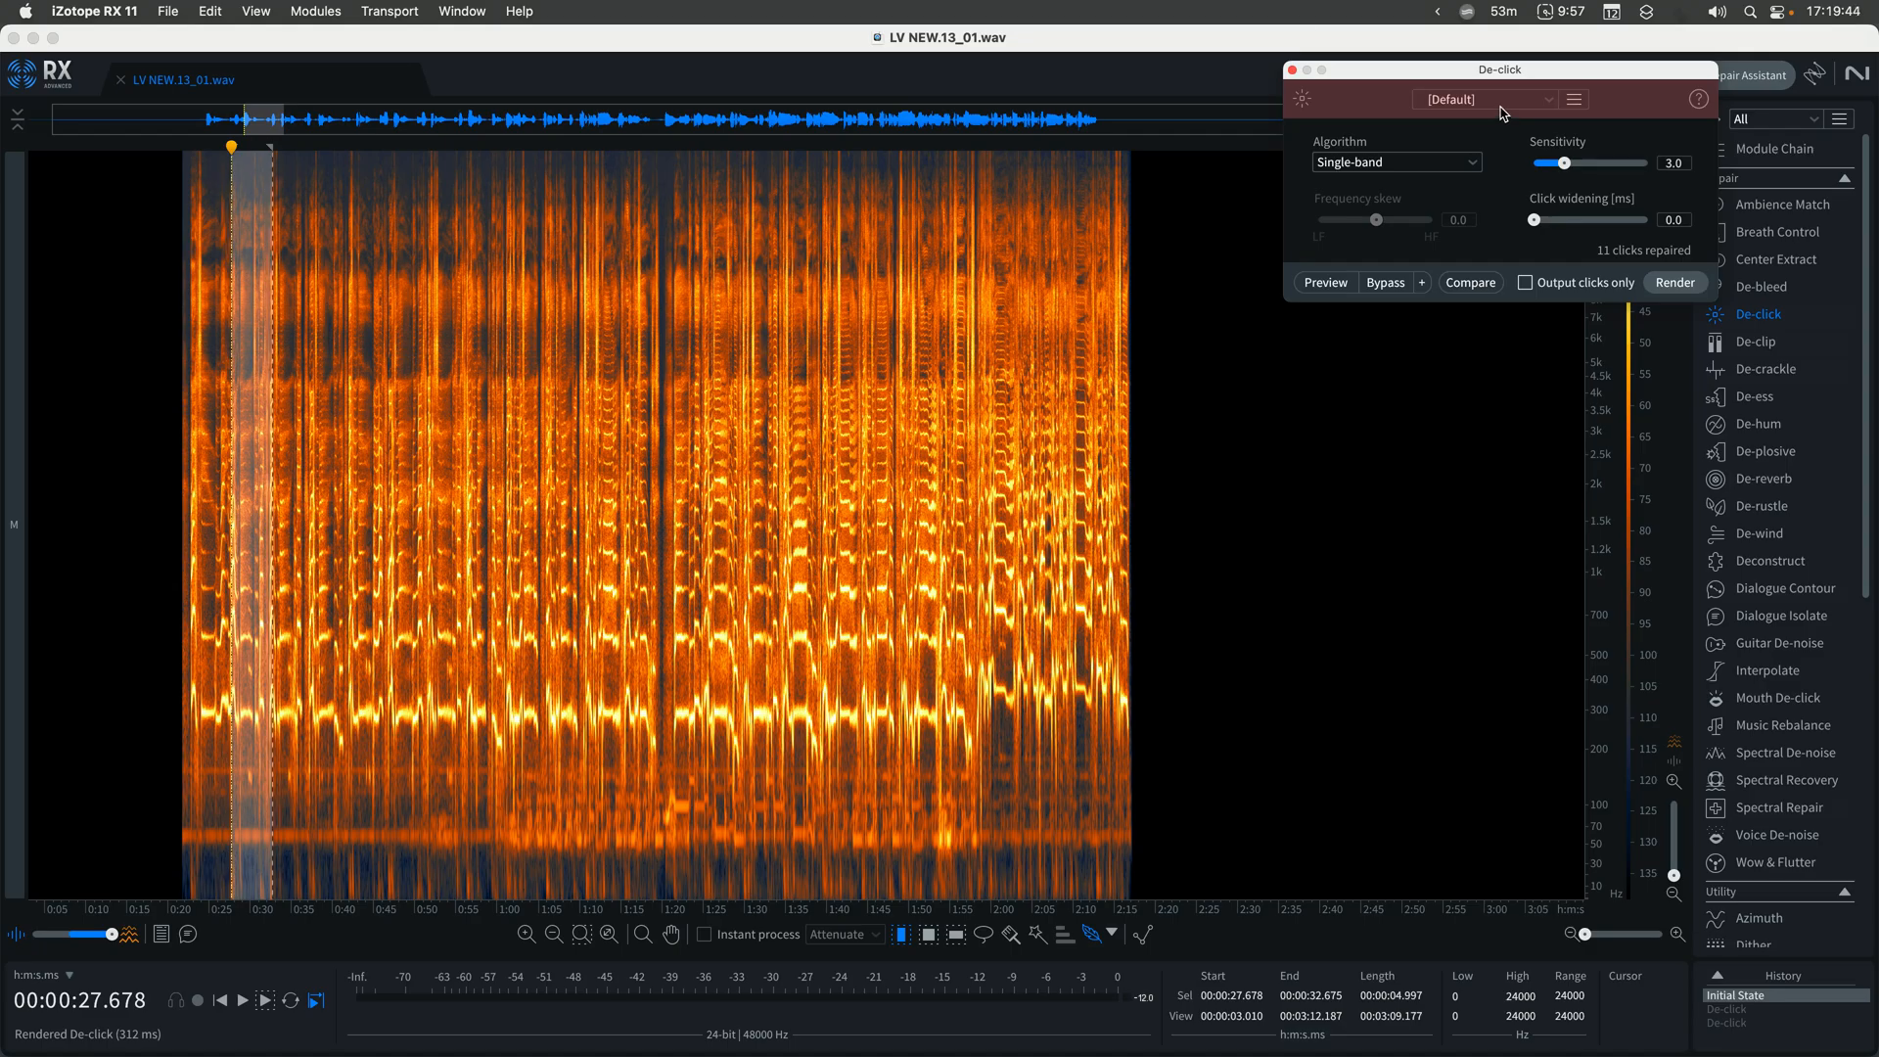
pyautogui.click(180, 78)
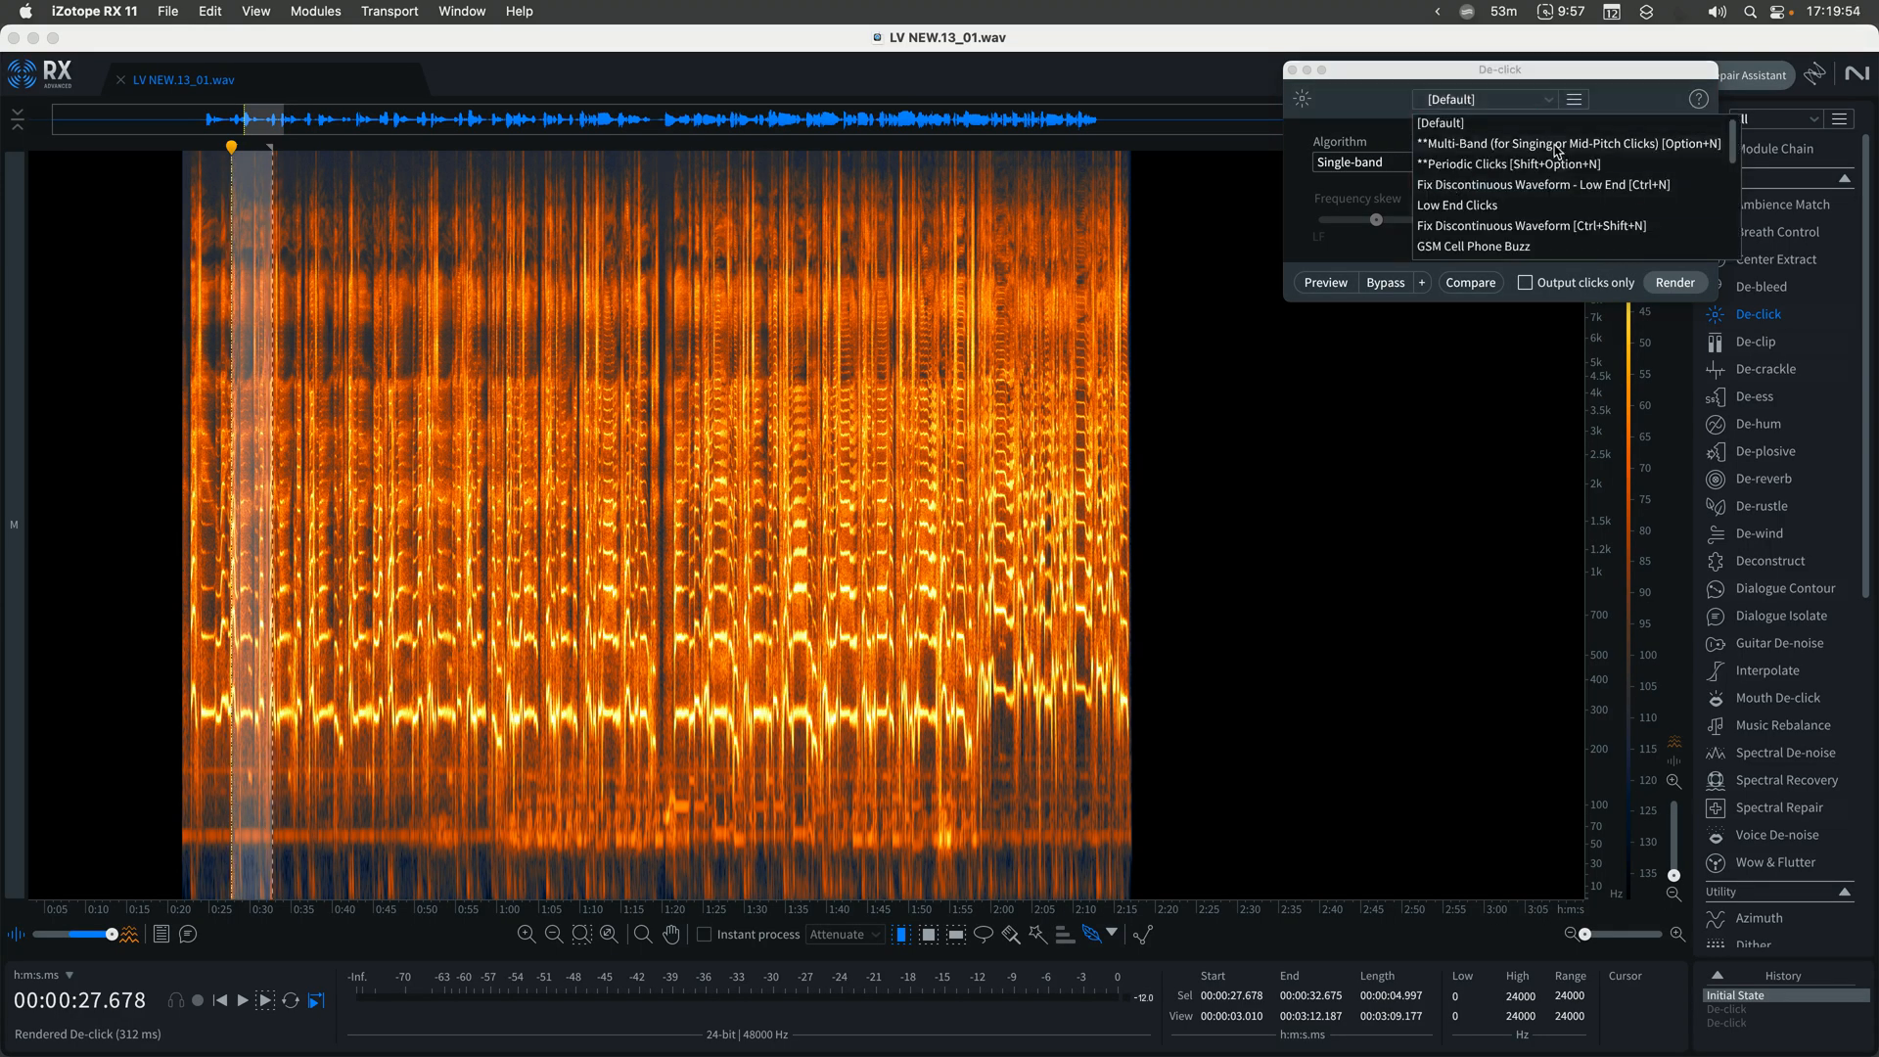
pyautogui.moveTo(1558, 164)
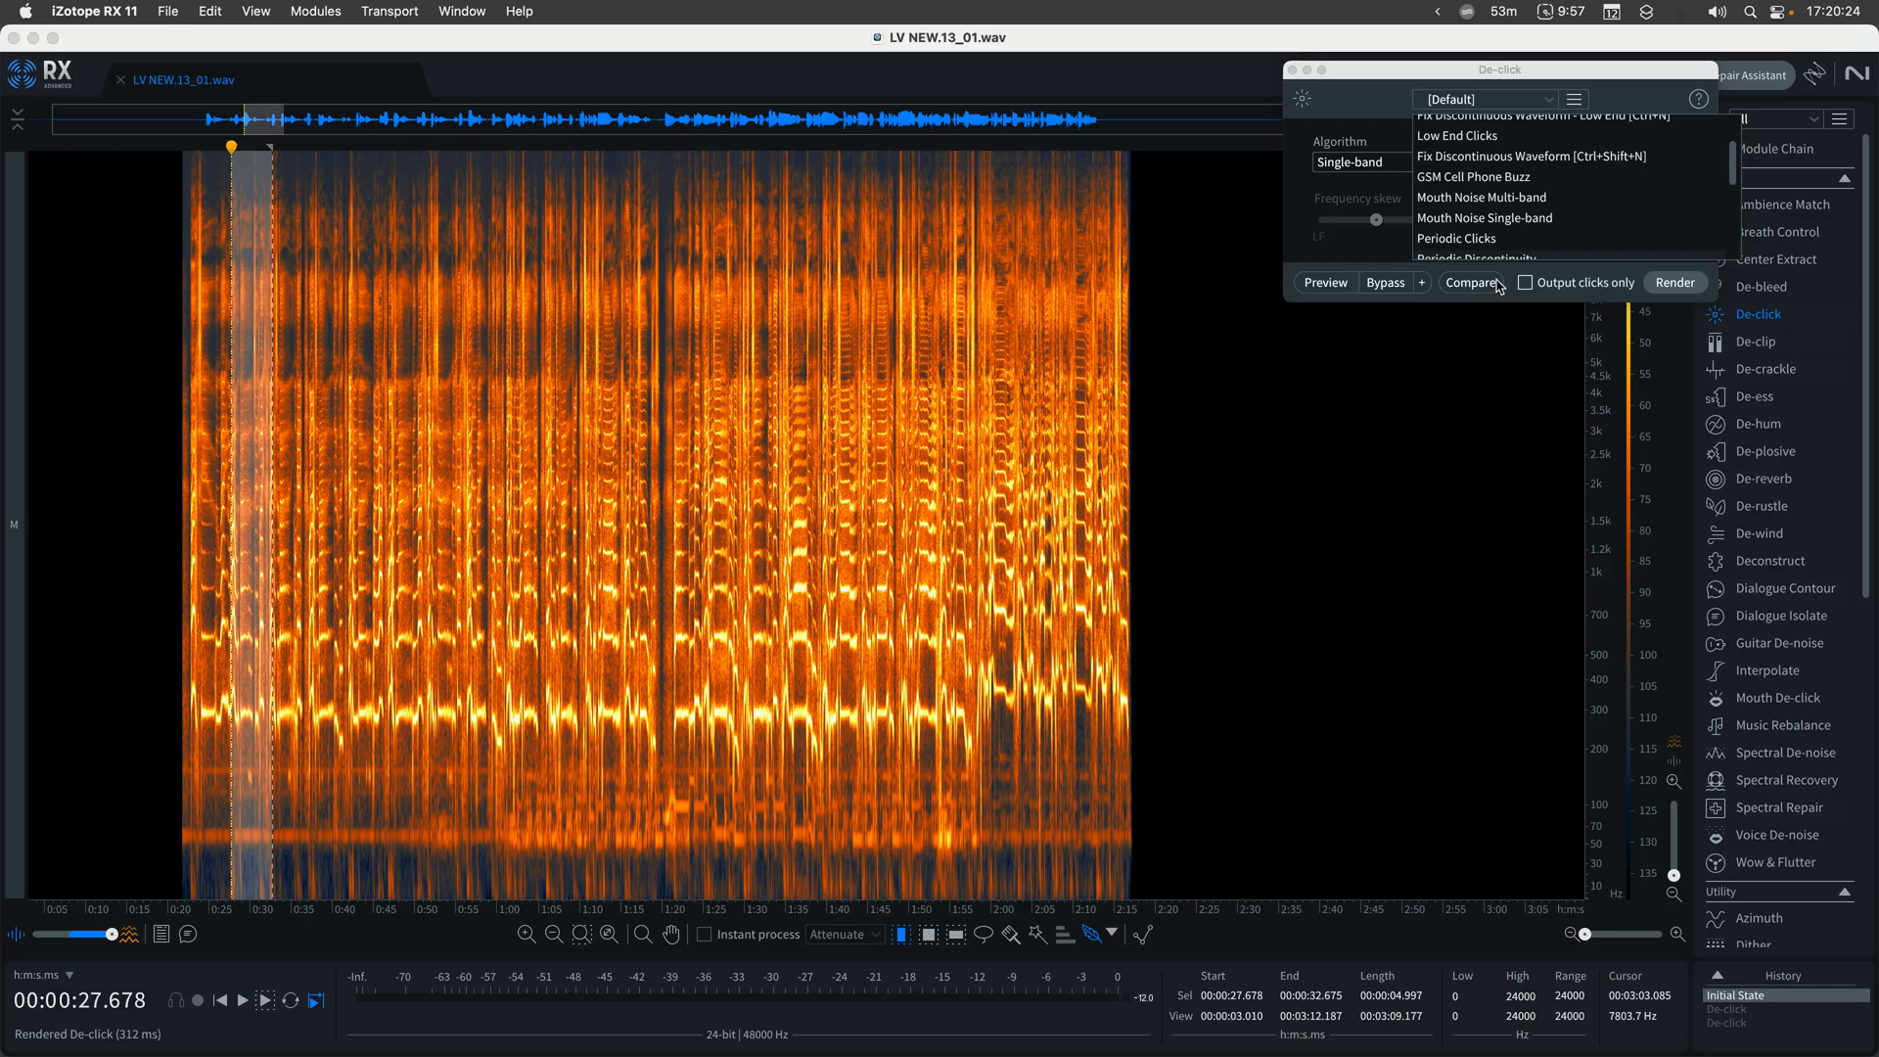
pyautogui.moveTo(1630, 82)
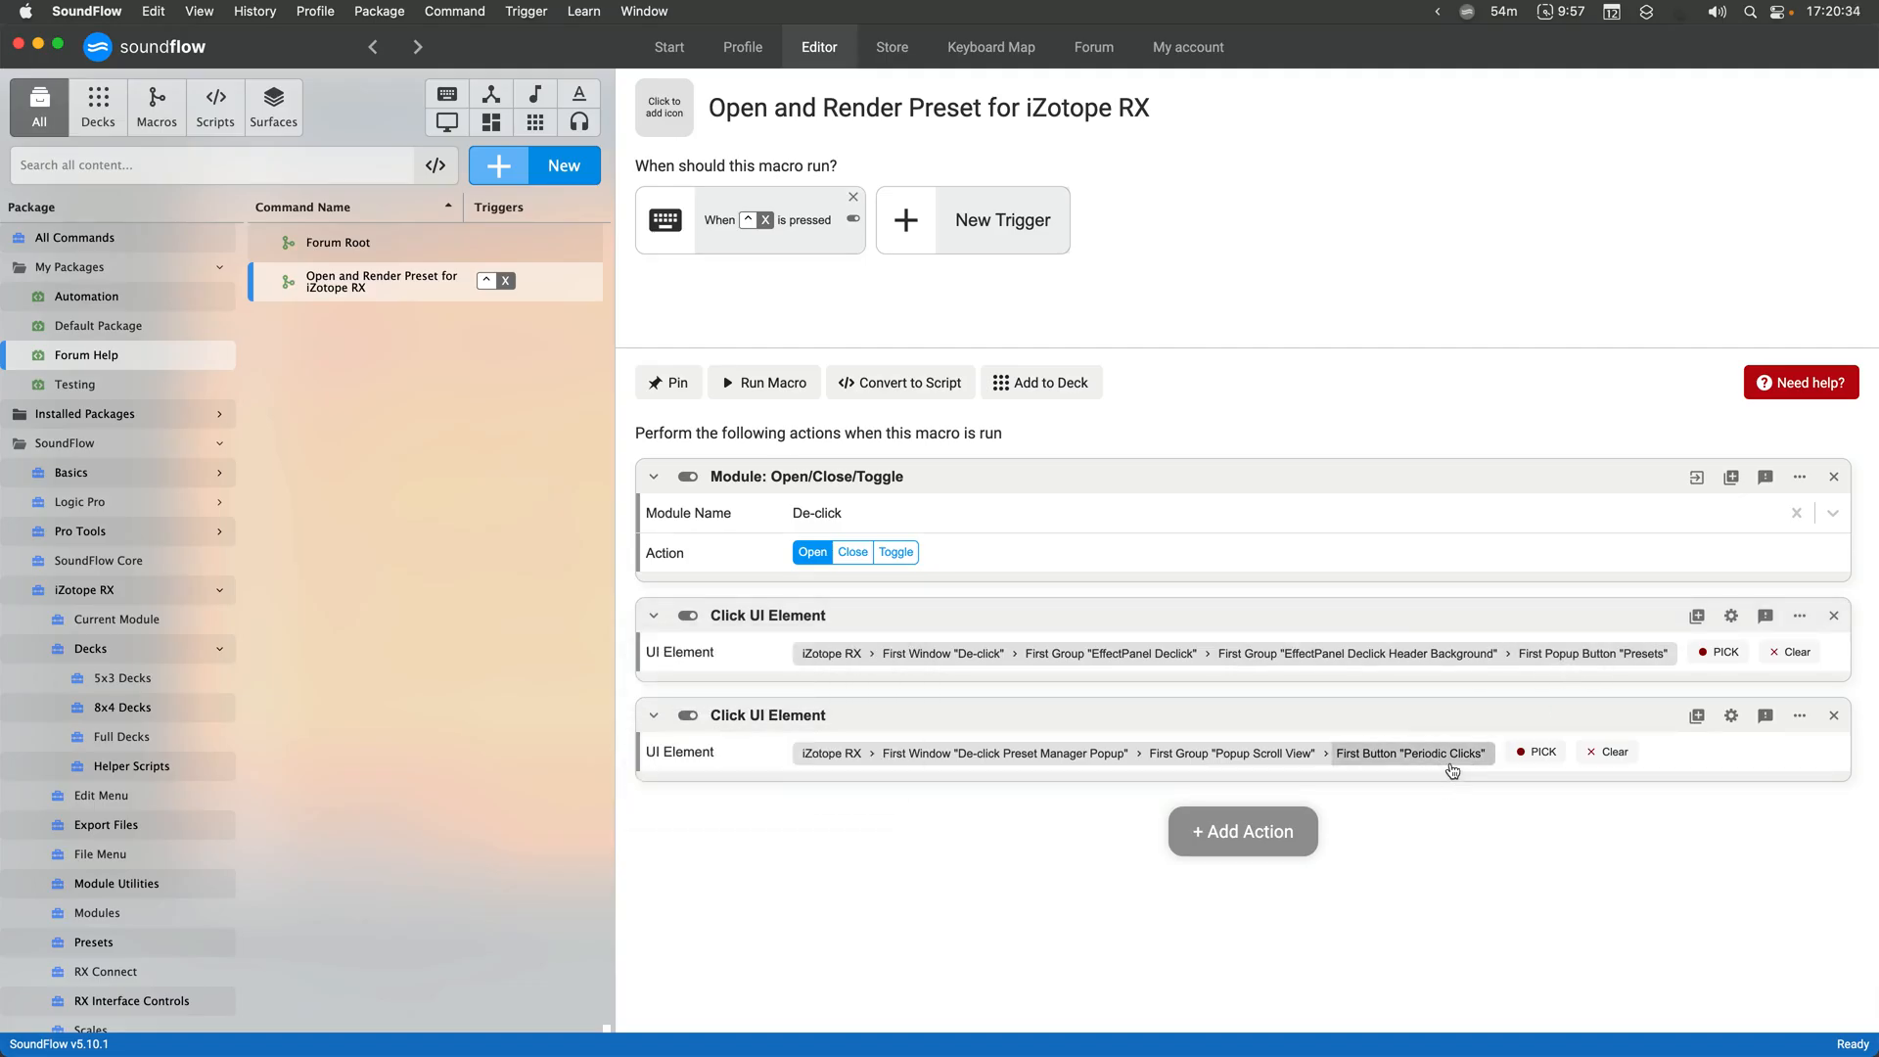
# Run the macro to confirm De-click loads Periodic Clicks, then begin adding another step
pyautogui.click(763, 381)
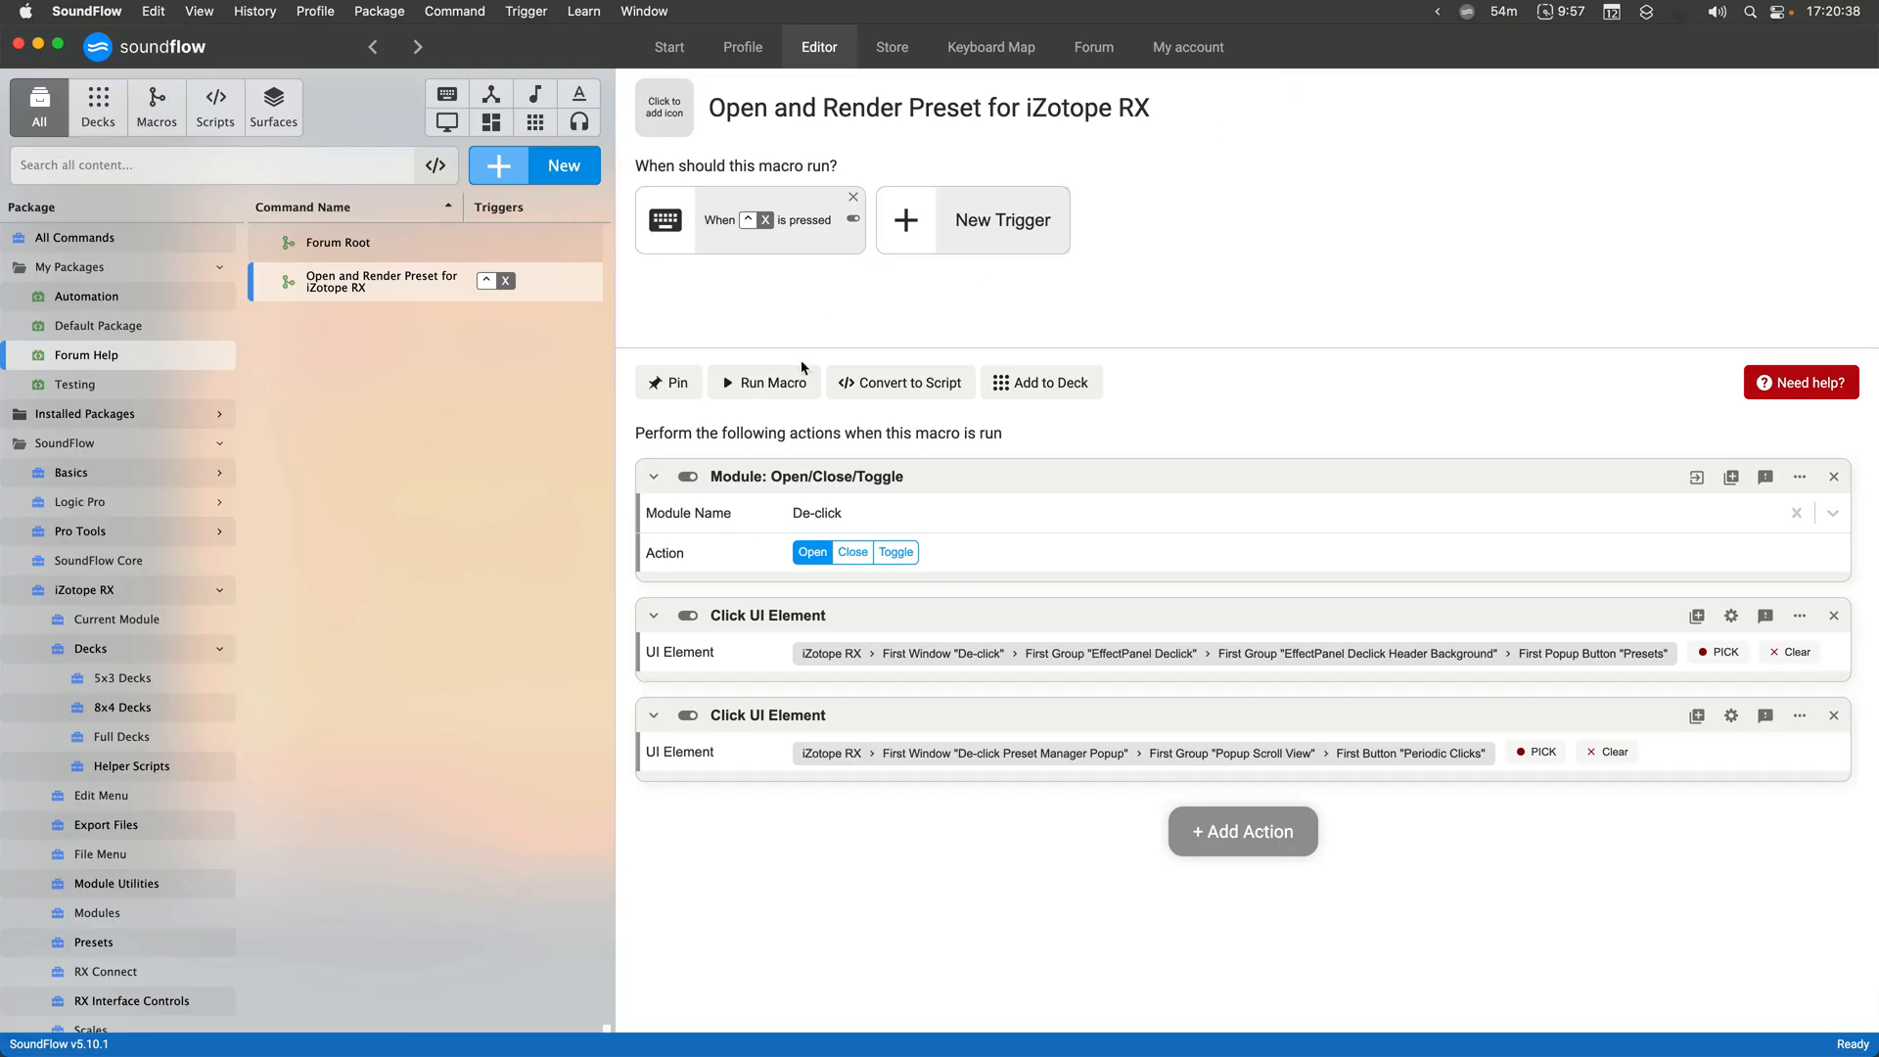
pyautogui.click(764, 382)
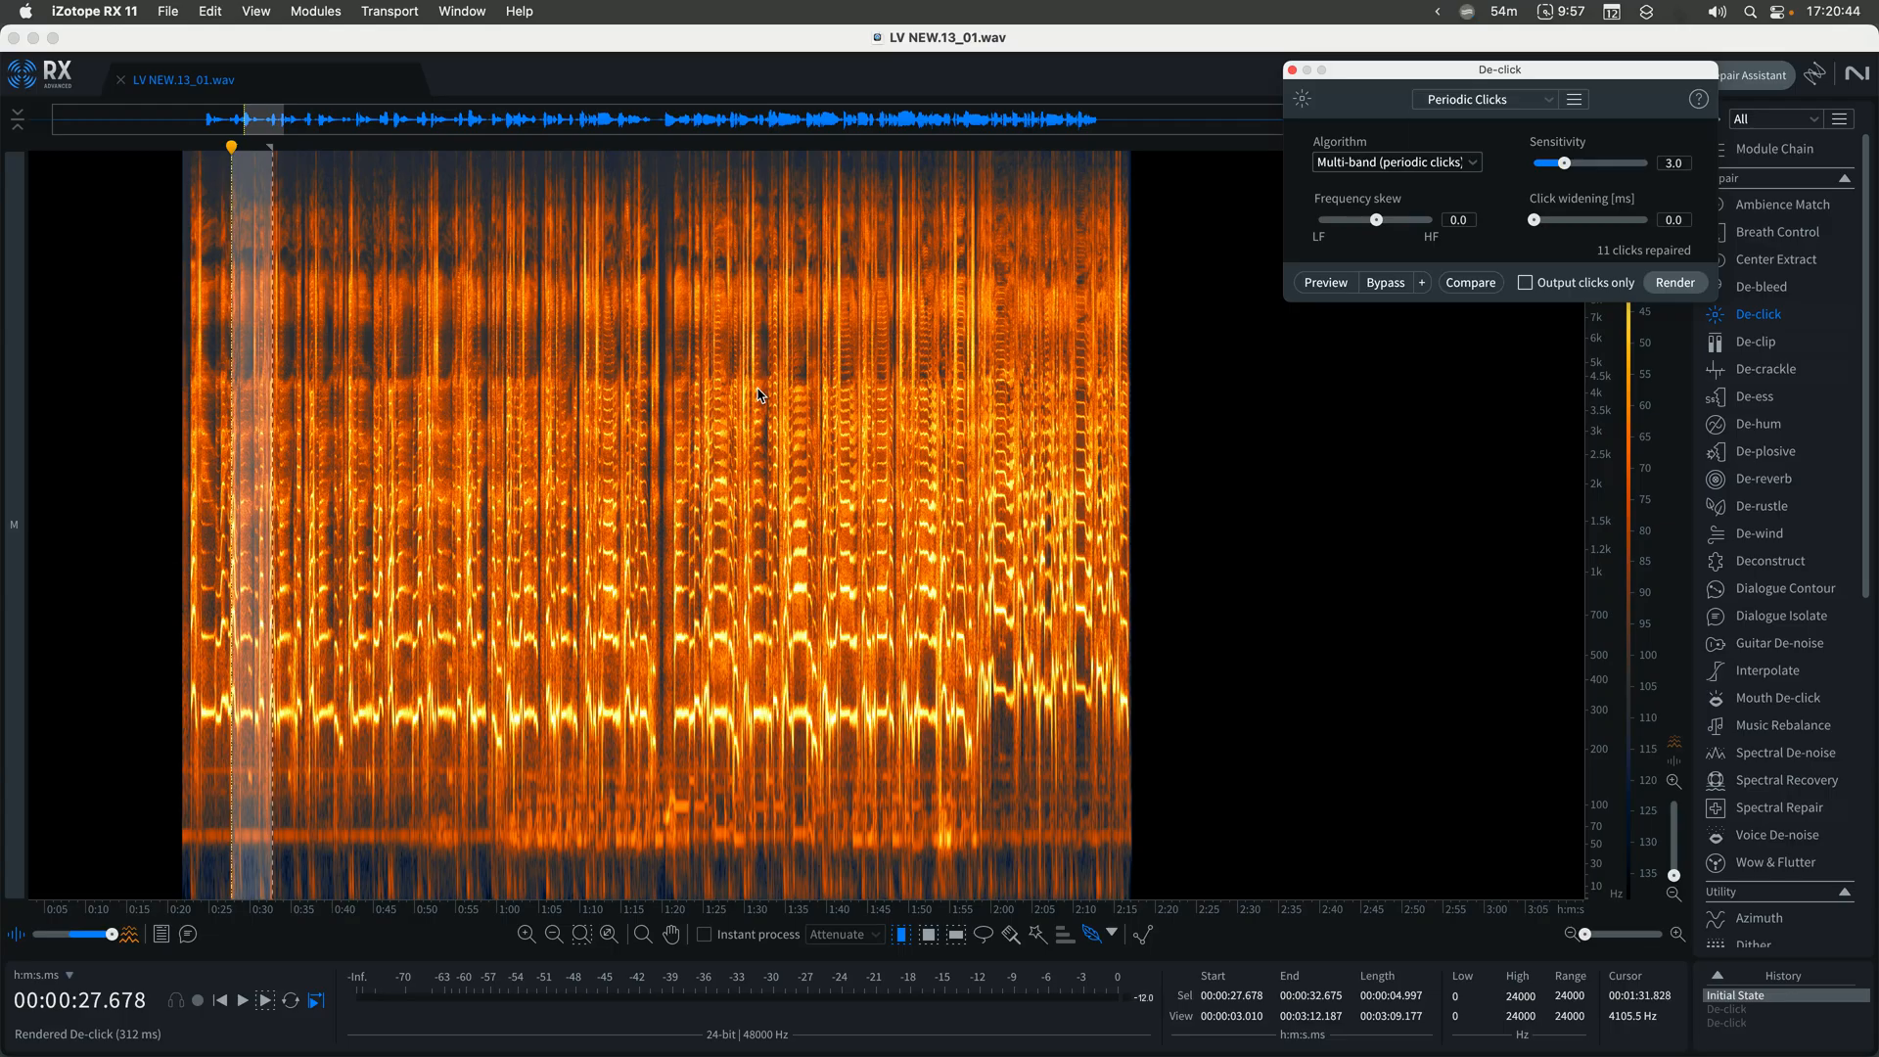
pyautogui.click(1288, 71)
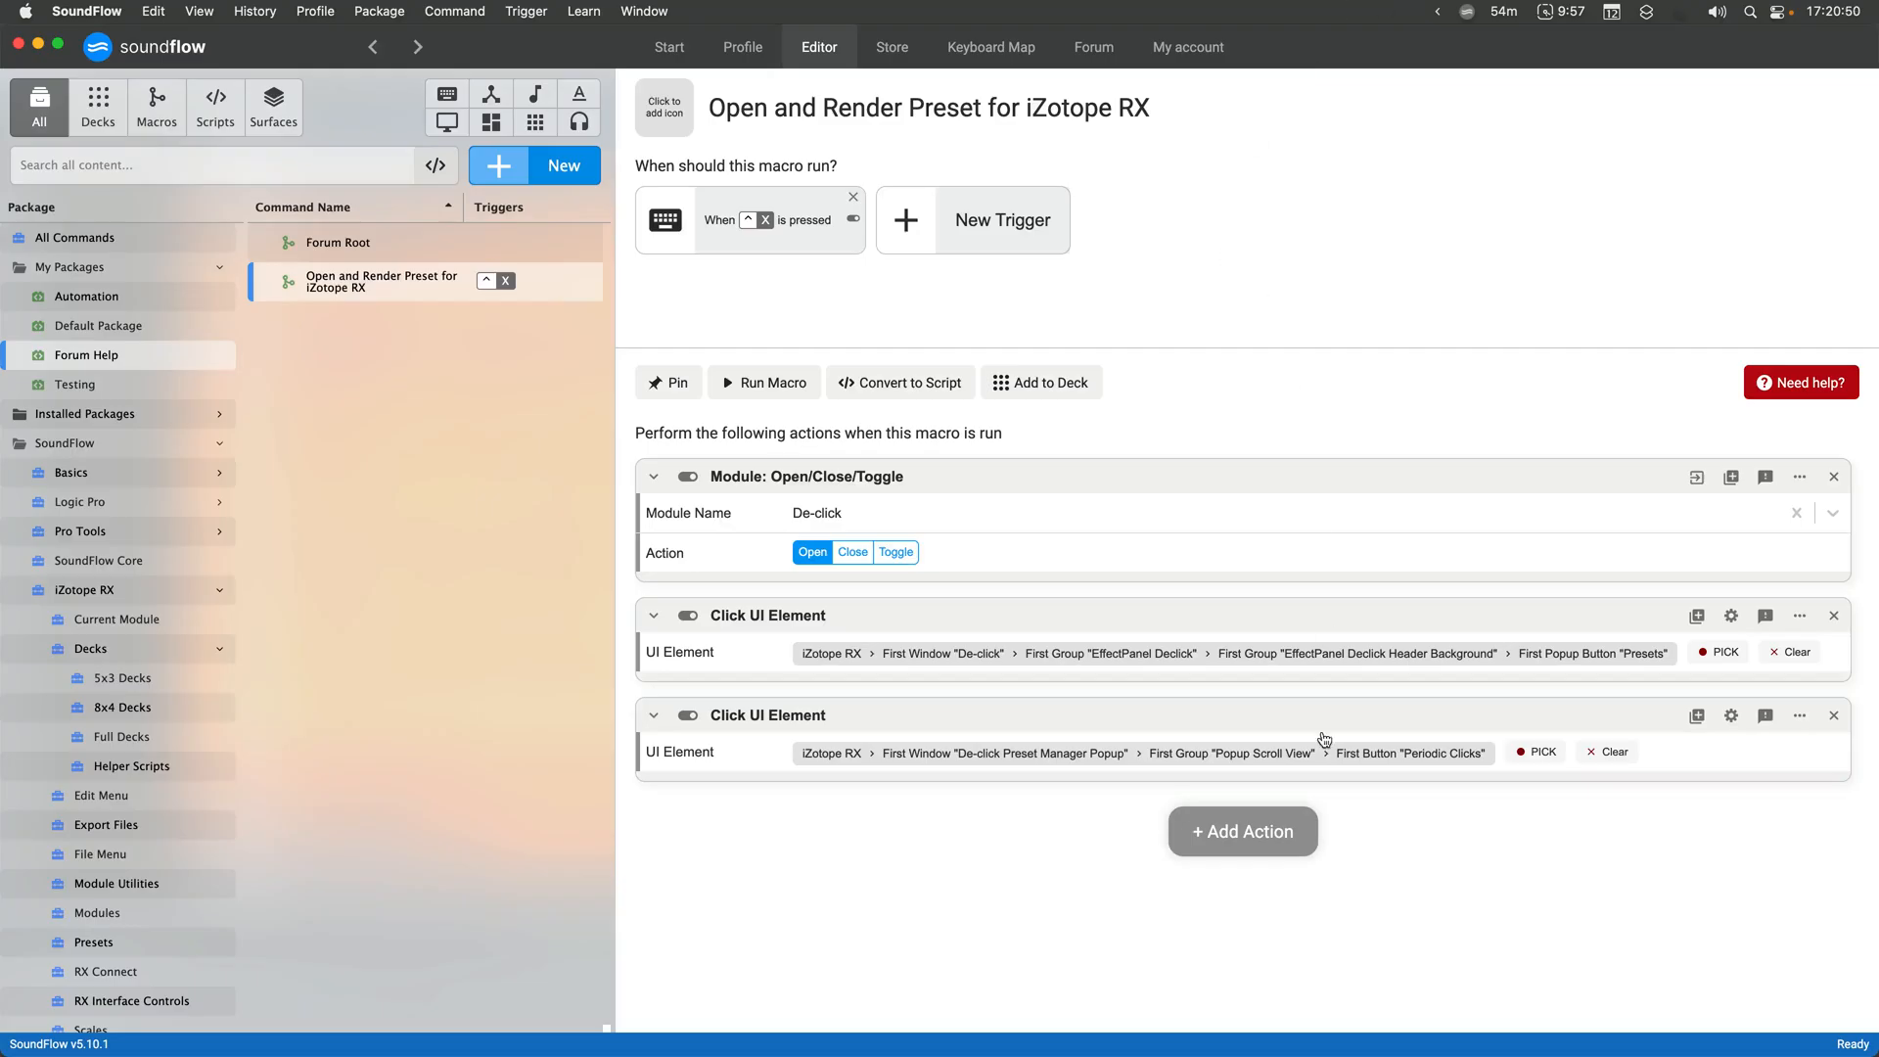
pyautogui.click(1241, 831)
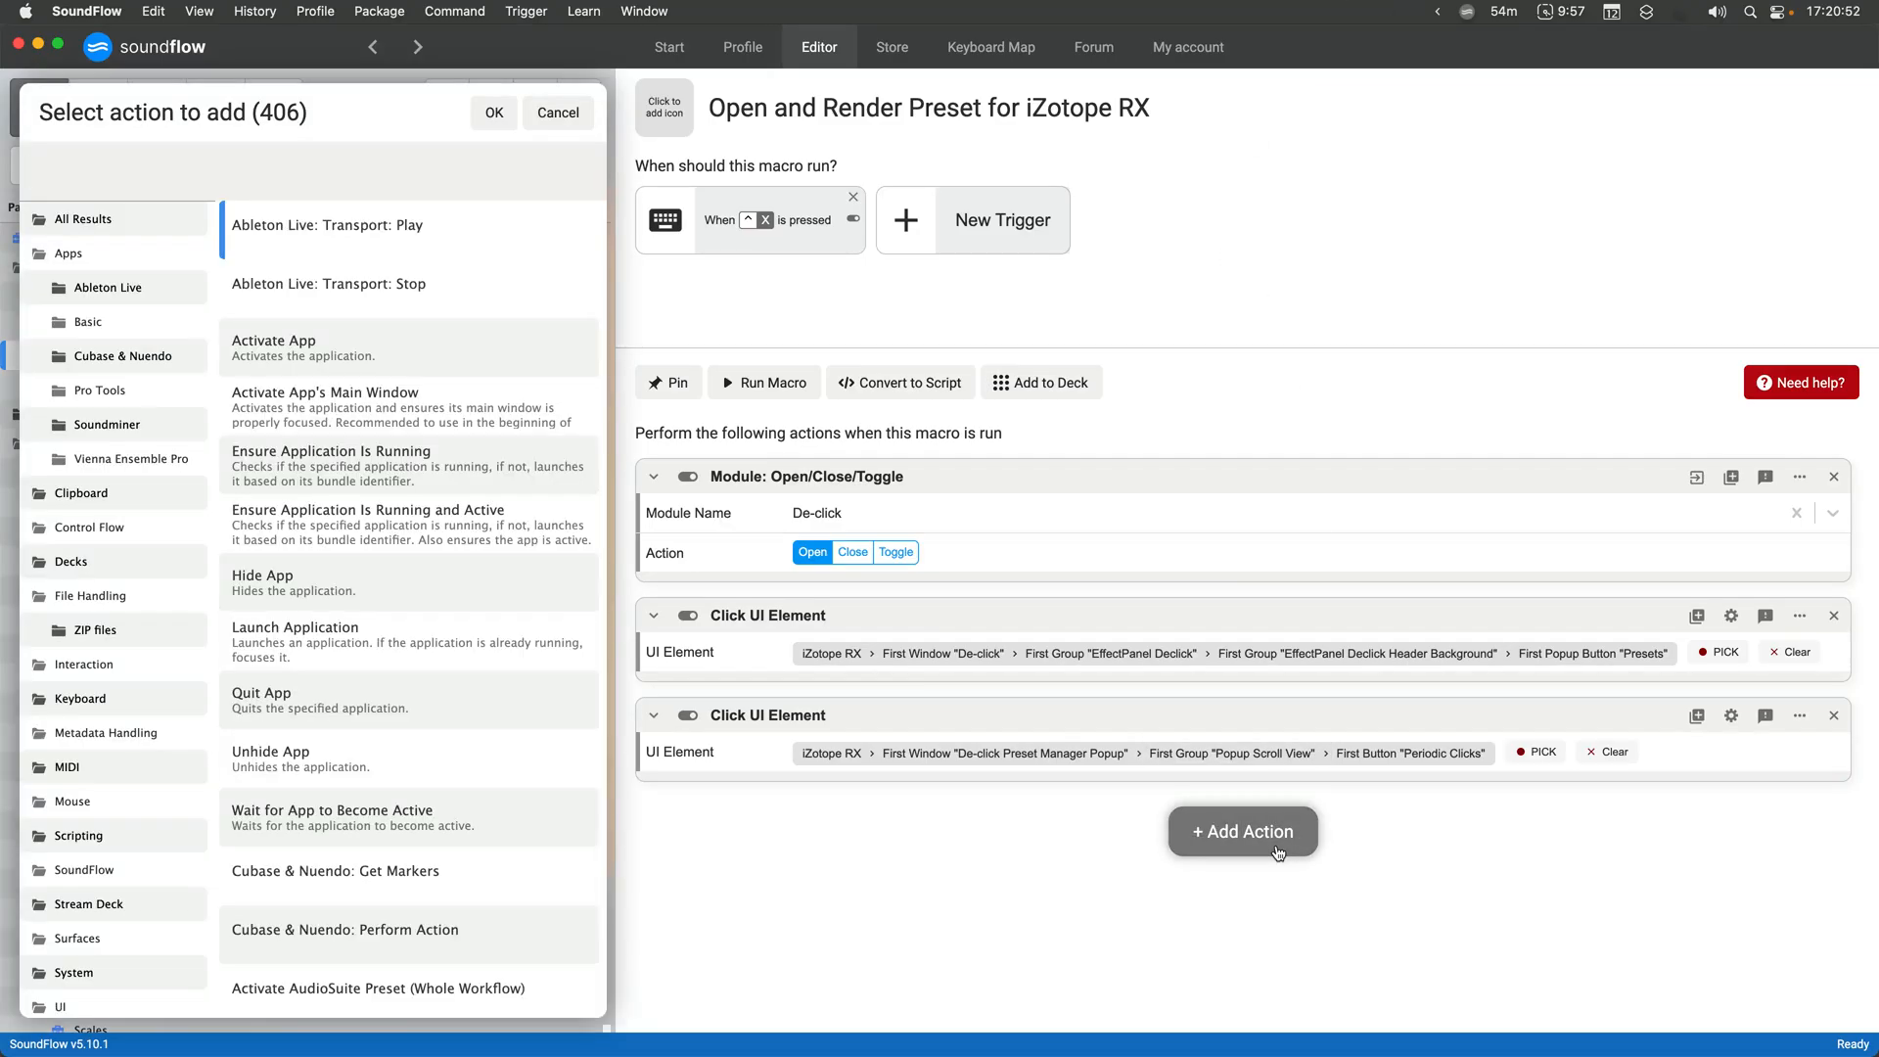
# Add a final Module: Render step with its module set to De-click
pyautogui.write('module render')
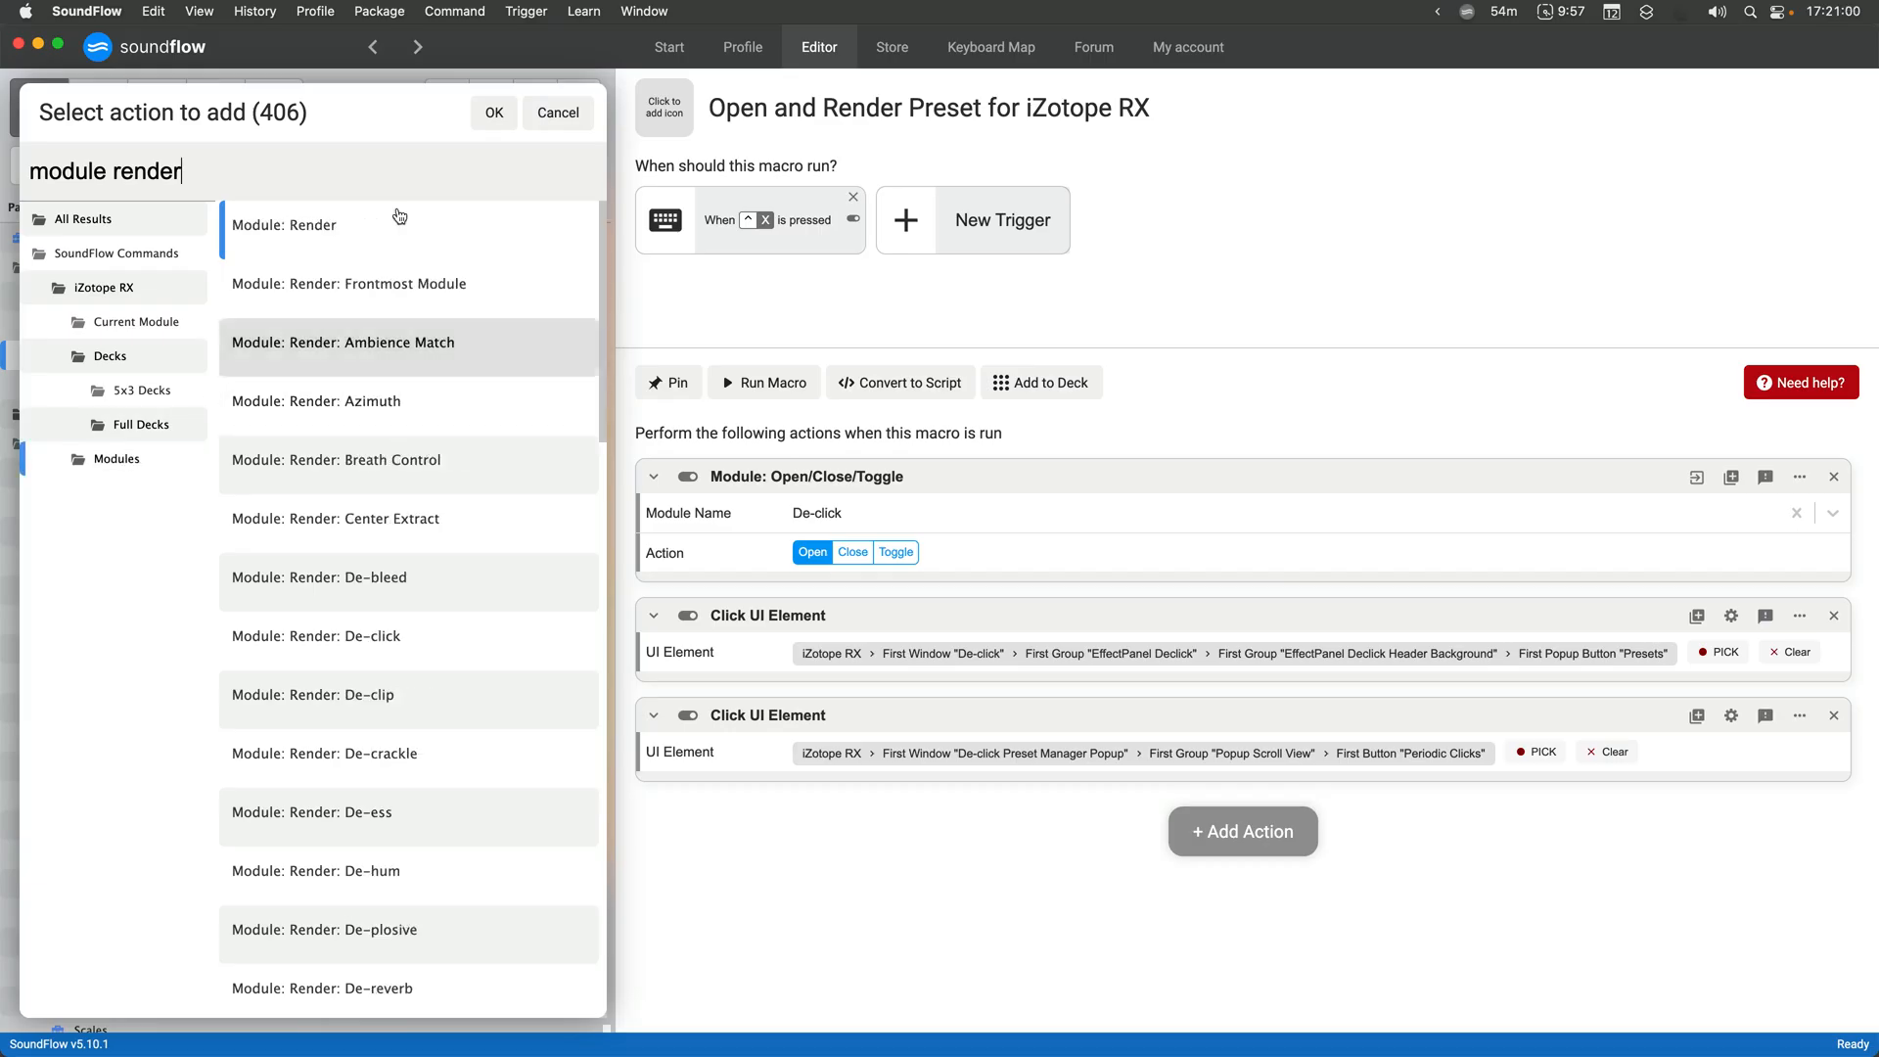
pyautogui.click(284, 225)
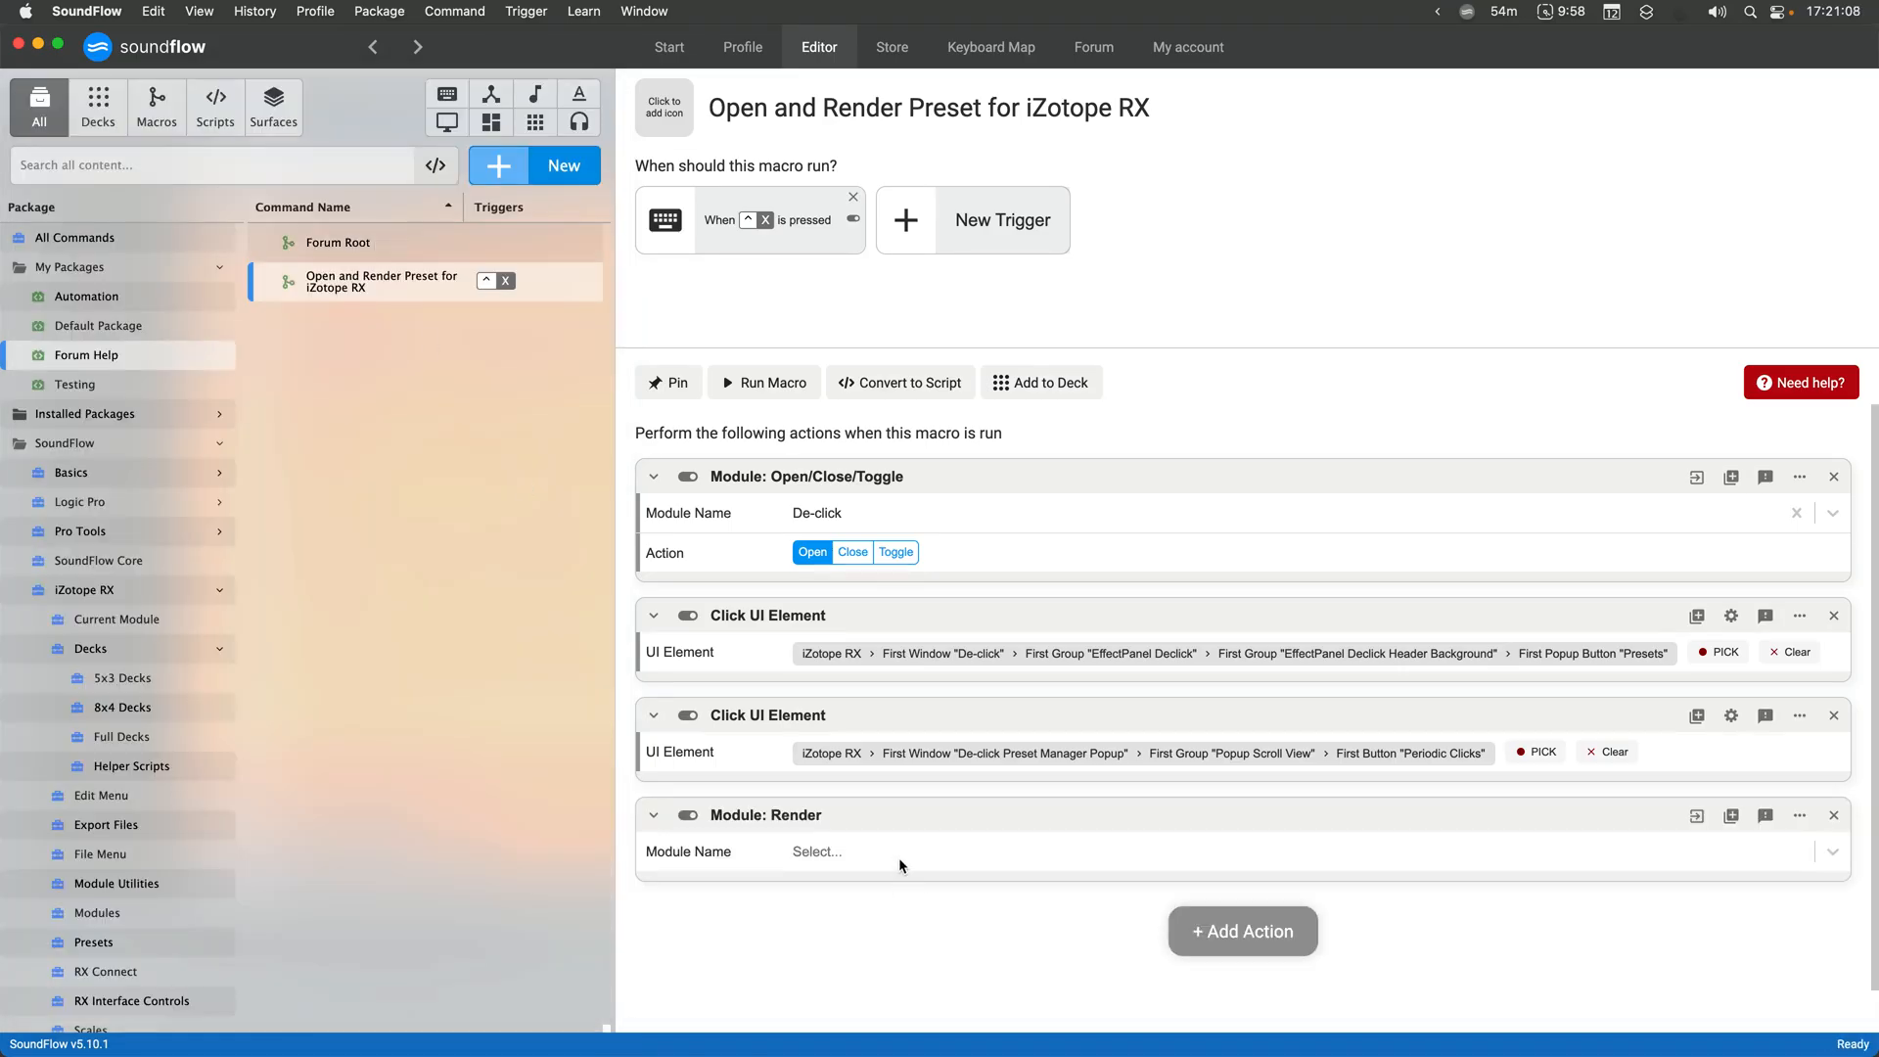
pyautogui.write('de-cli')
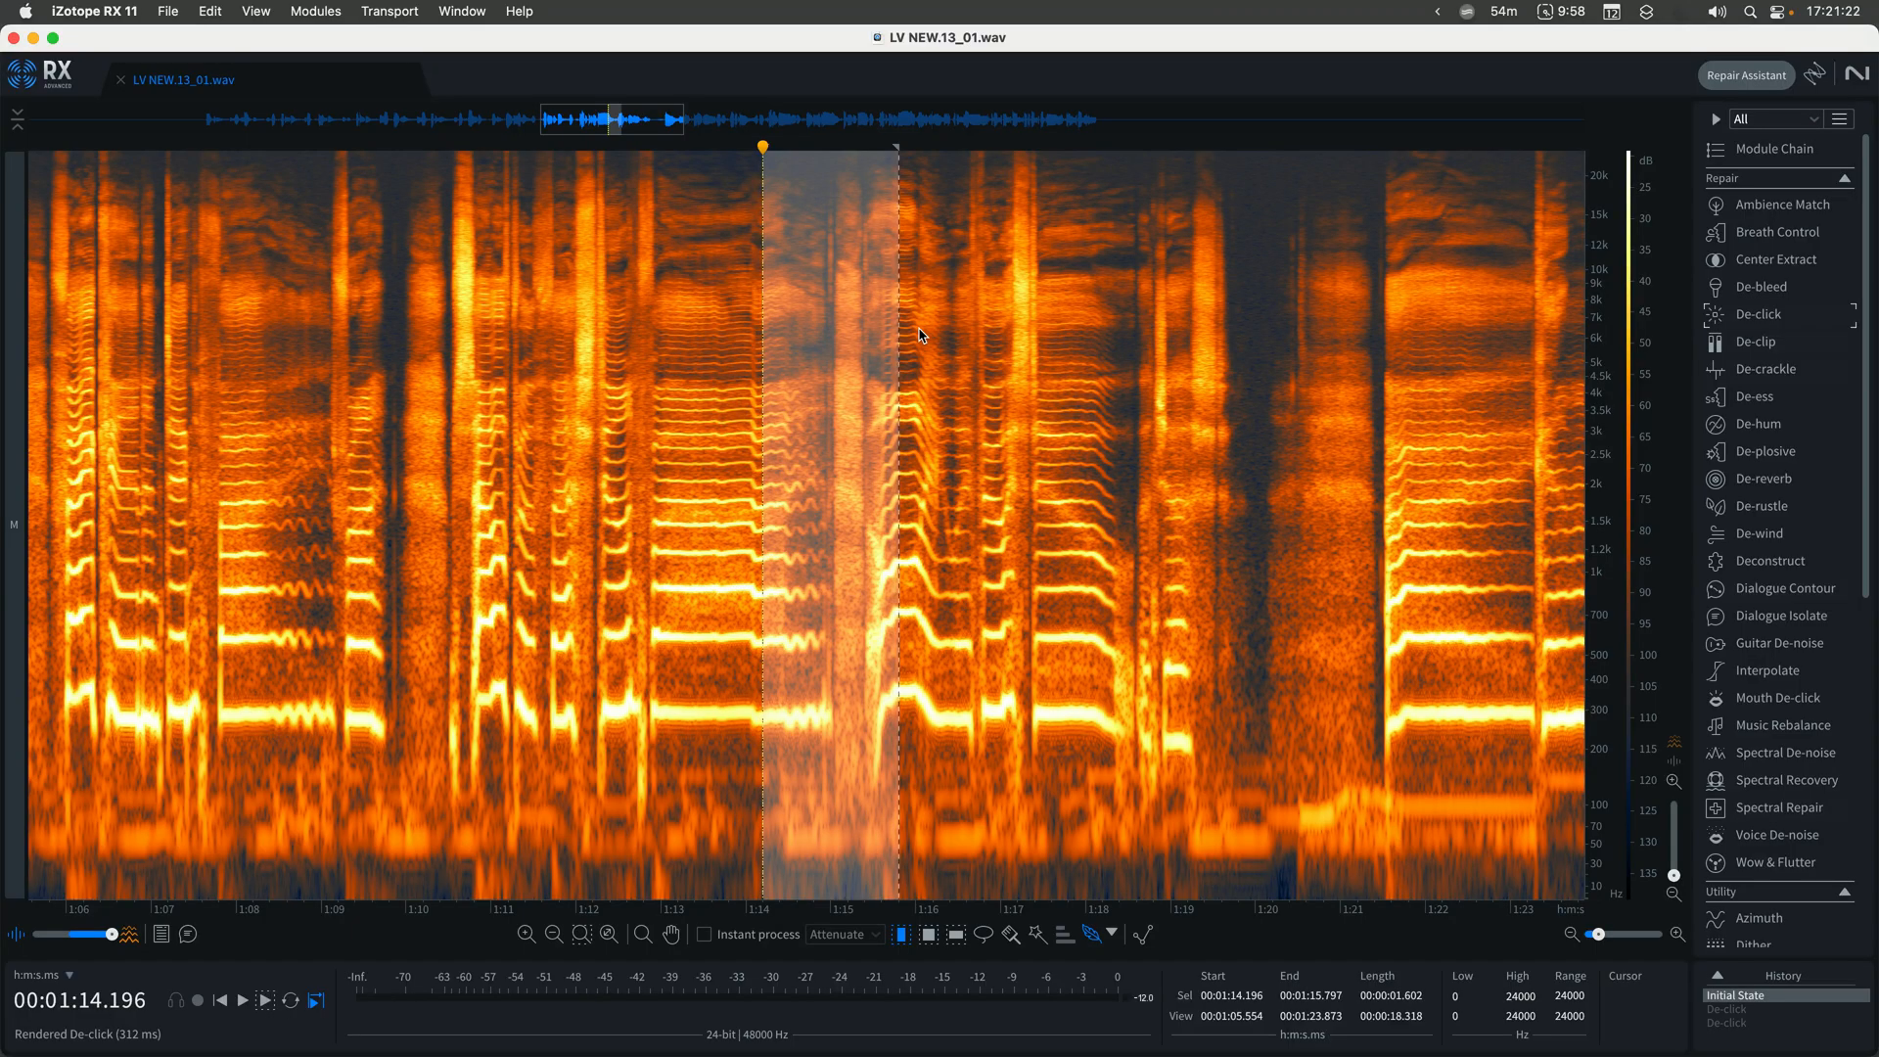
# Focus the RX audio editor to run De-click with Periodic Clicks on the selected audio
pyautogui.click(1758, 313)
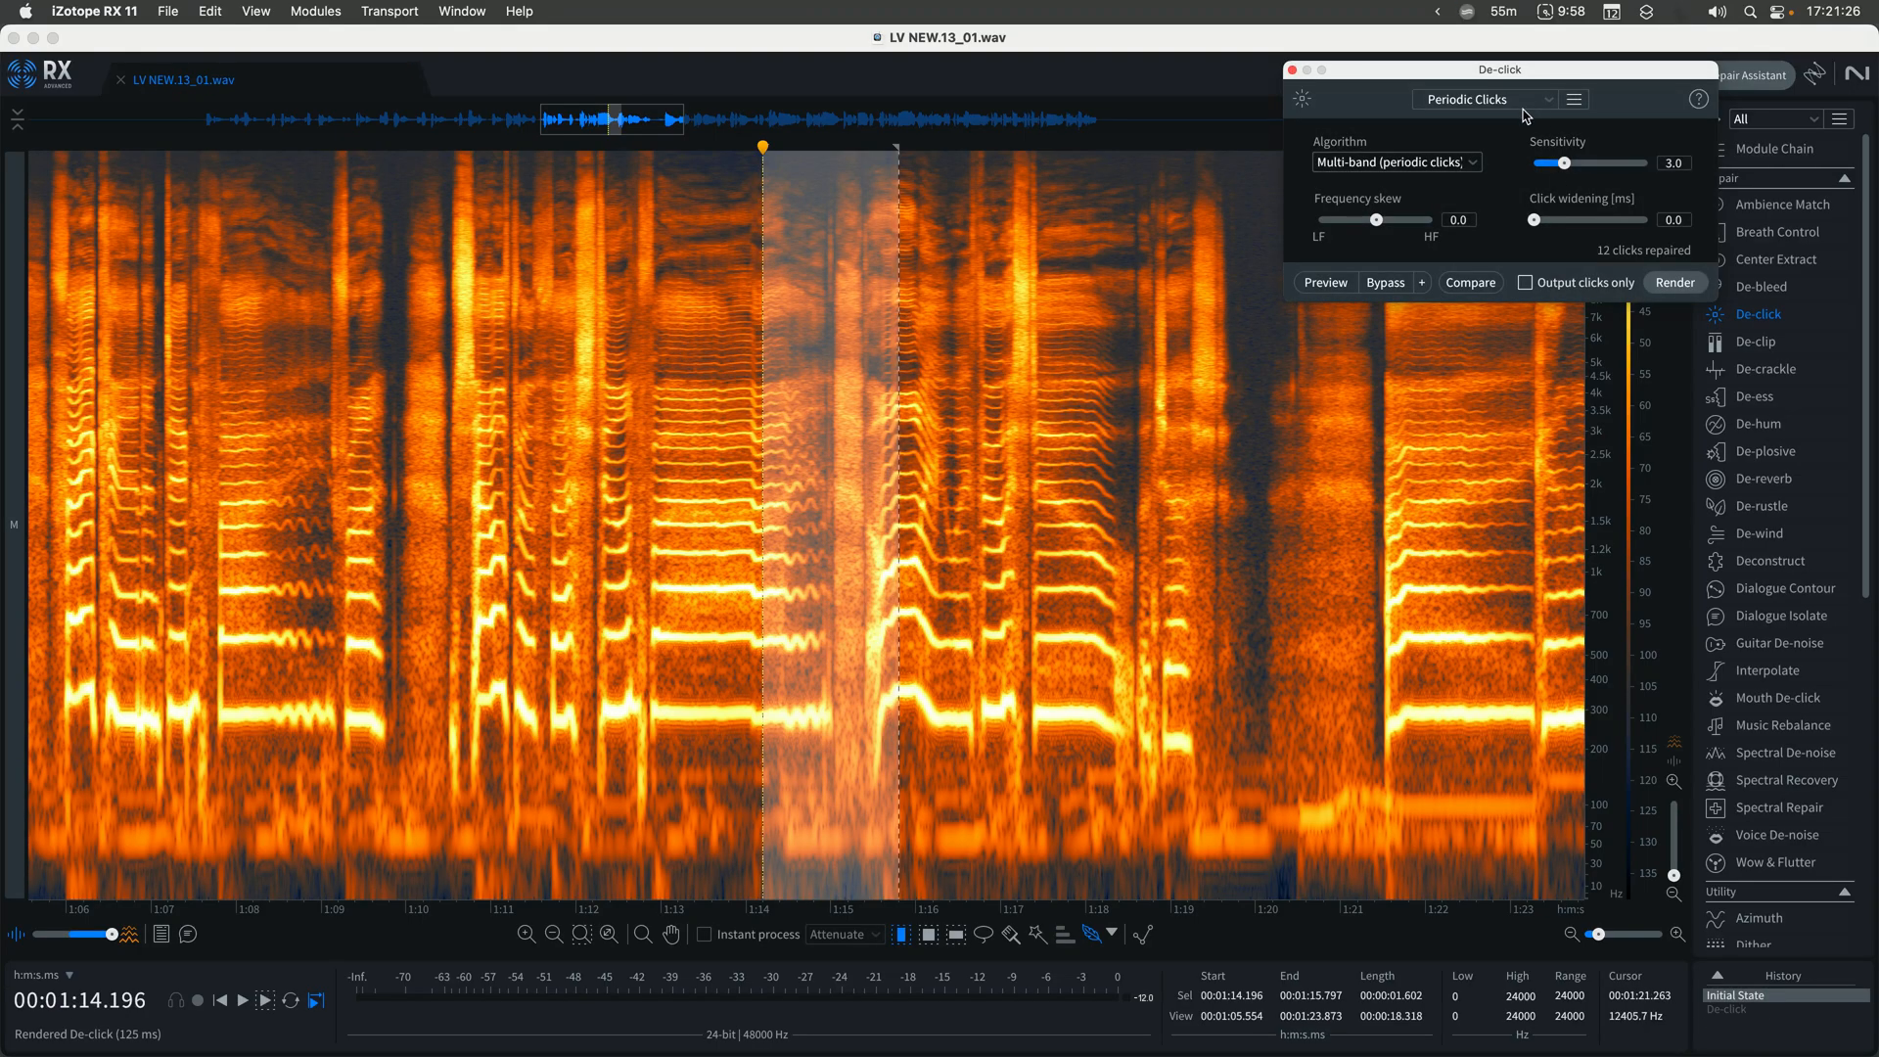
pyautogui.moveTo(1435, 126)
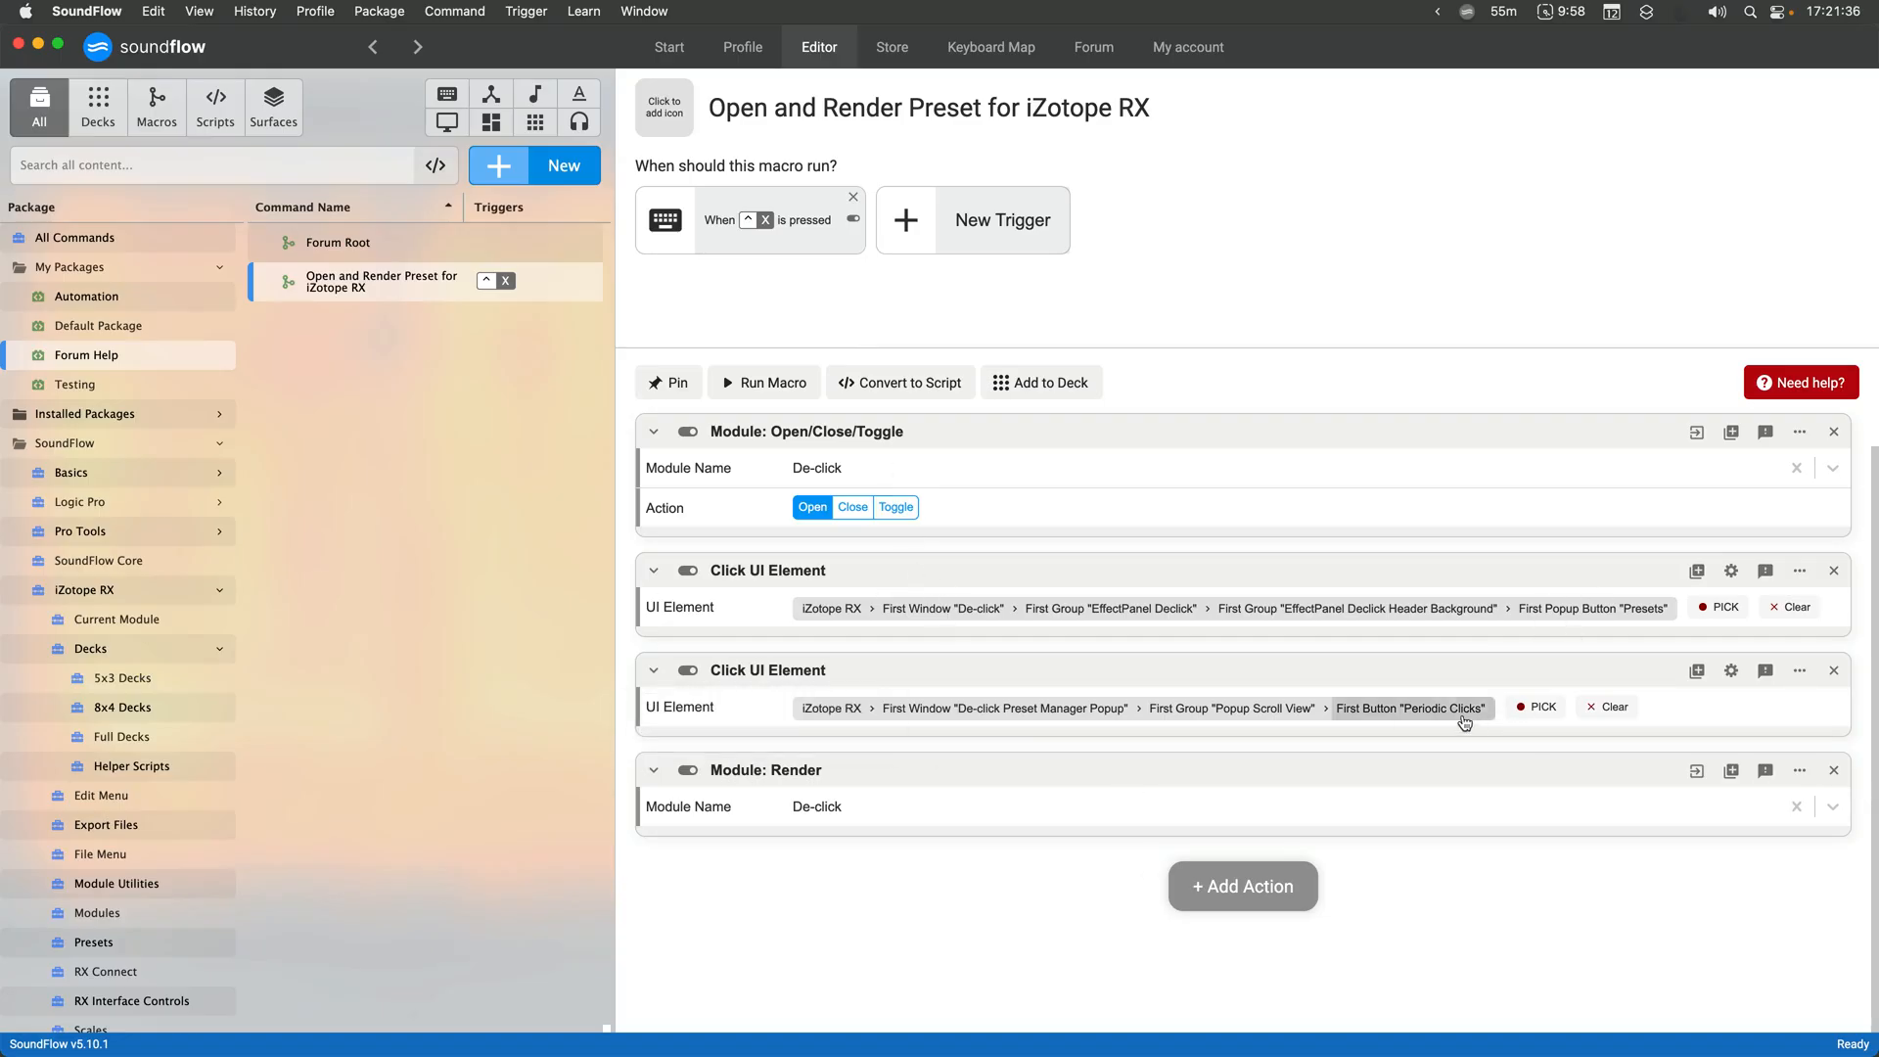
# Append ' - Periodic Clicks' to the macro's name in the Rename dialog
pyautogui.doubleClick(381, 280)
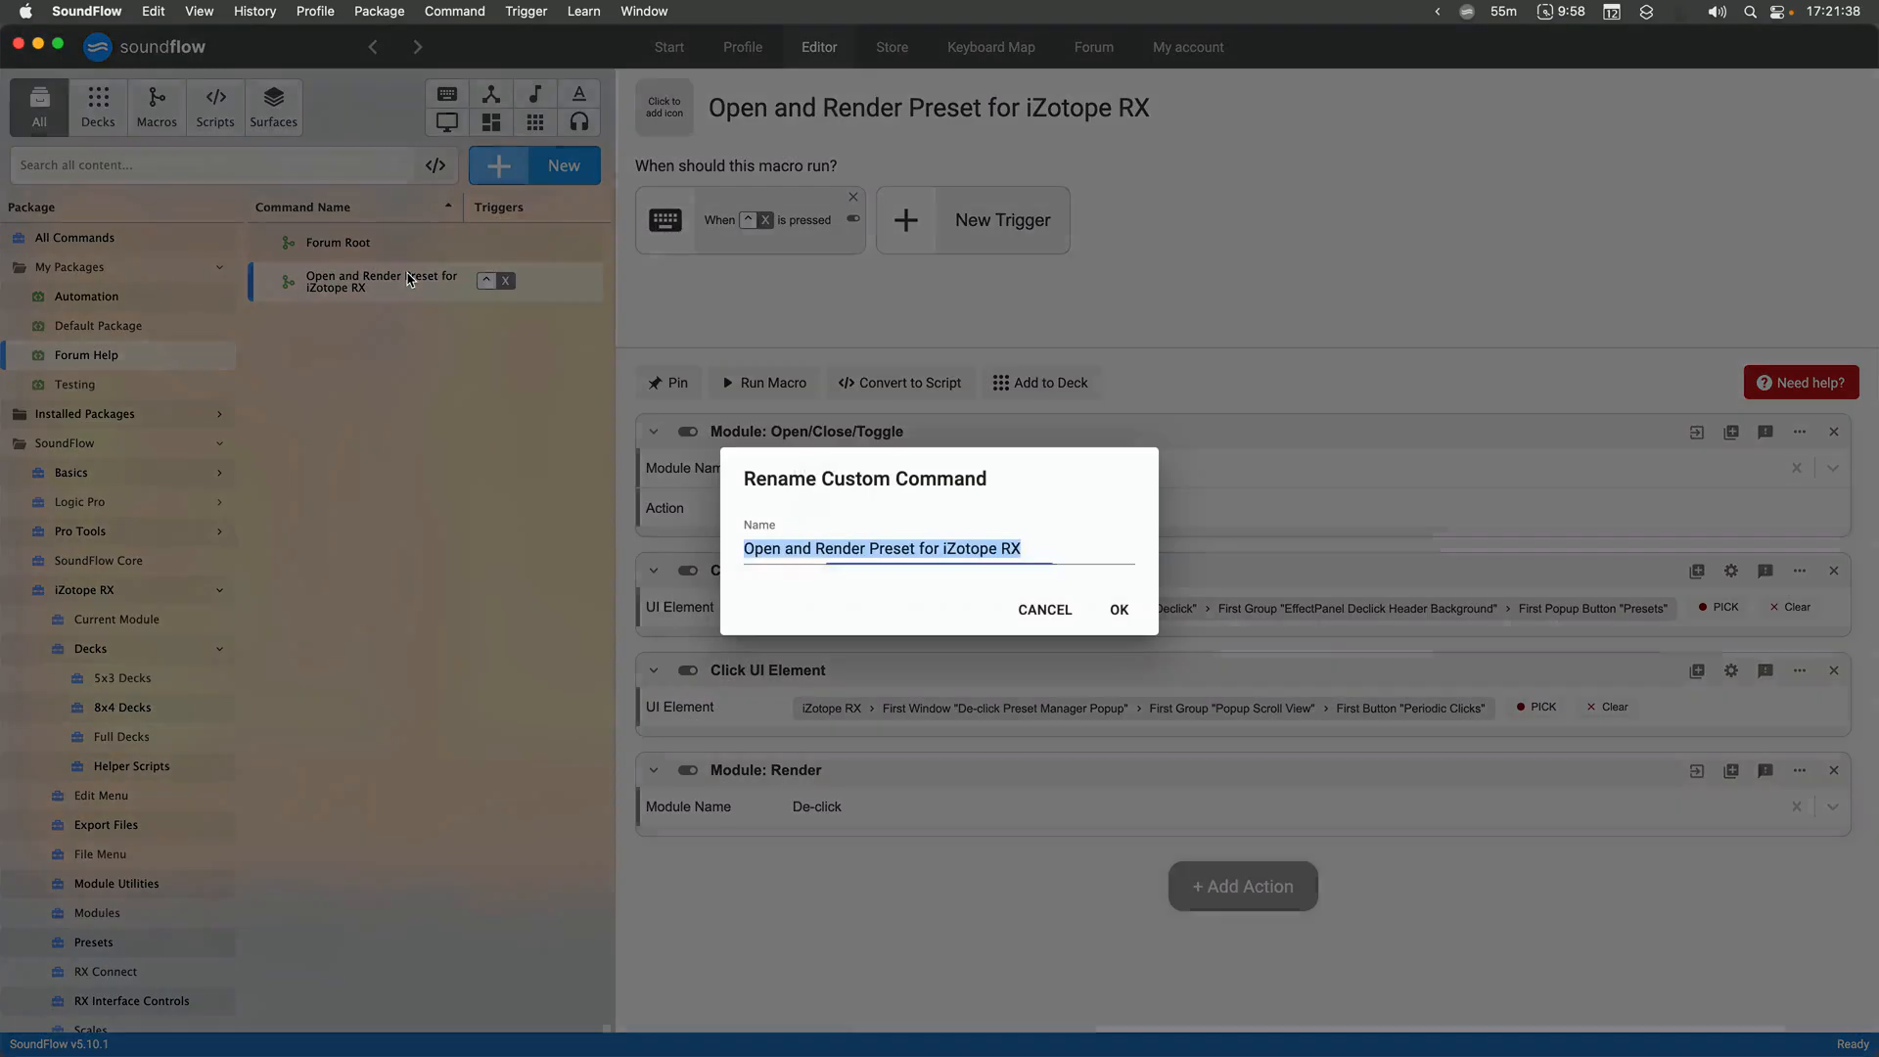
pyautogui.write('- Per')
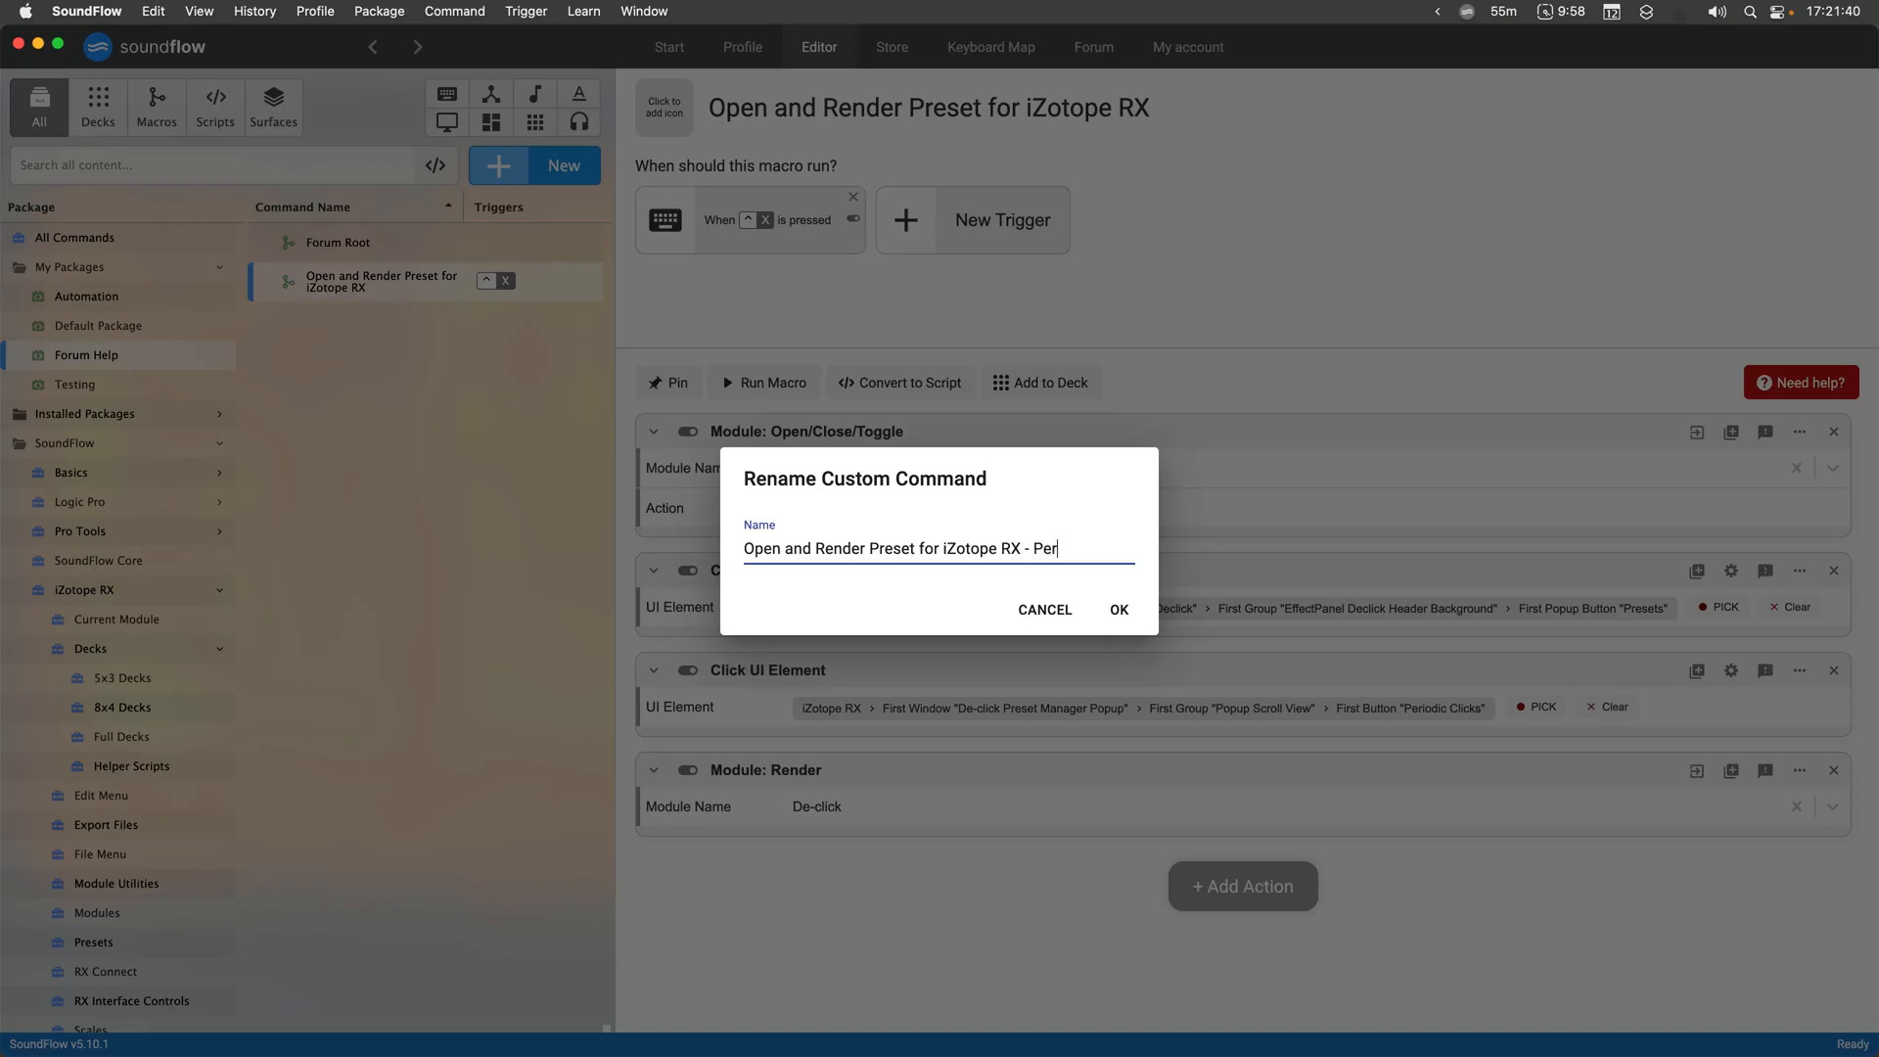
pyautogui.write('iodic Clicks')
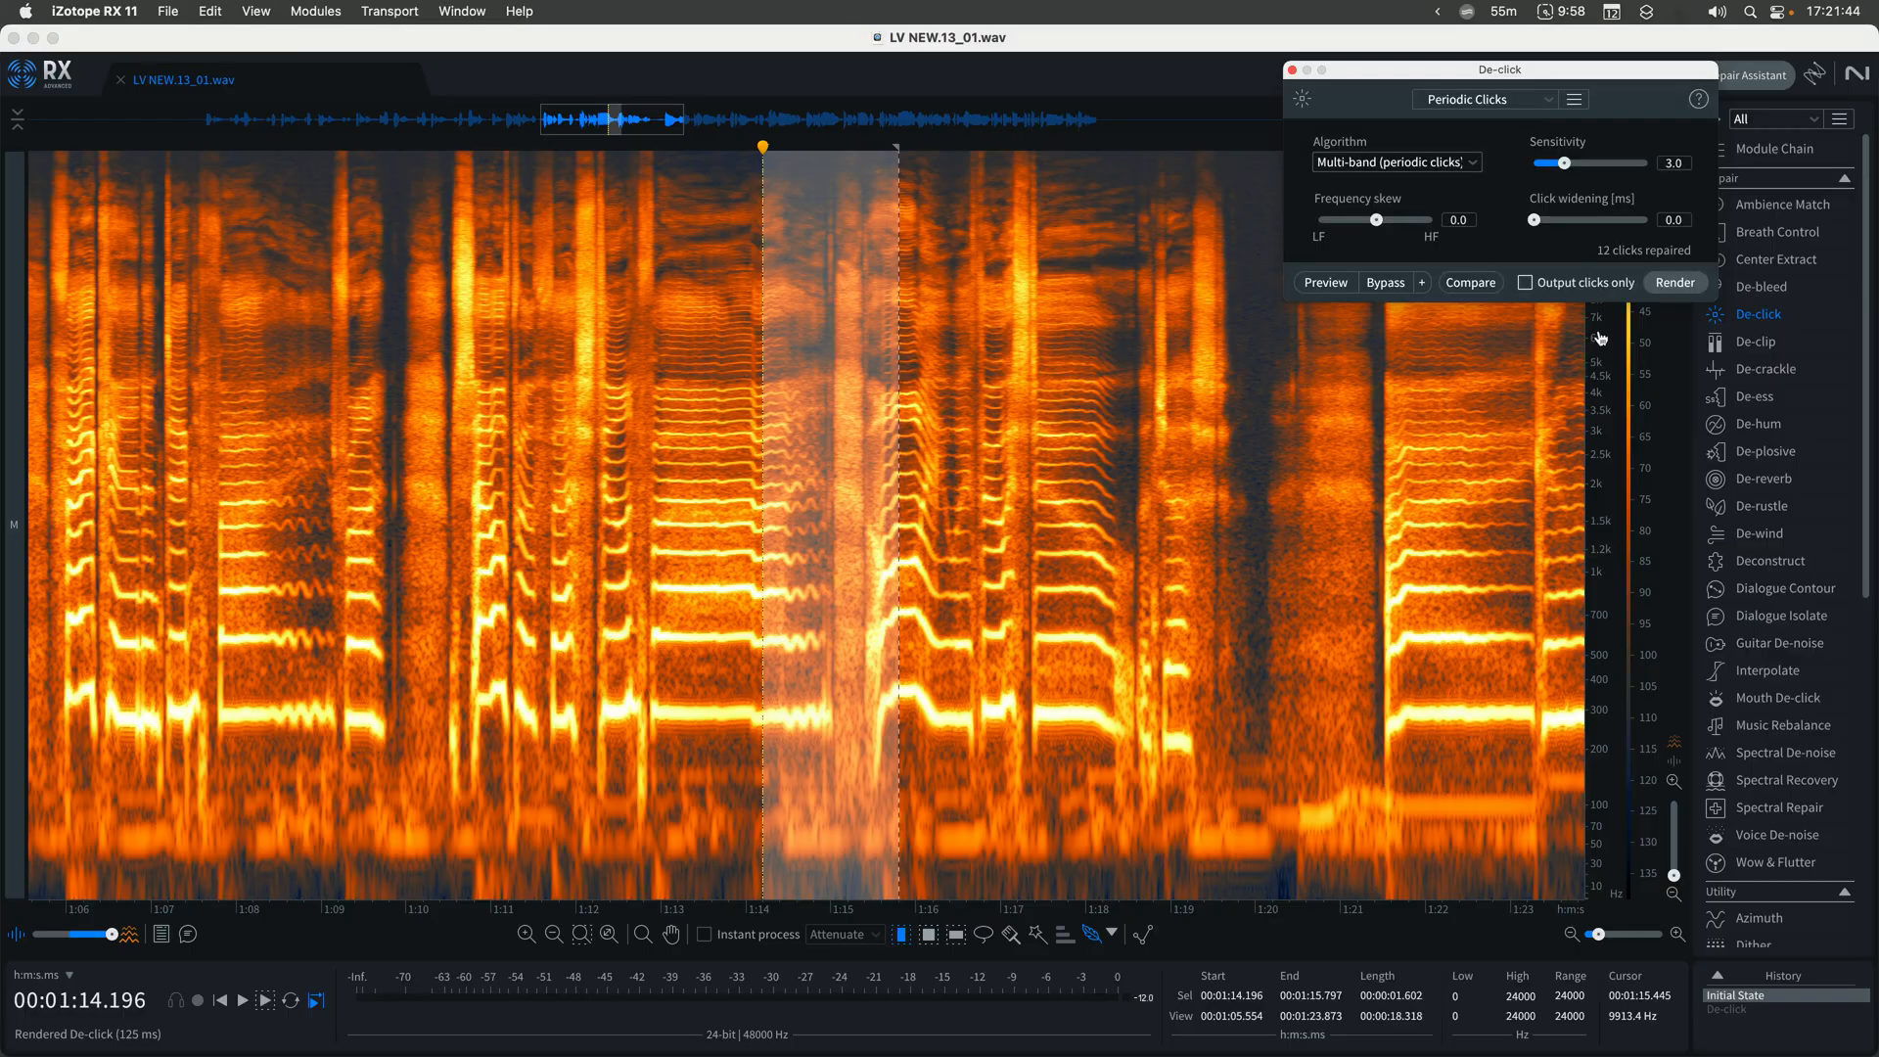
# Browse De-click's preset list in RX to confirm Periodic Clicks is listed
pyautogui.click(1486, 98)
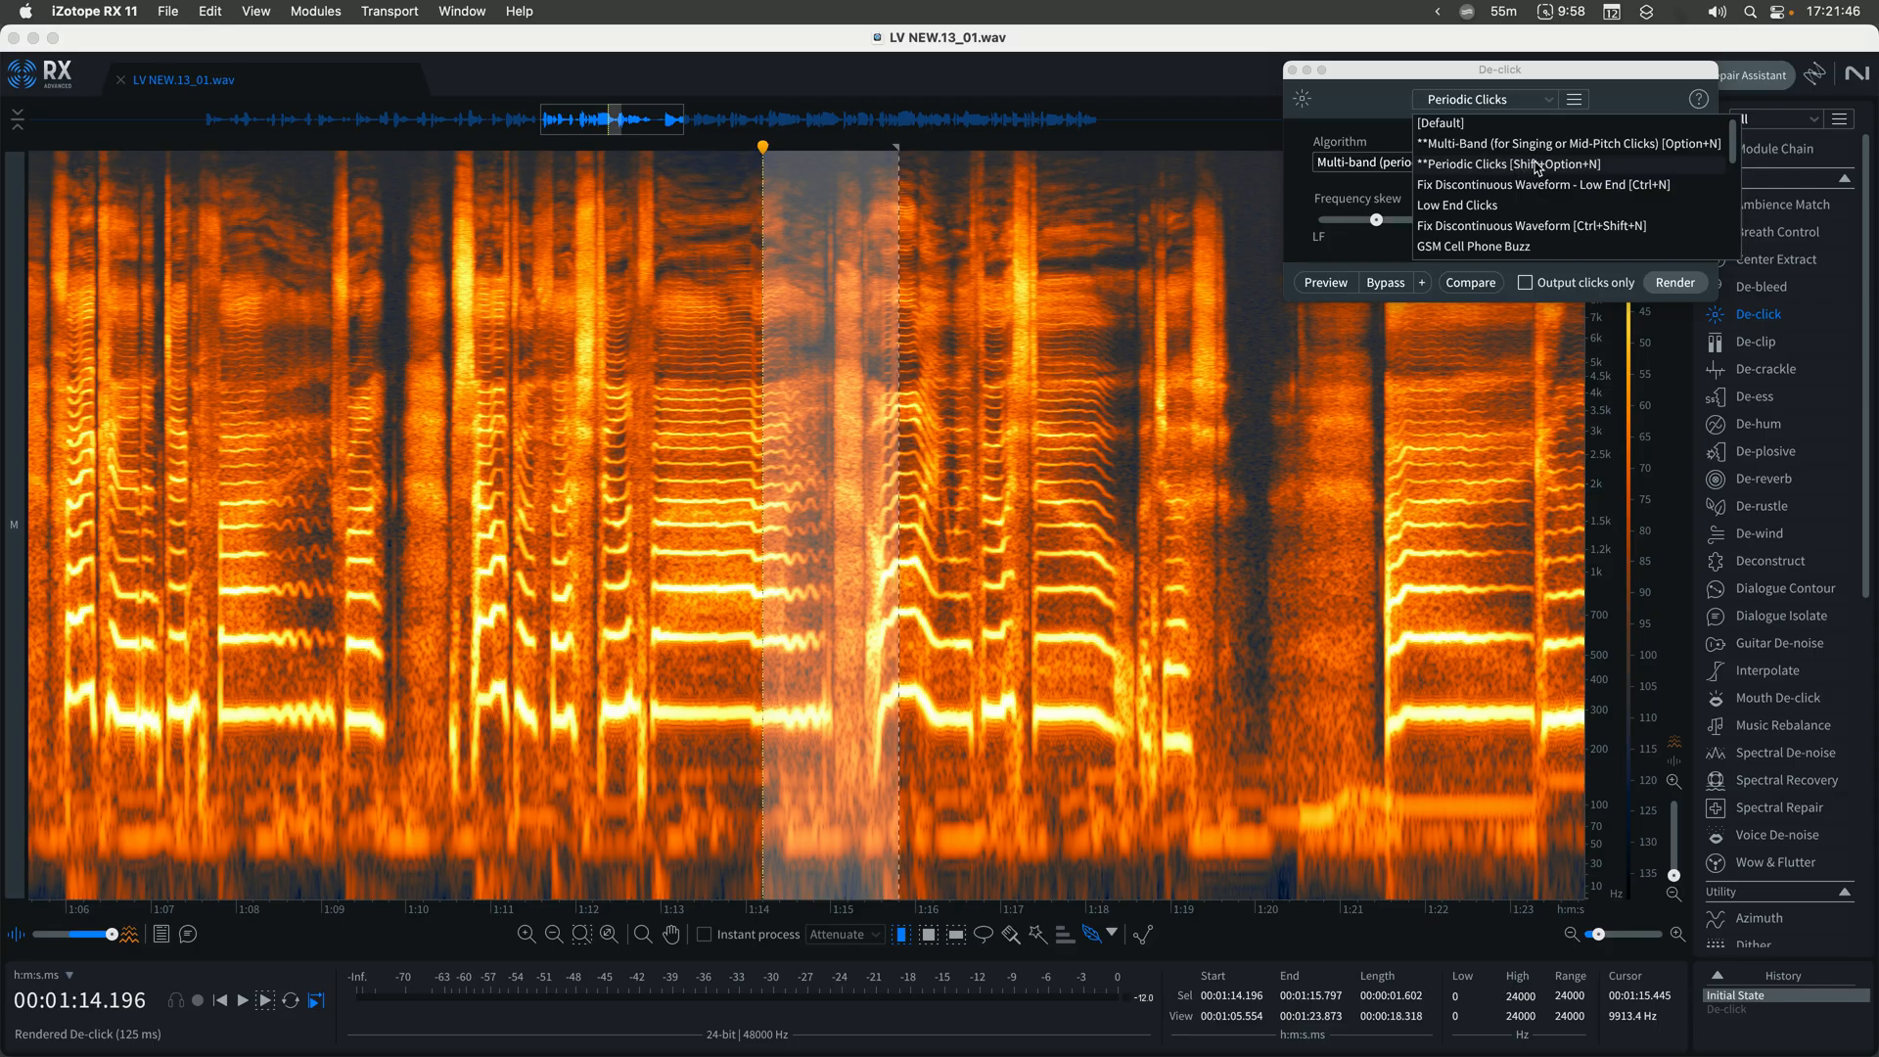
pyautogui.scroll(-3)
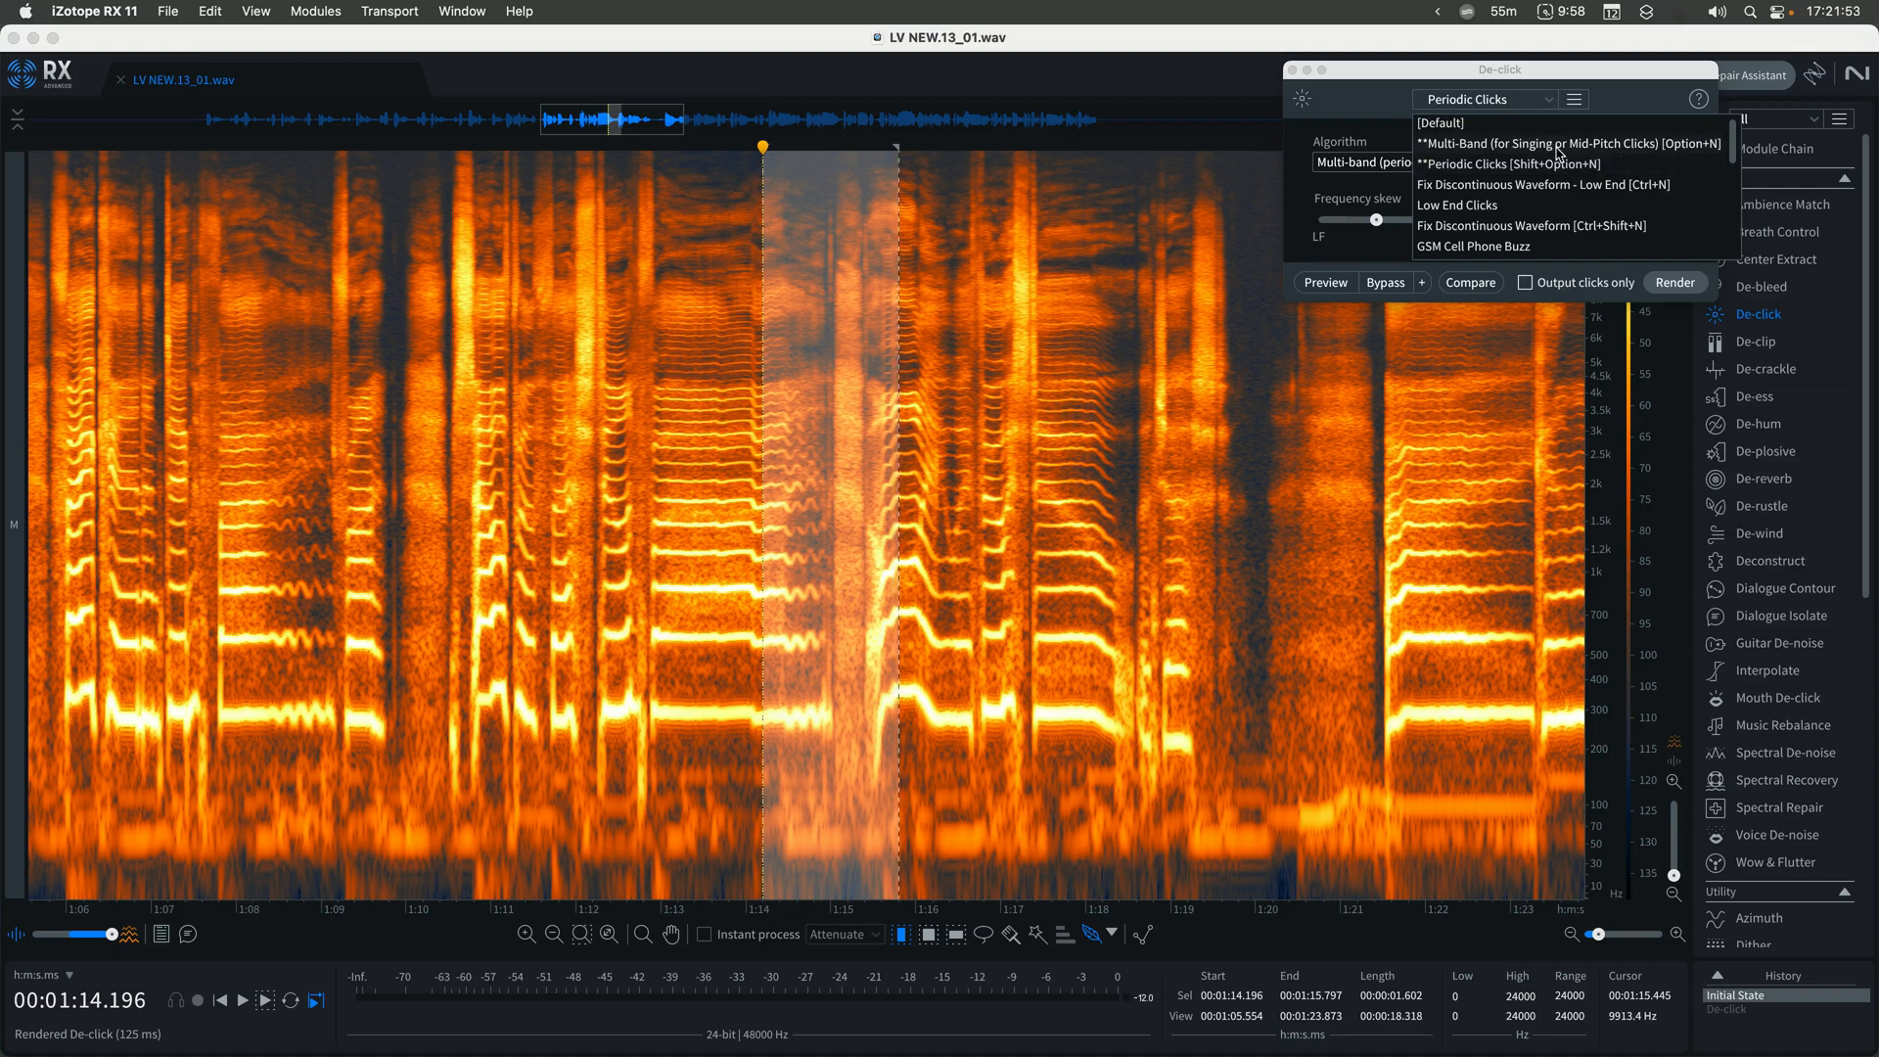
pyautogui.click(1504, 163)
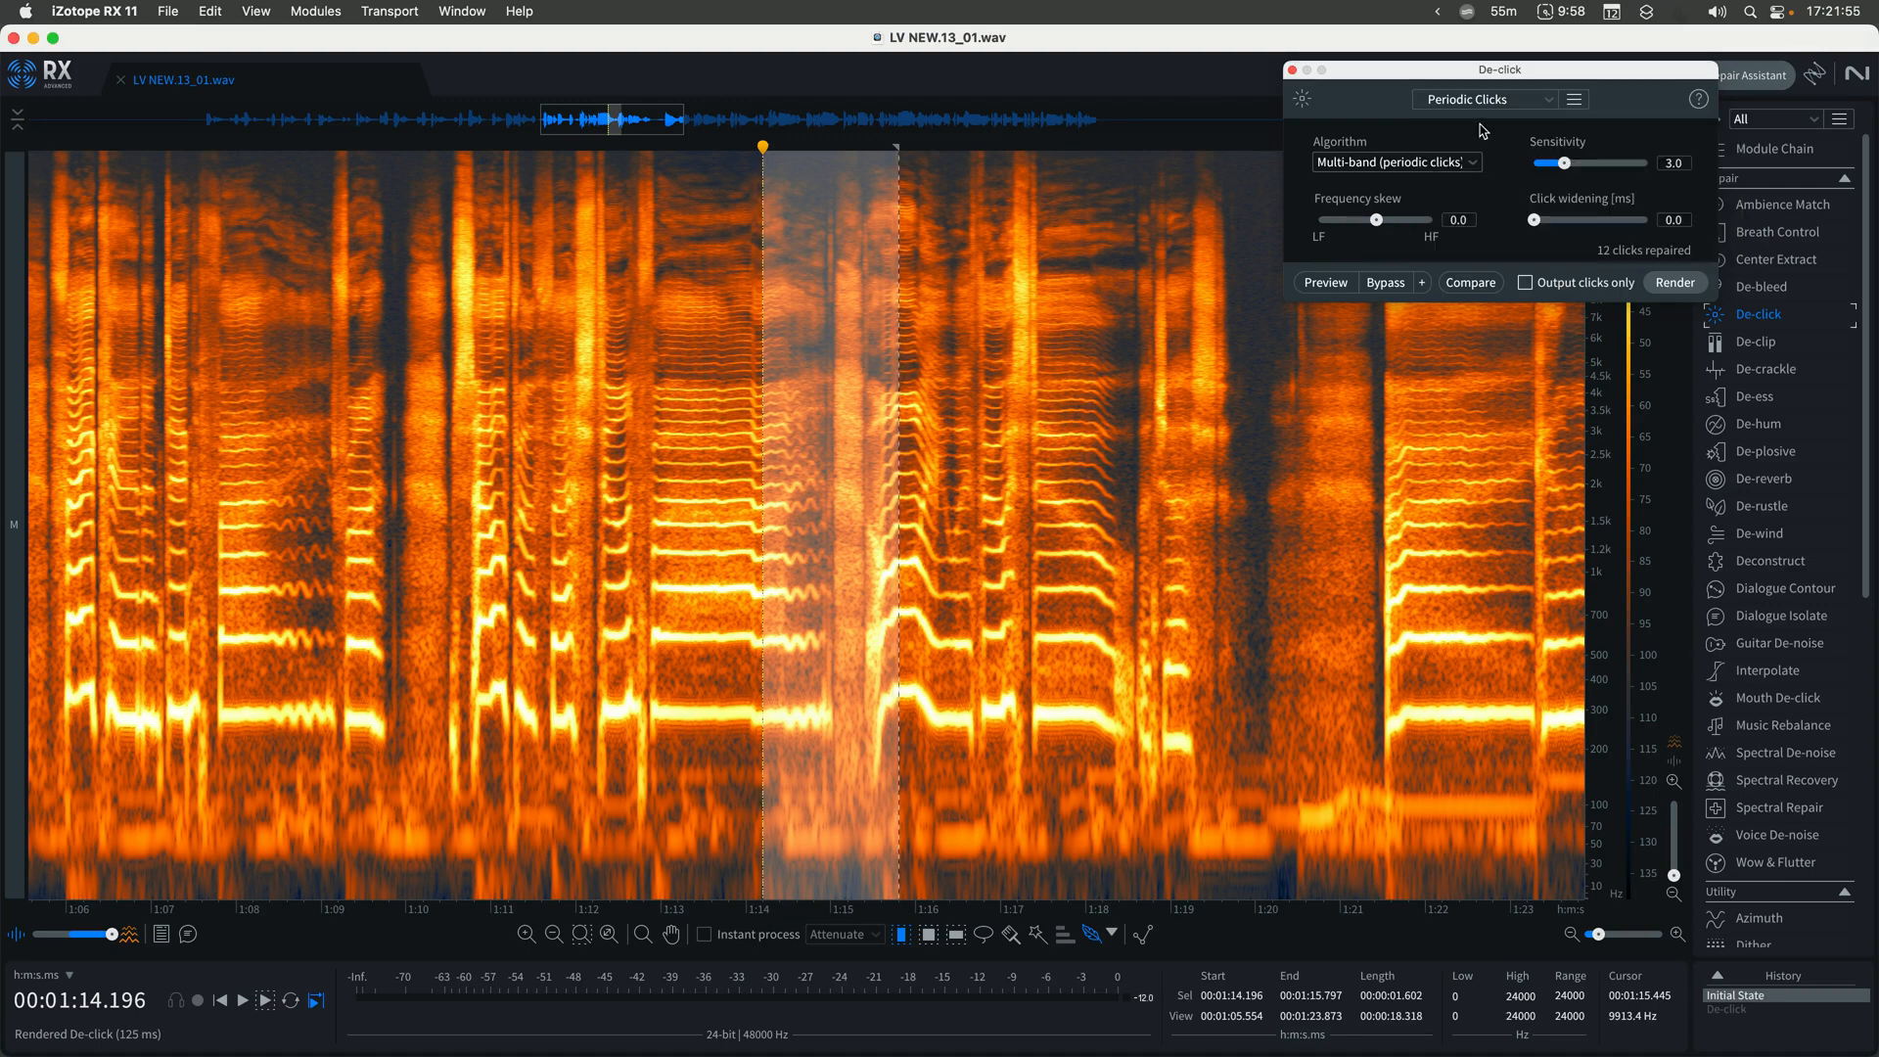
pyautogui.click(1486, 100)
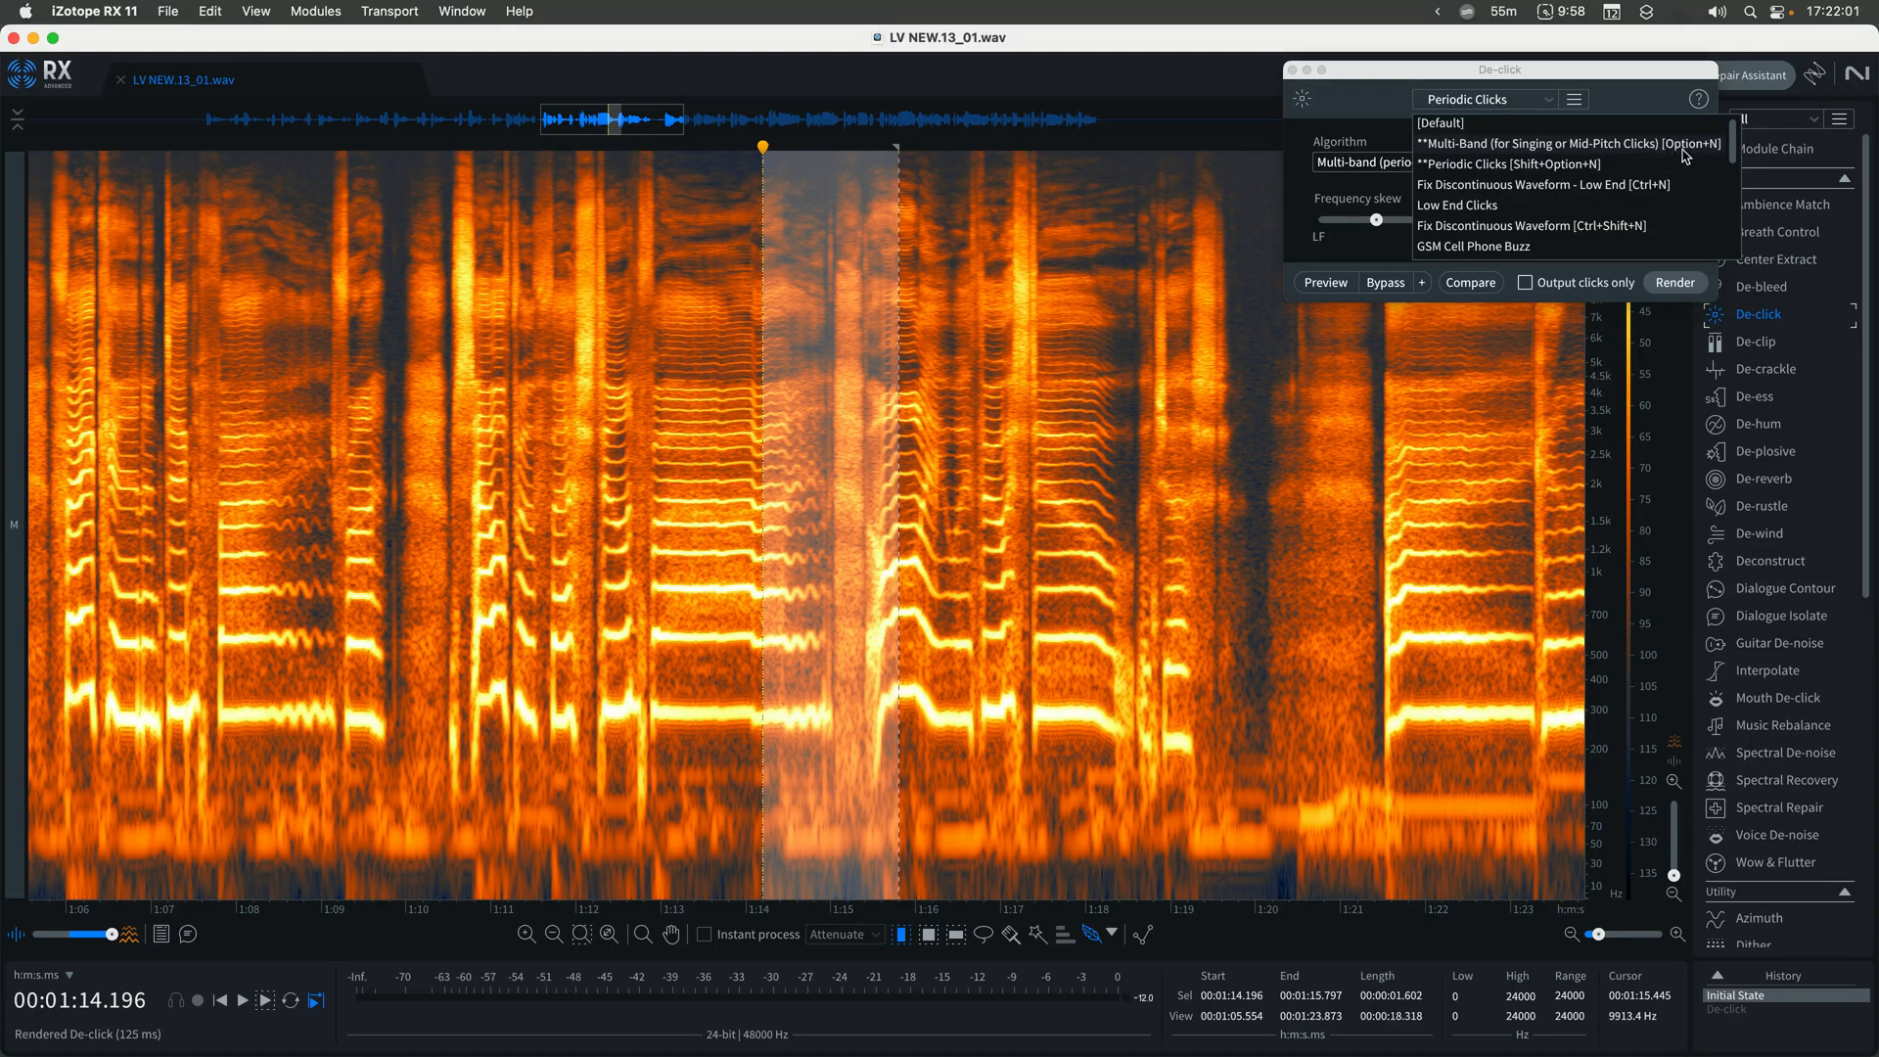
pyautogui.moveTo(1513, 156)
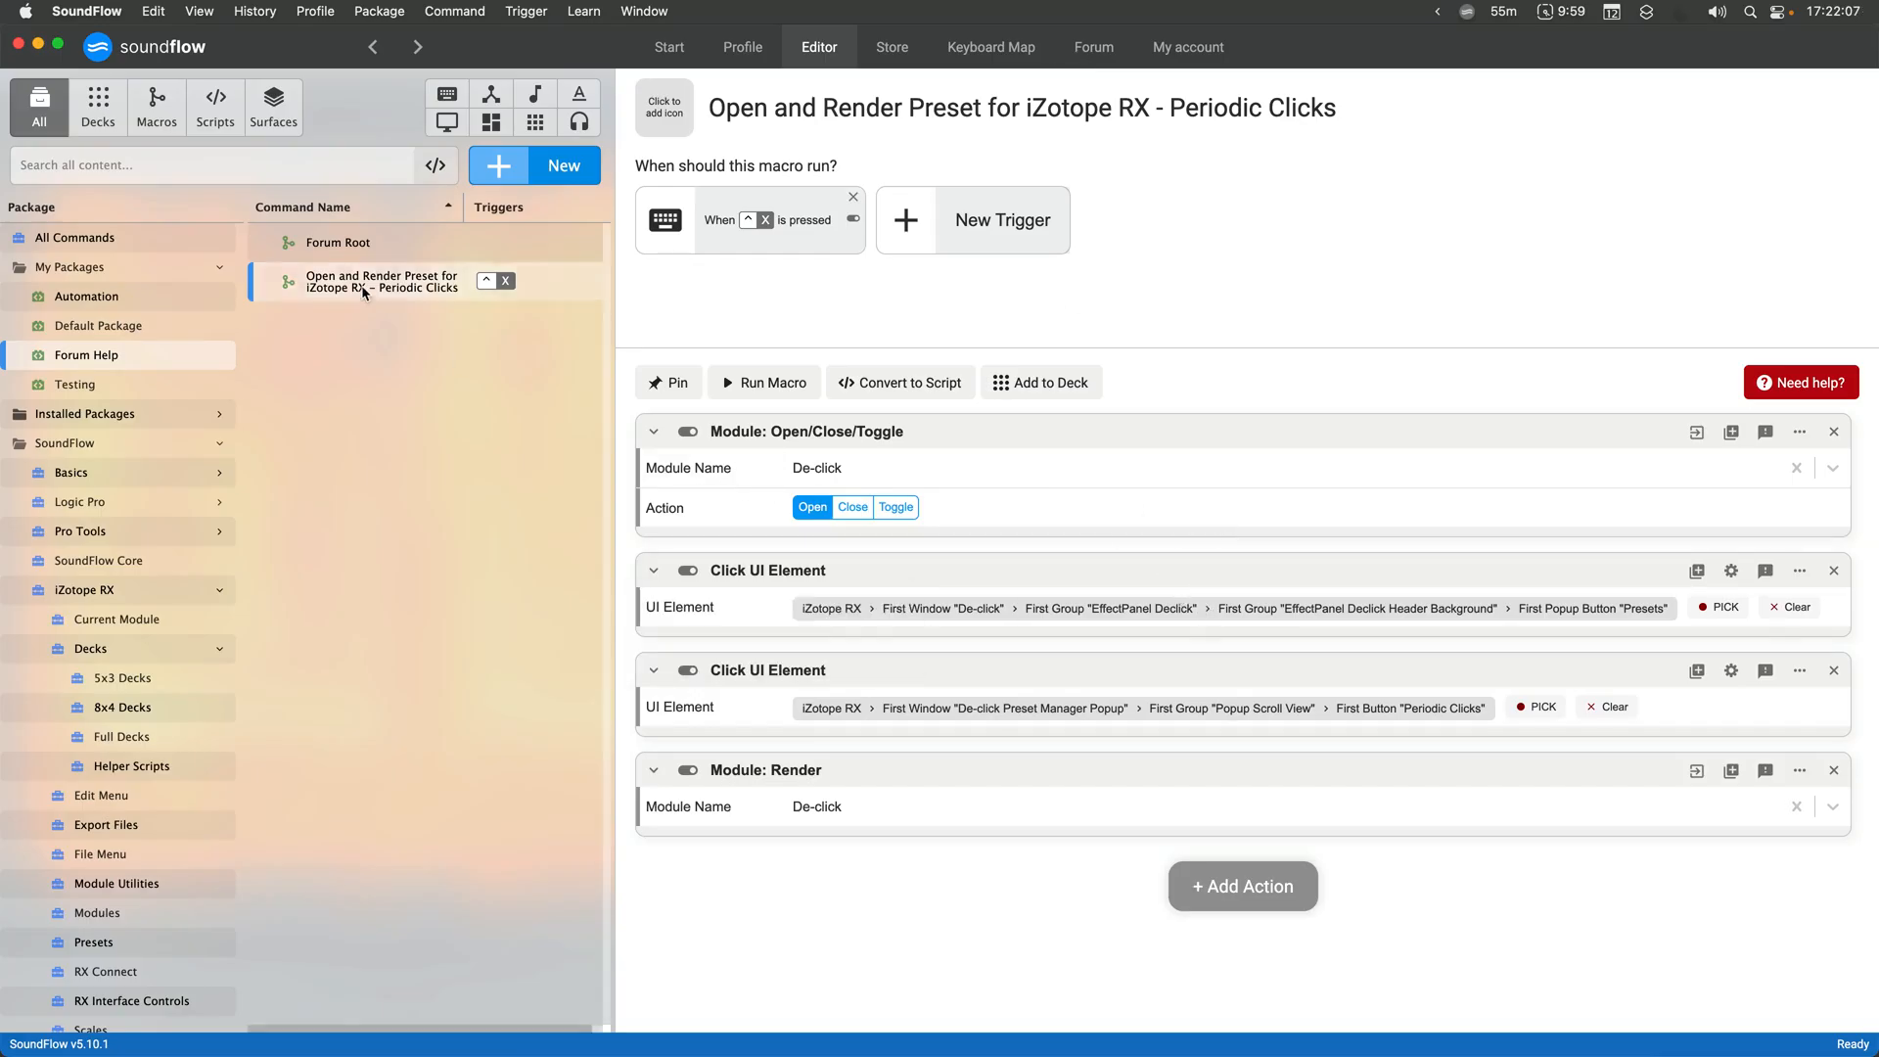
# Duplicate the macro as 'Open and Render Preset for iZotope RX - Mouth Click' and re-pick its preset step
pyautogui.click(153, 11)
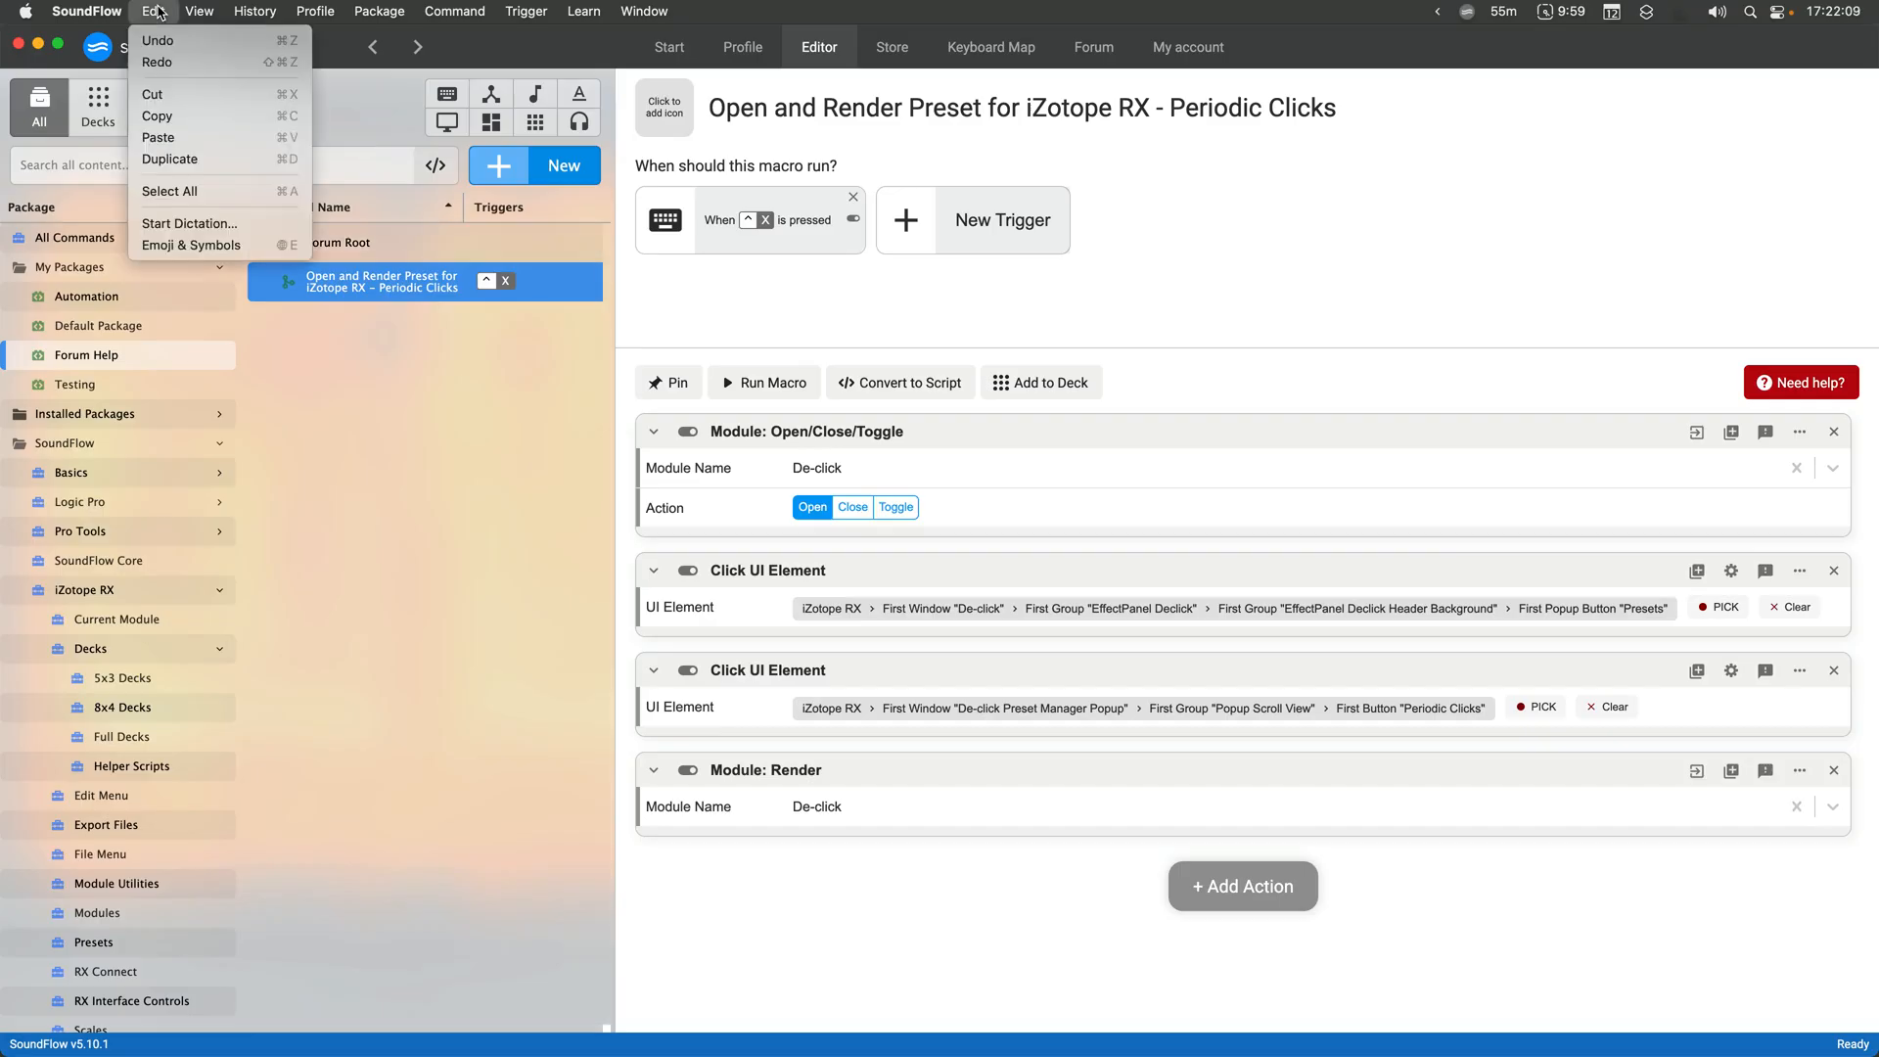
pyautogui.click(172, 159)
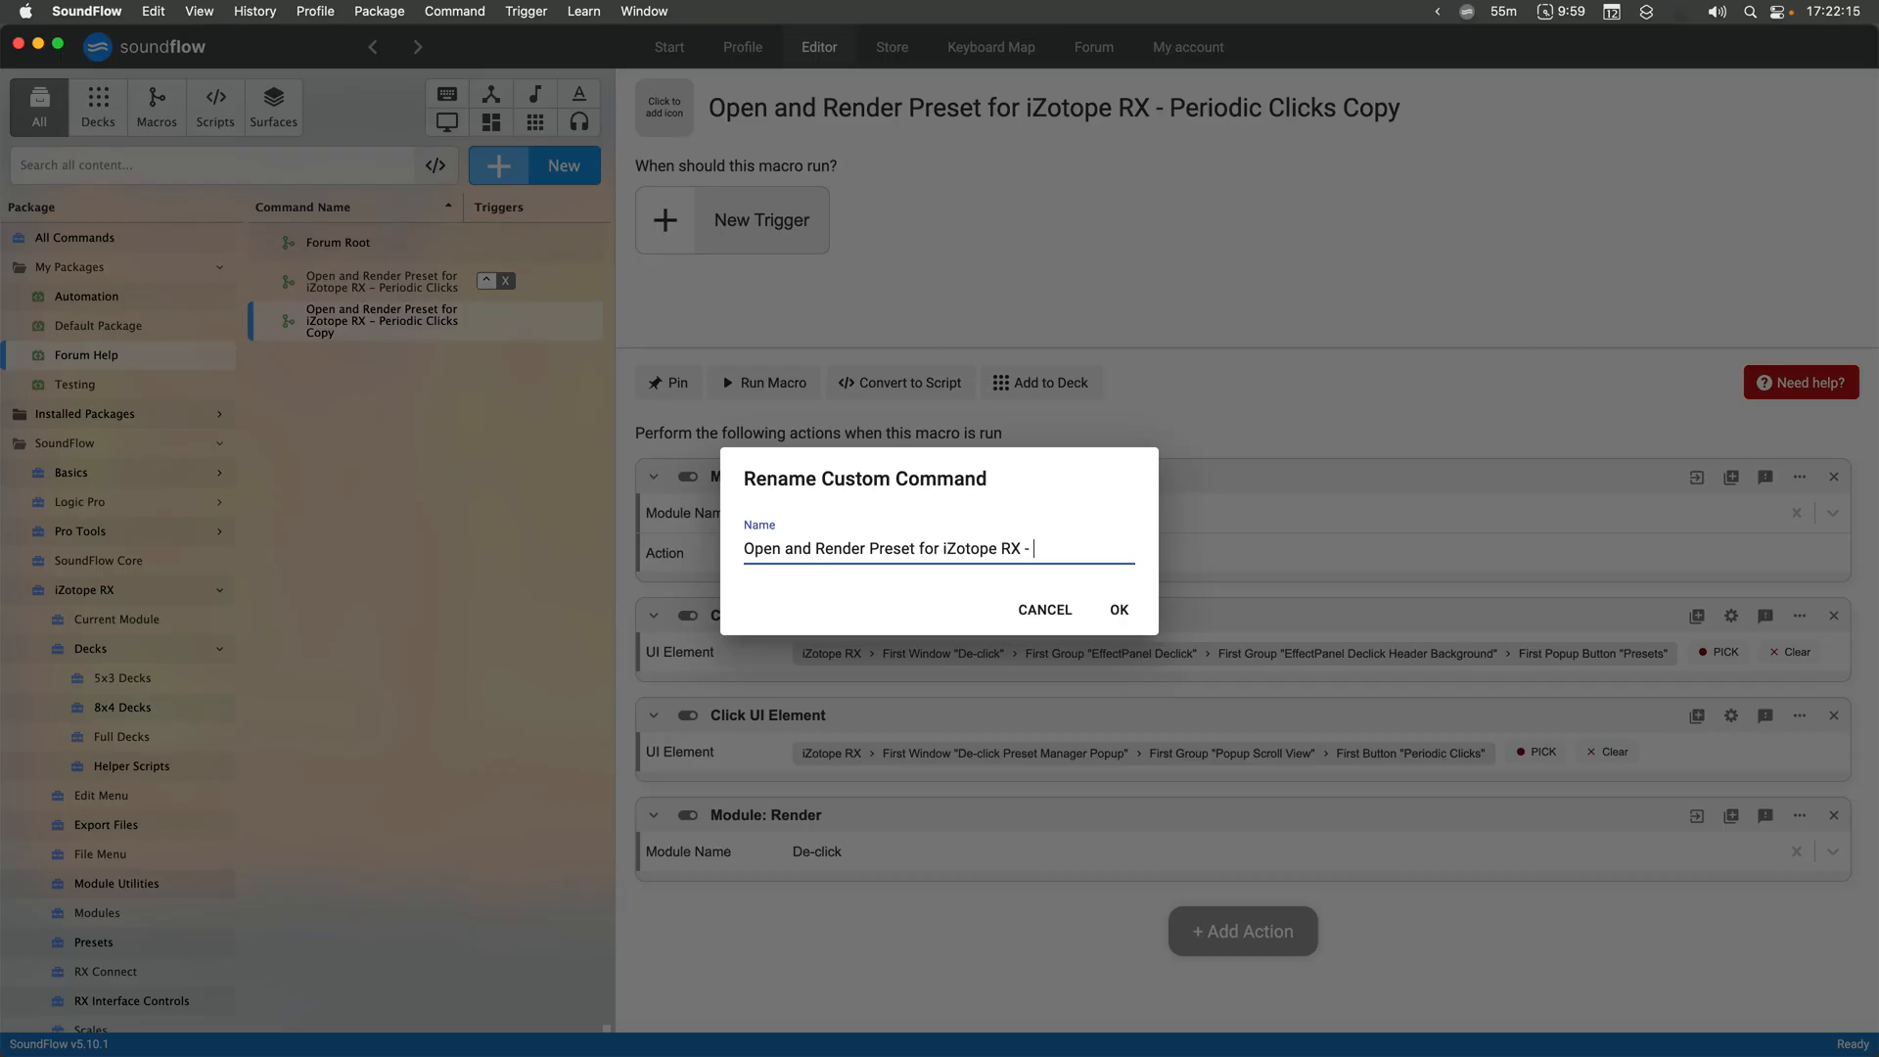
pyautogui.write('Mouth')
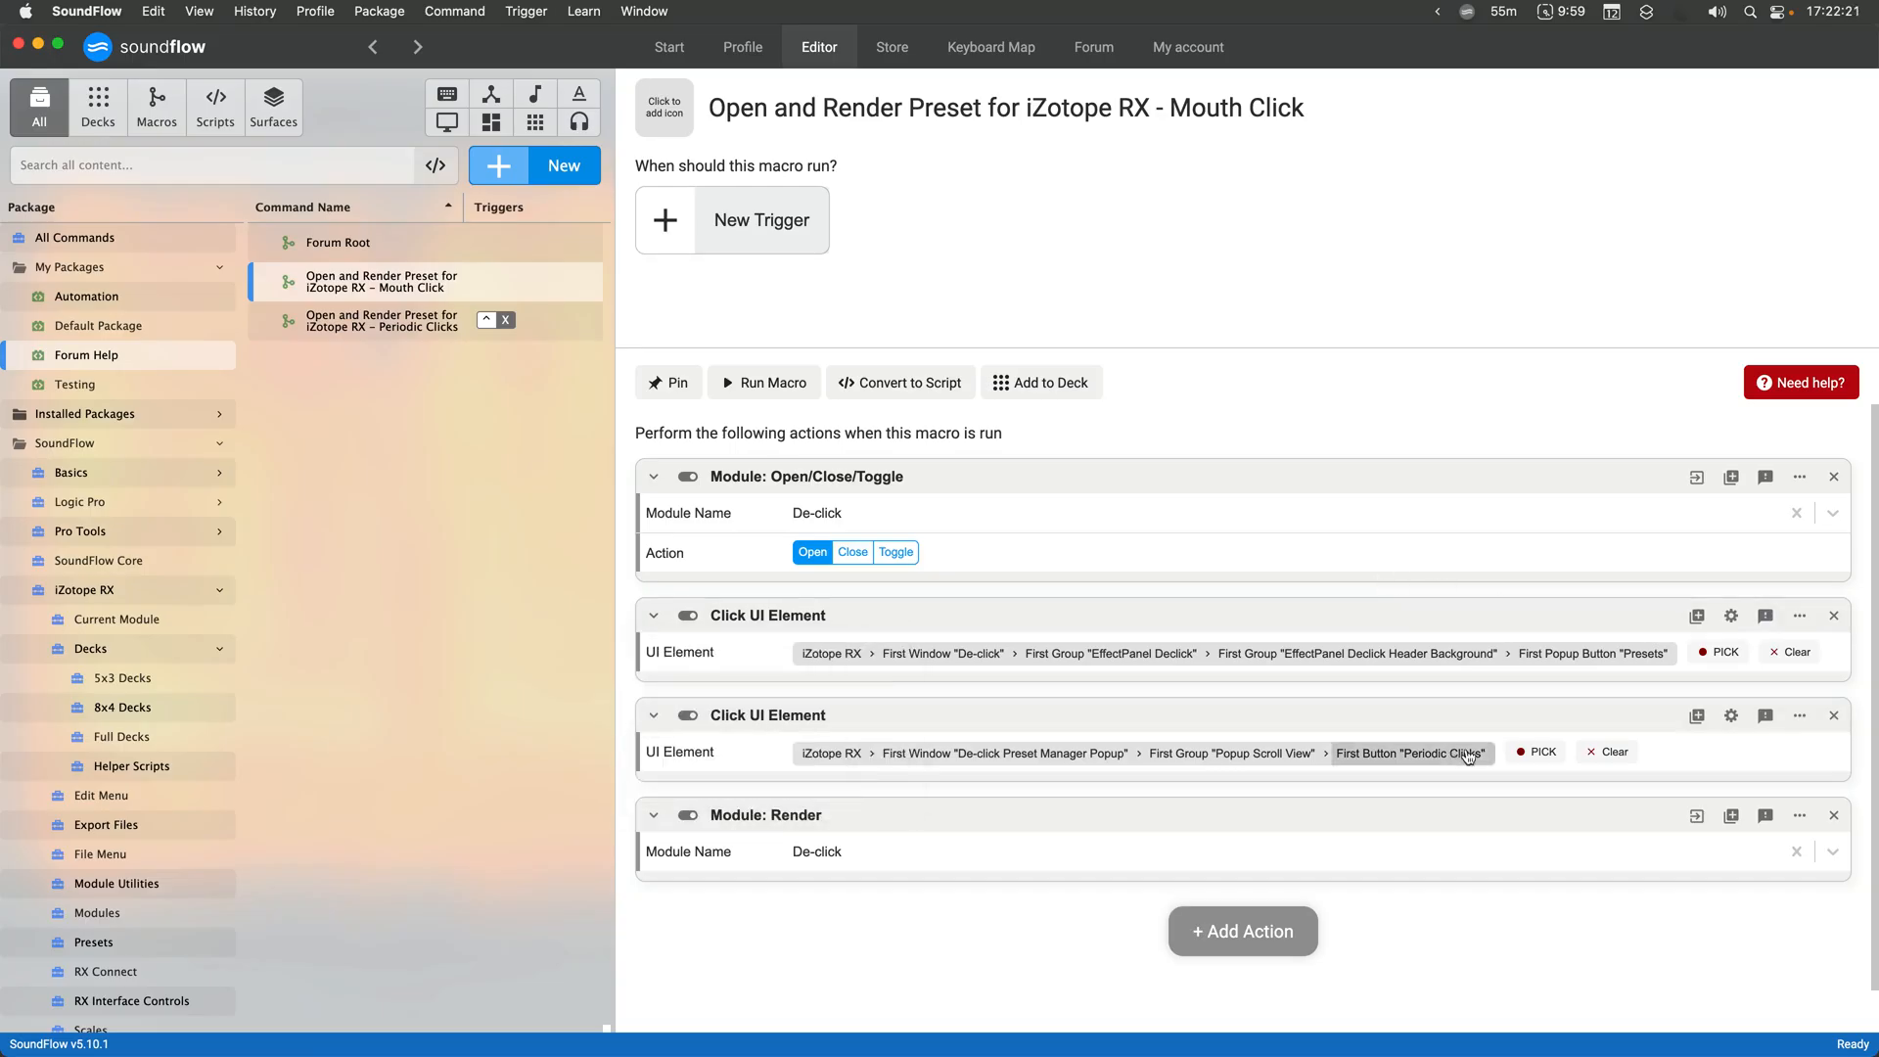
pyautogui.click(1535, 752)
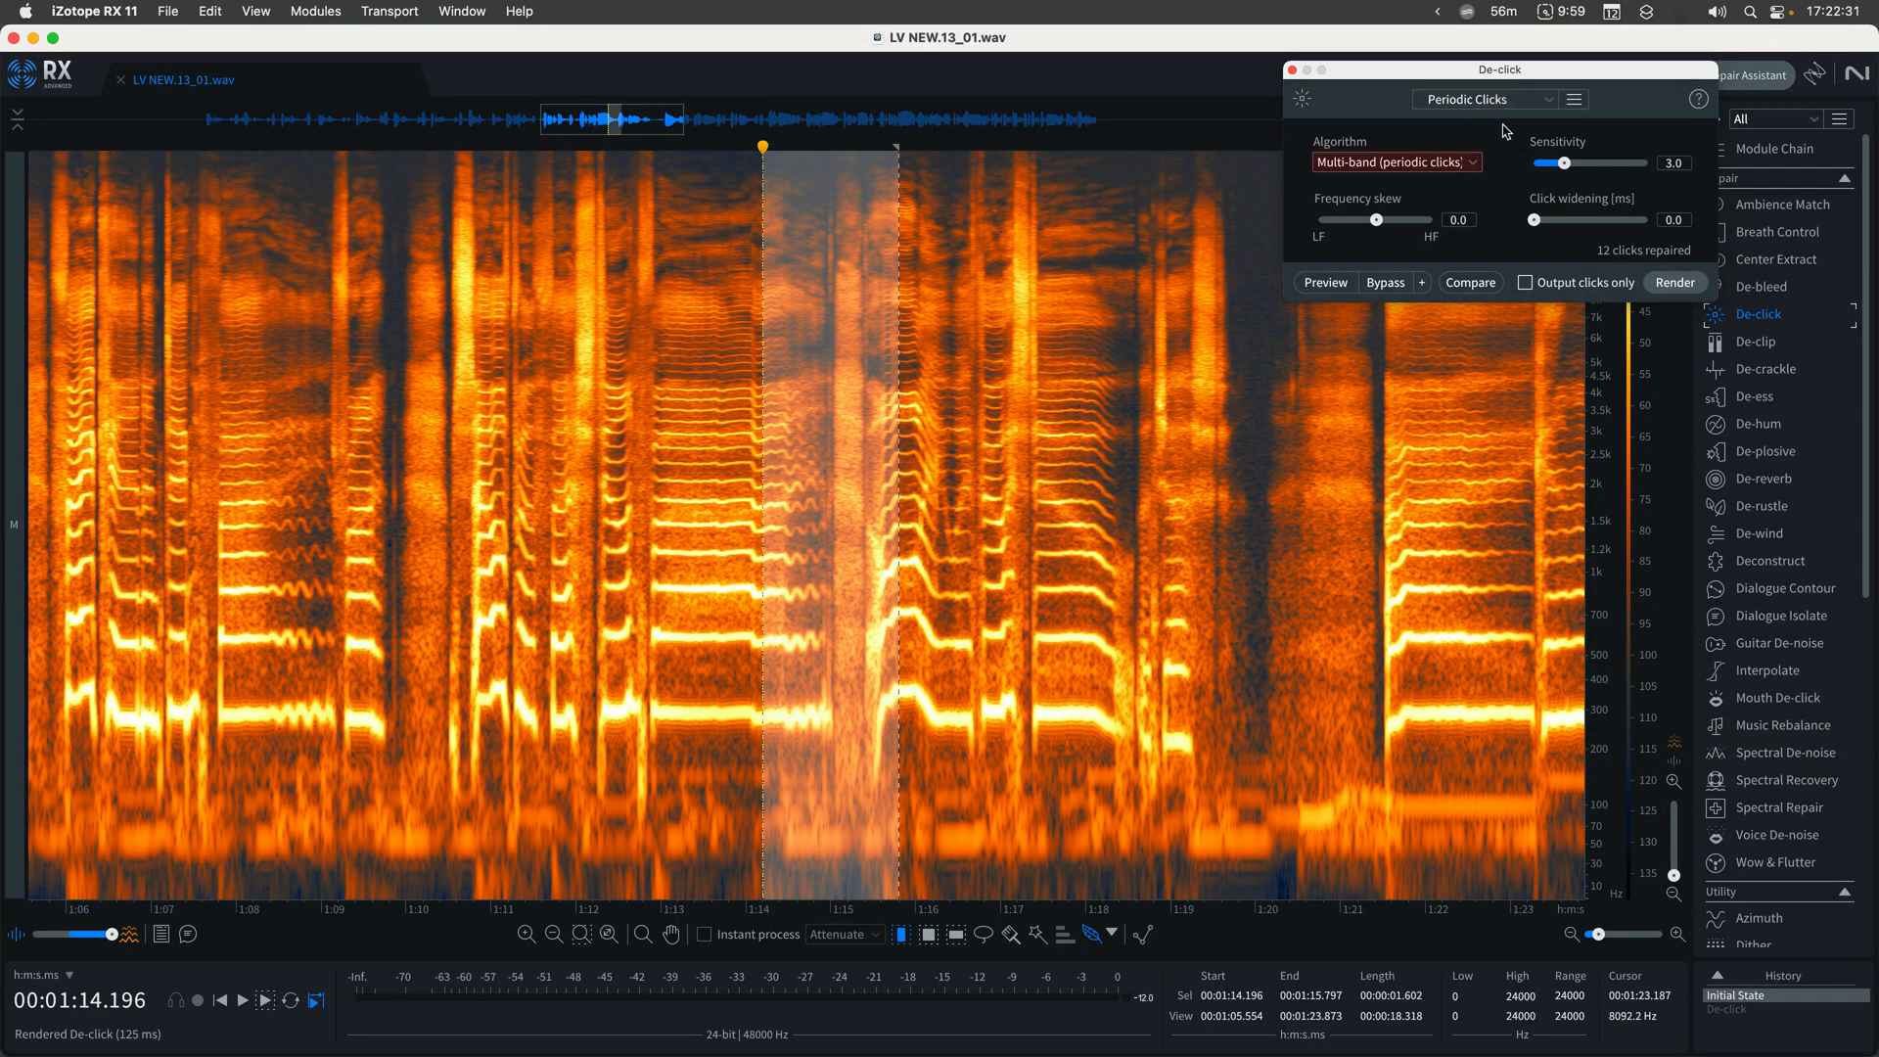
# Point the Mouth Click macro's preset step at De-click's Multi-Band (for Singing or Mid-Pitch Clicks) preset
pyautogui.click(1486, 98)
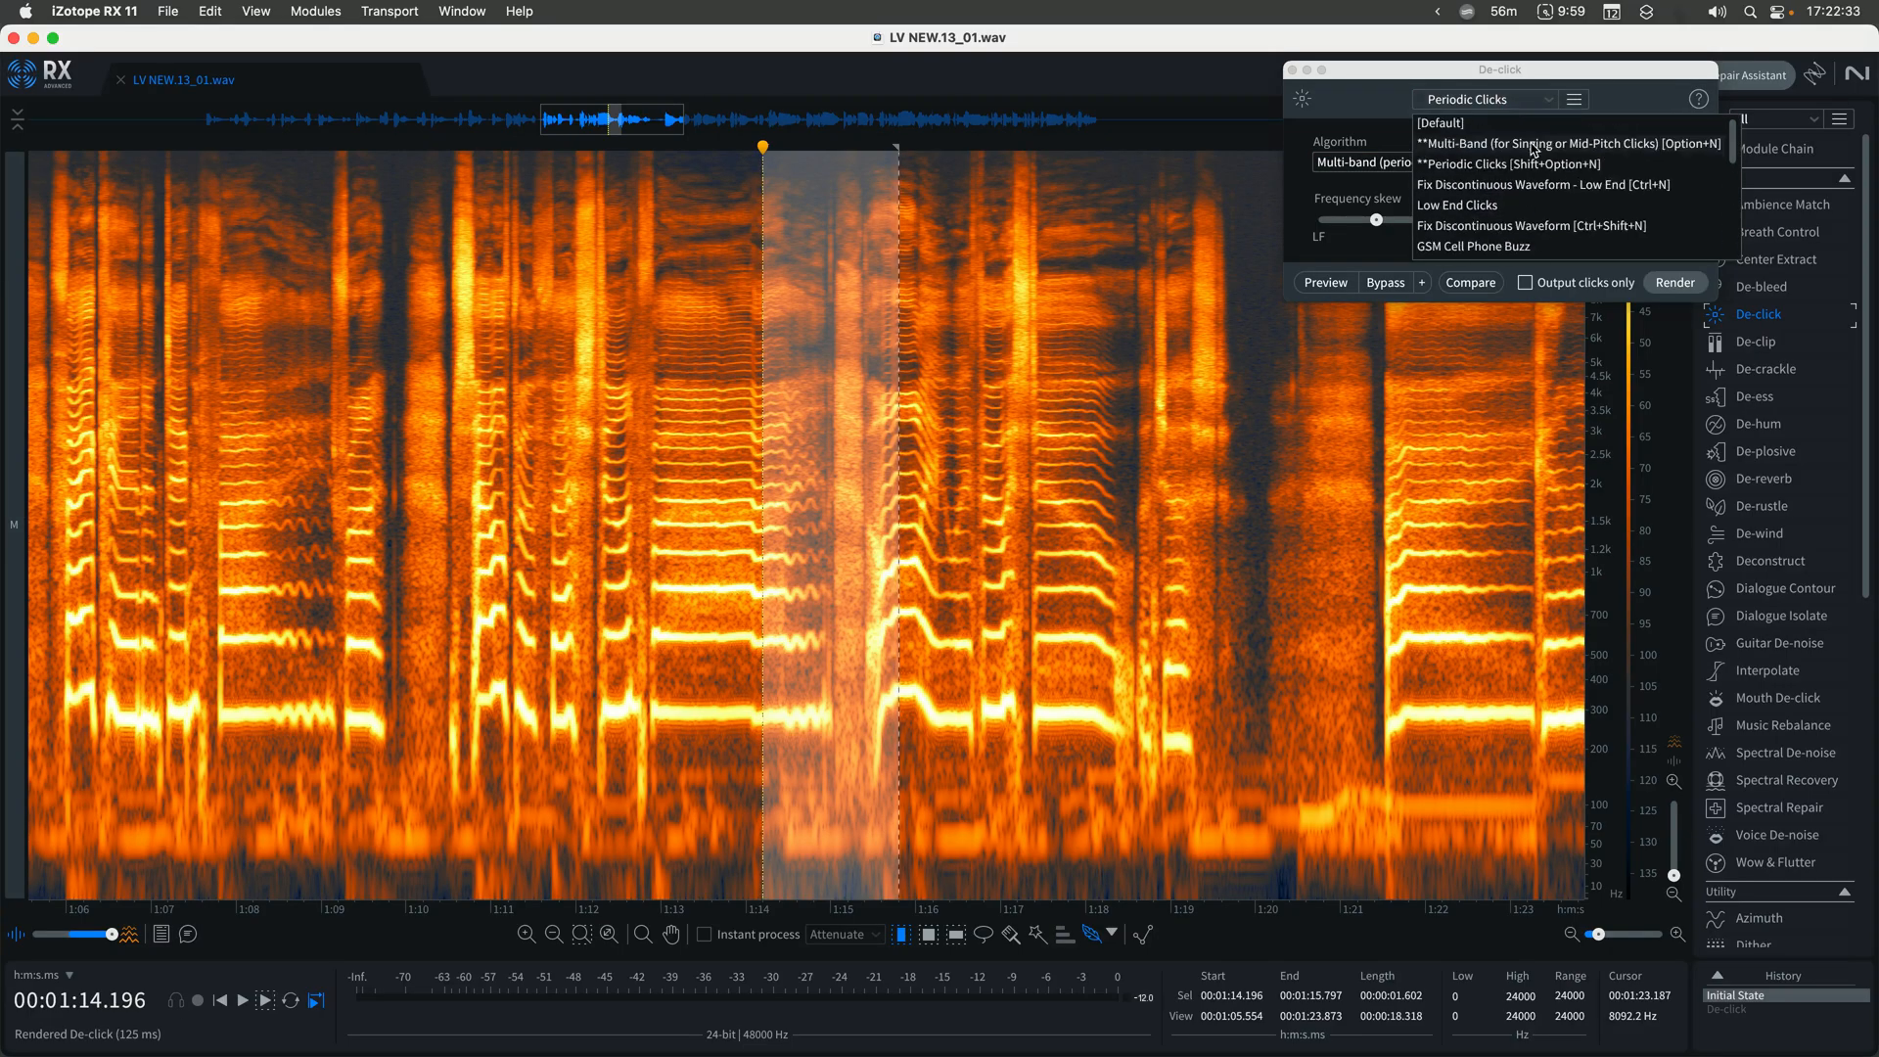
pyautogui.moveTo(1599, 159)
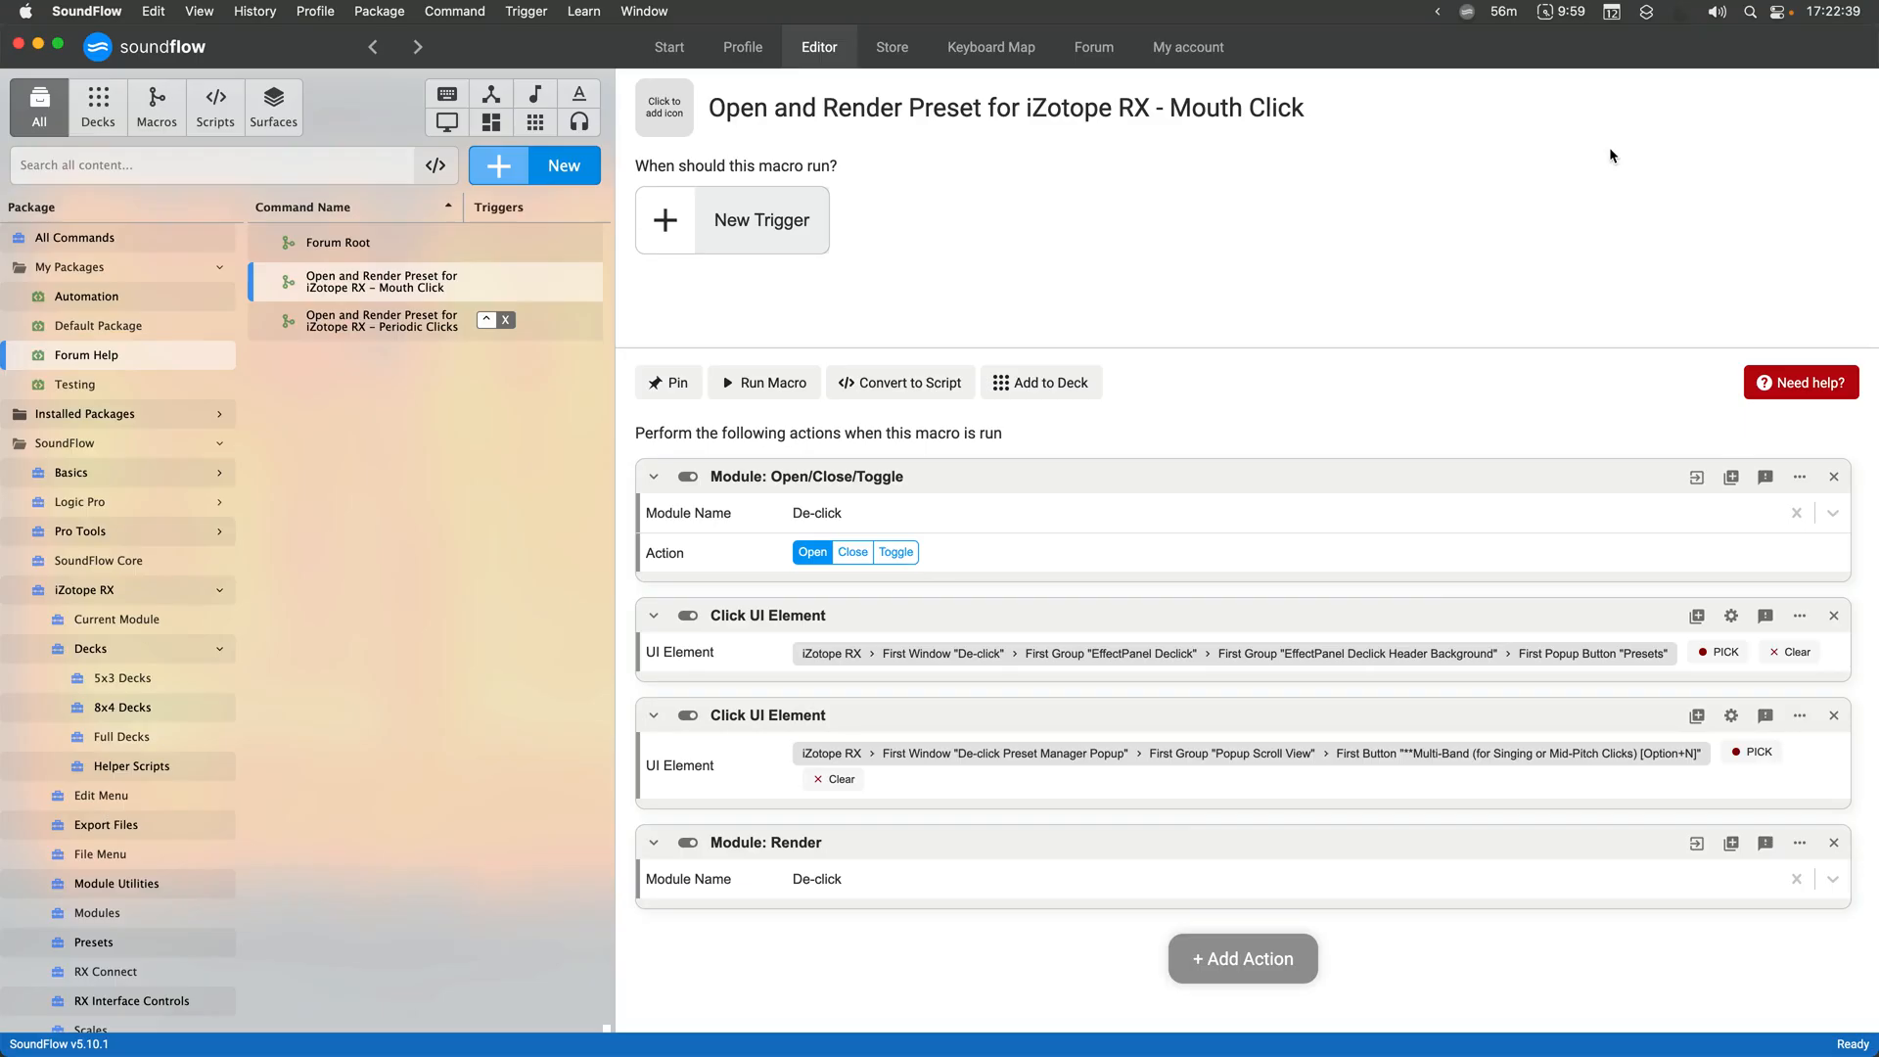
pyautogui.moveTo(1484, 783)
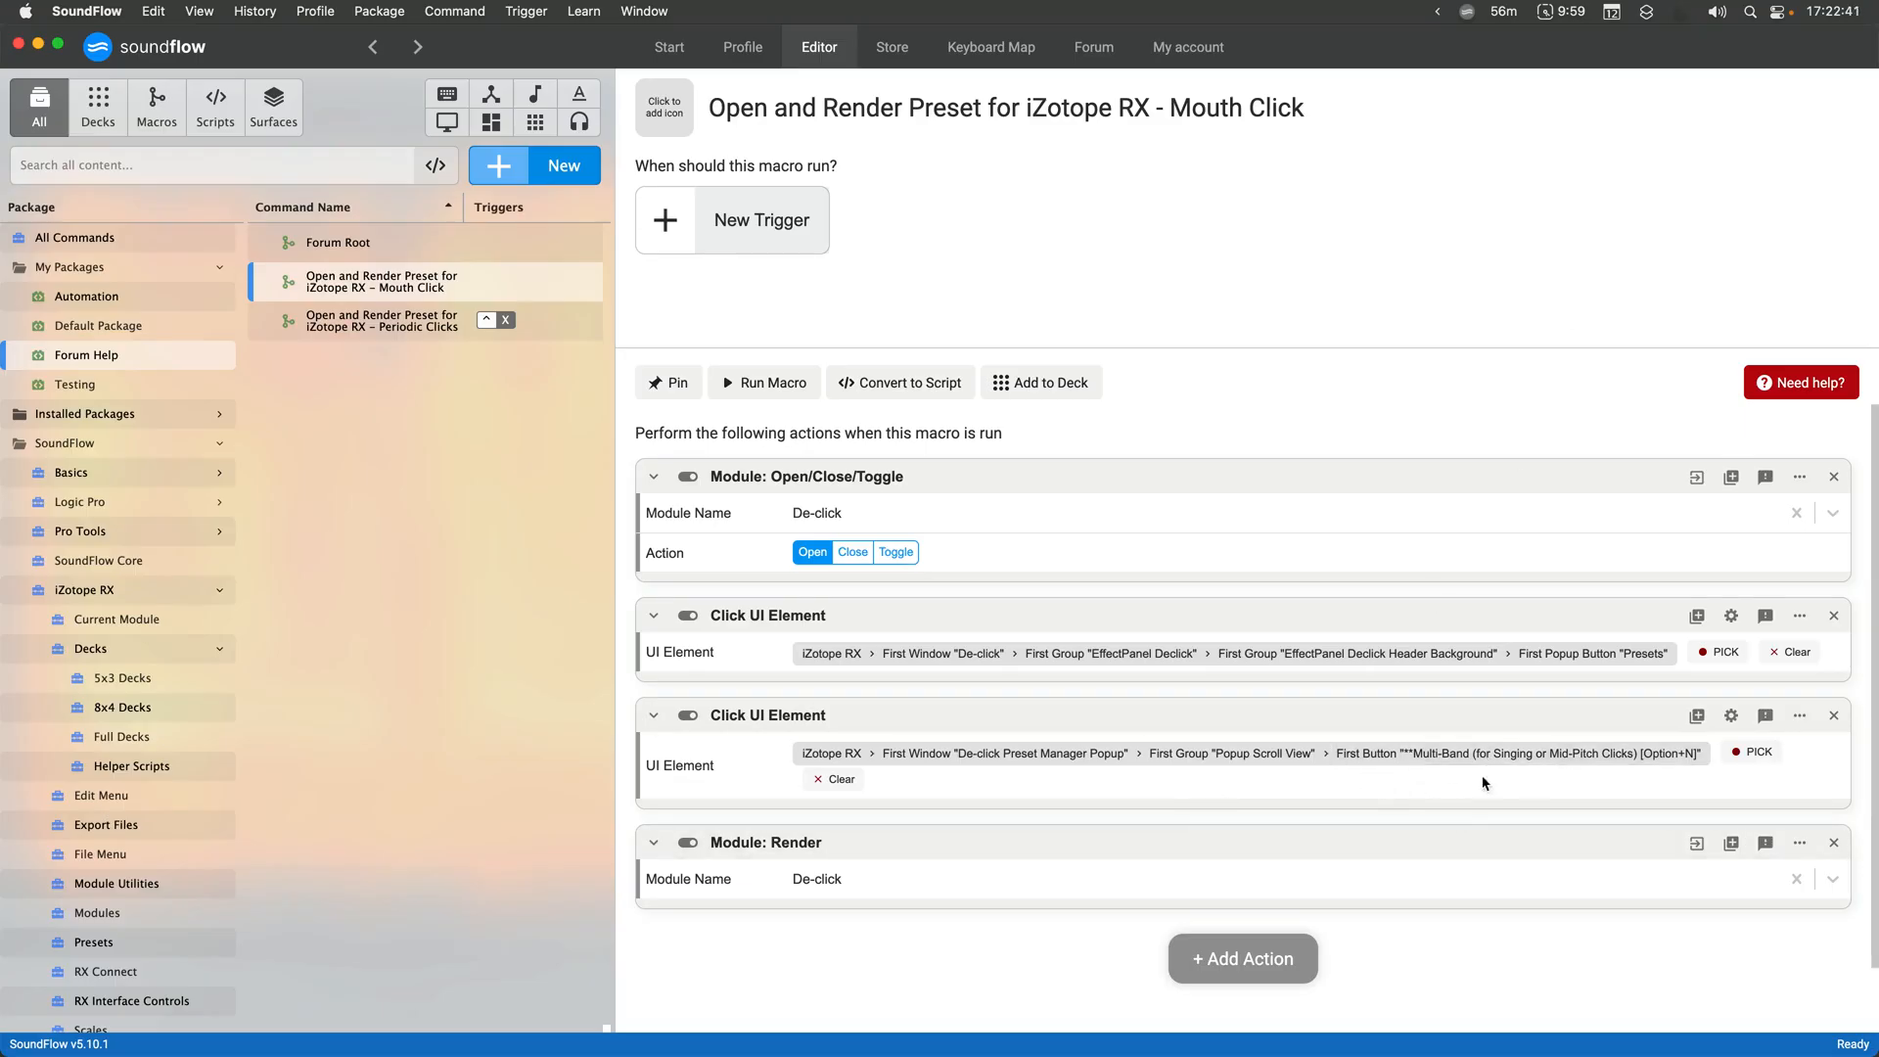
pyautogui.click(763, 382)
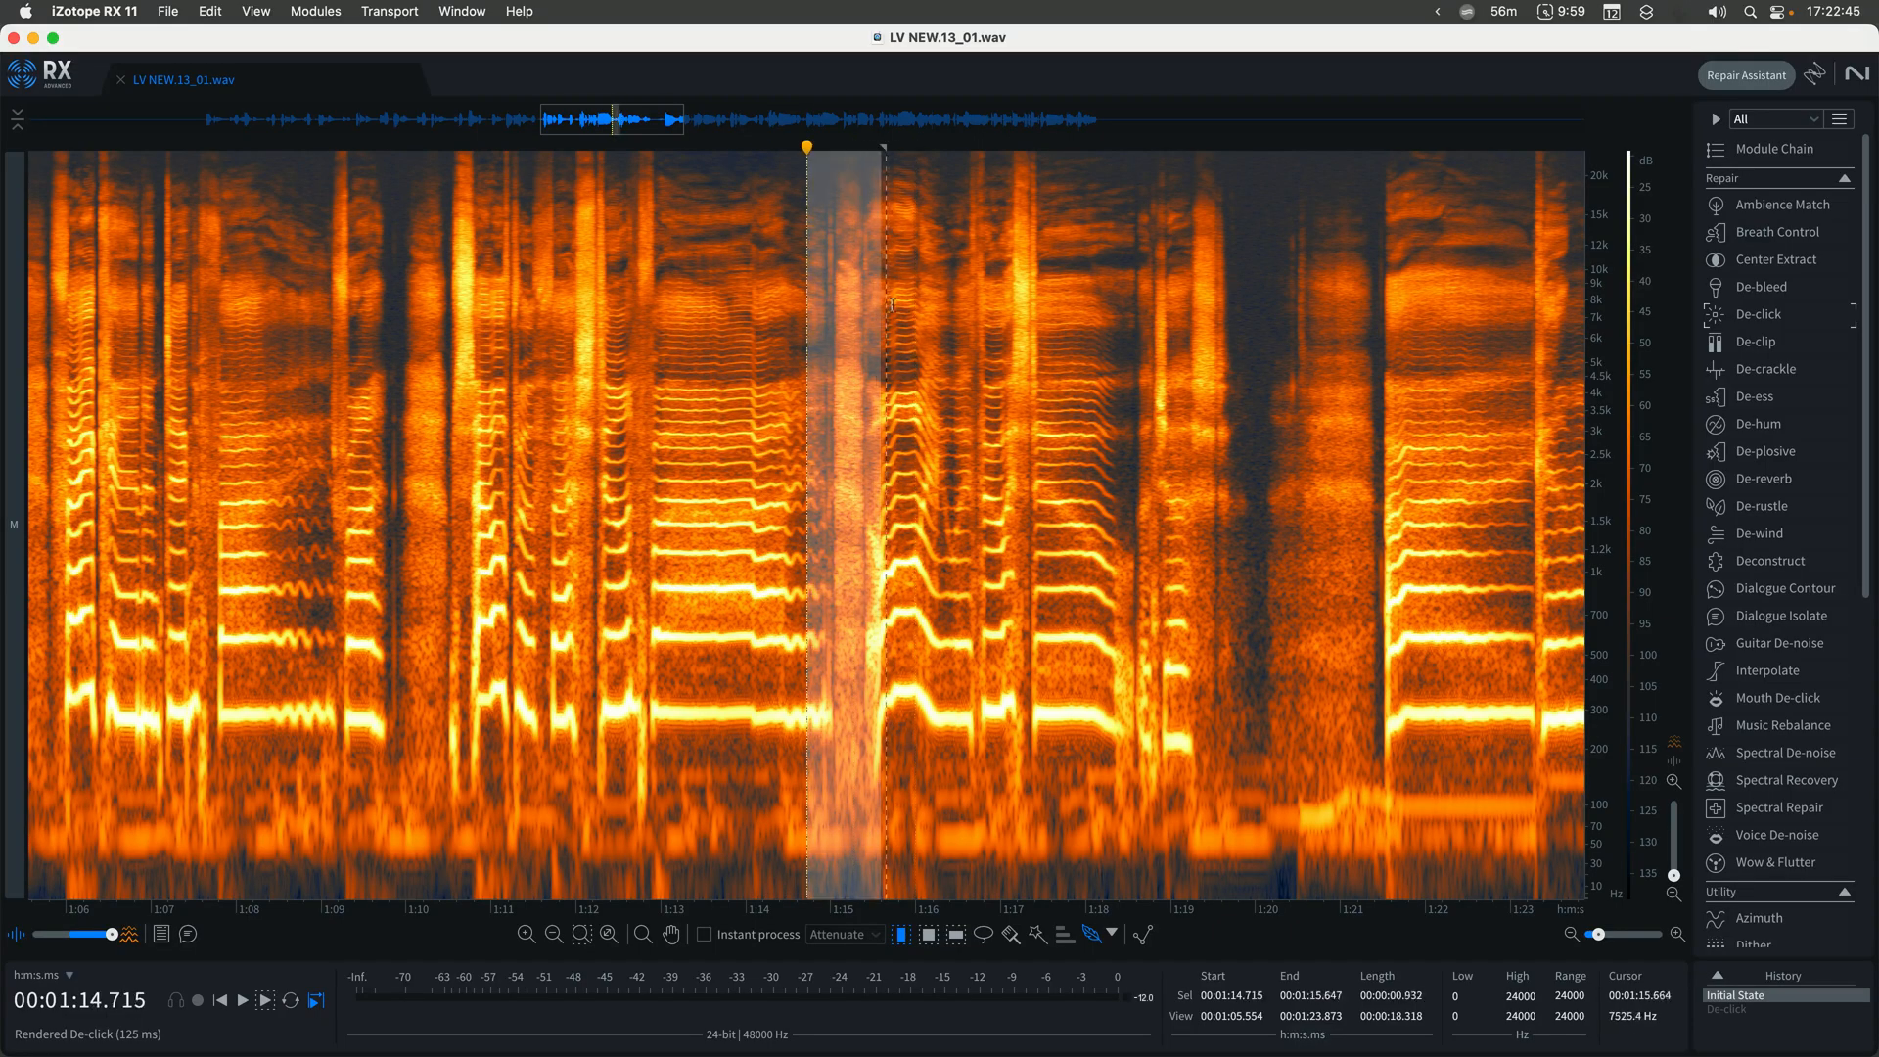
# Select a shorter vocal stretch and run De-click on it, repairing 3 clicks
pyautogui.click(1760, 313)
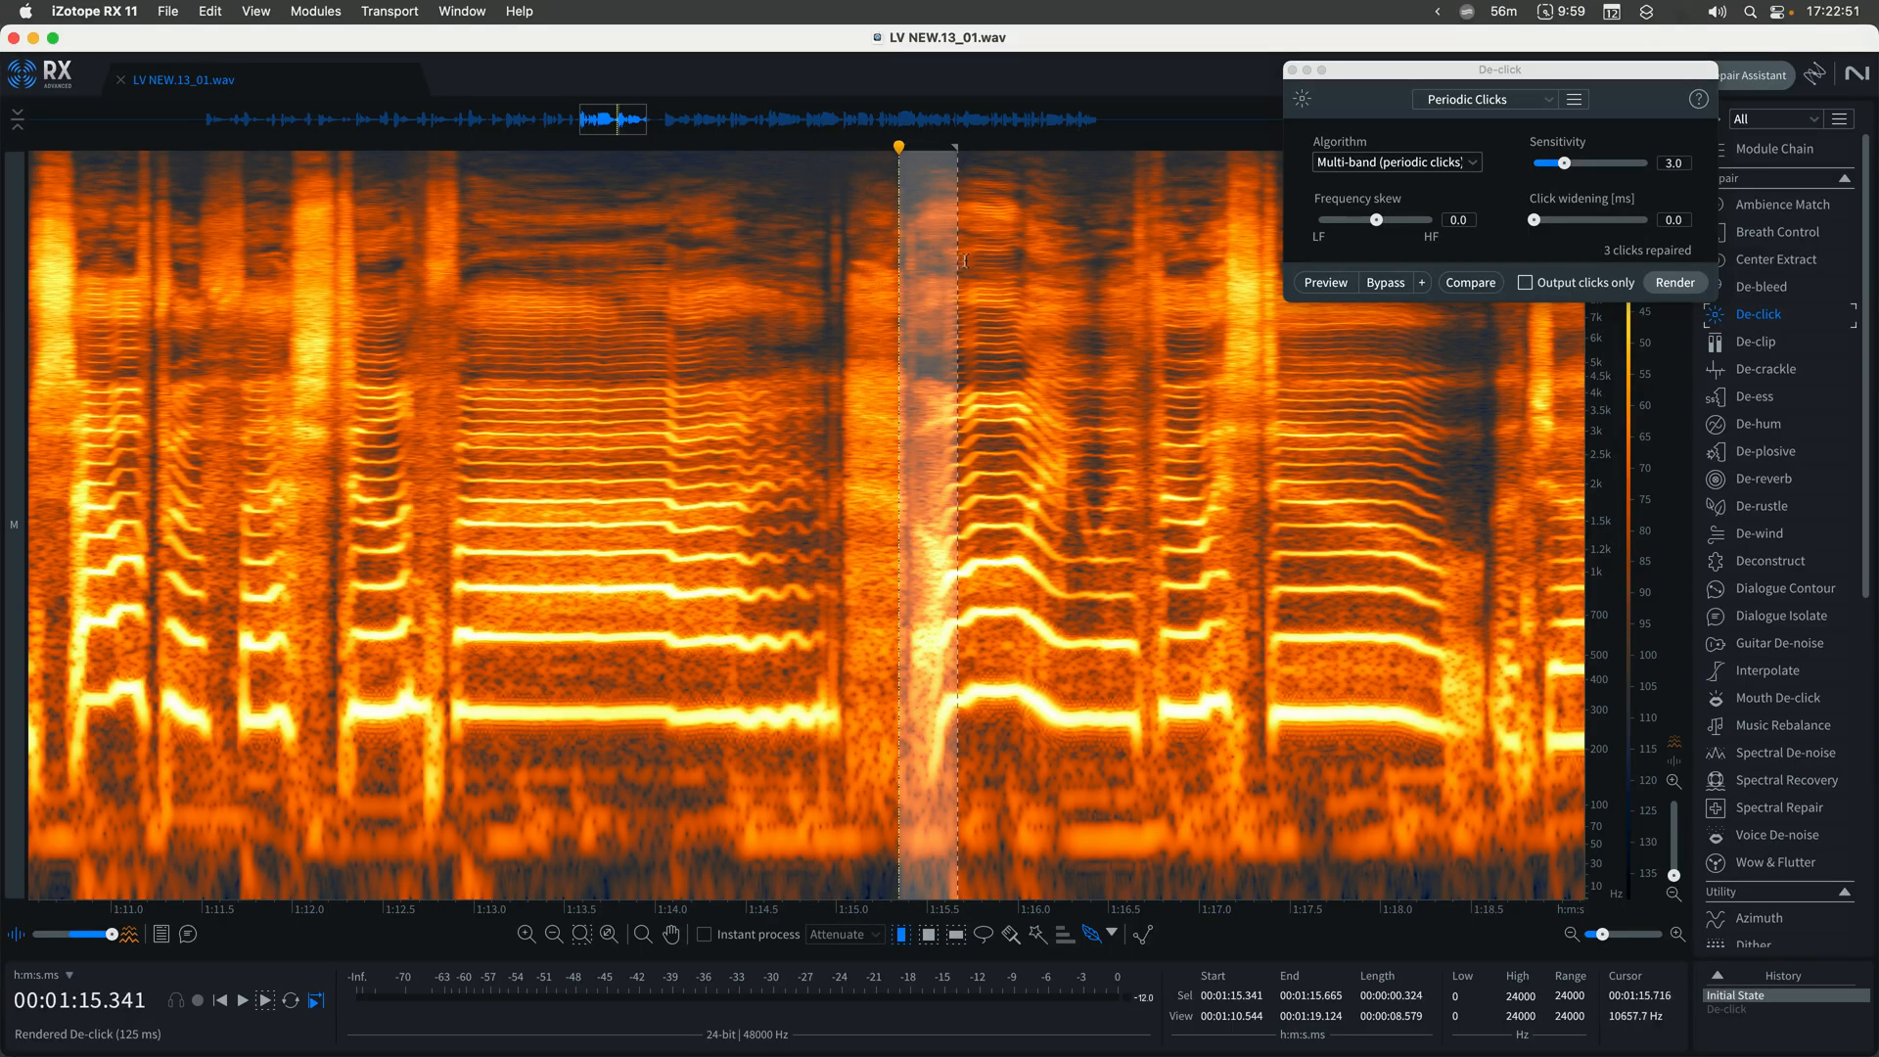
pyautogui.click(1674, 282)
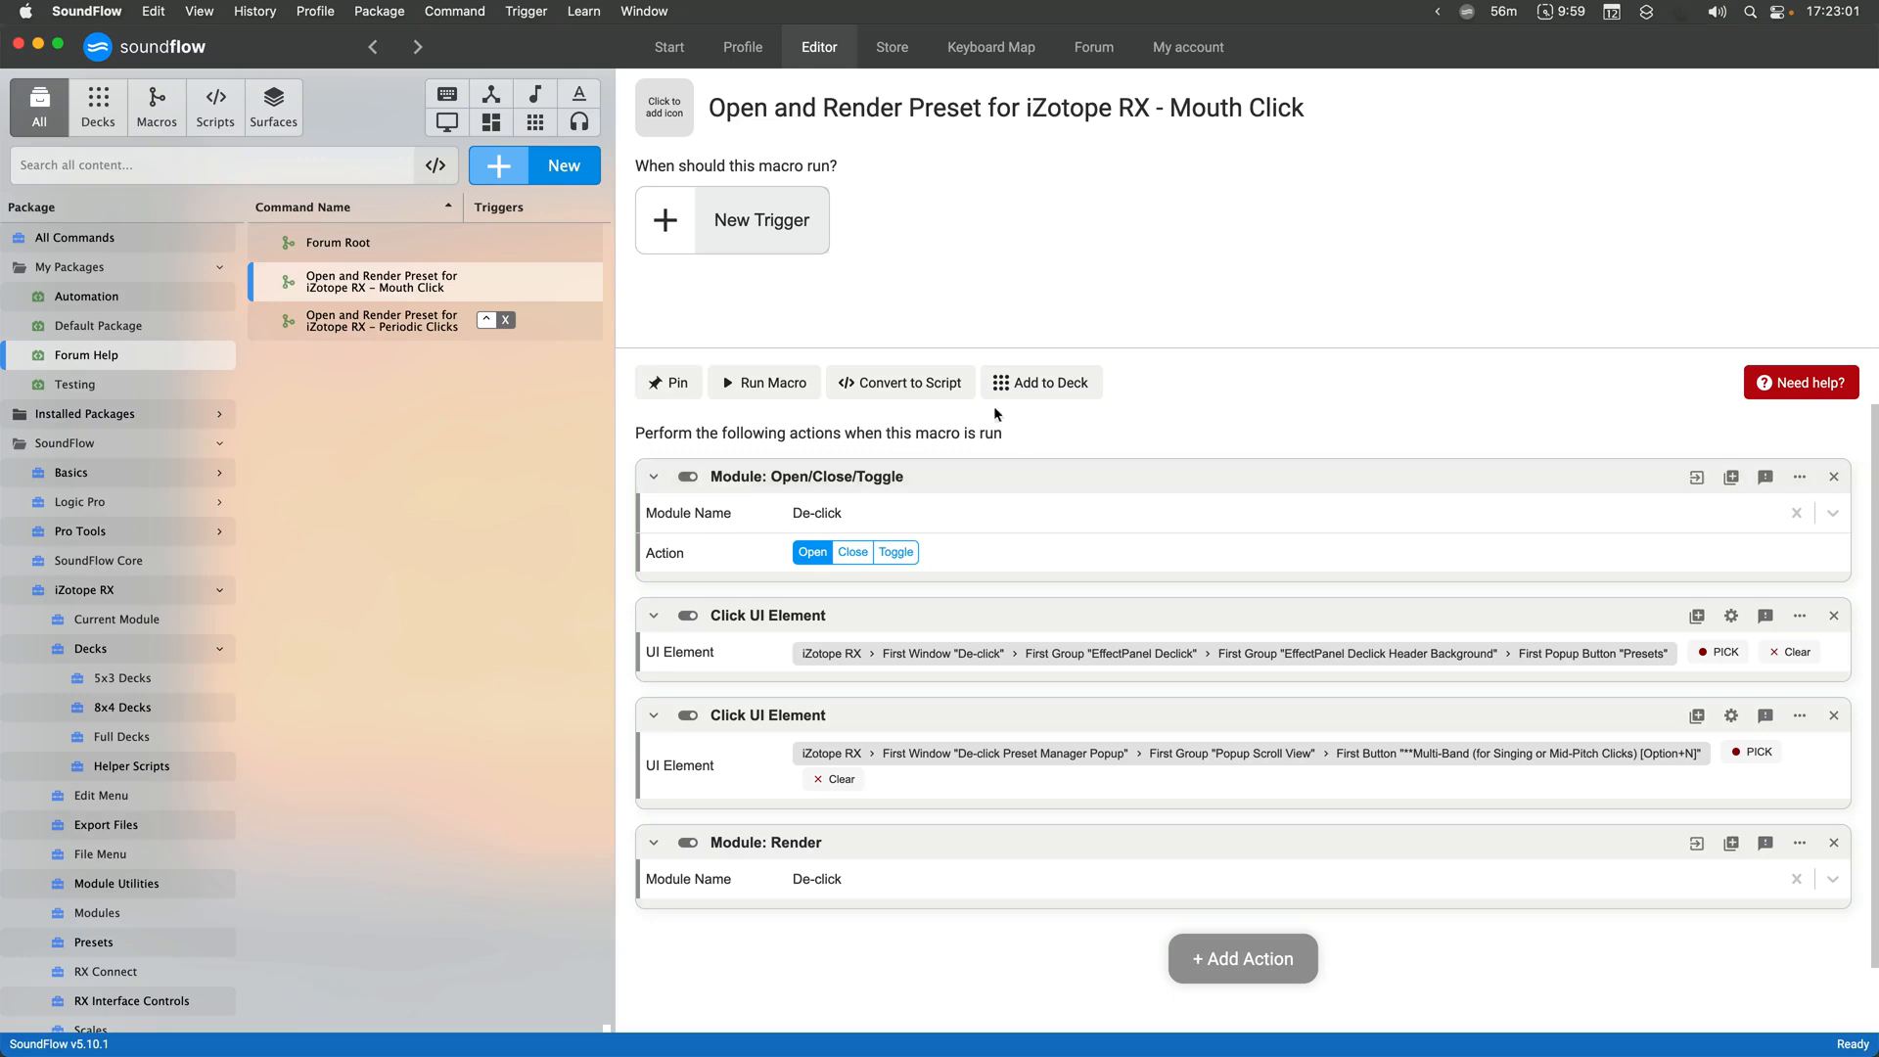
pyautogui.moveTo(900, 382)
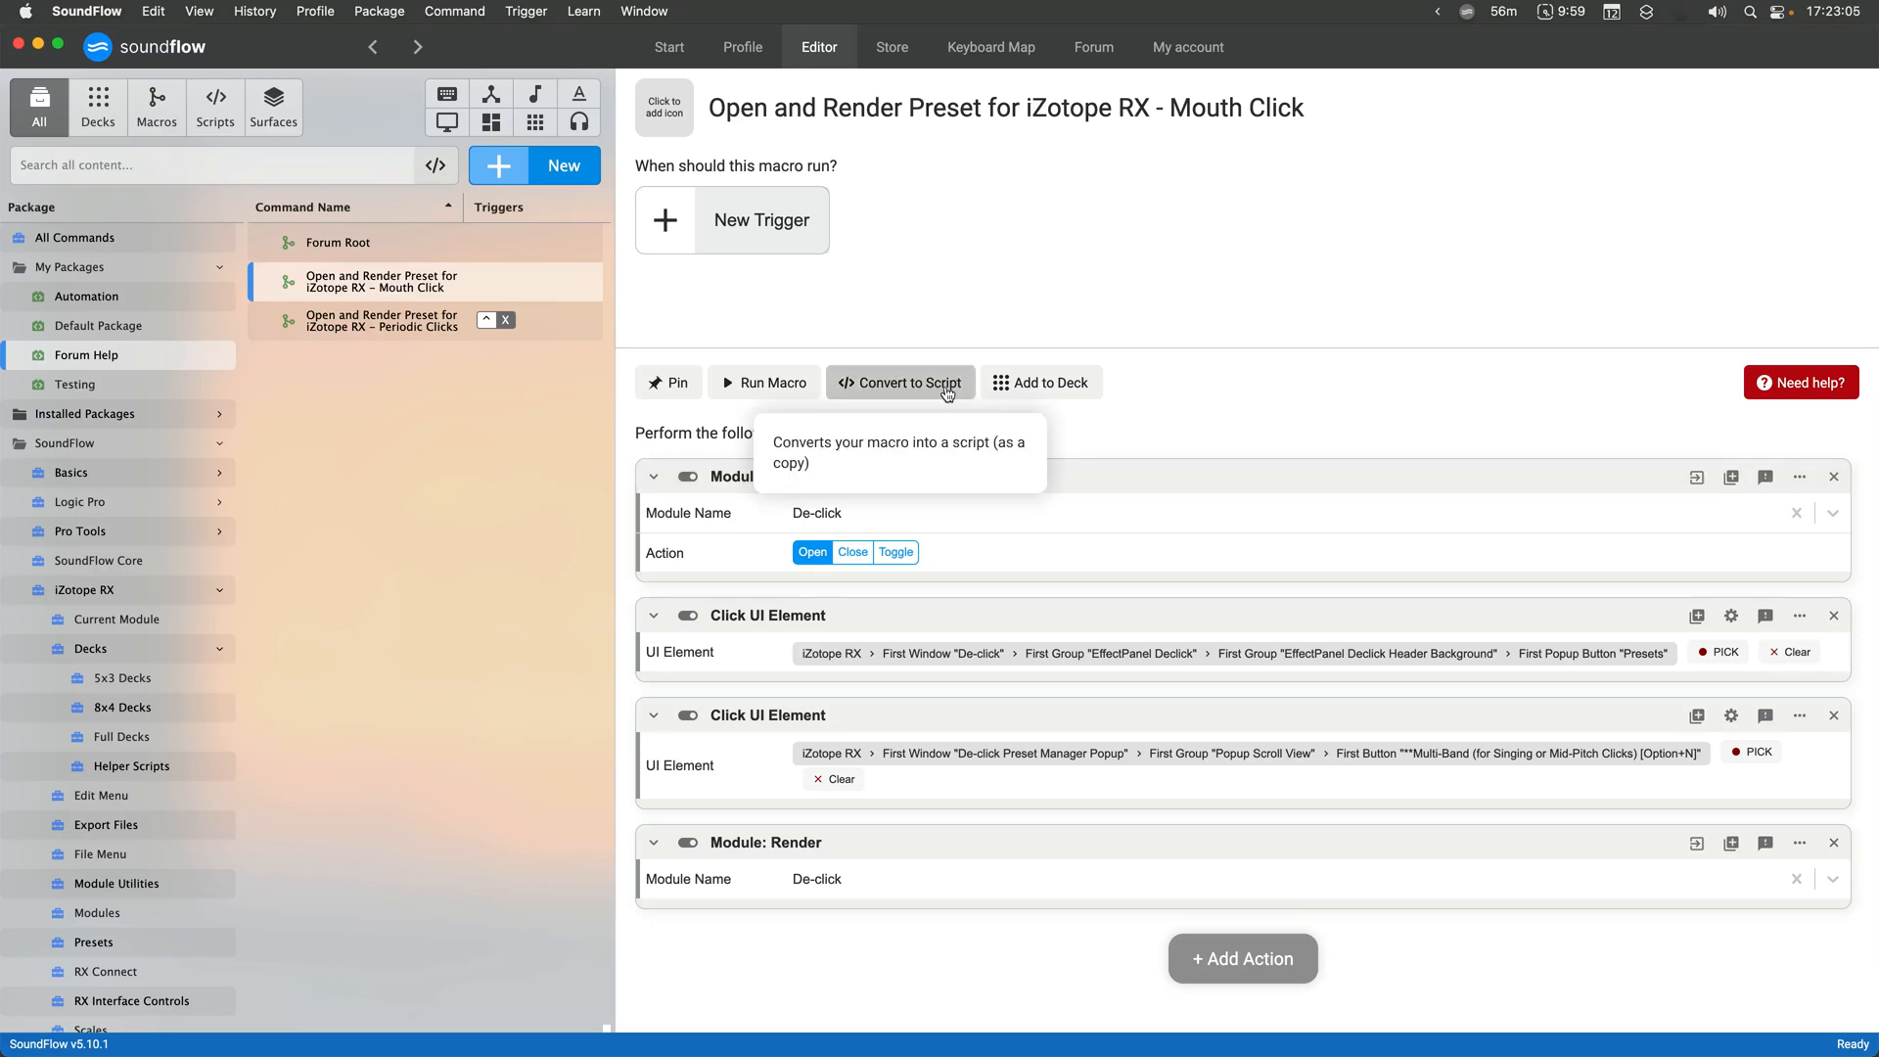
pyautogui.moveTo(971, 368)
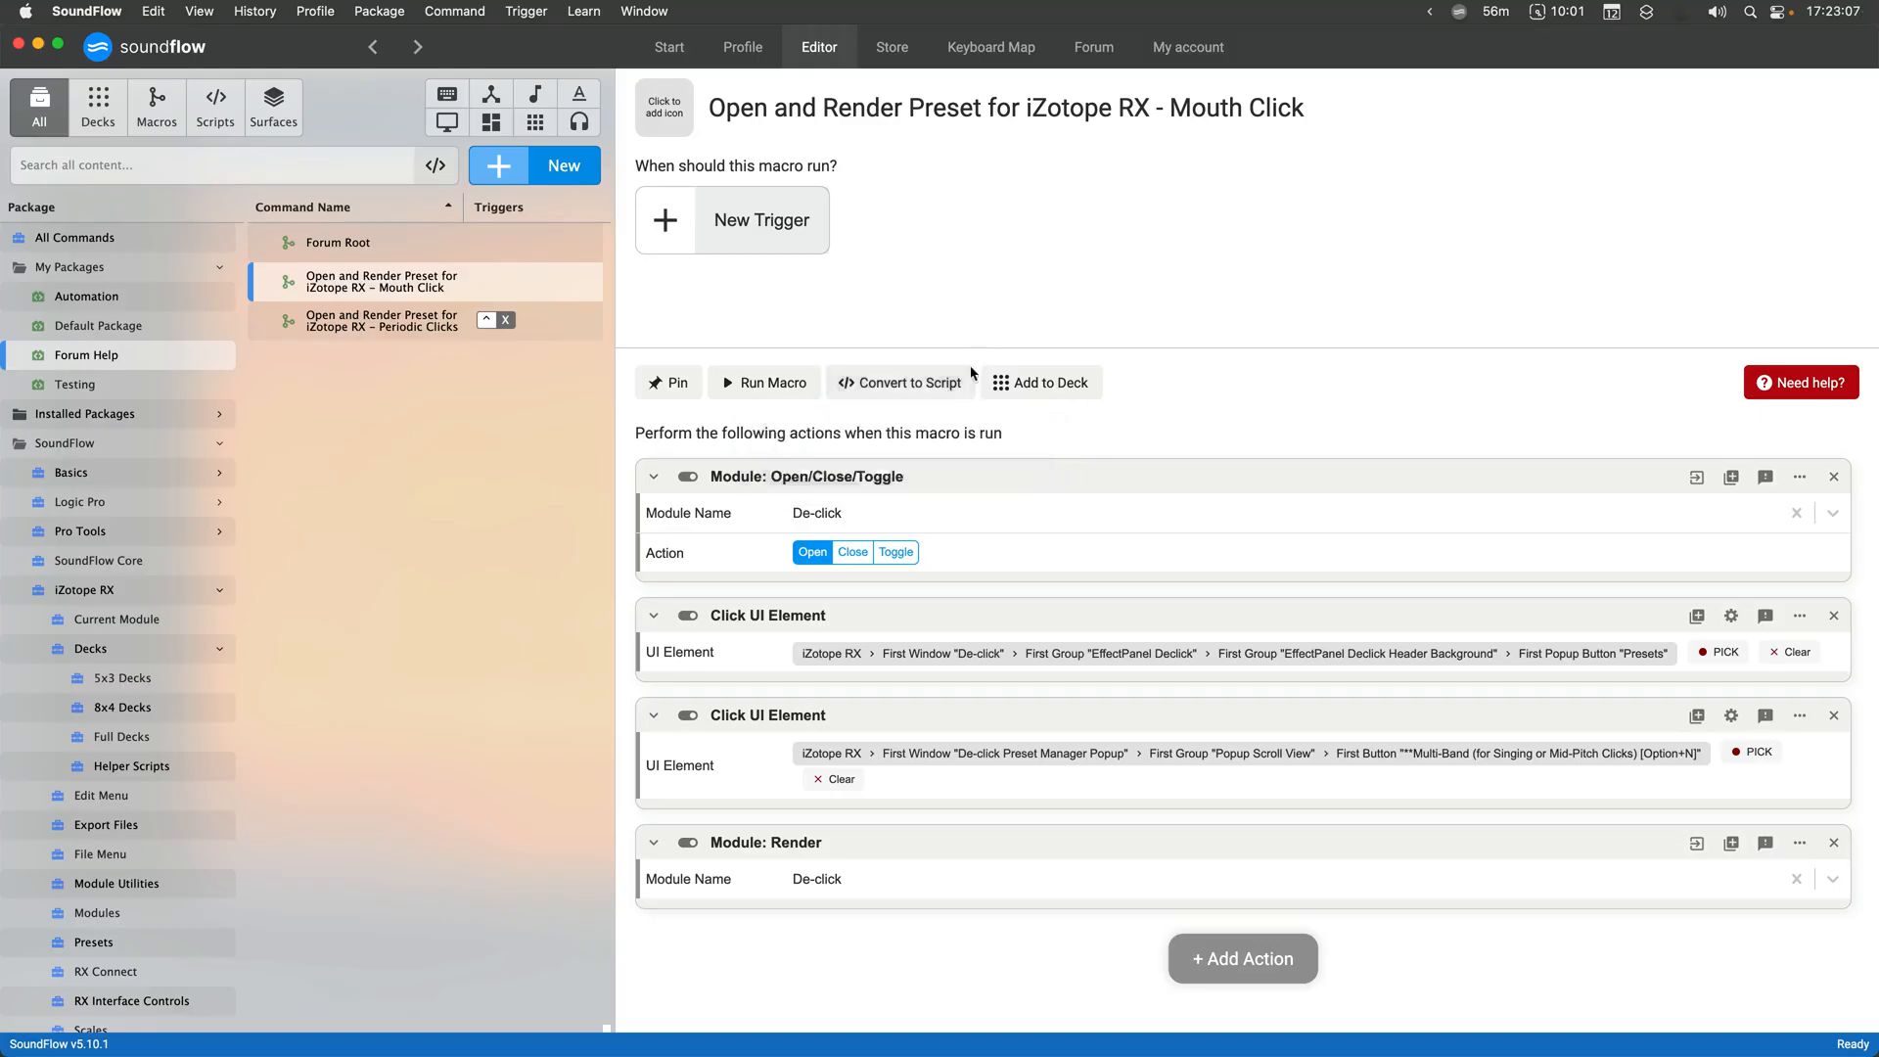
# Convert the Mouth Click macro to a script and start a 'let presetName = "' declaration at its top
pyautogui.click(898, 382)
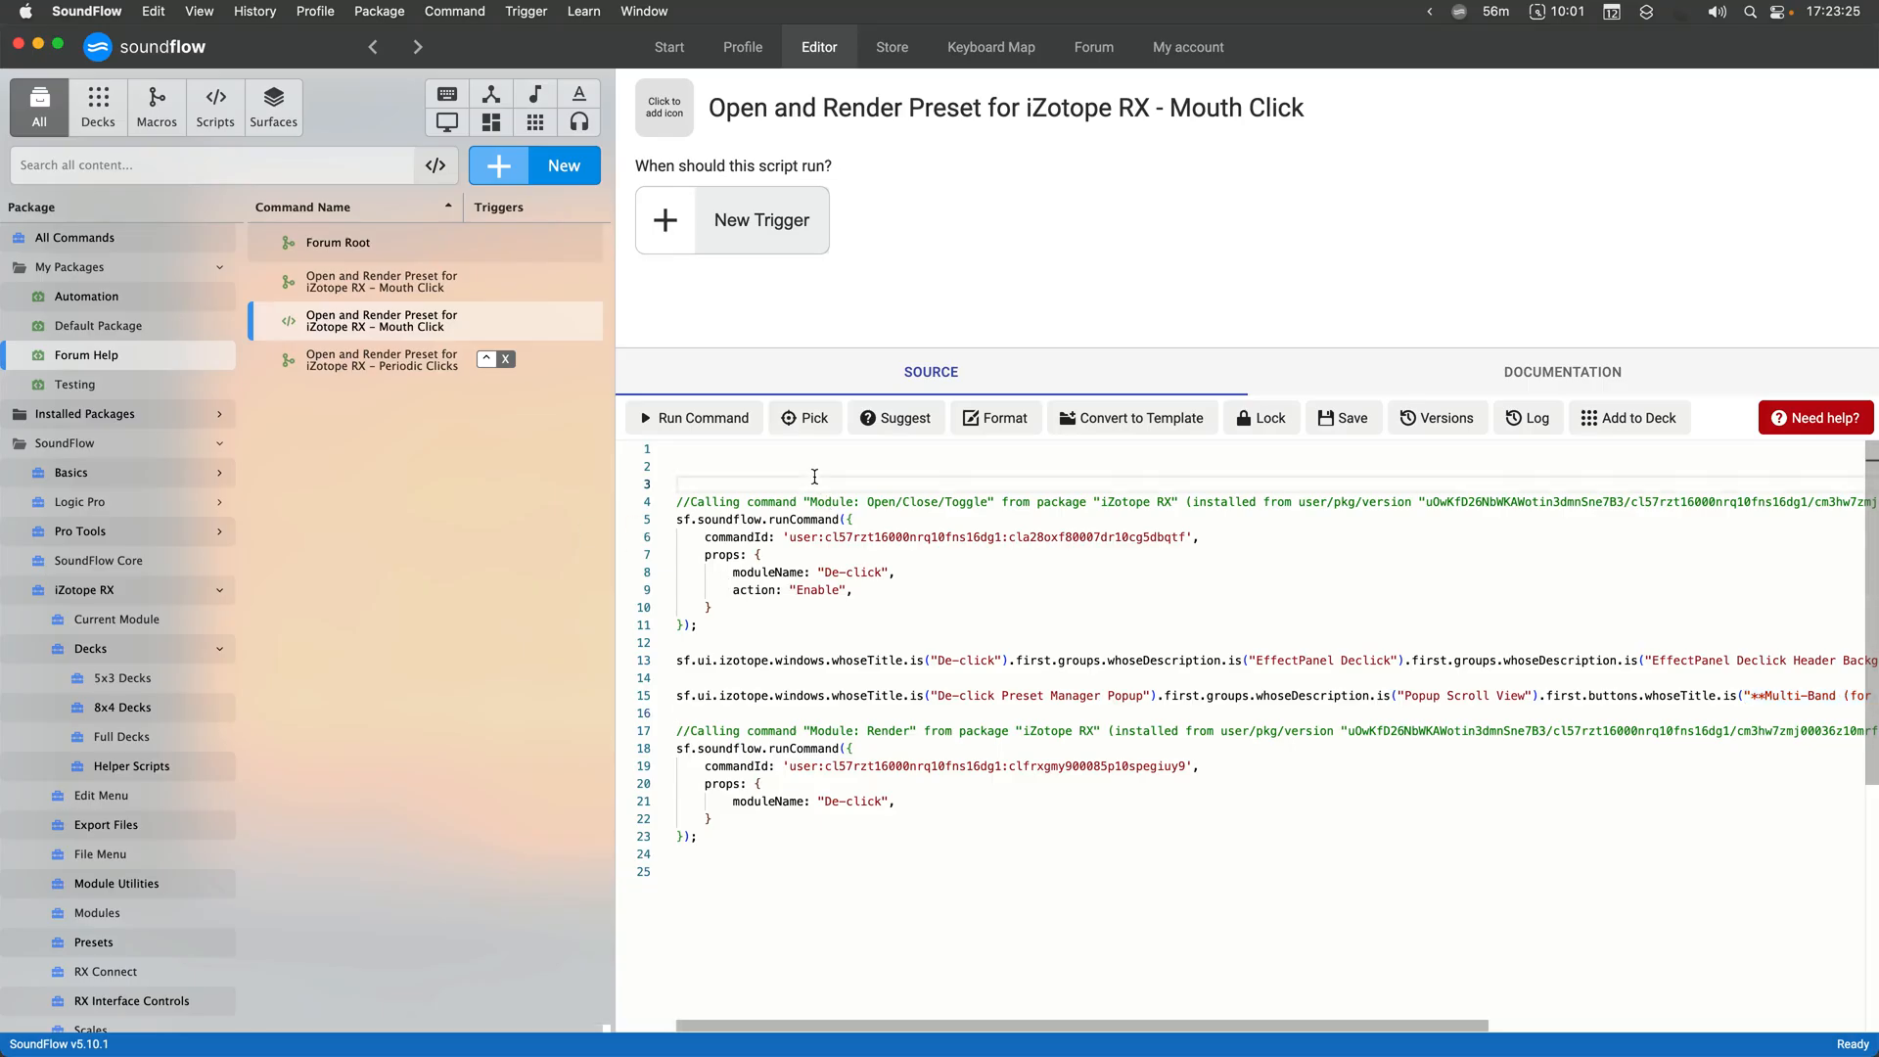
pyautogui.write('let preset')
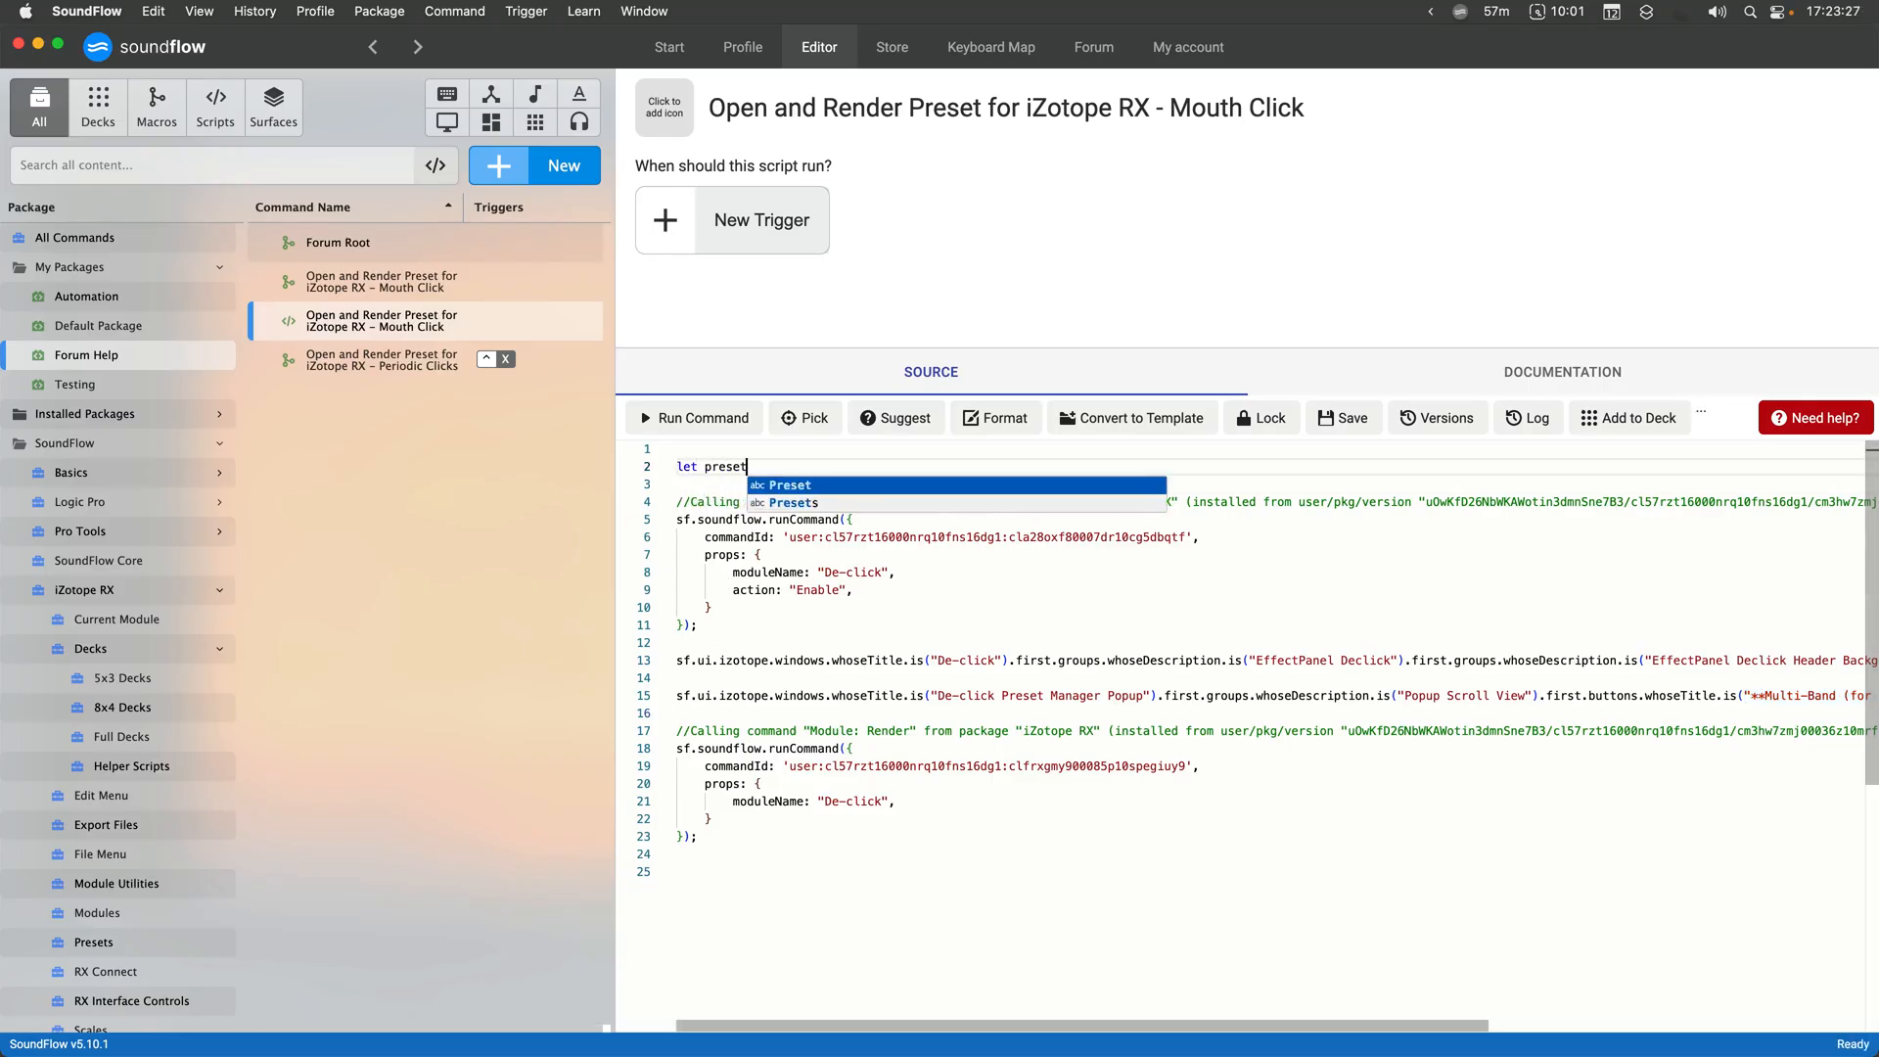
pyautogui.write('Name = "')
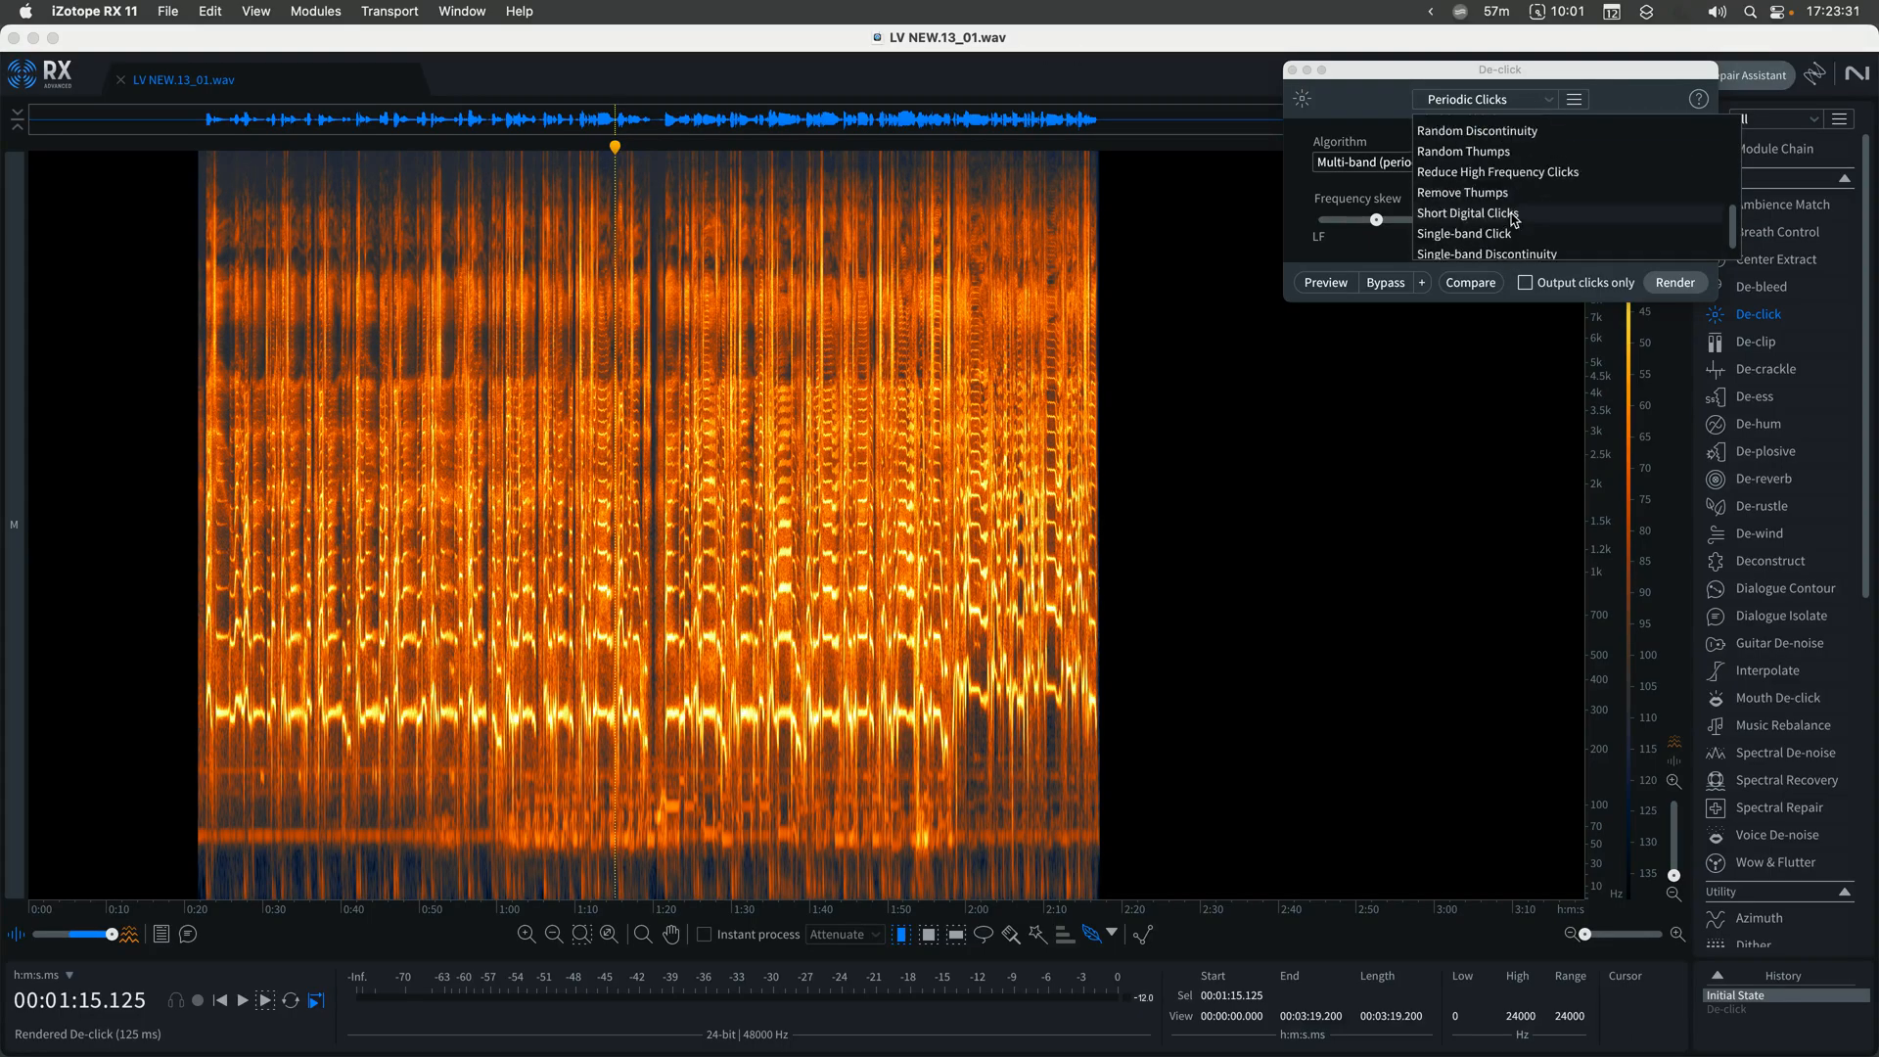
pyautogui.moveTo(1519, 235)
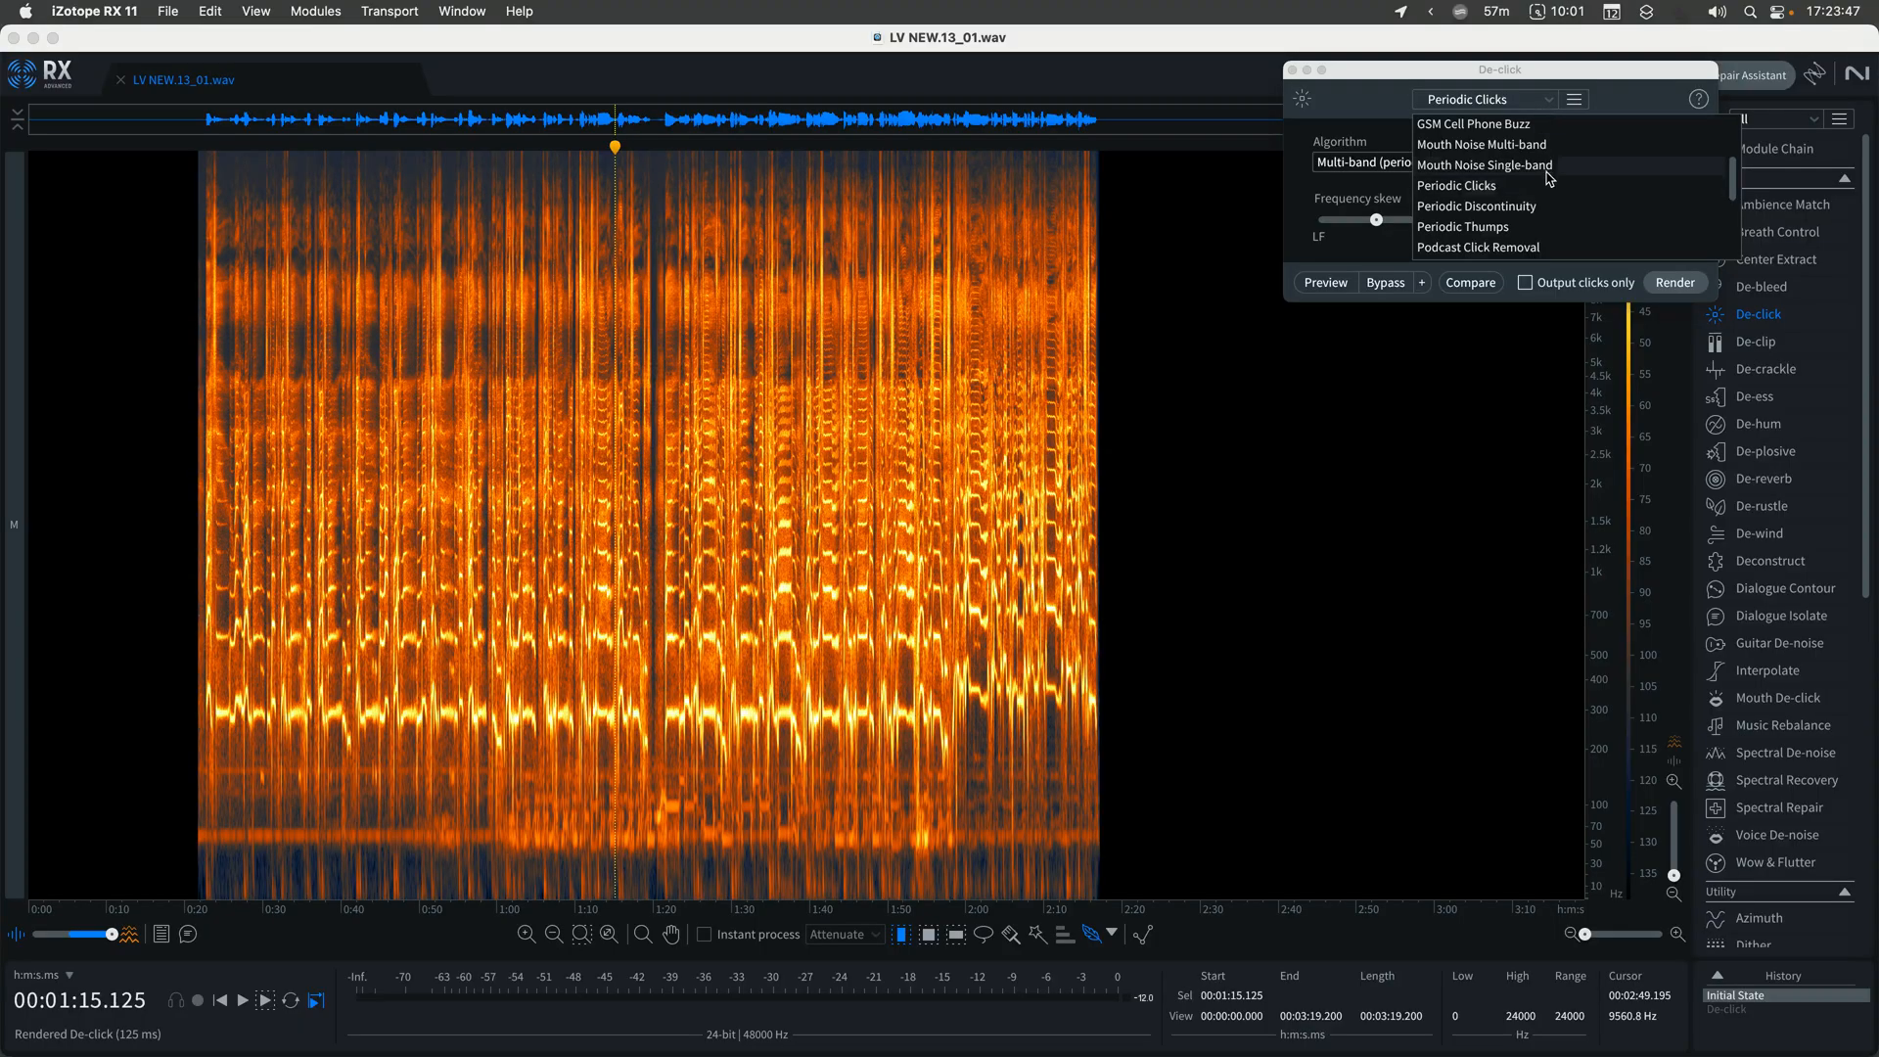
# Scroll through De-click's preset names to find 'Mouth Noise Multi-band' for the presetName variable
pyautogui.scroll(-3)
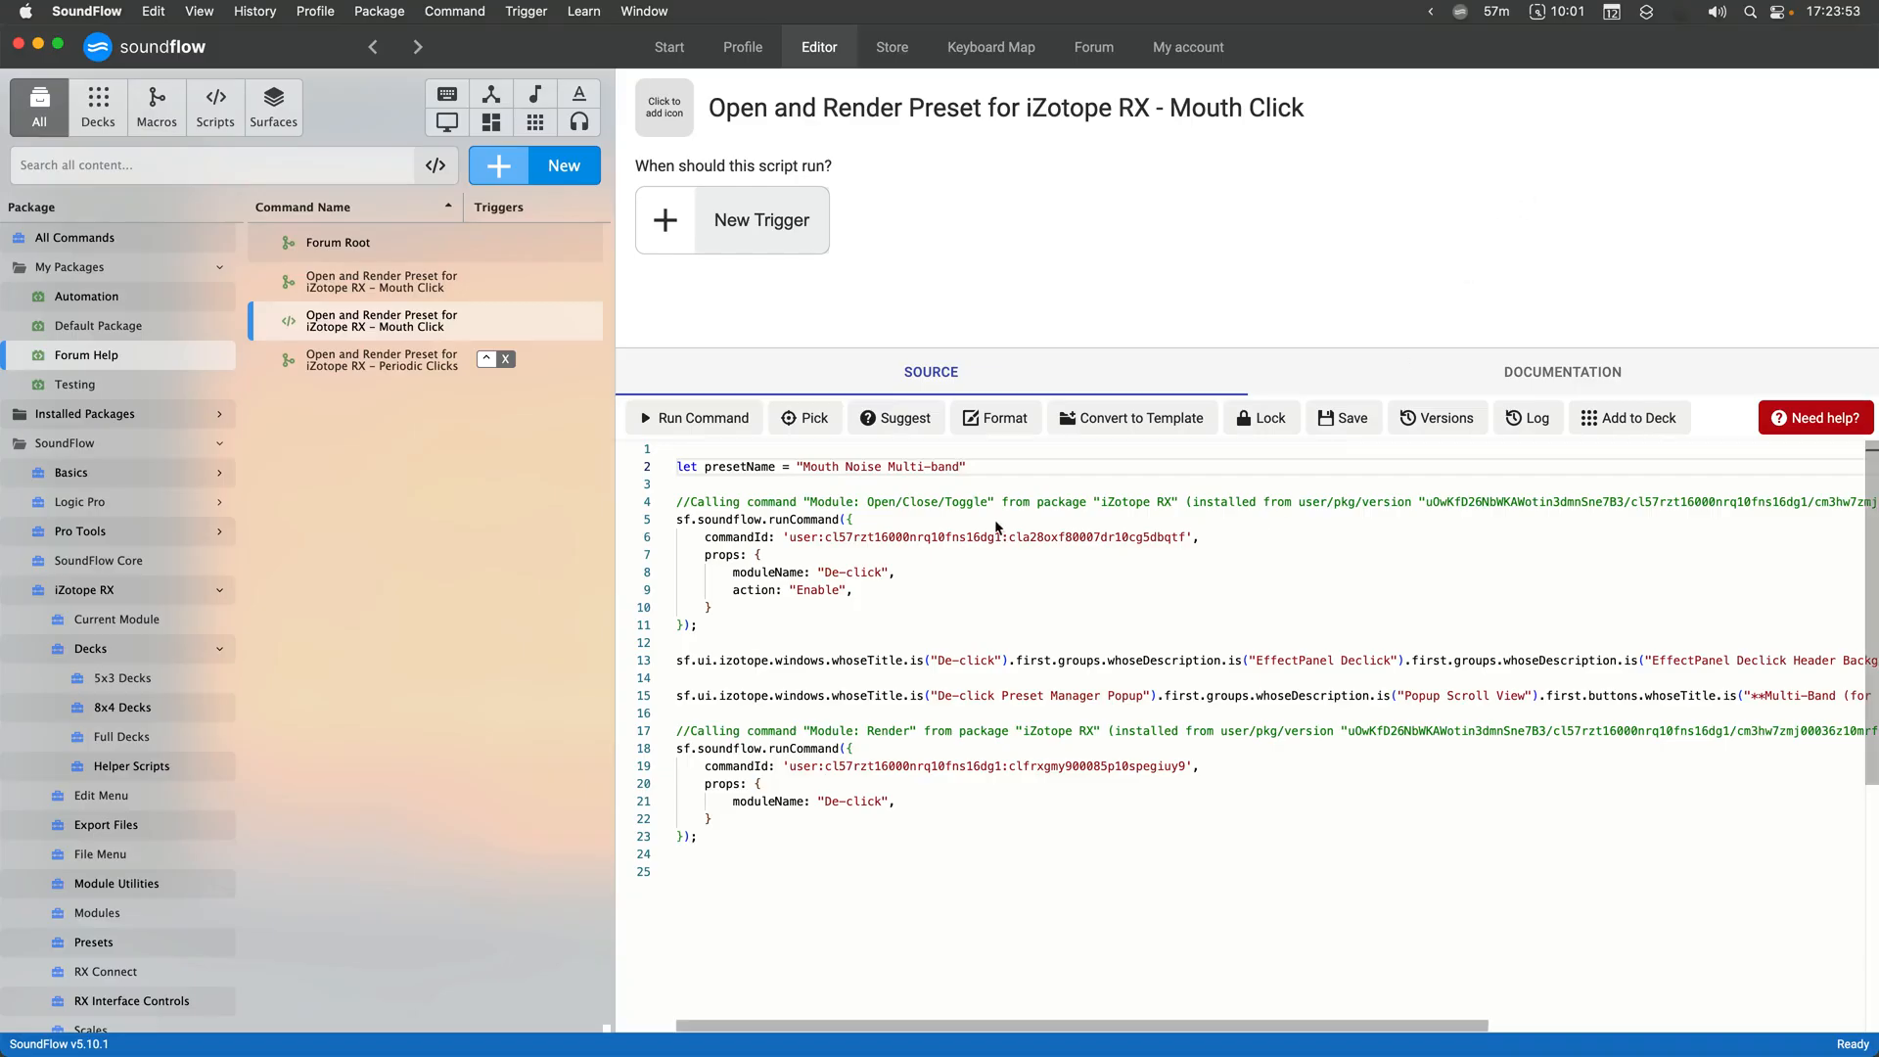
# Replace the hard-coded whoseTitle preset string with the presetName variable
pyautogui.doubleClick(738, 466)
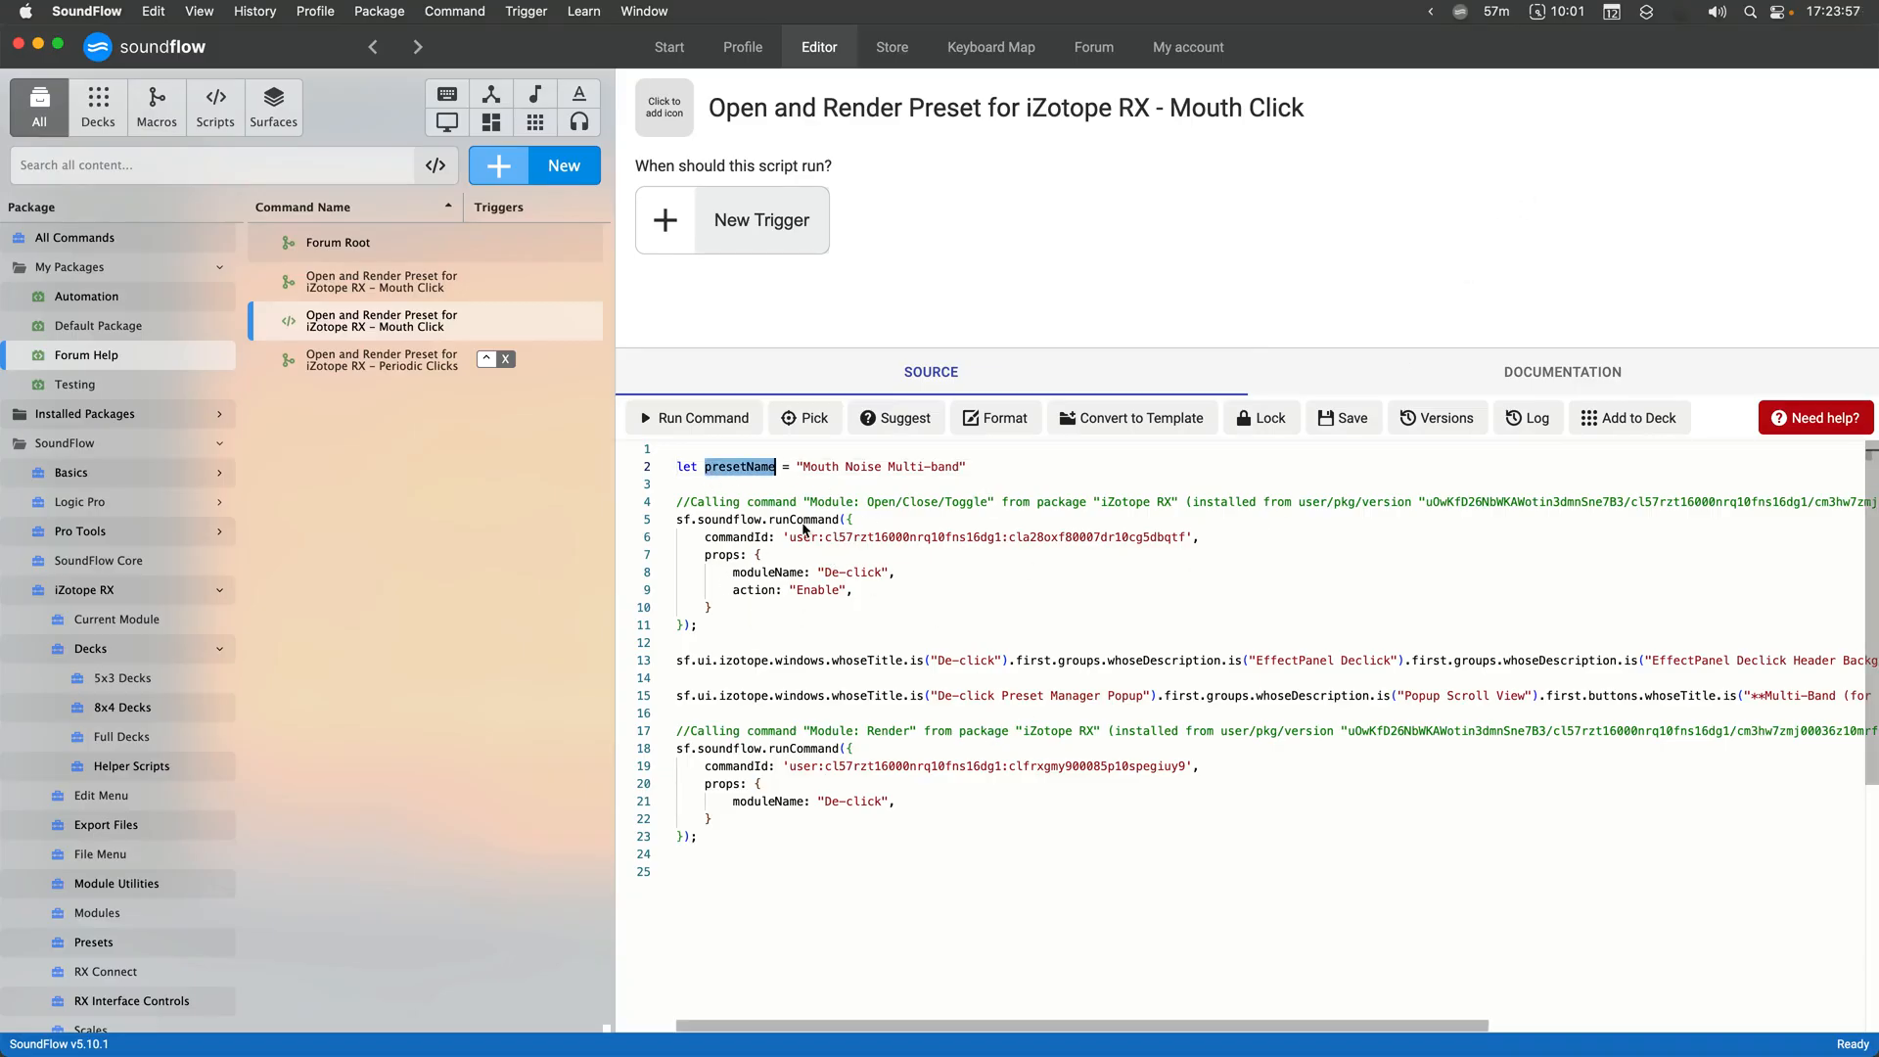
pyautogui.click(382, 361)
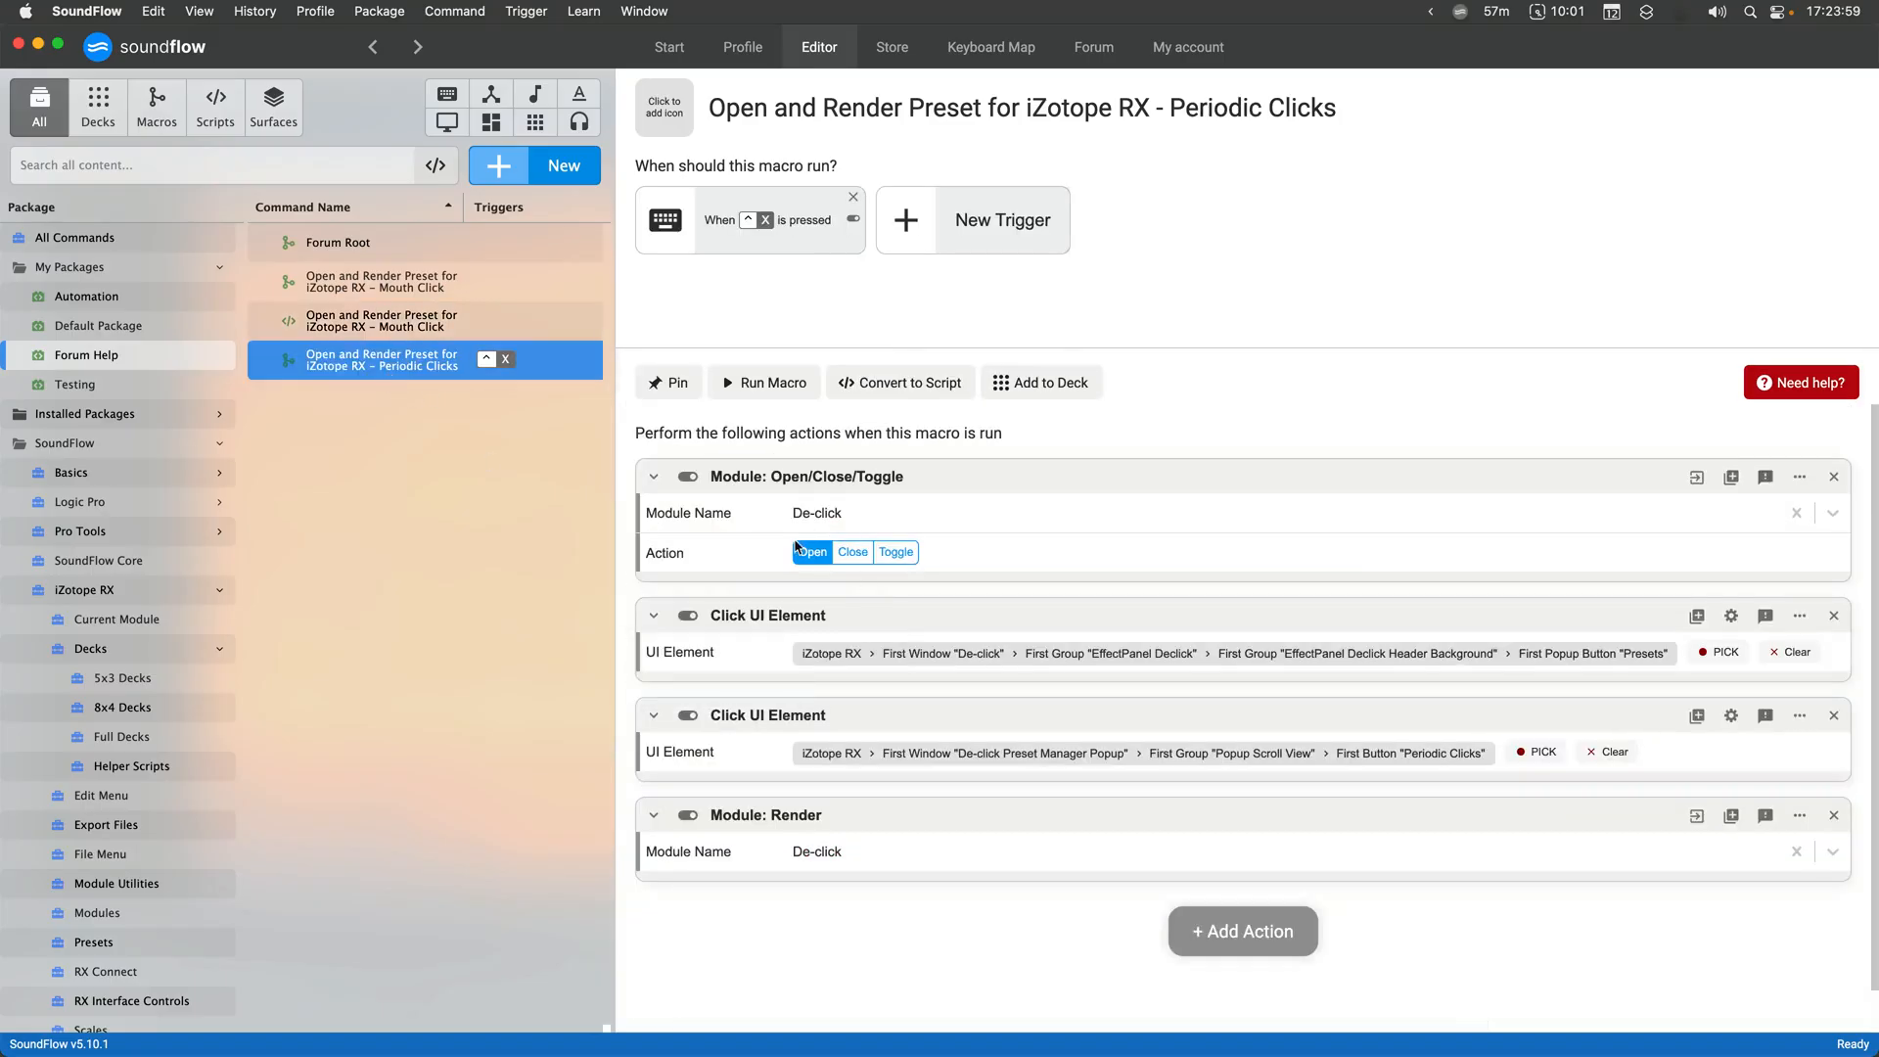
pyautogui.click(382, 319)
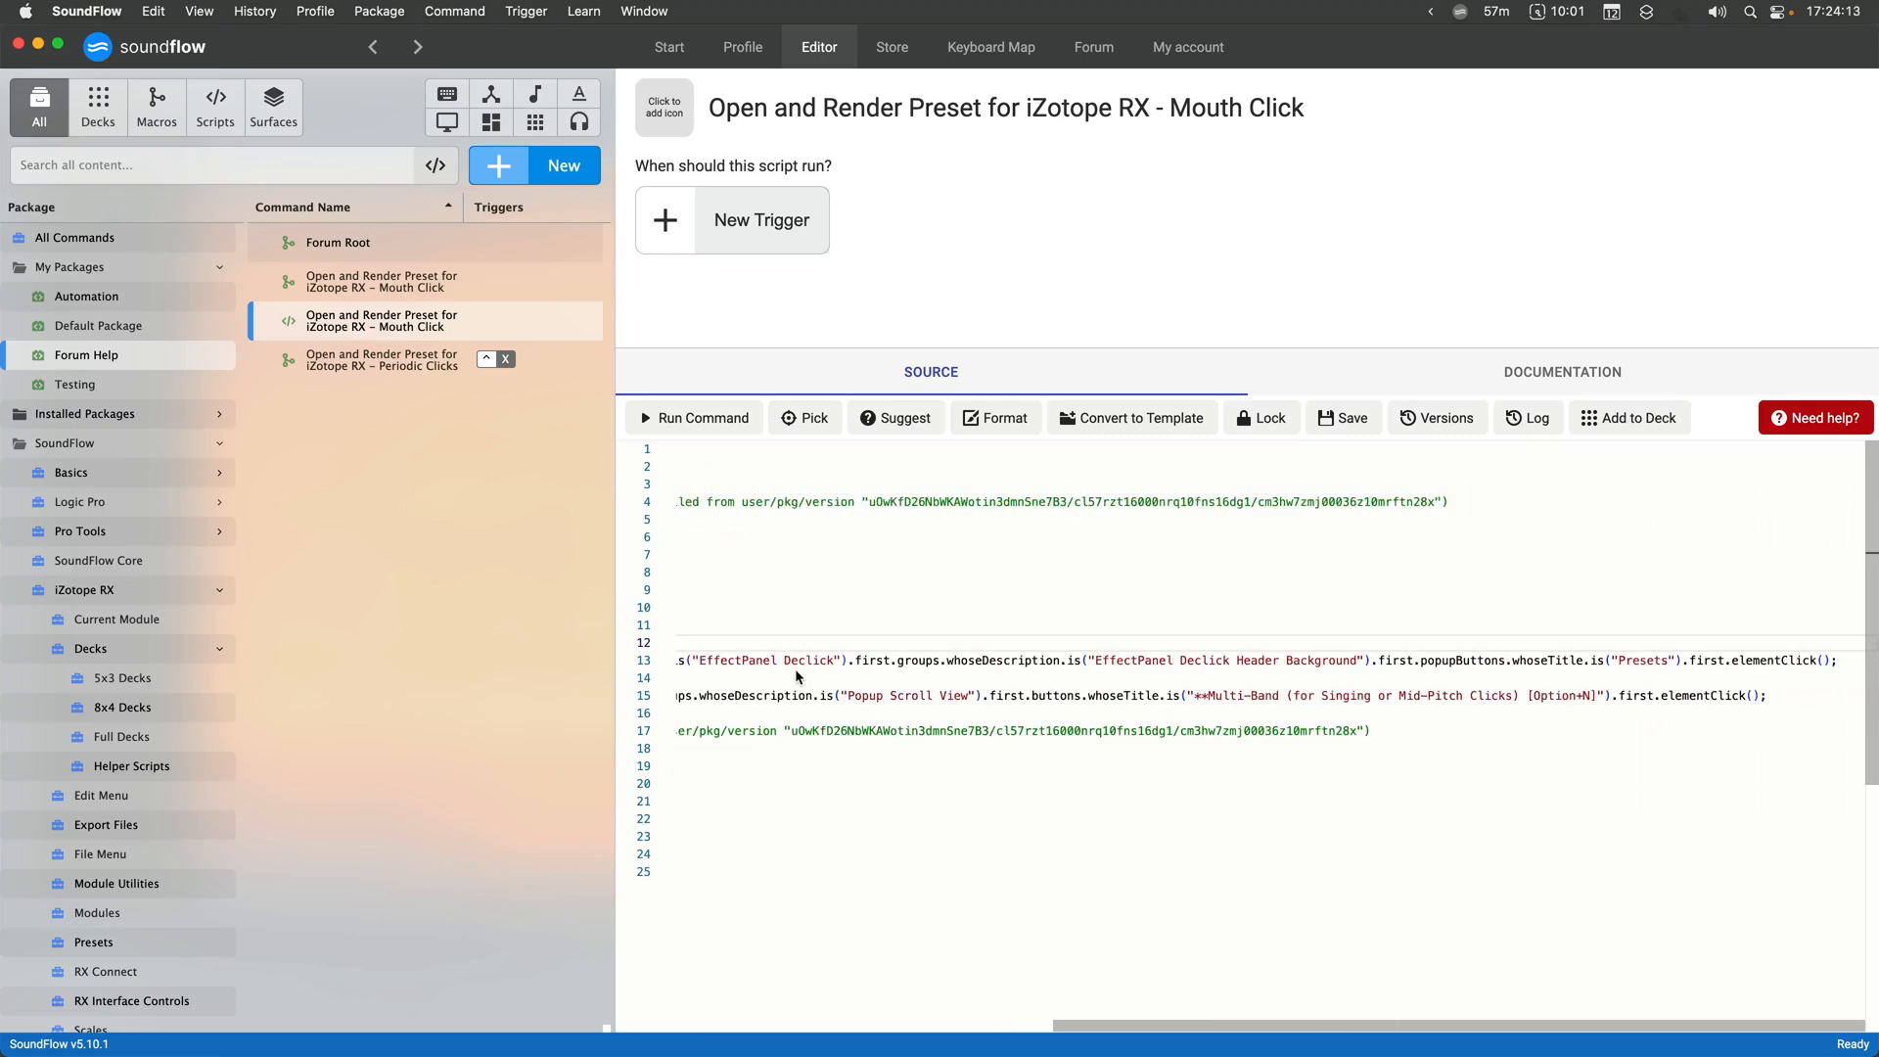
pyautogui.moveTo(1169, 734)
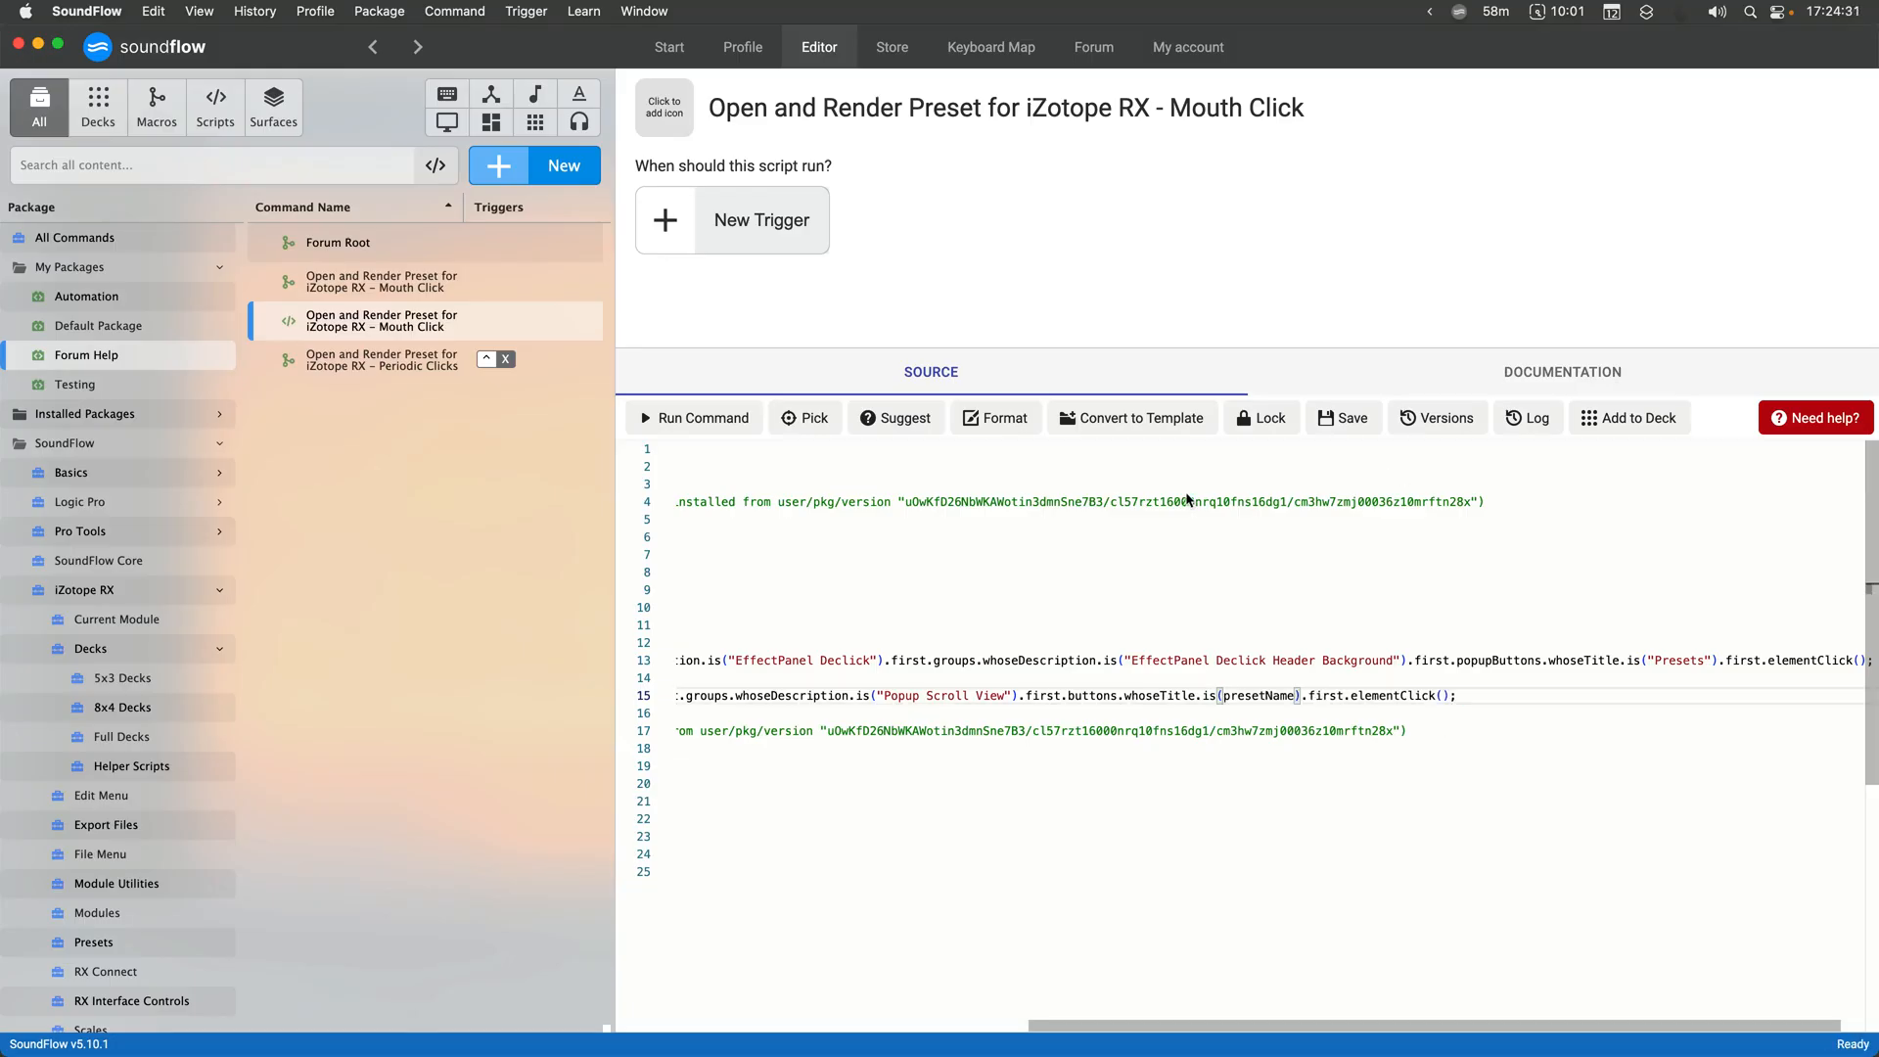
# Add a keyboard trigger to the Mouth Click script
pyautogui.click(731, 219)
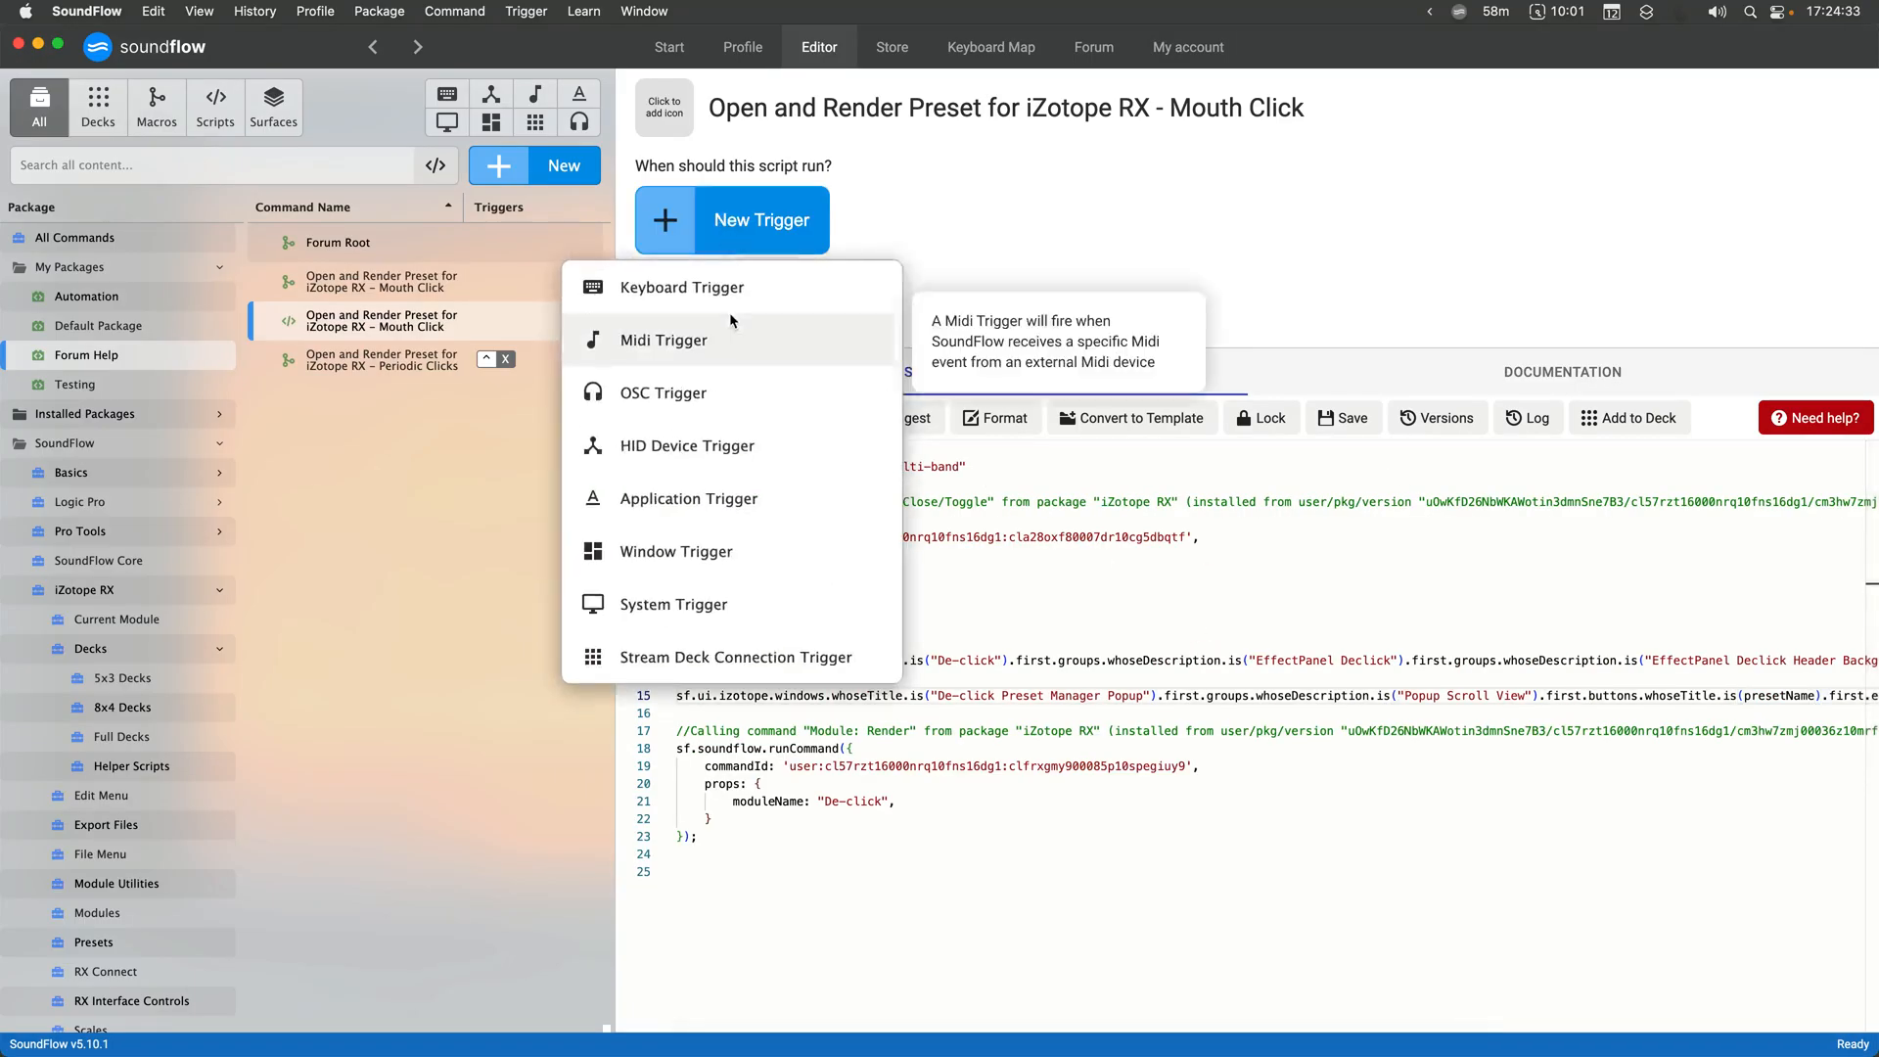
pyautogui.click(682, 285)
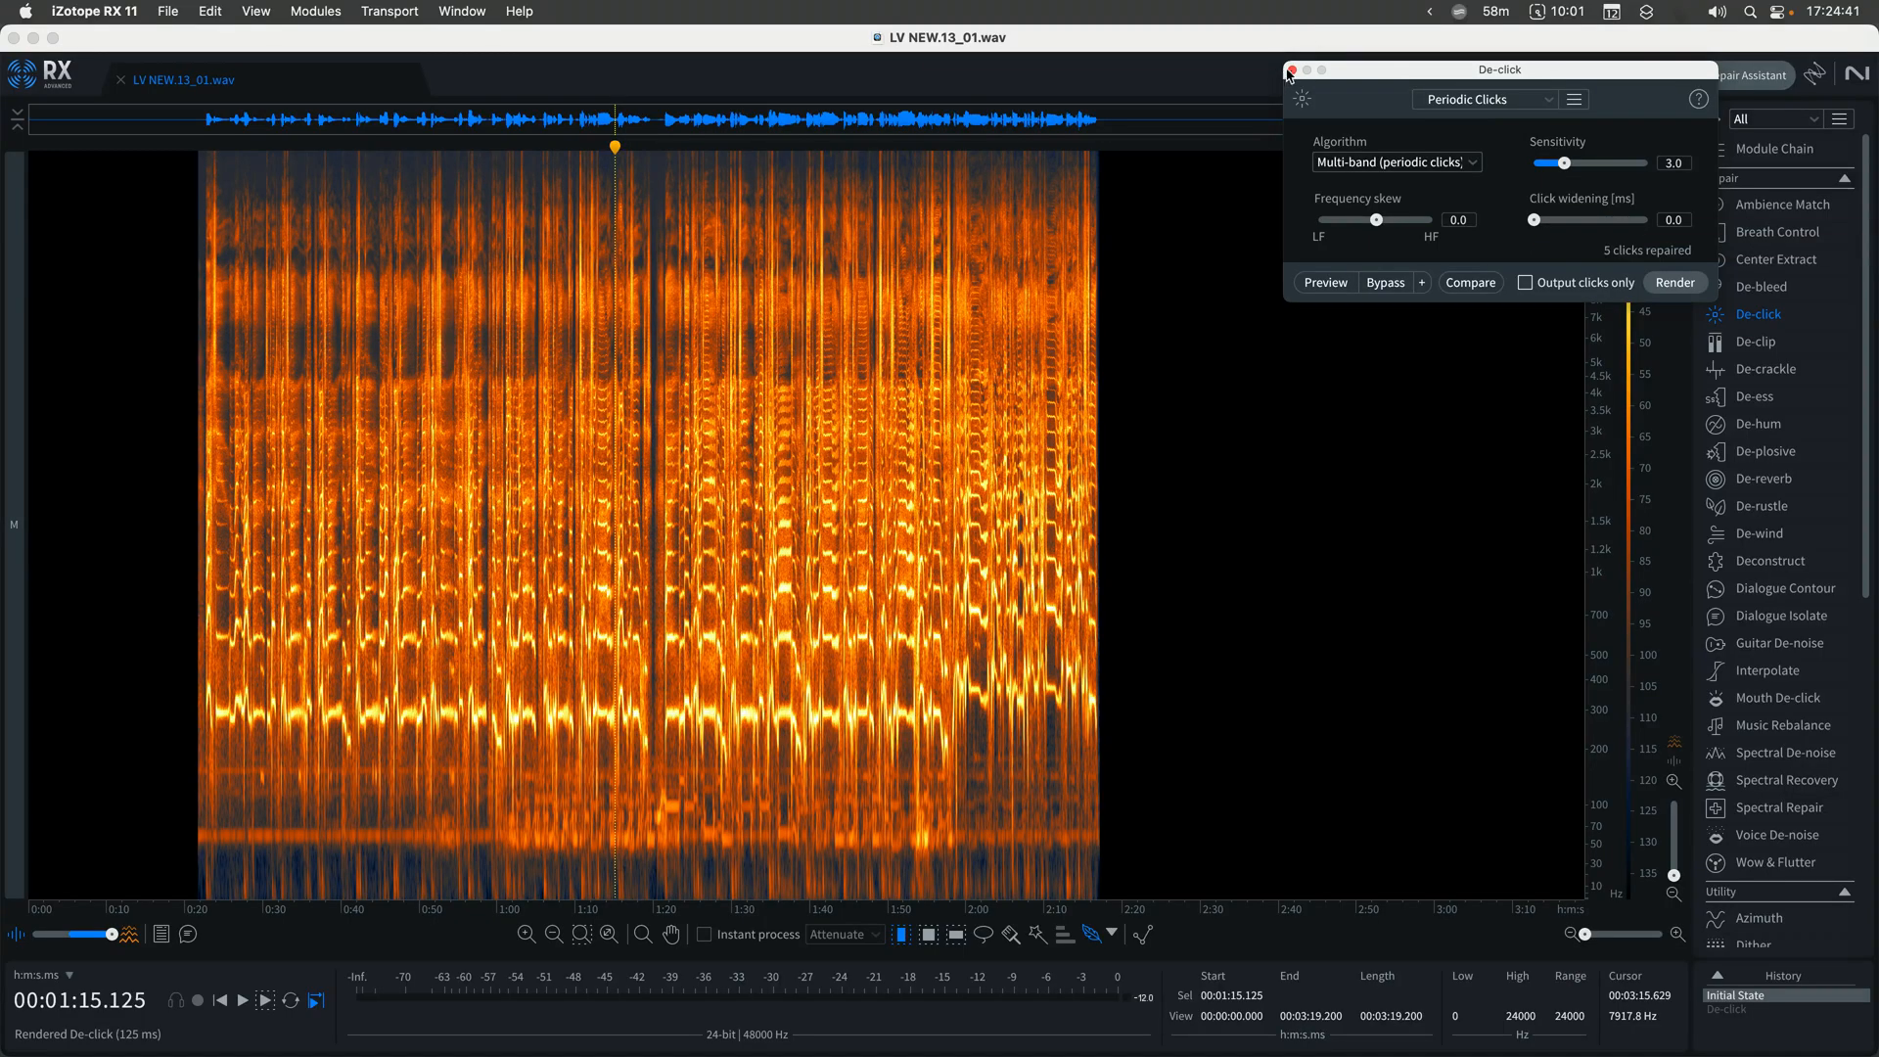
# Close RX's De-click window and render De-click on the short vocal selection
pyautogui.click(1674, 282)
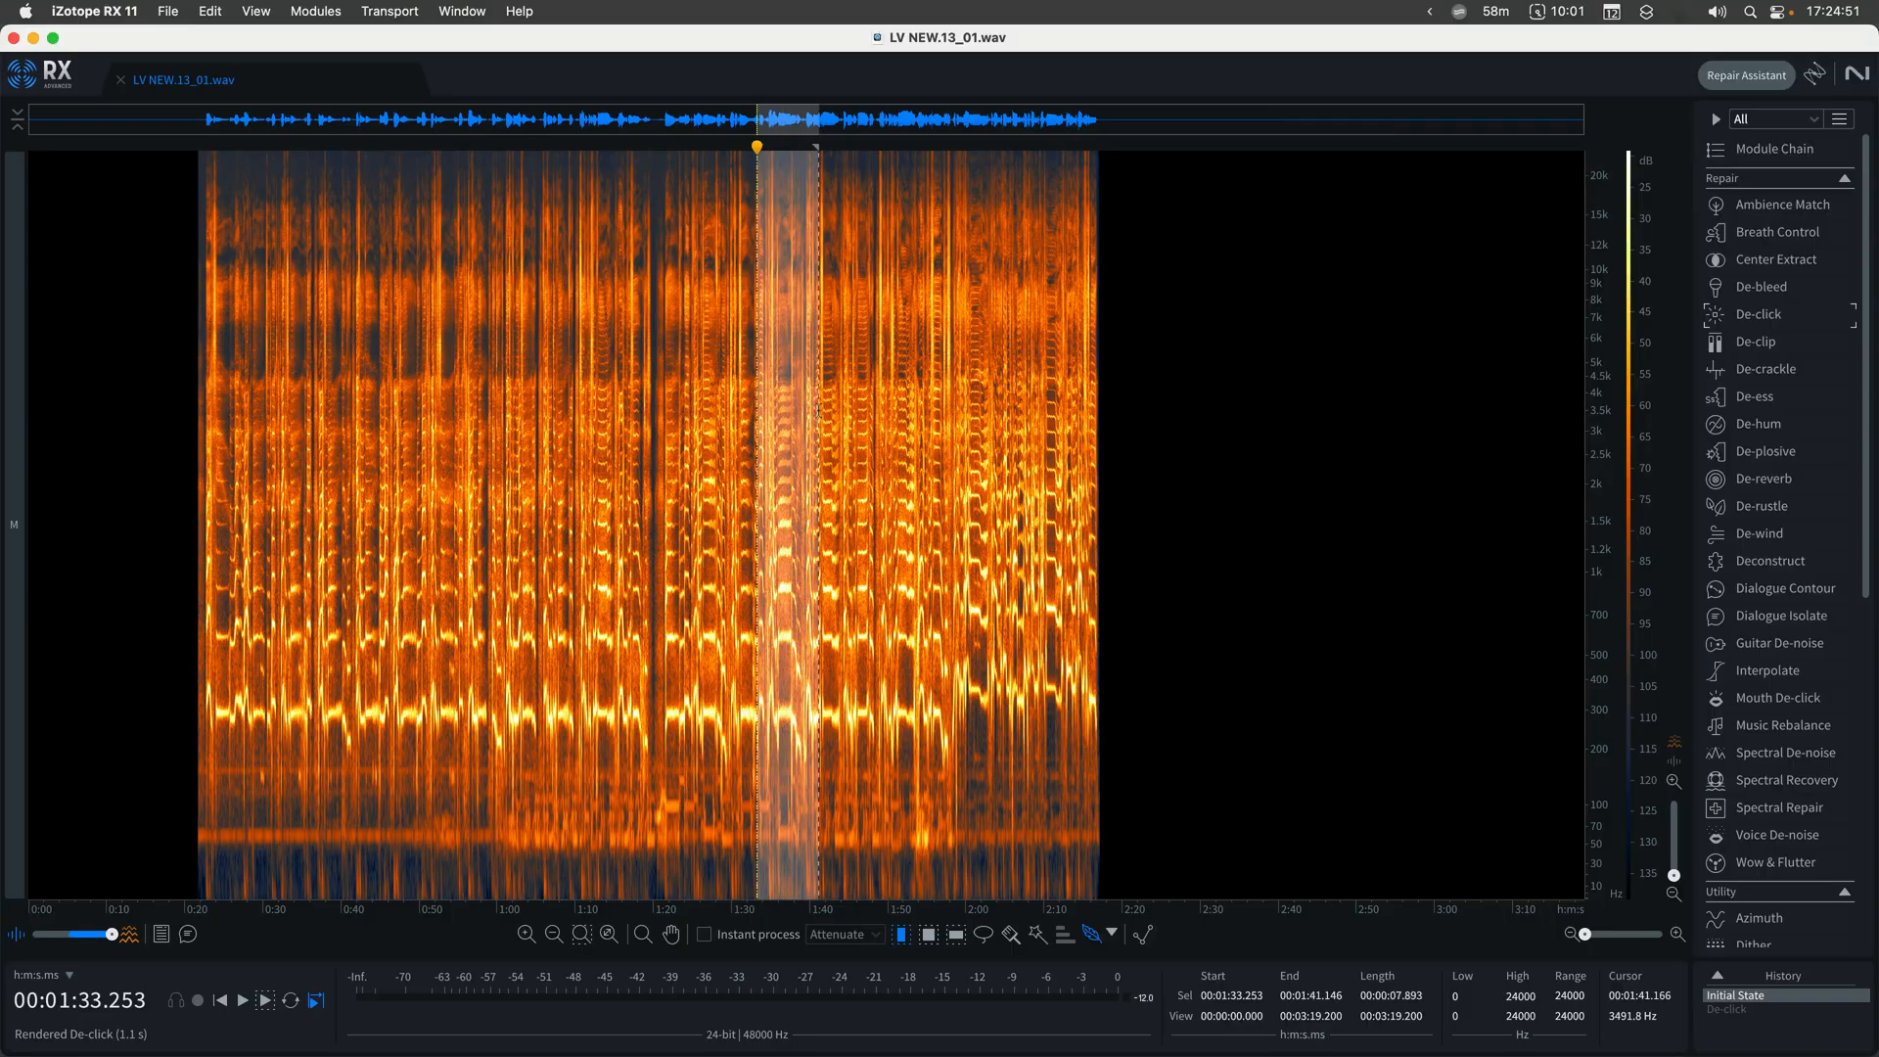
pyautogui.click(1486, 98)
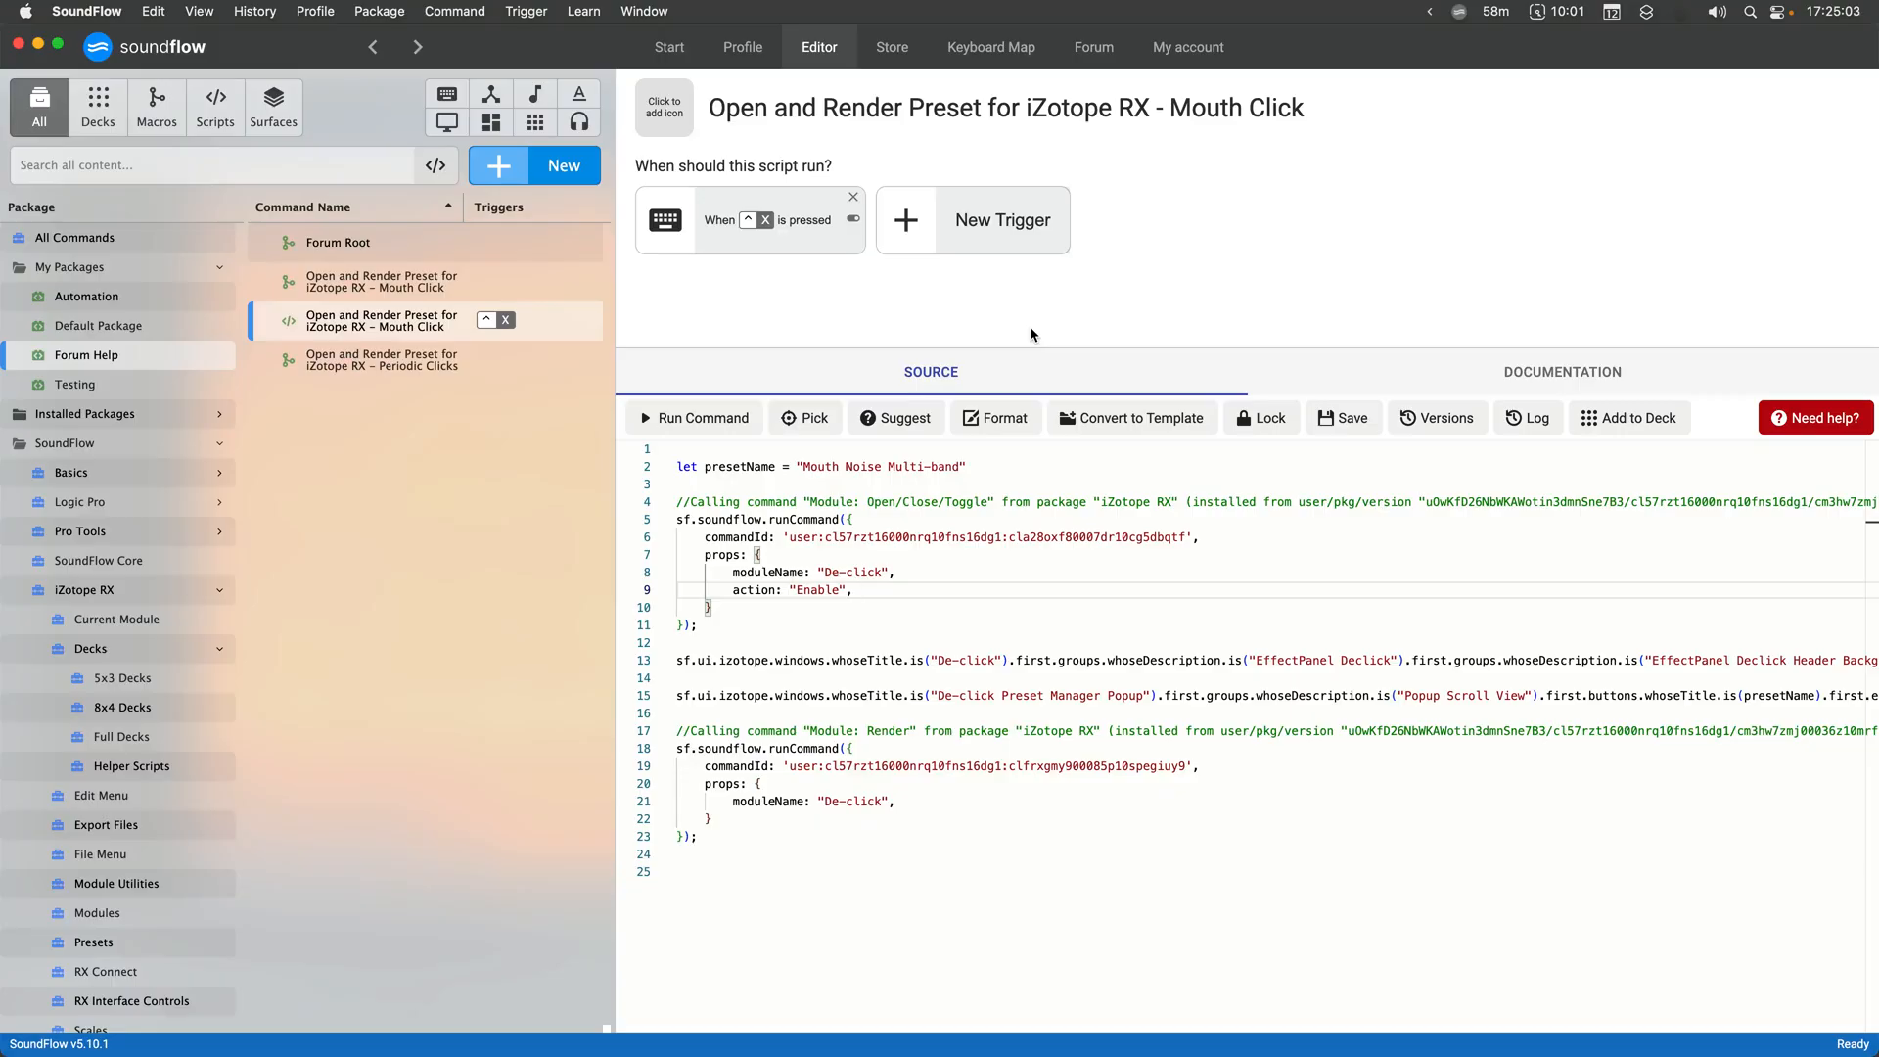
# End the Periodic Clicks macro with a Module Close action for De-click and test-run it
pyautogui.click(384, 360)
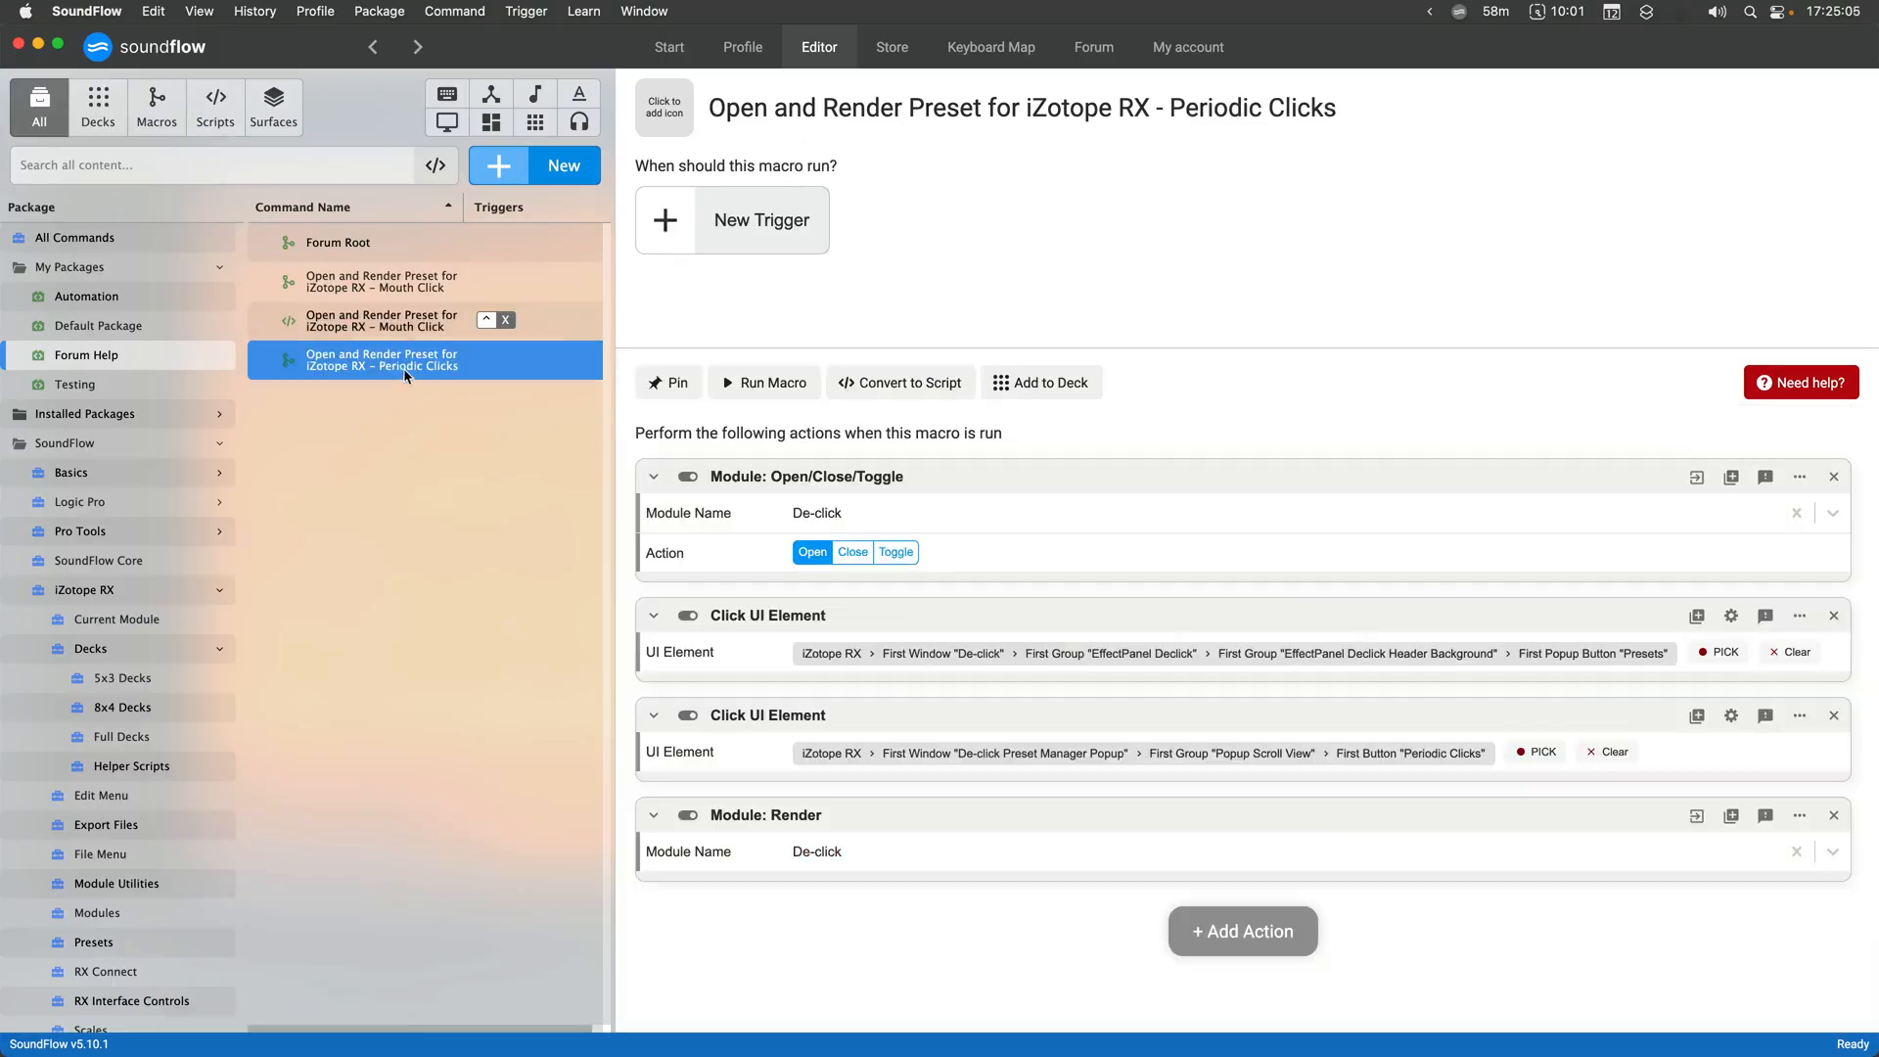
pyautogui.moveTo(1187, 654)
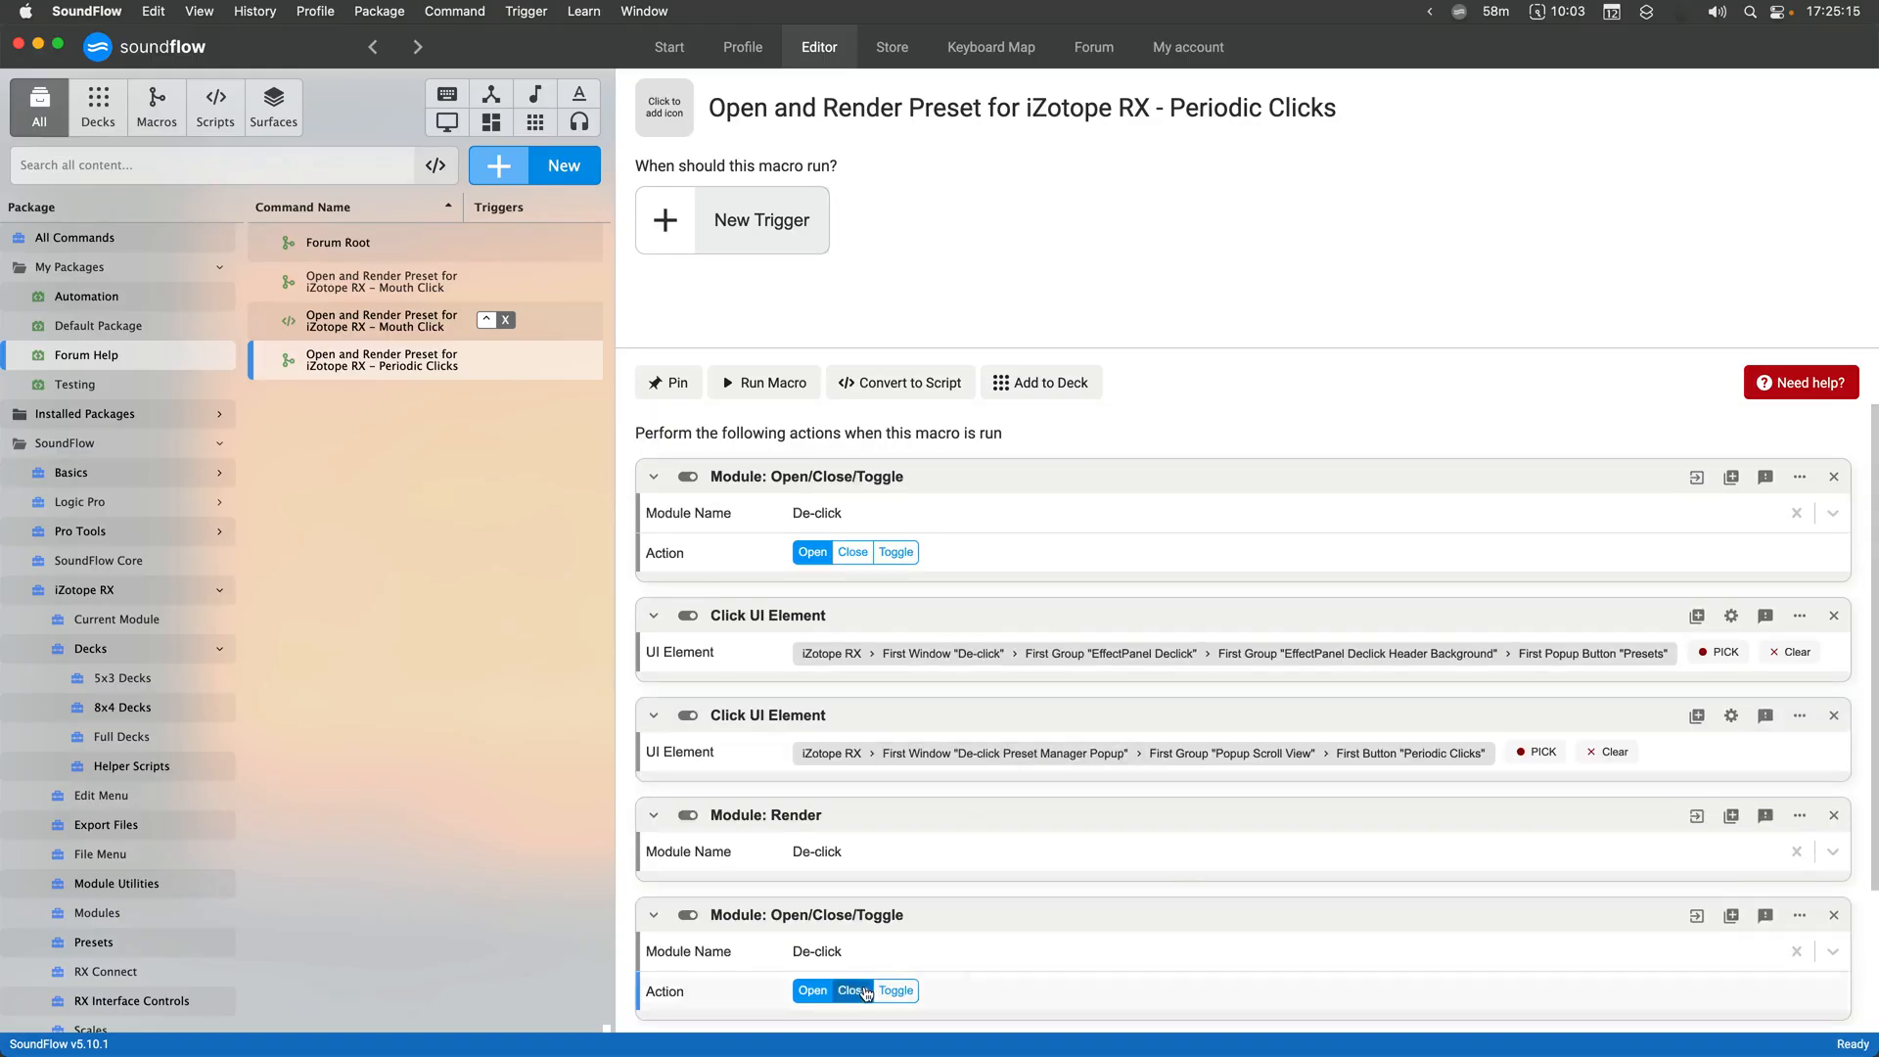
pyautogui.click(851, 991)
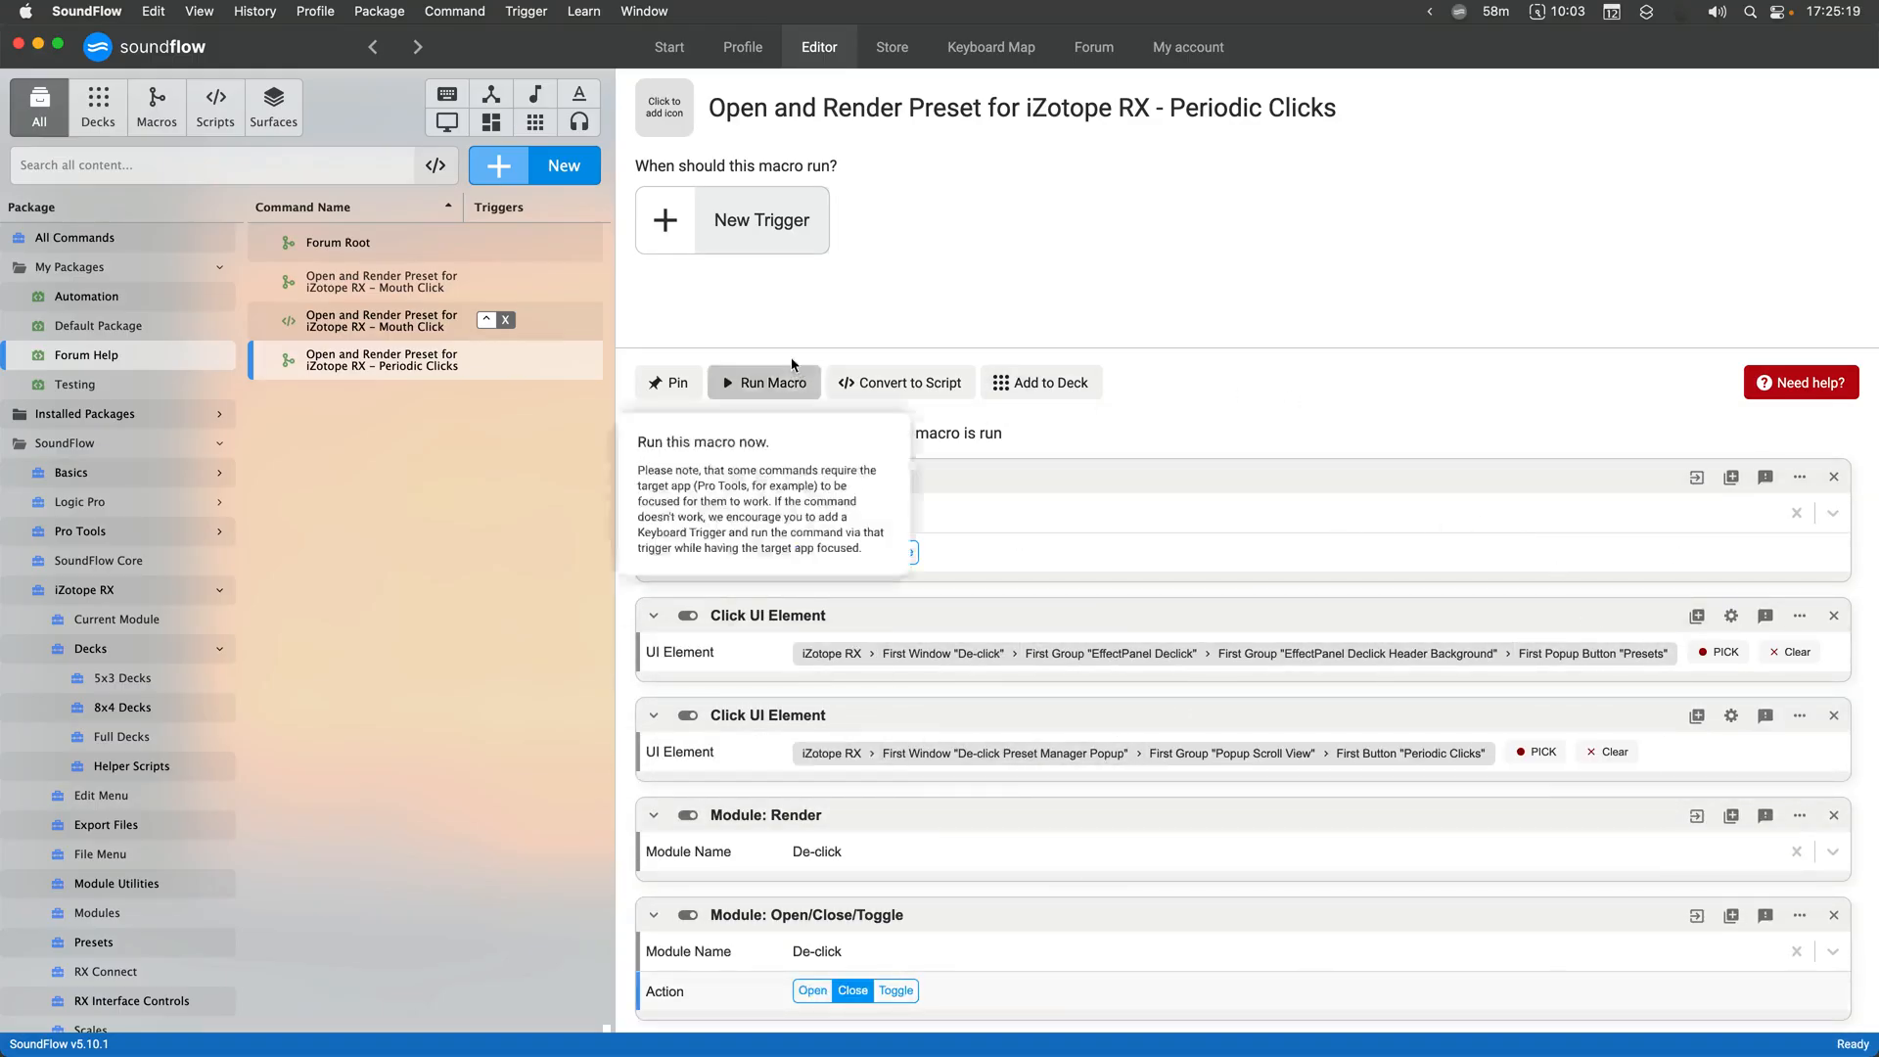
pyautogui.click(760, 219)
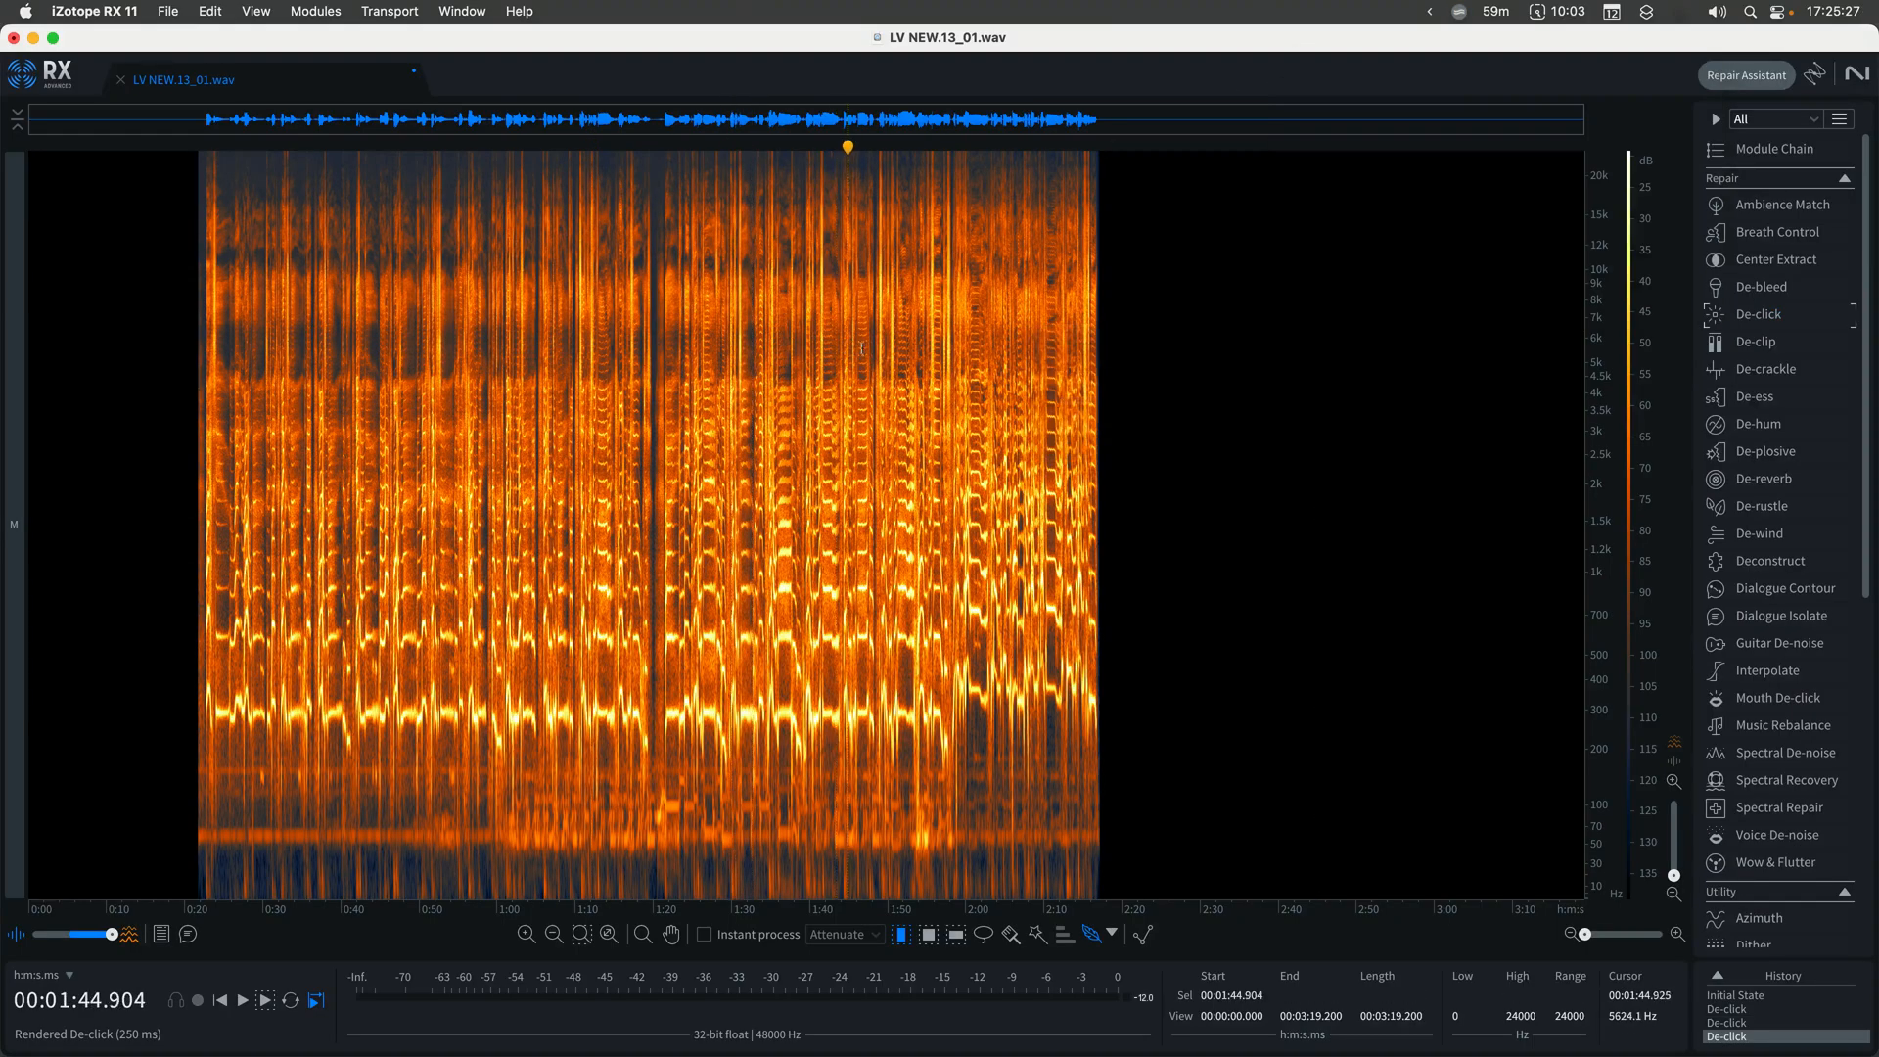
pyautogui.click(991, 319)
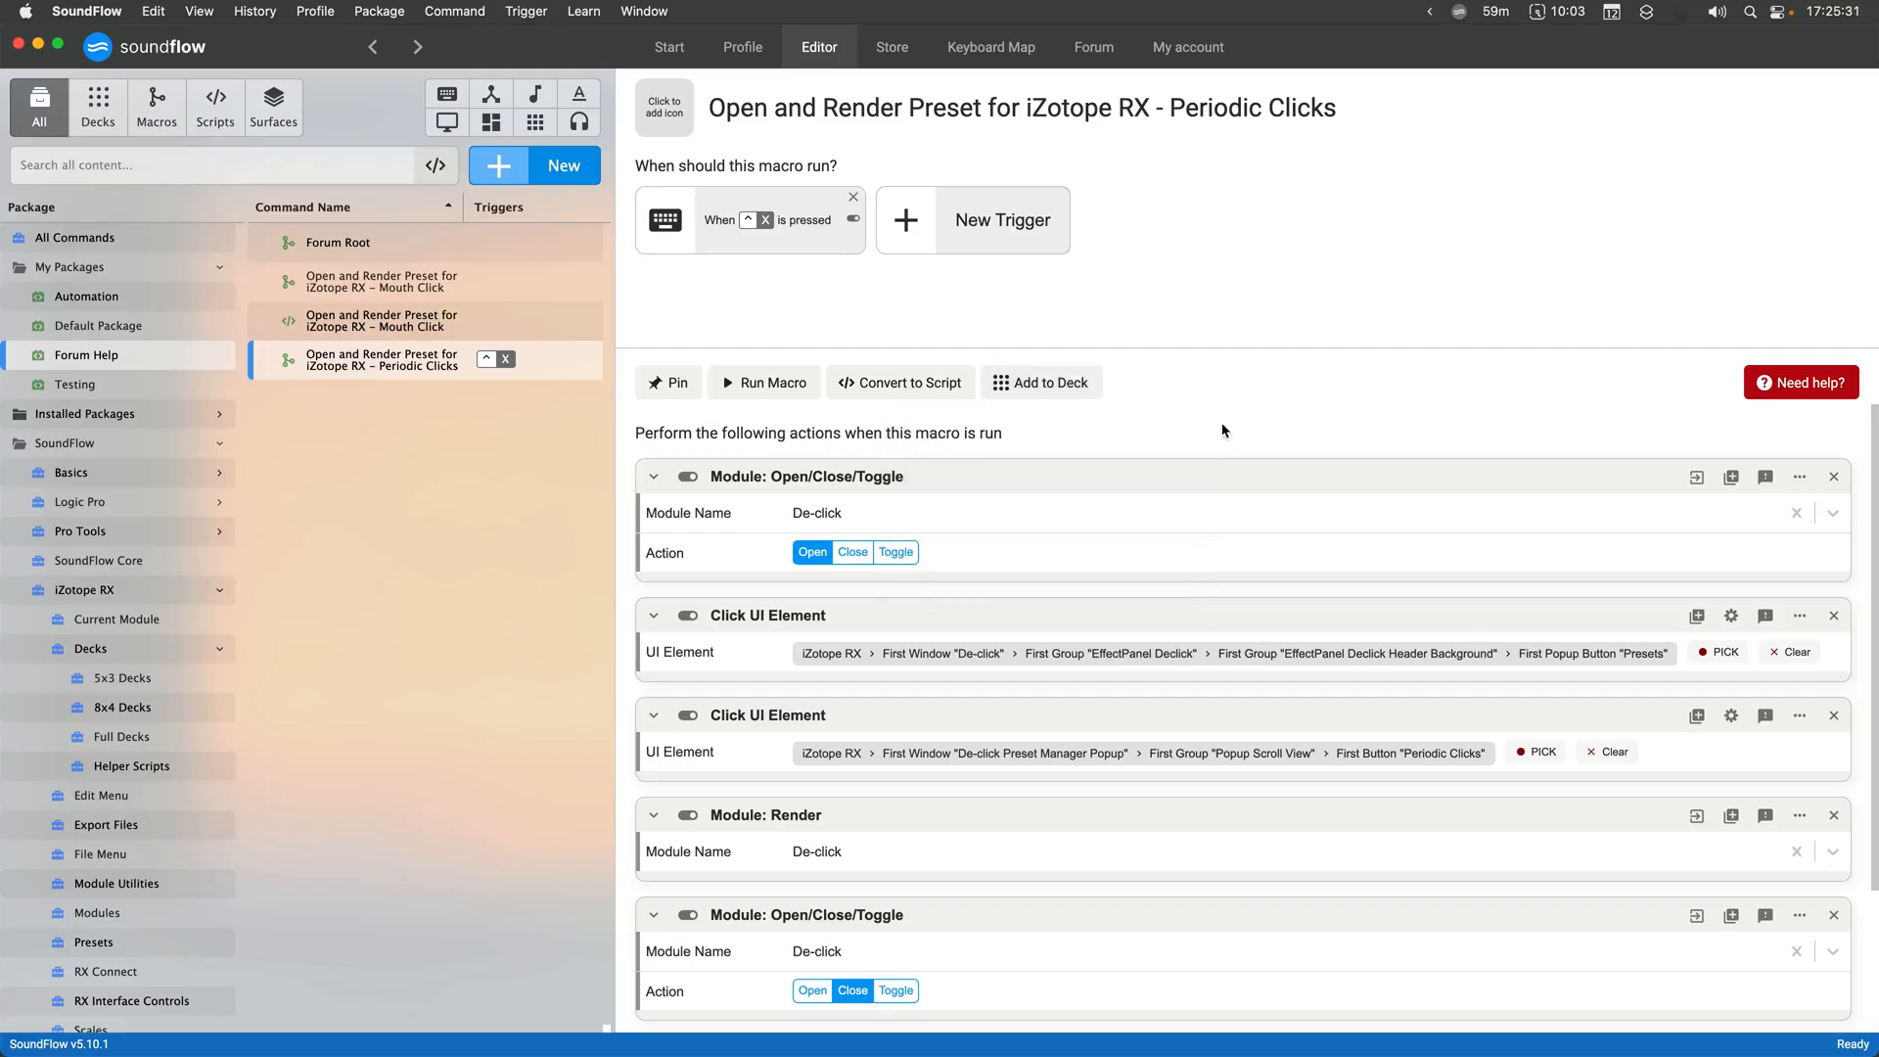
pyautogui.moveTo(1225, 448)
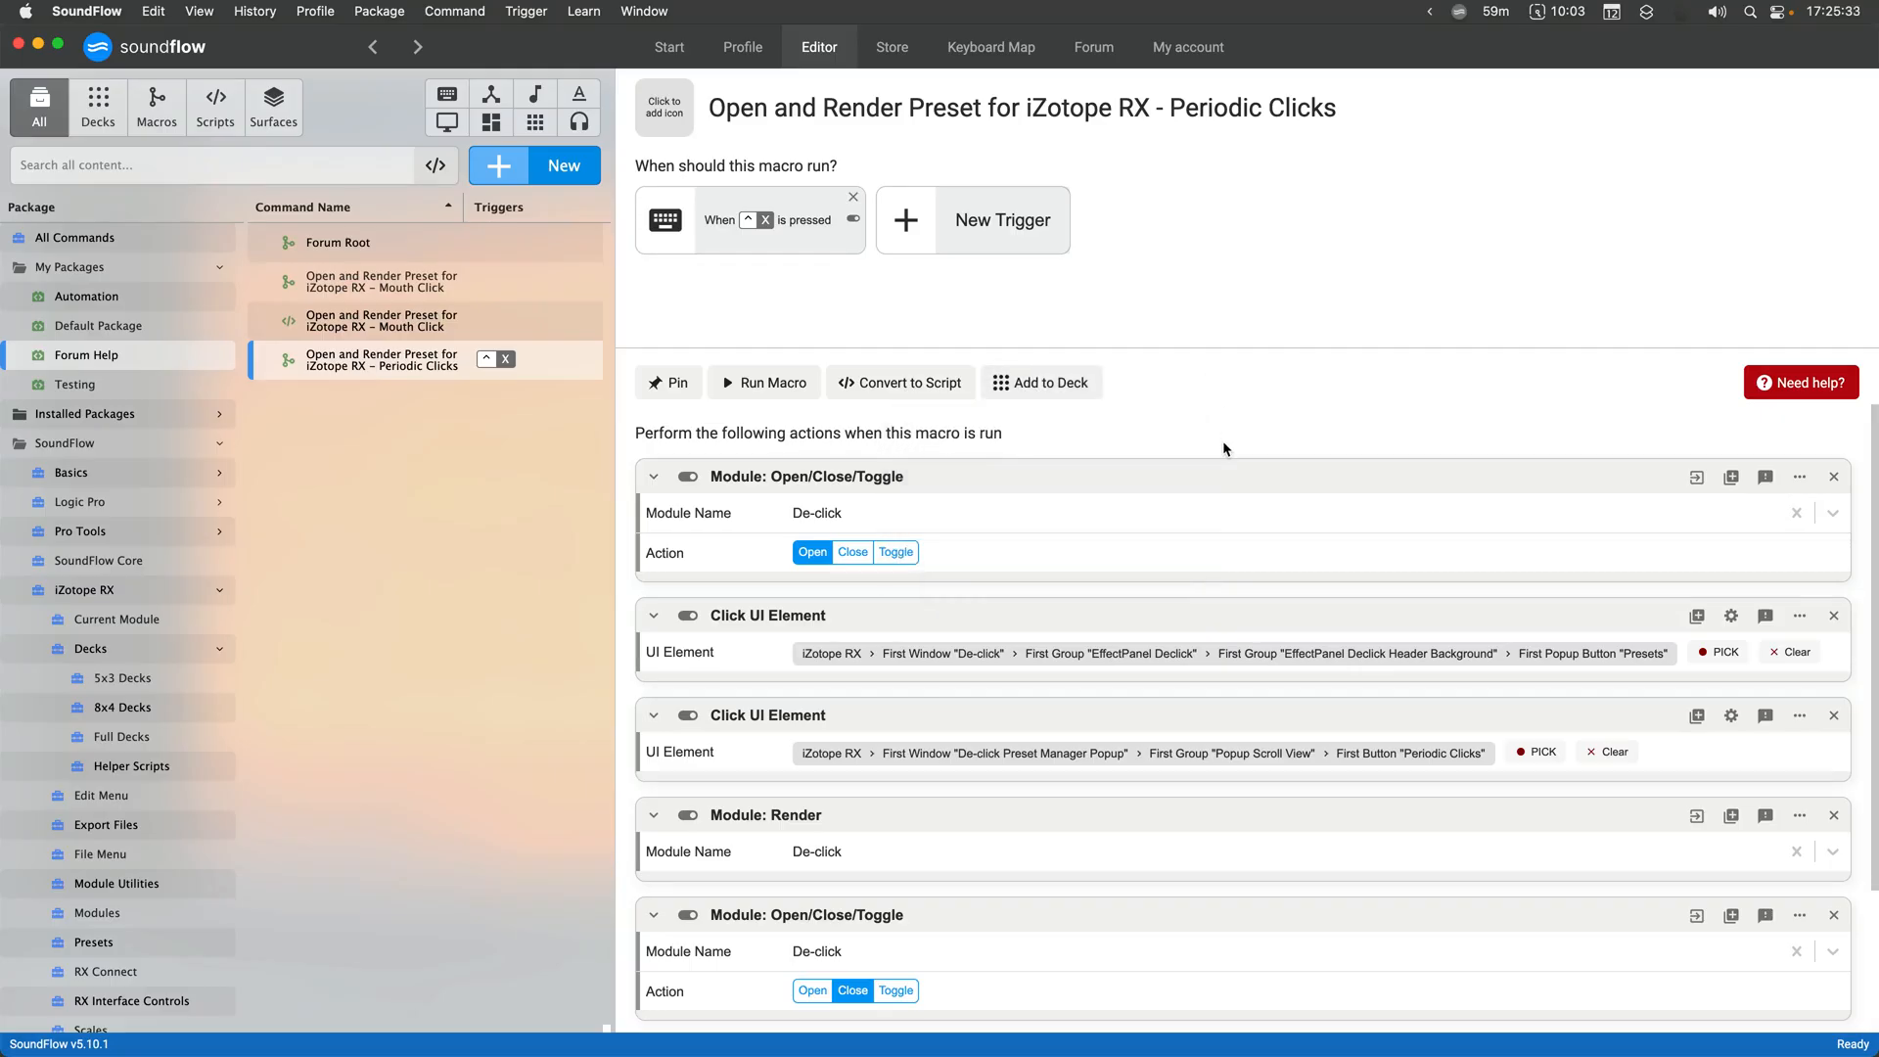
pyautogui.moveTo(1151, 782)
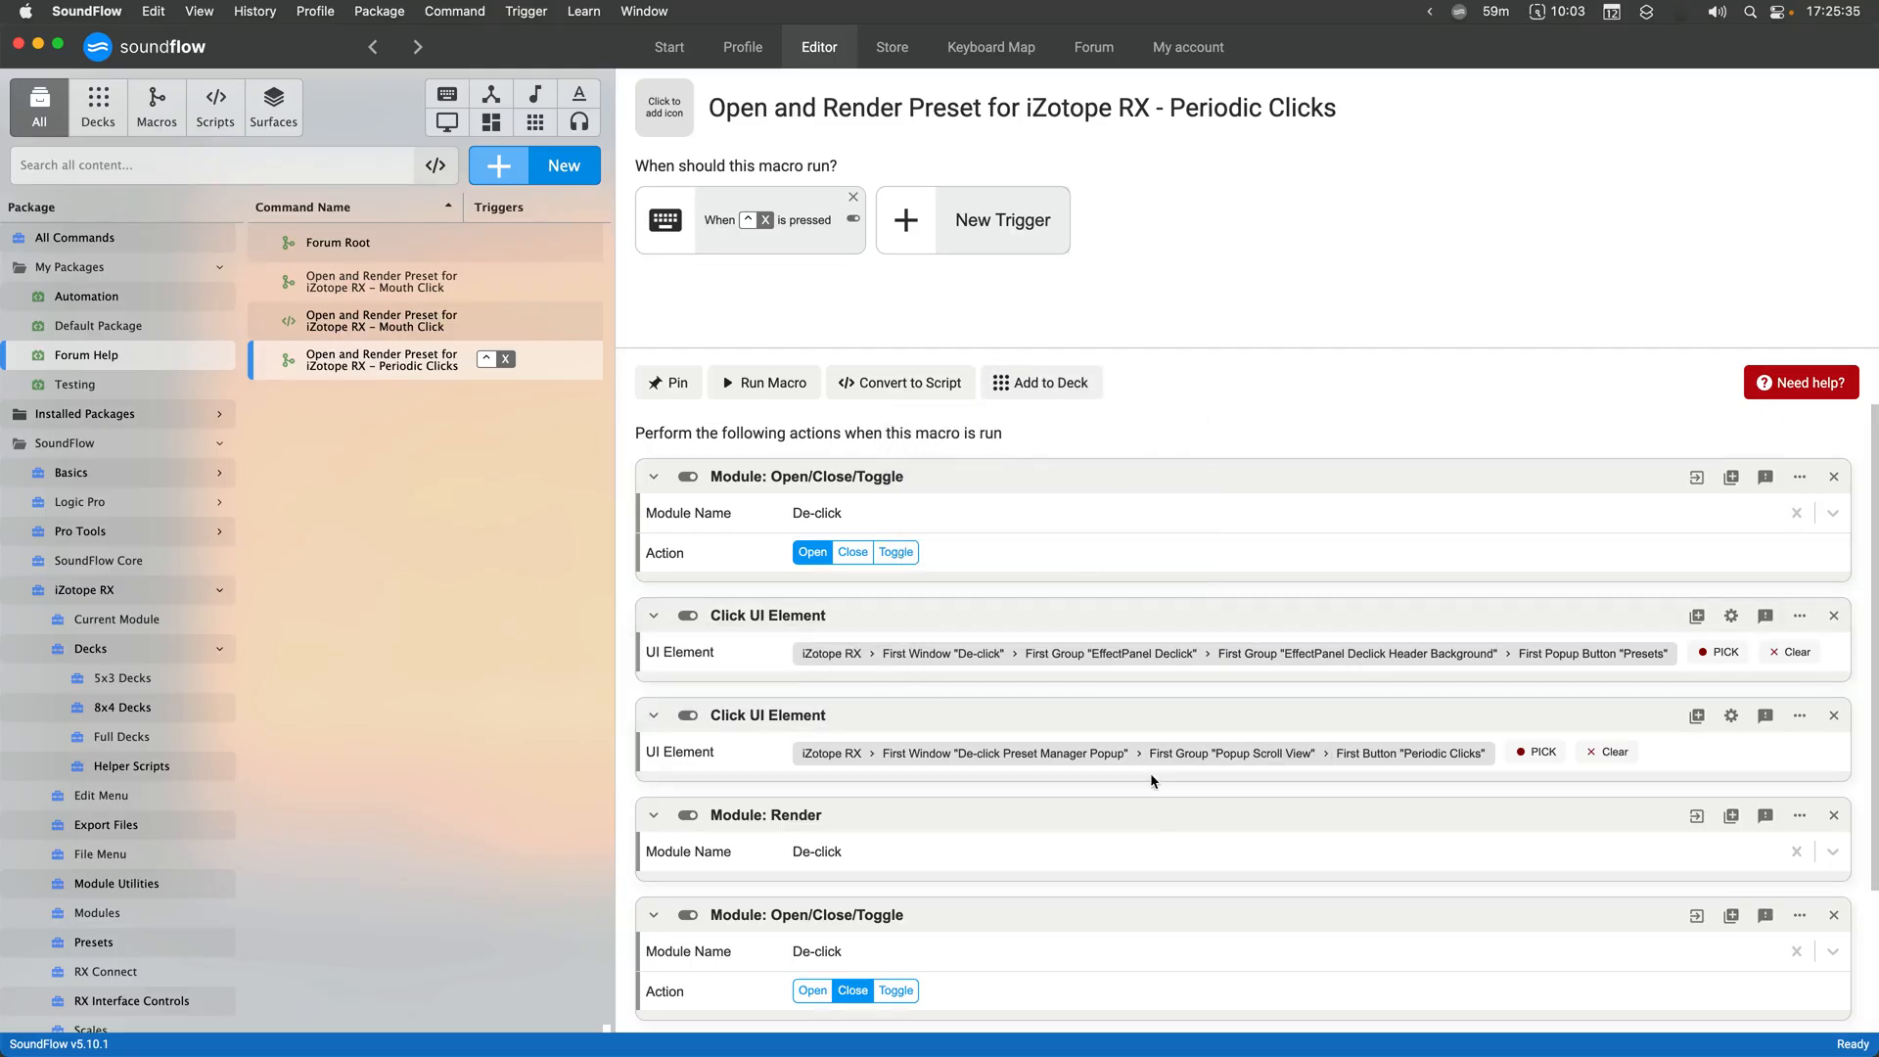
pyautogui.moveTo(1797, 652)
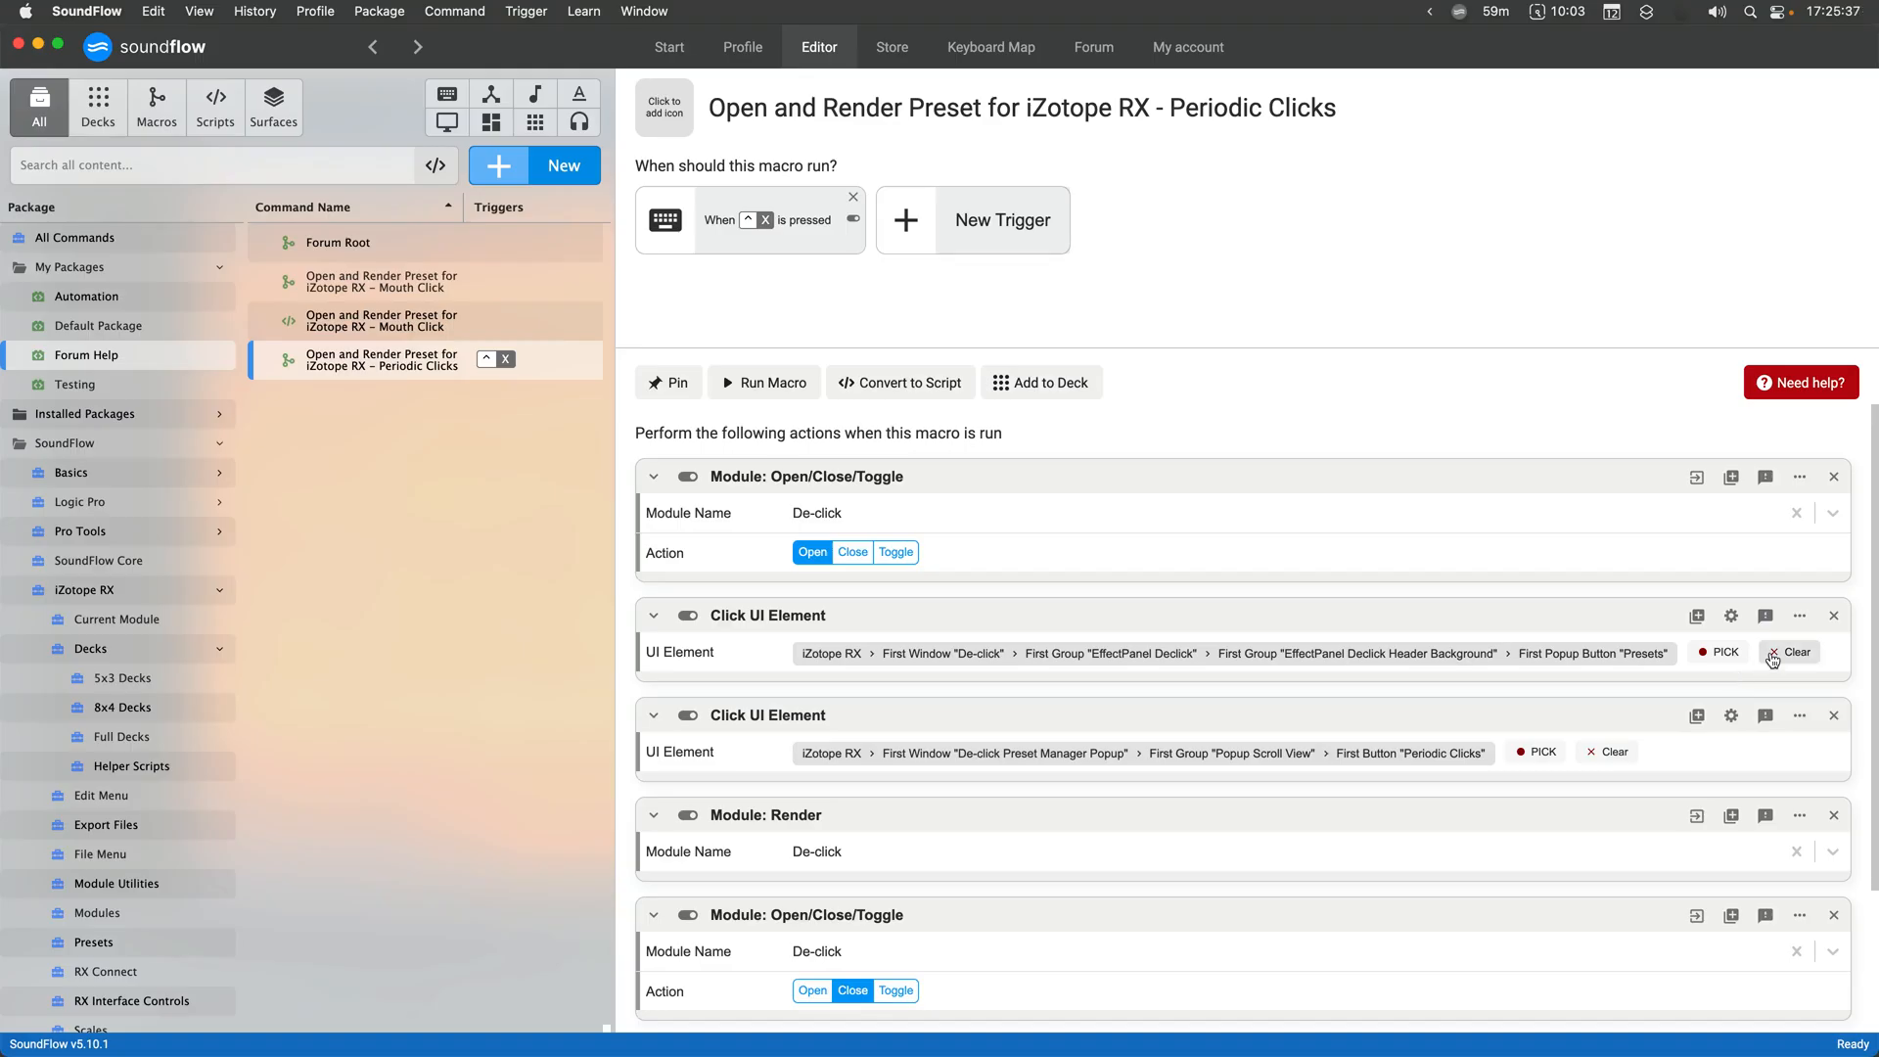
pyautogui.moveTo(1637, 748)
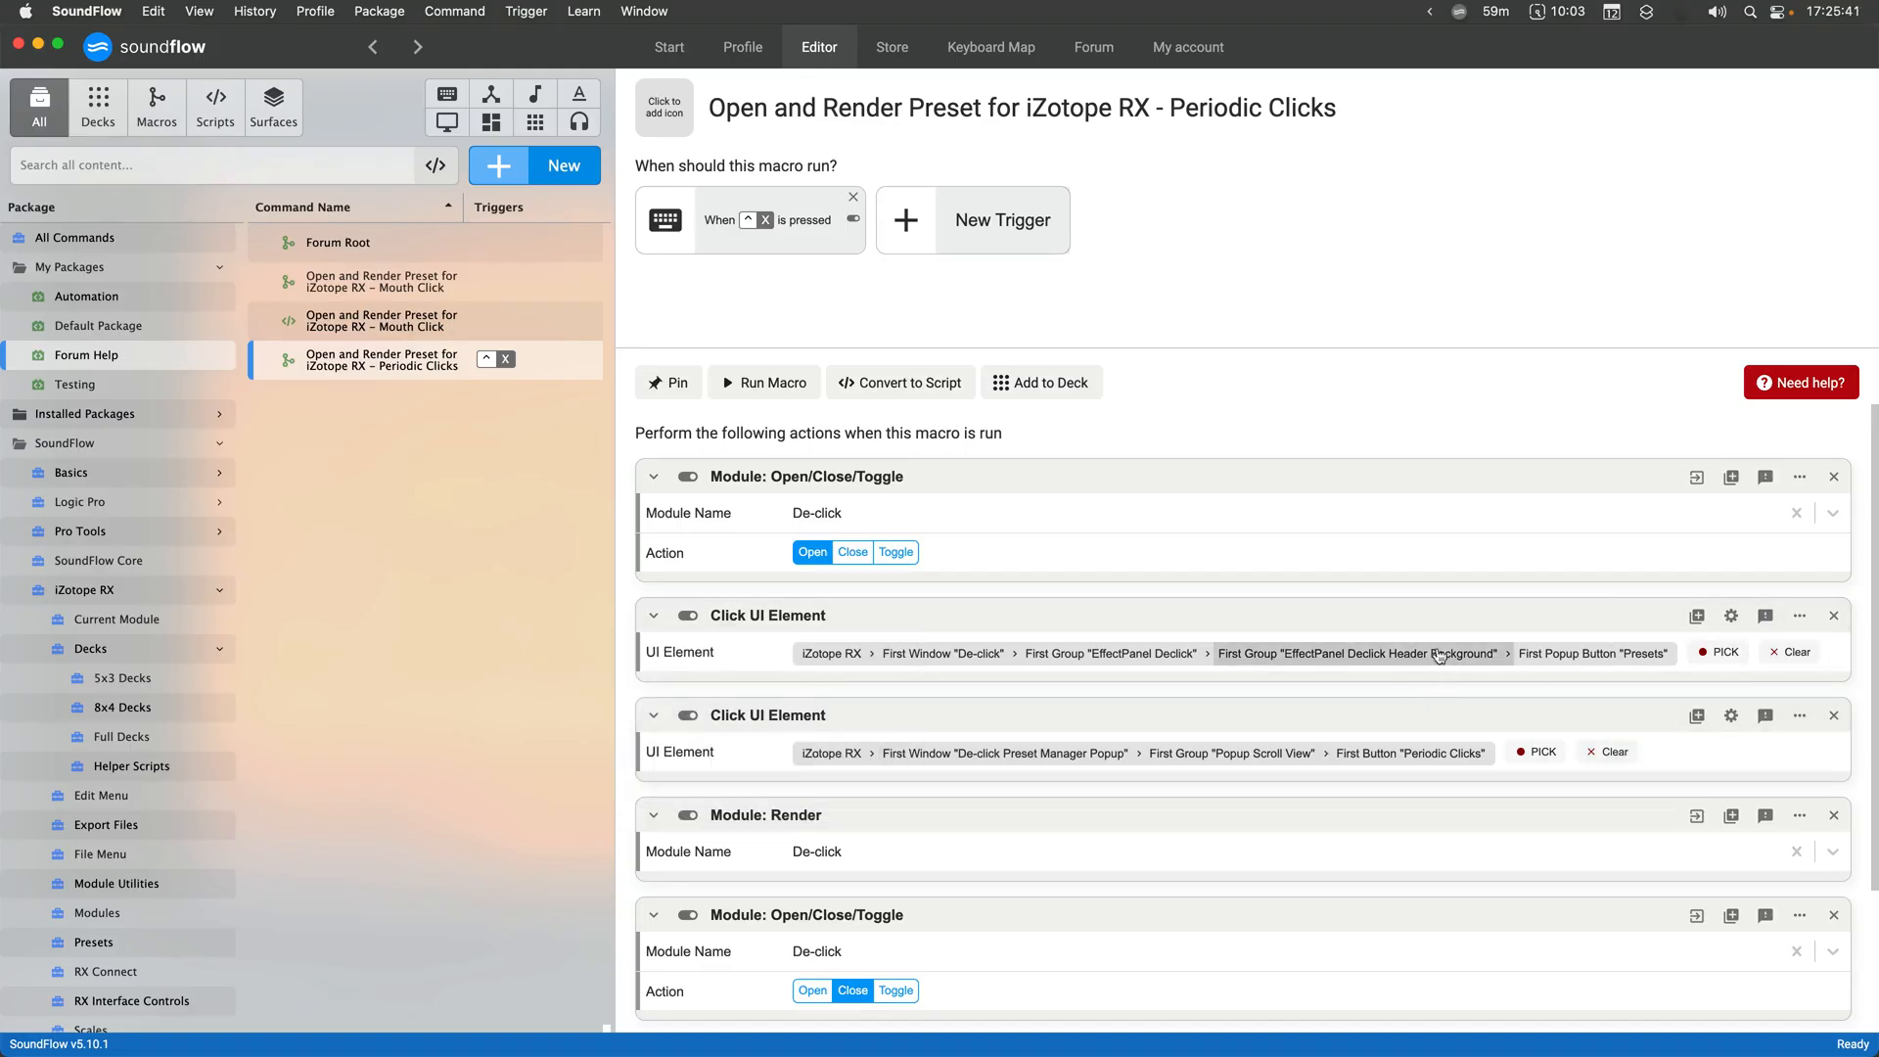
# Re-pick the third step to select the Random Clicks preset, then run the macro on the audio
pyautogui.click(763, 382)
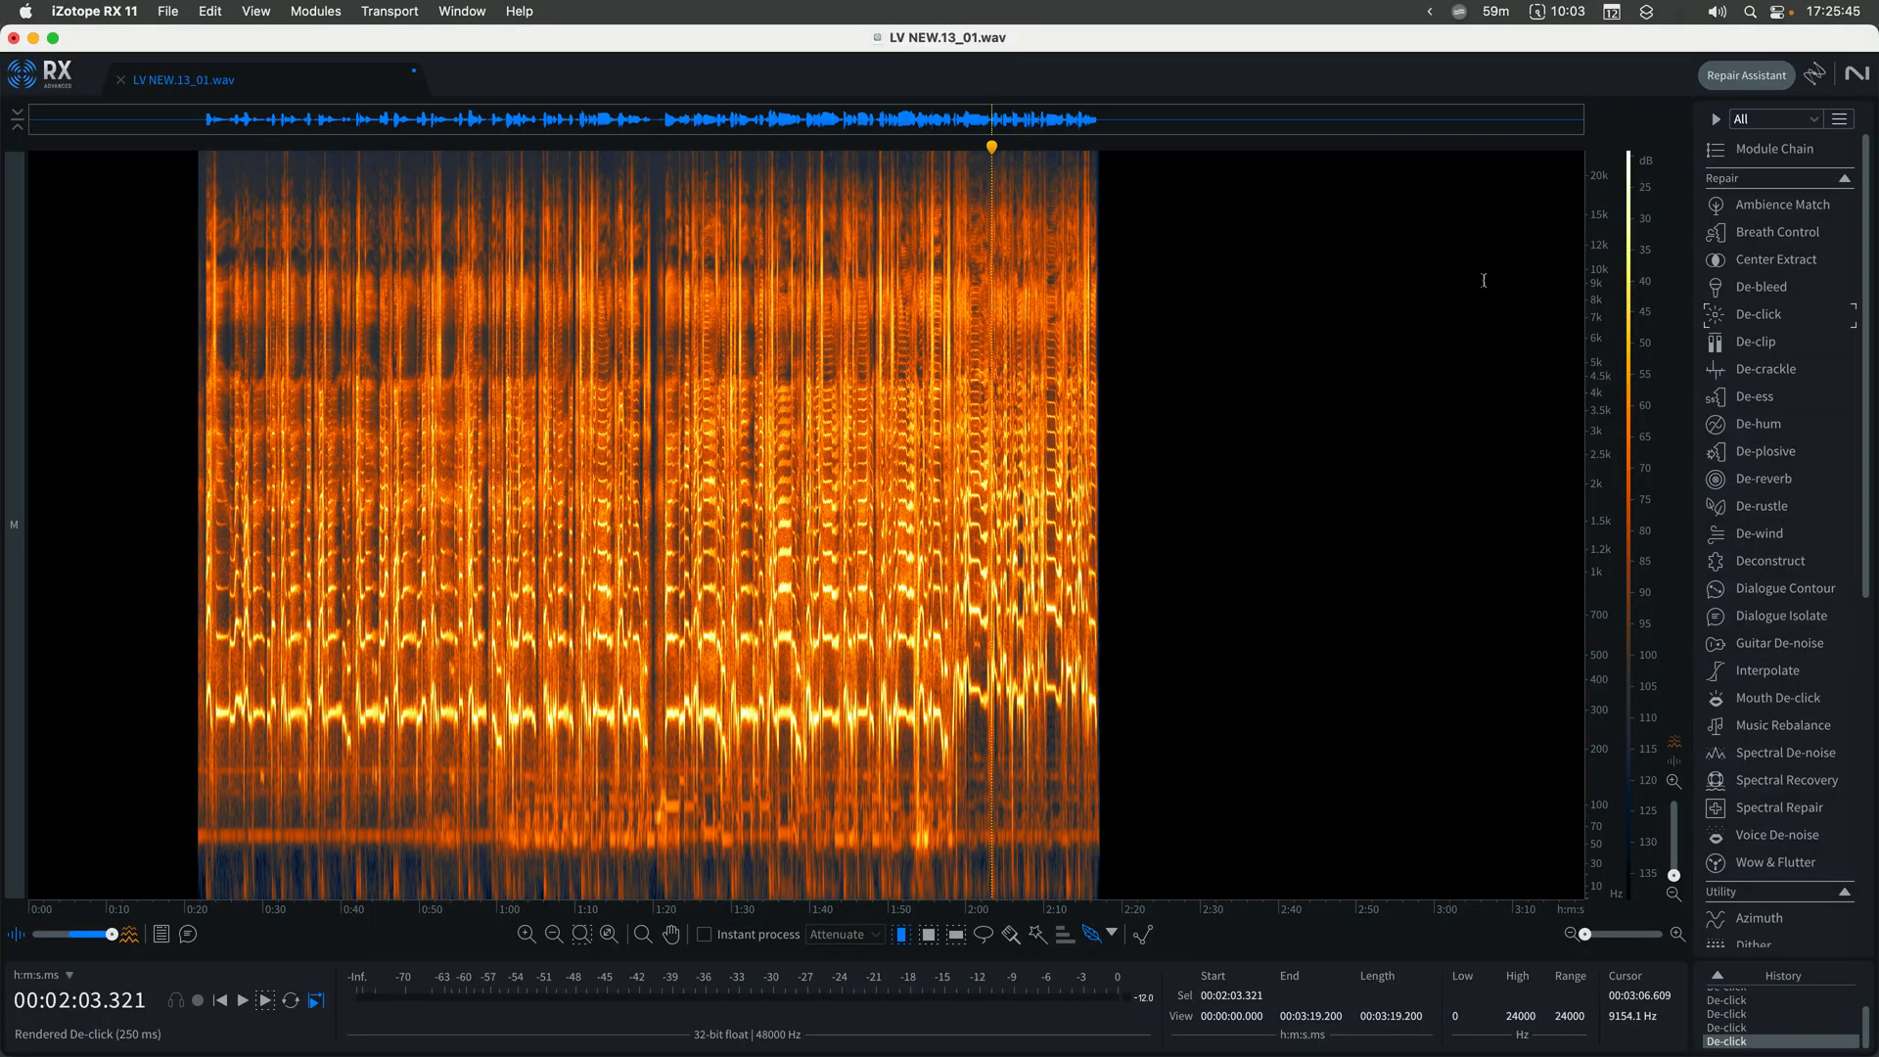
pyautogui.click(1758, 313)
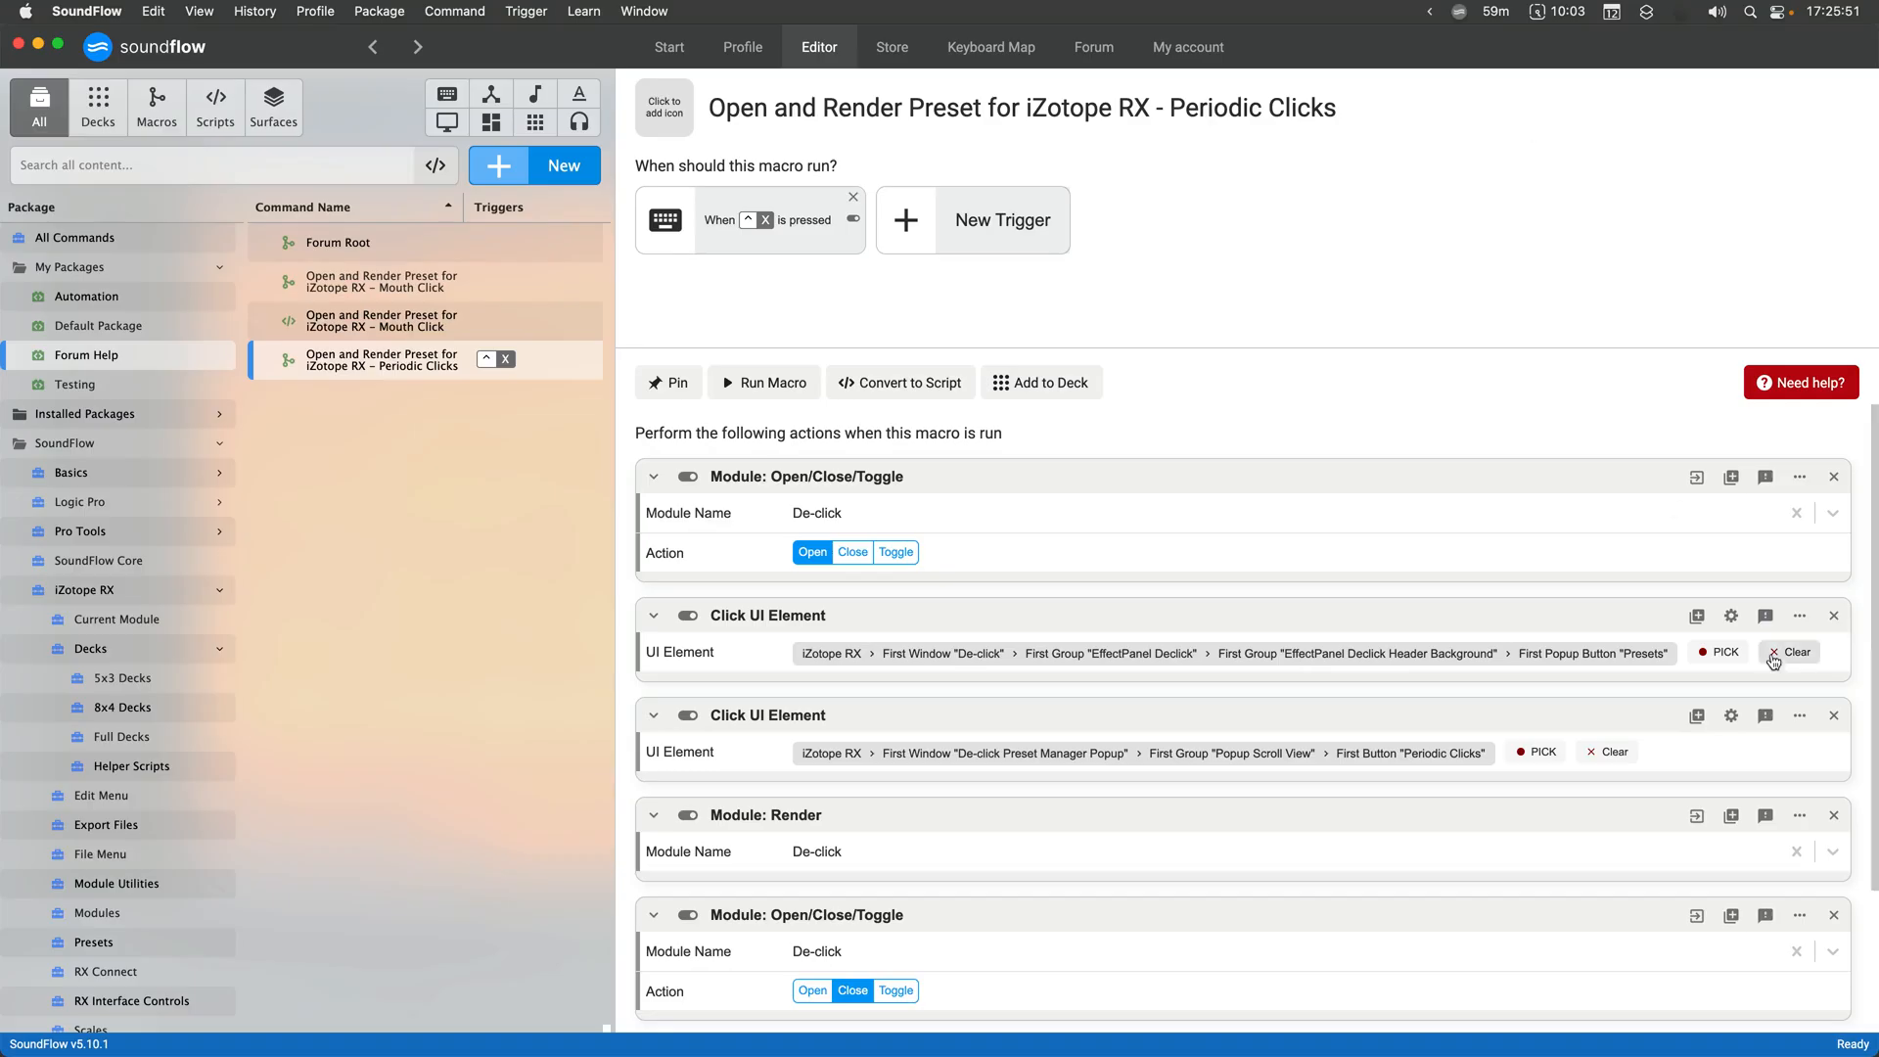
pyautogui.moveTo(1471, 767)
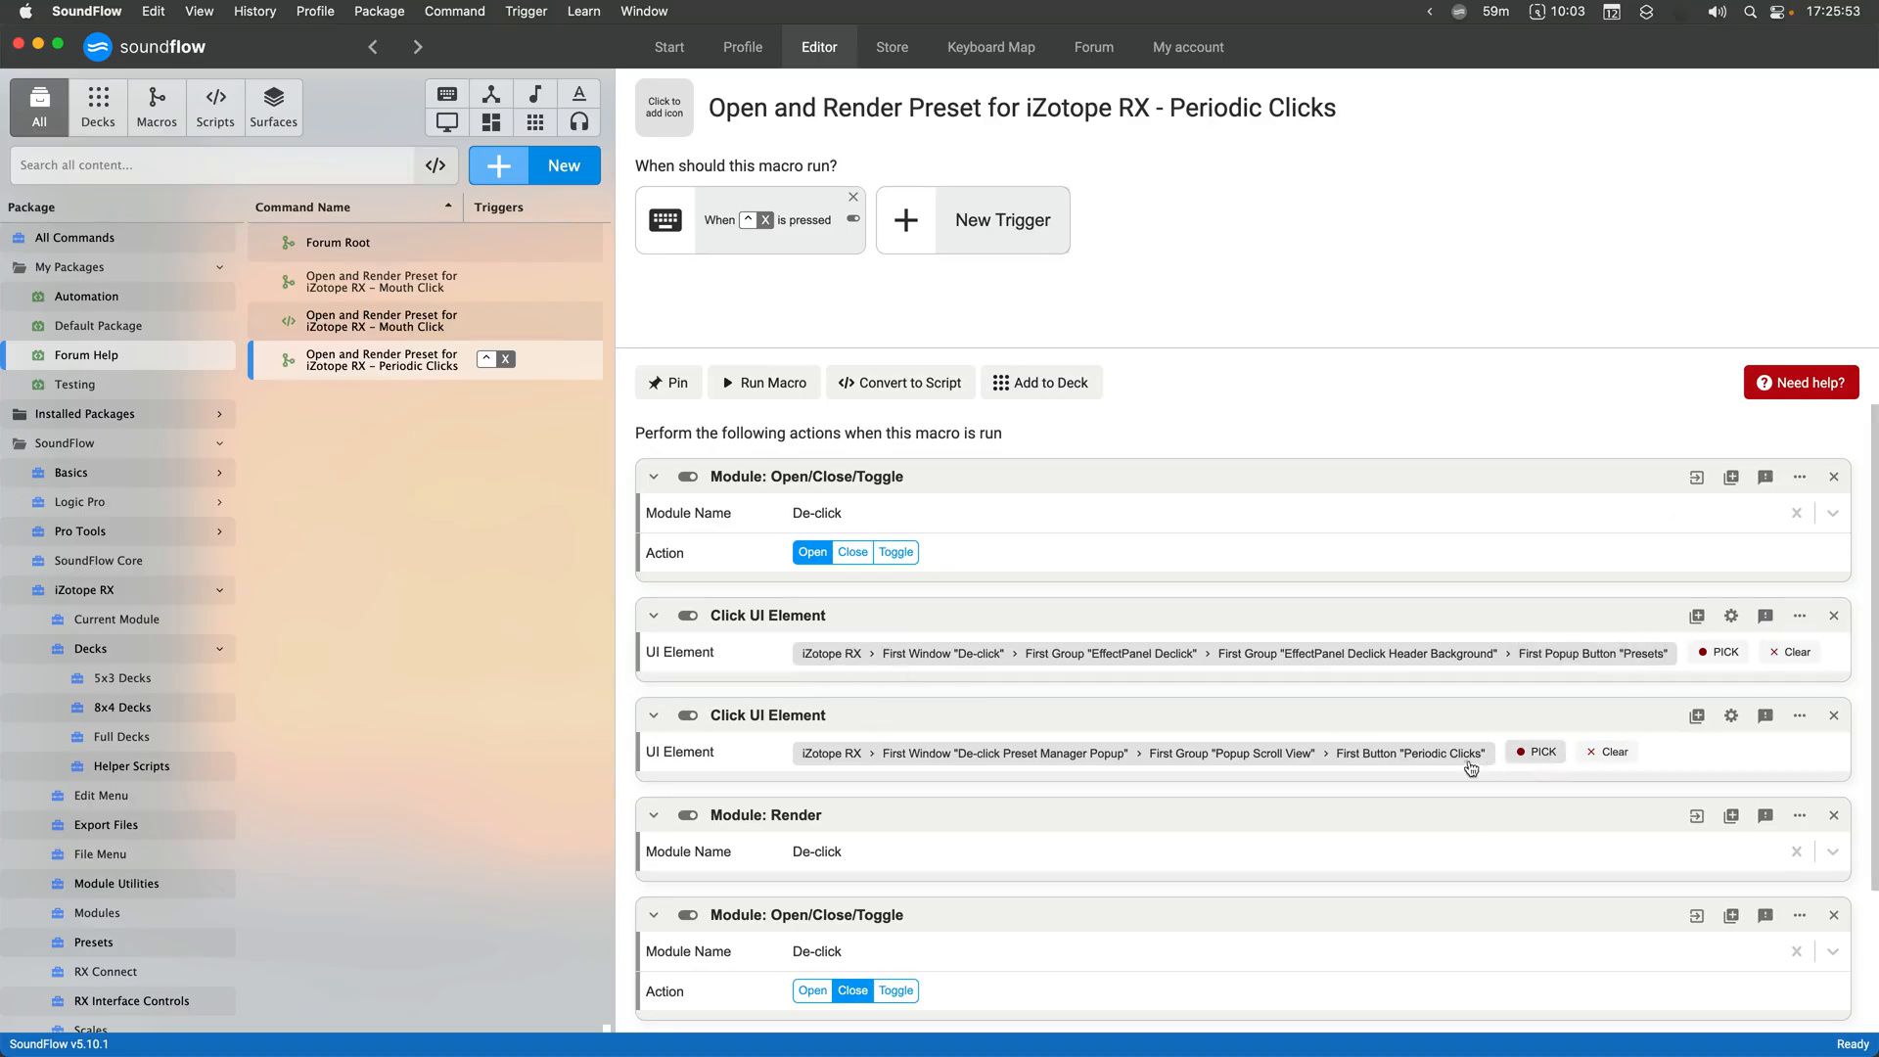
pyautogui.click(764, 382)
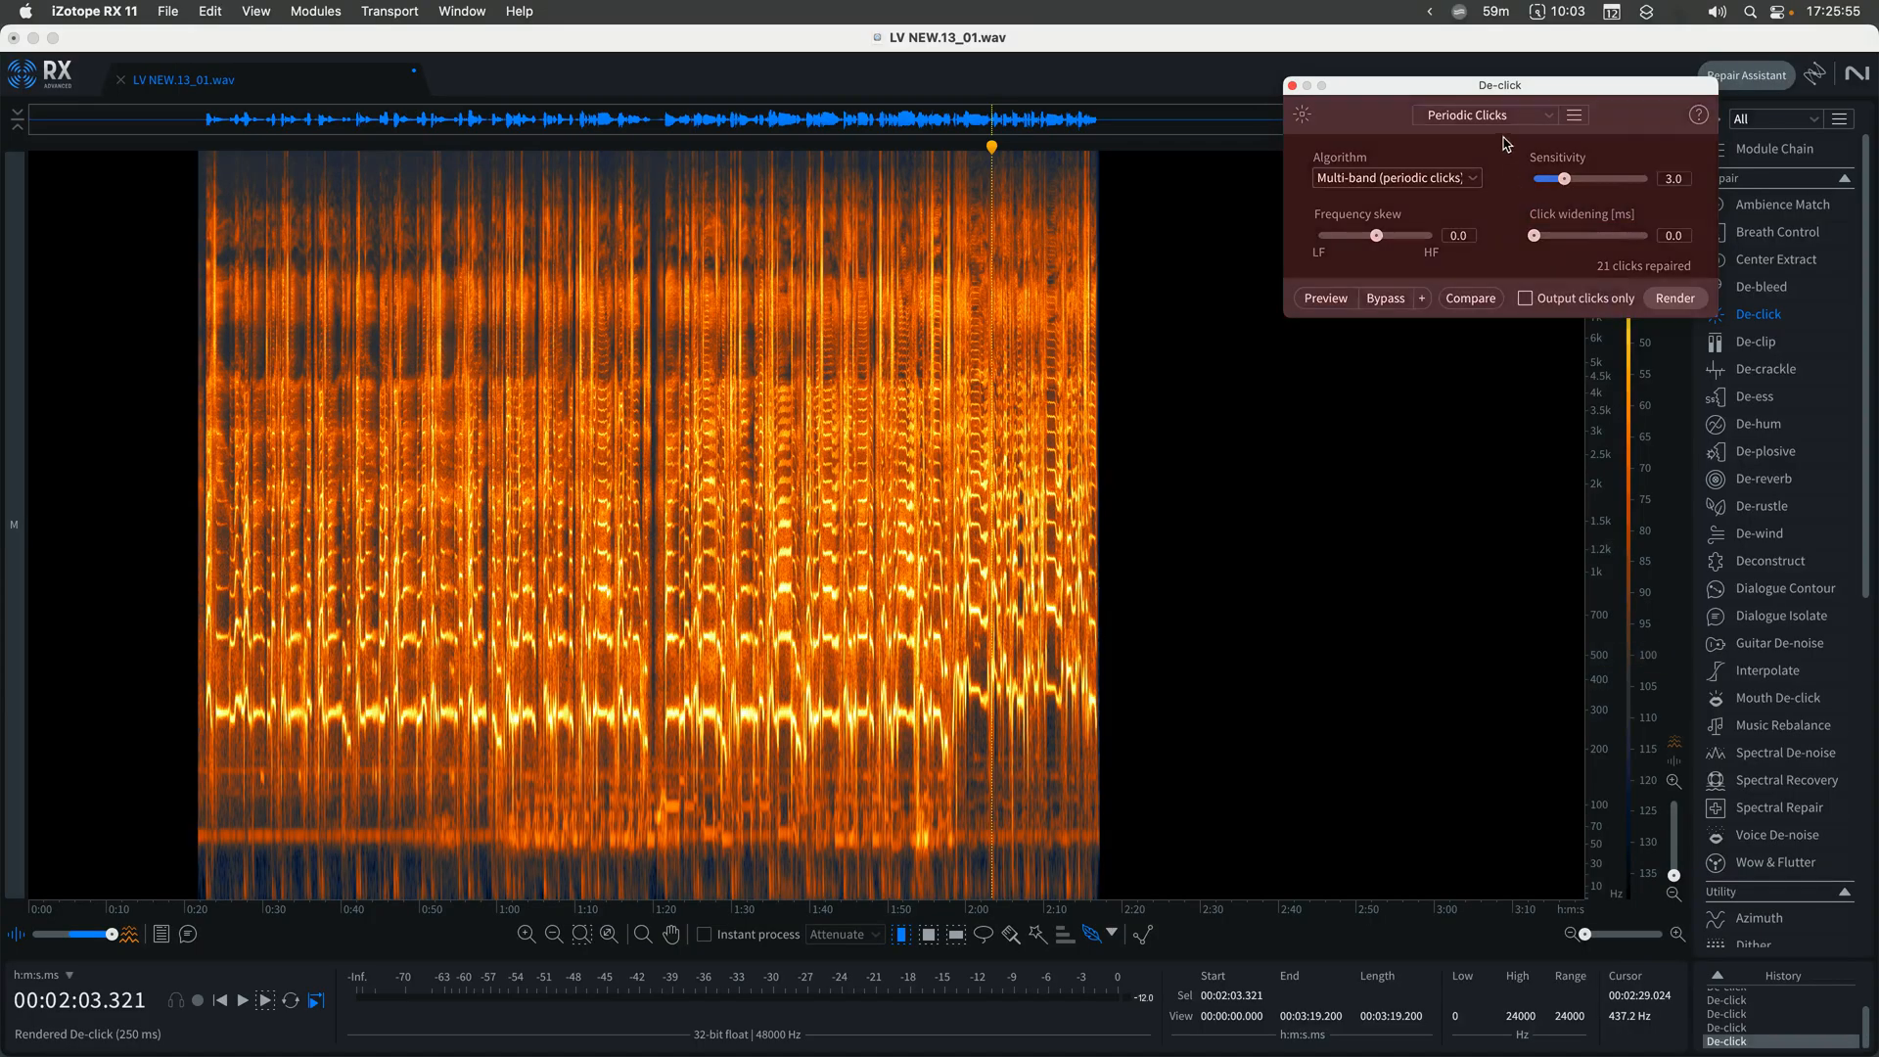
pyautogui.click(1486, 114)
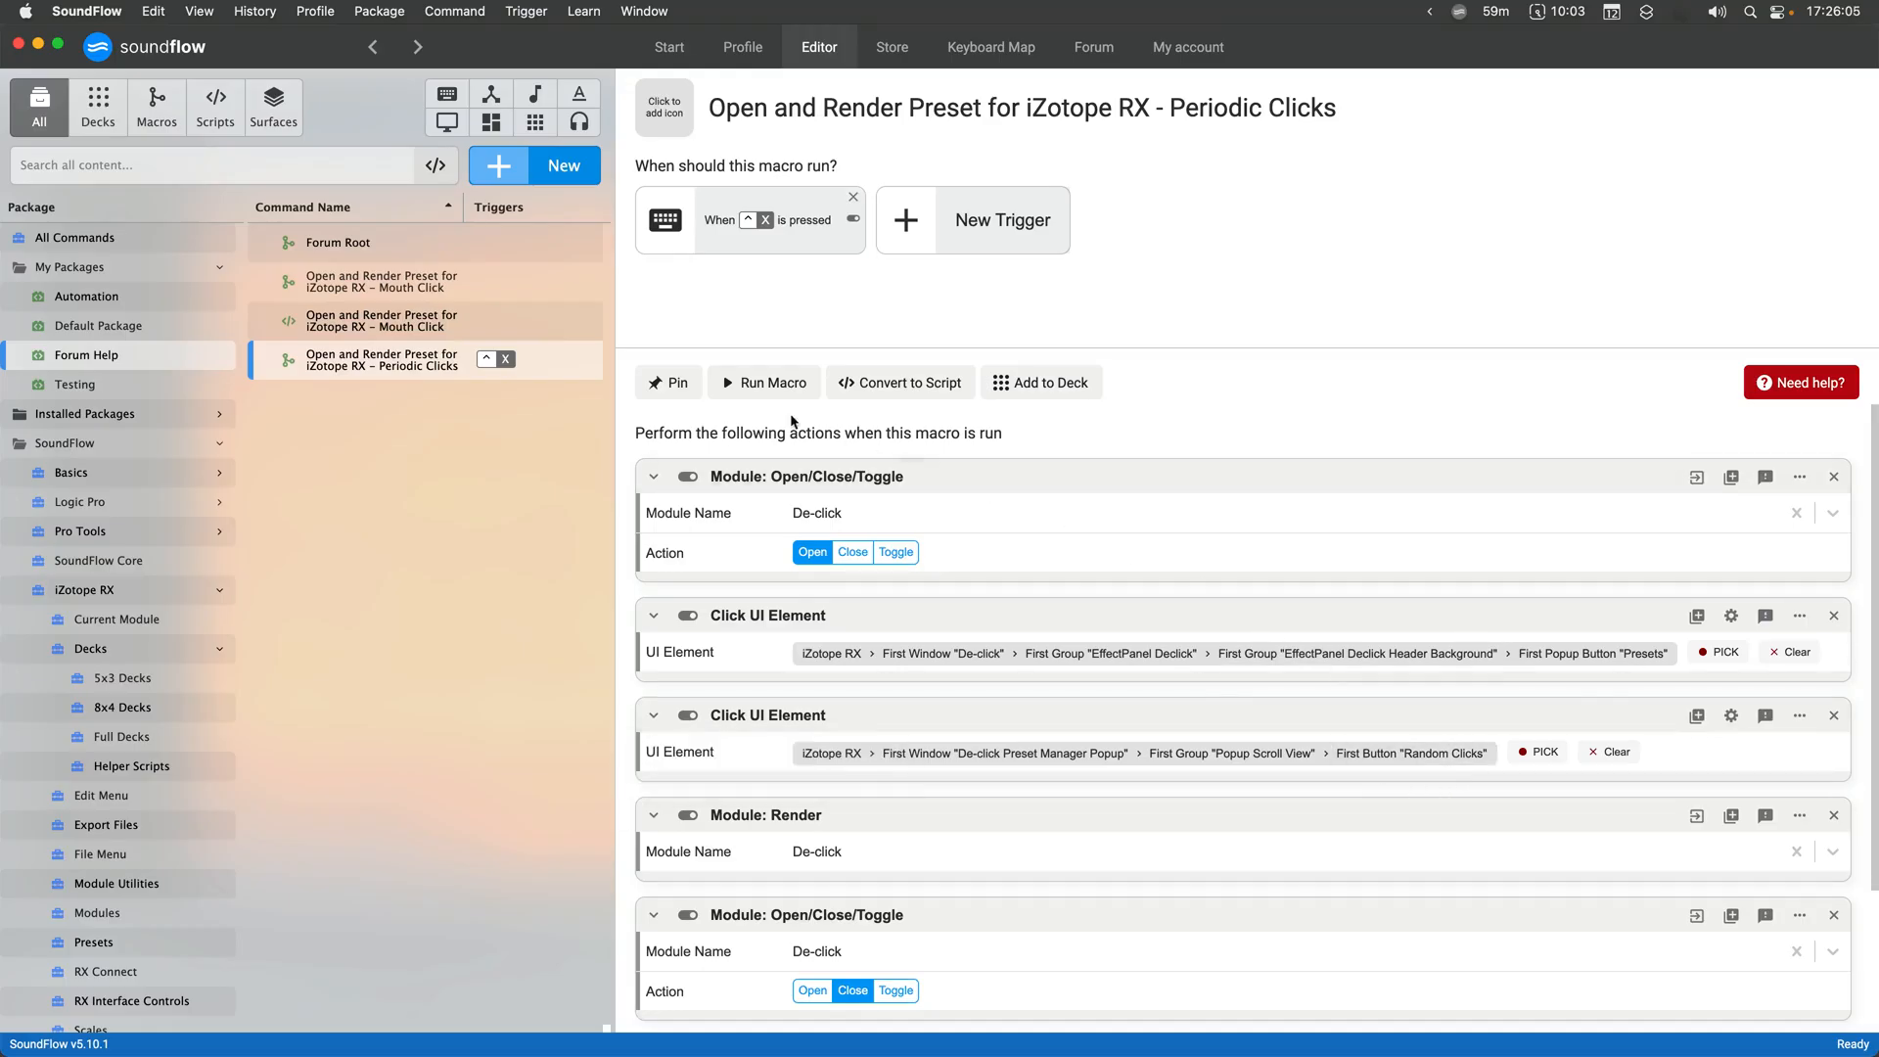
pyautogui.click(763, 382)
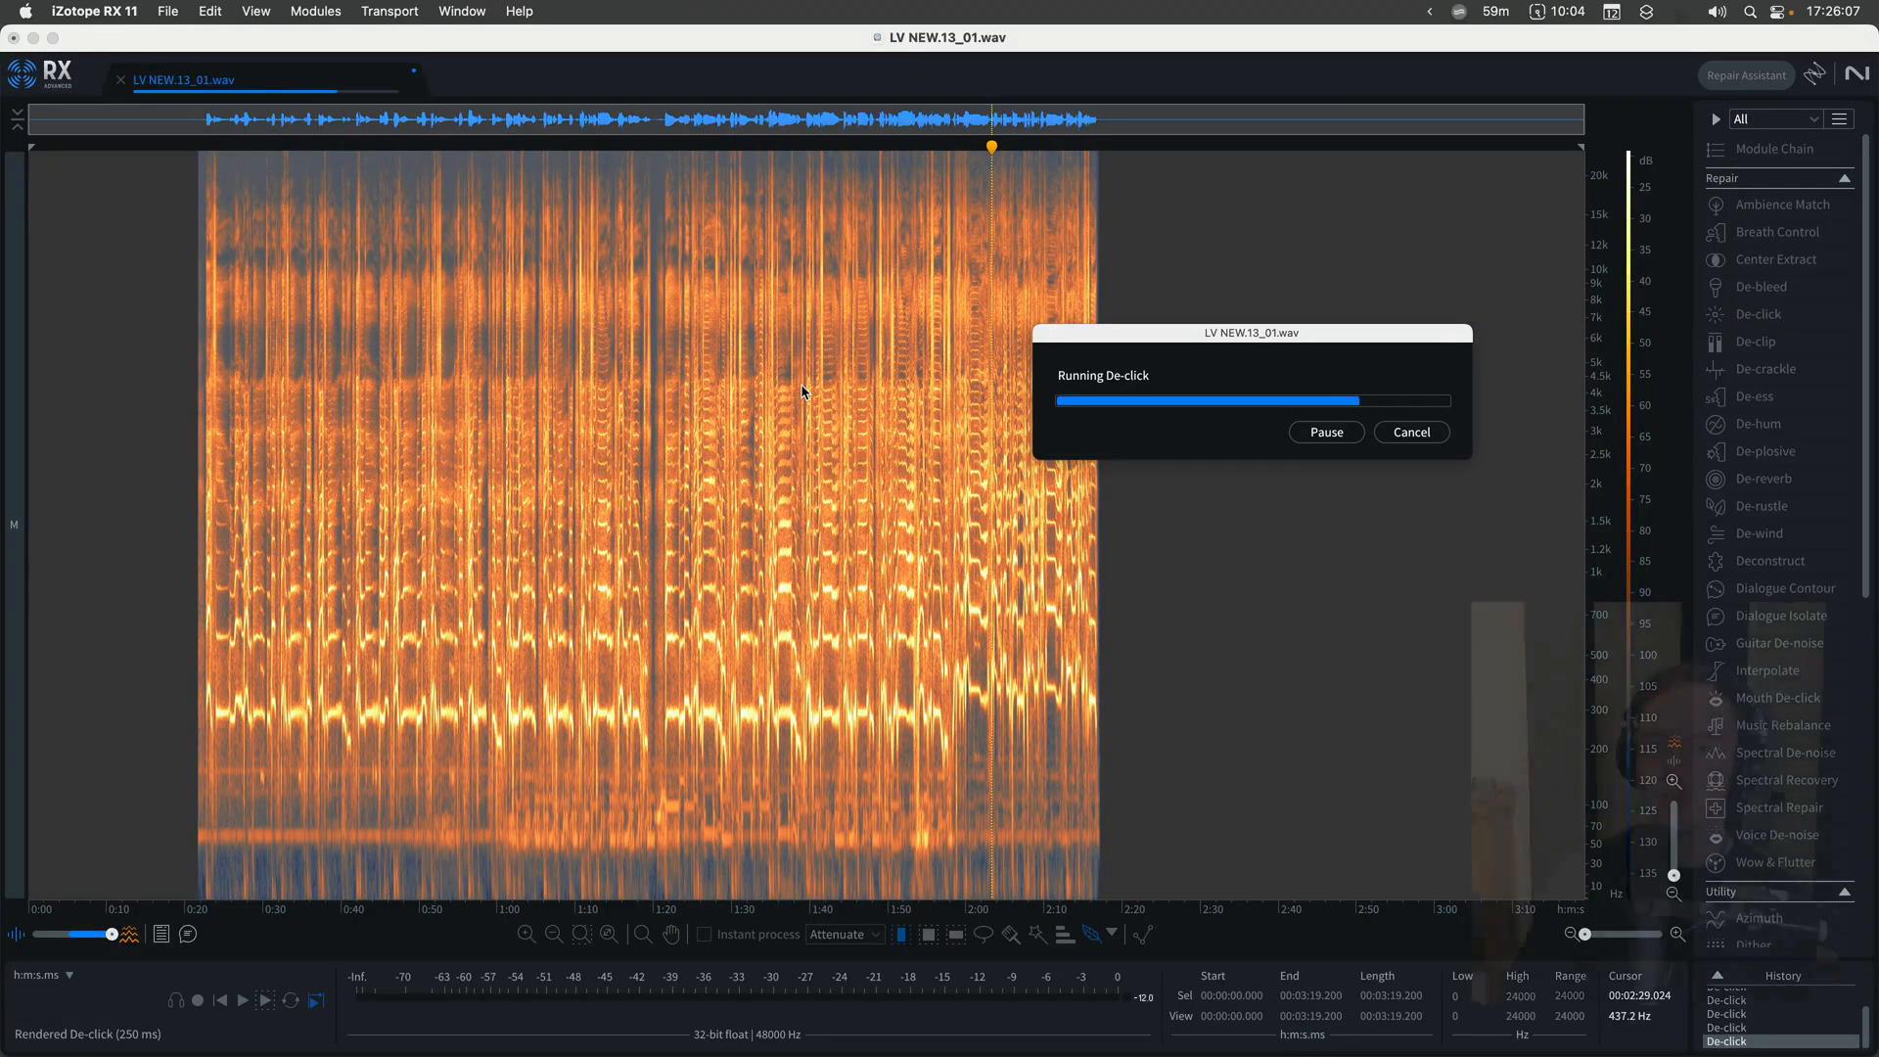